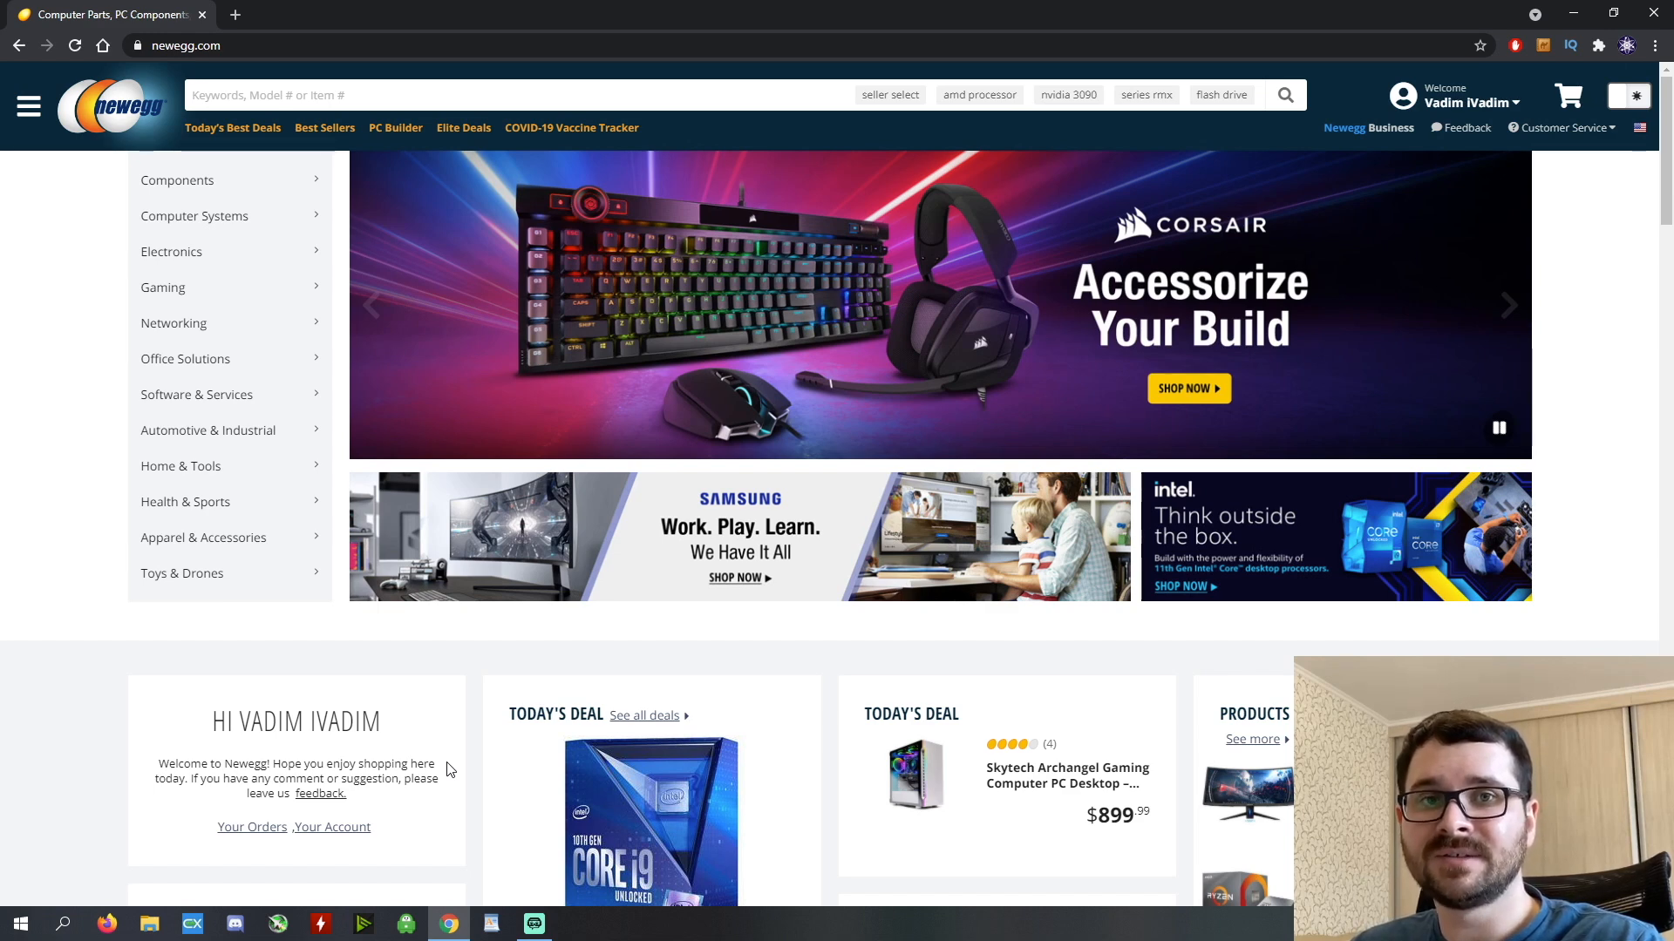
Search 'ryzen', open the AMD Ryzen 7 5800X listing and add it to the cart.
left_click(534, 94)
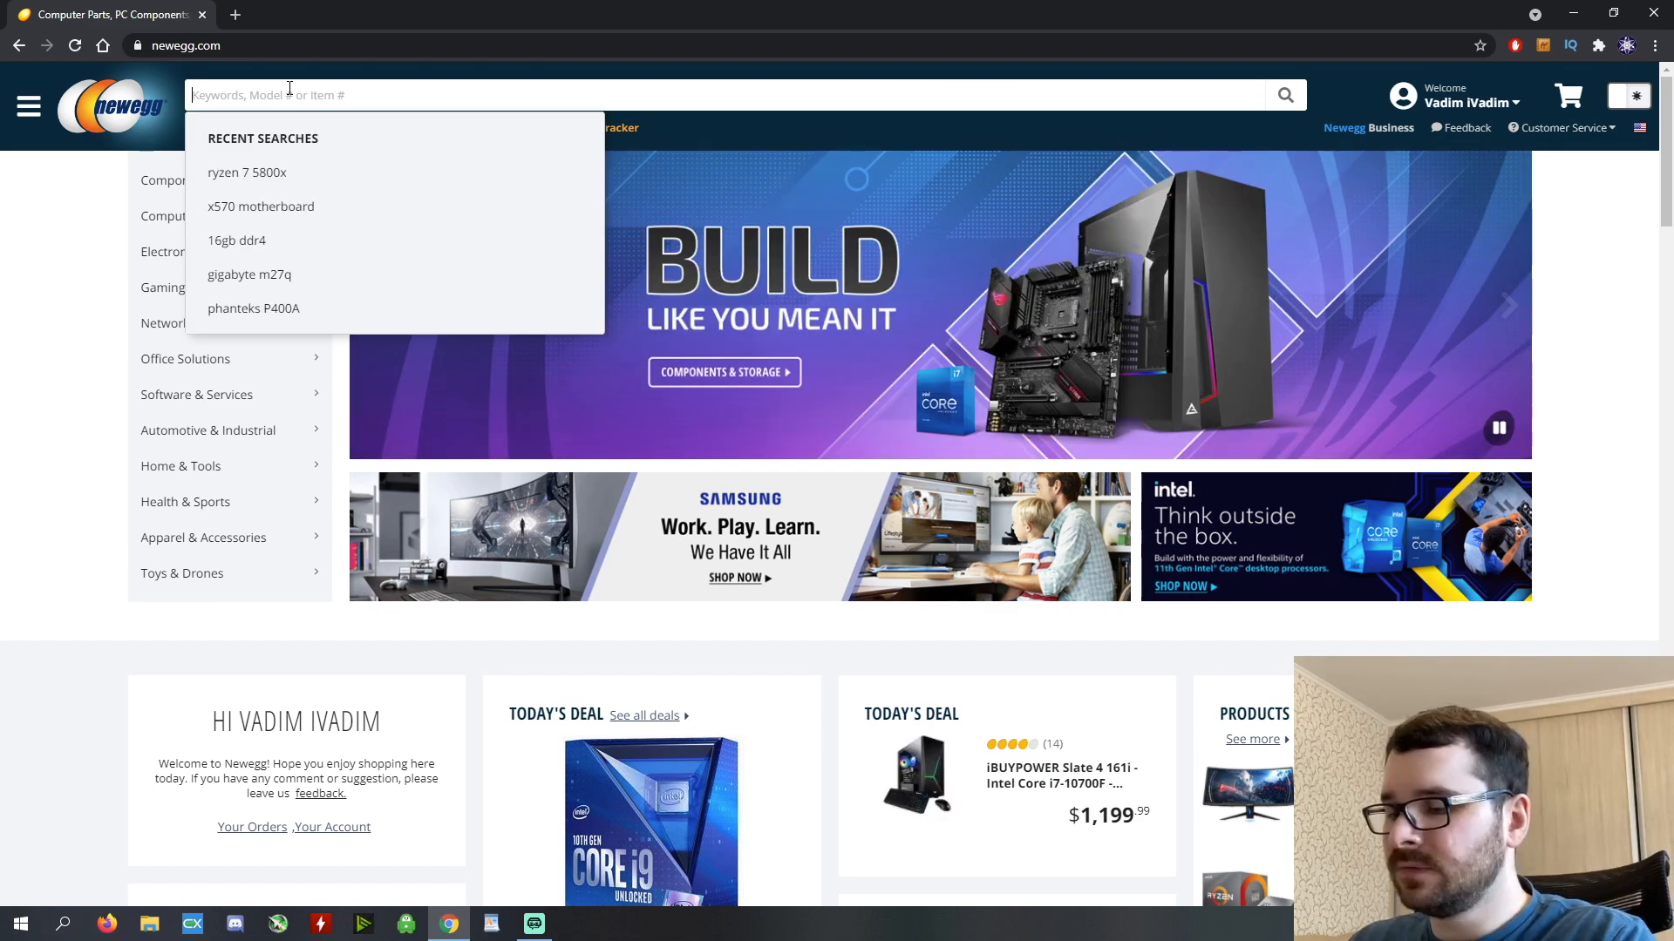
type("ryzen 7 5800x")
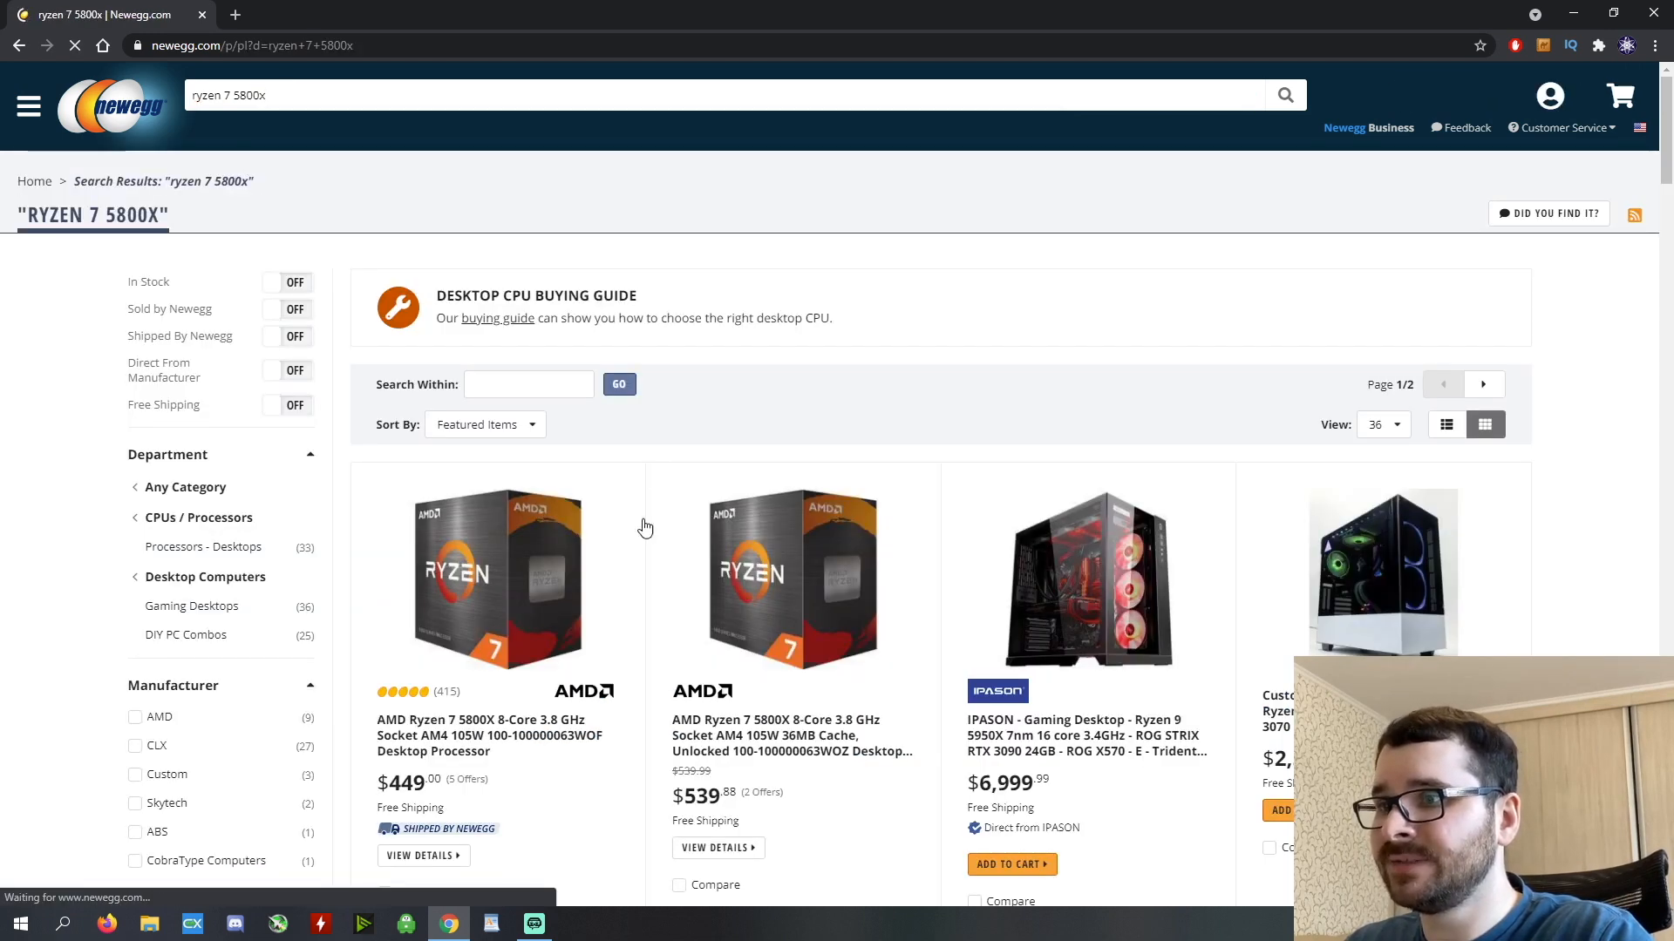
left_click(480, 725)
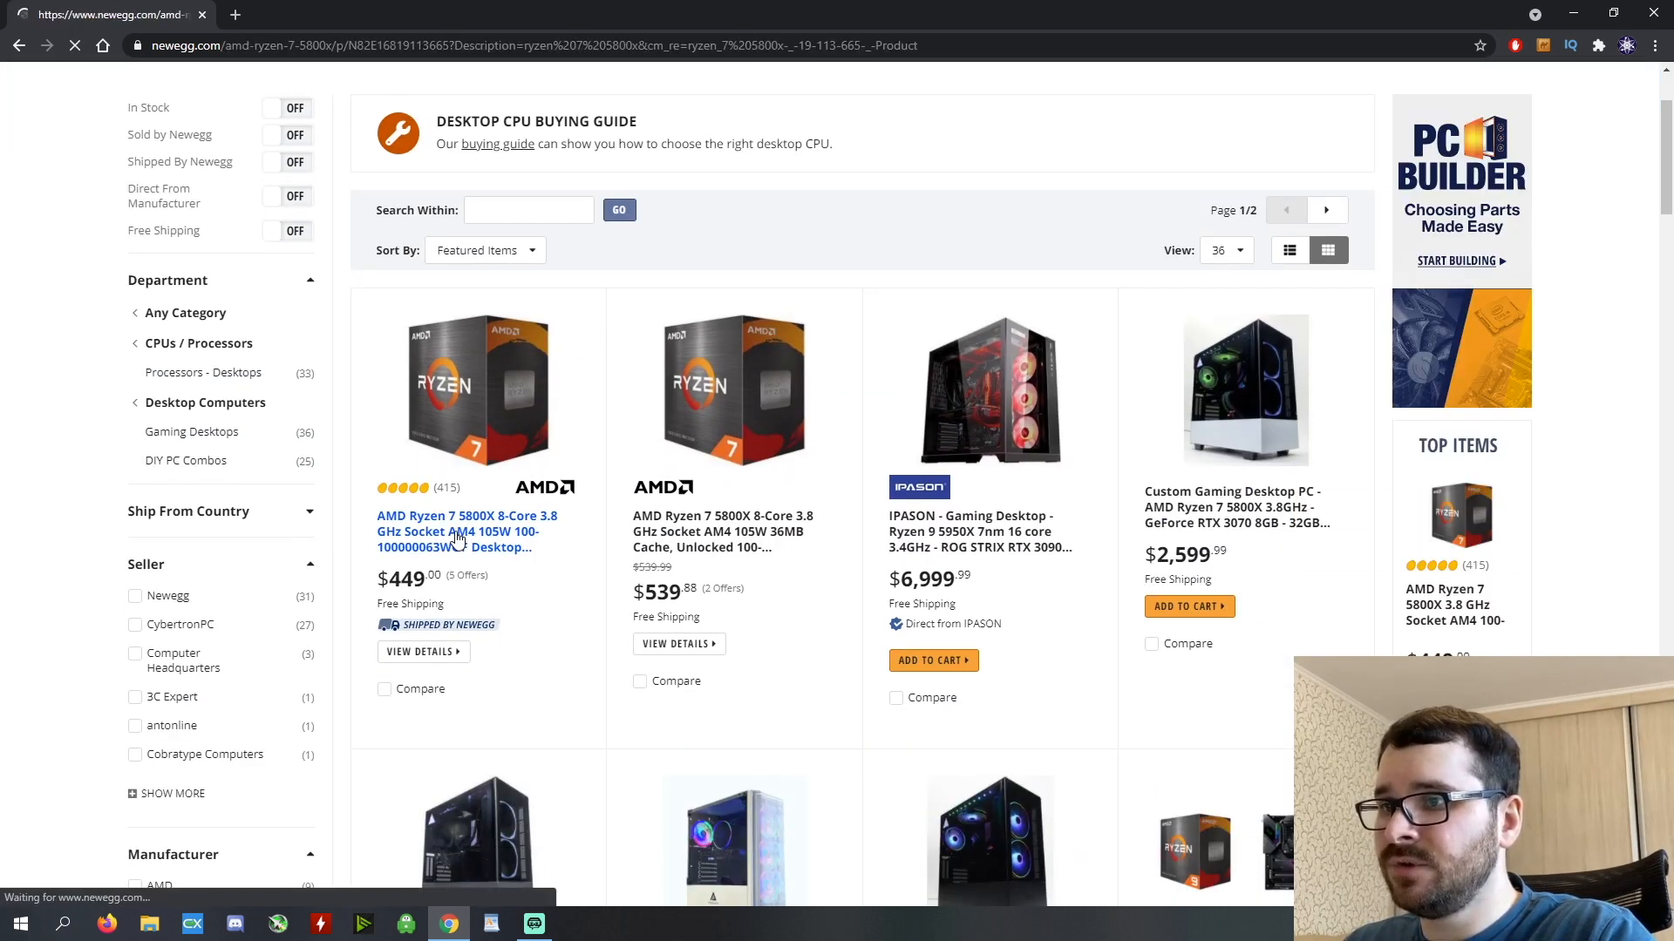
left_click(467, 523)
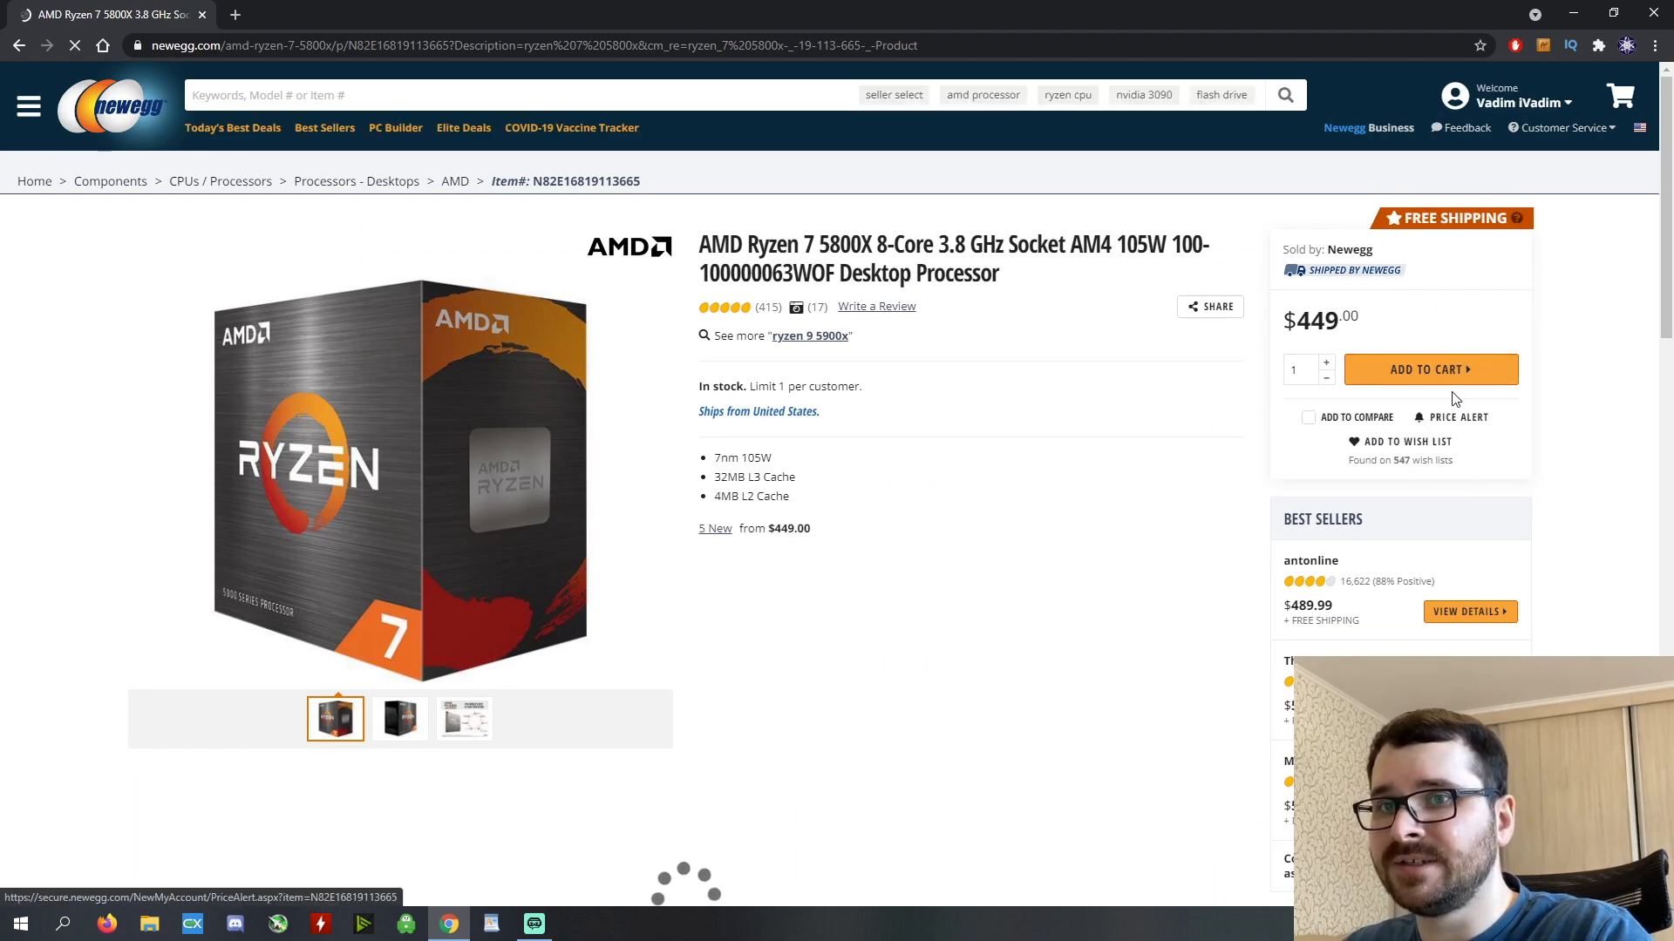
left_click(1430, 369)
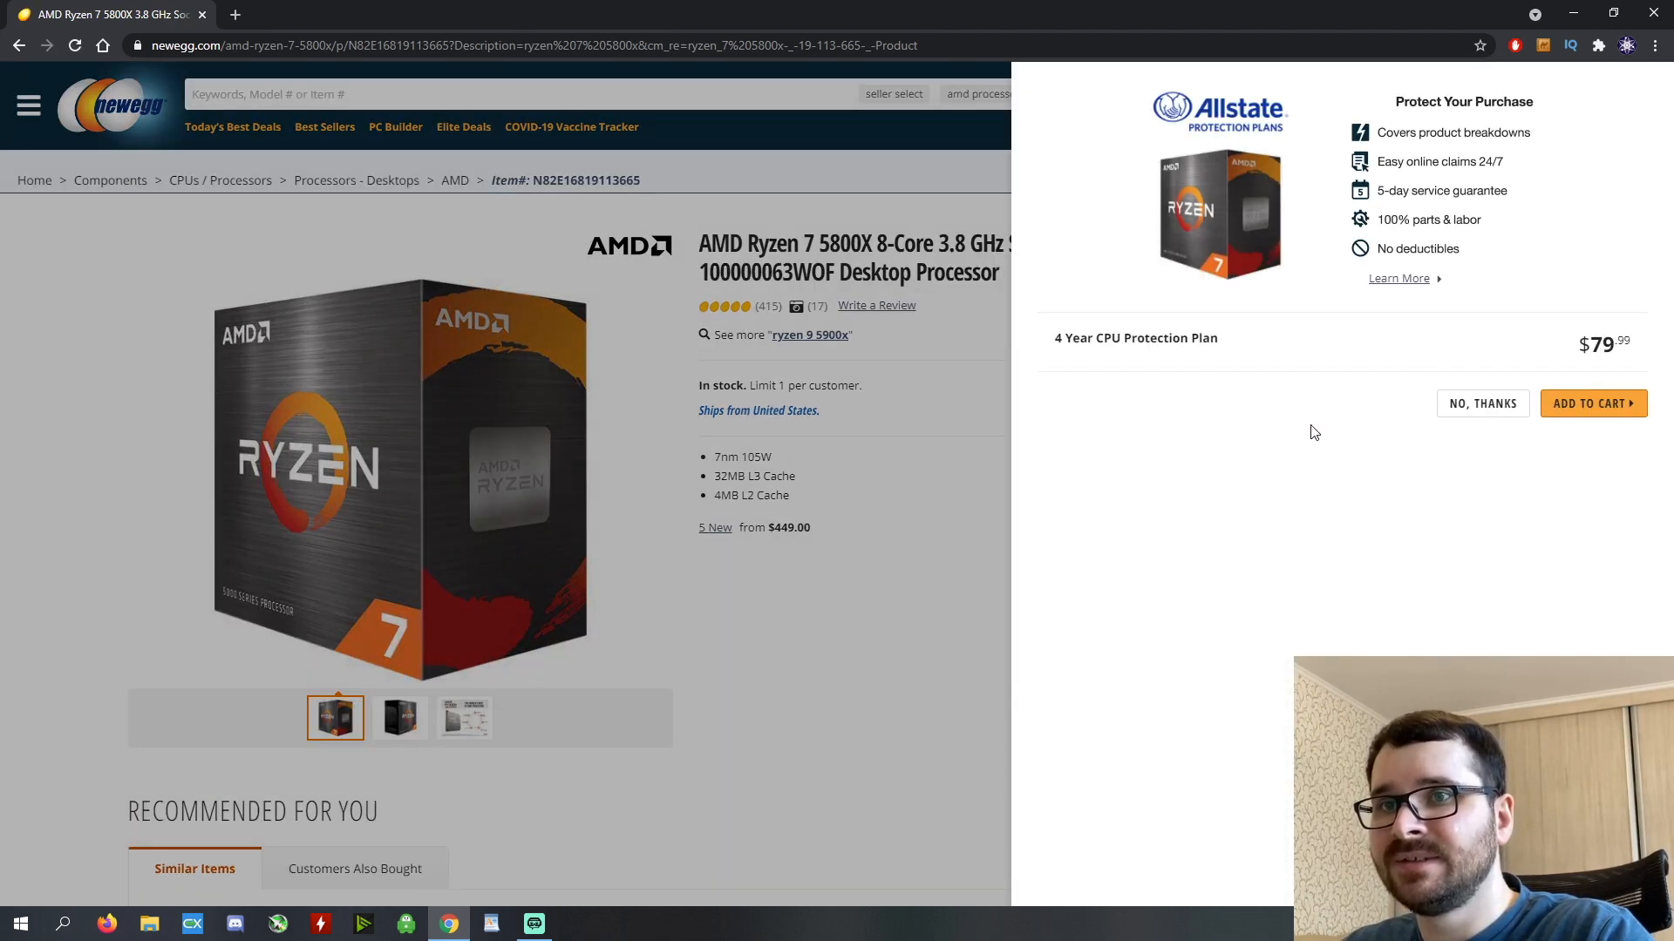
Decline the protection plan, then add the suggested Samsung 980 PRO SSD and Corsair Vengeance RGB Pro memory.
left_click(1482, 403)
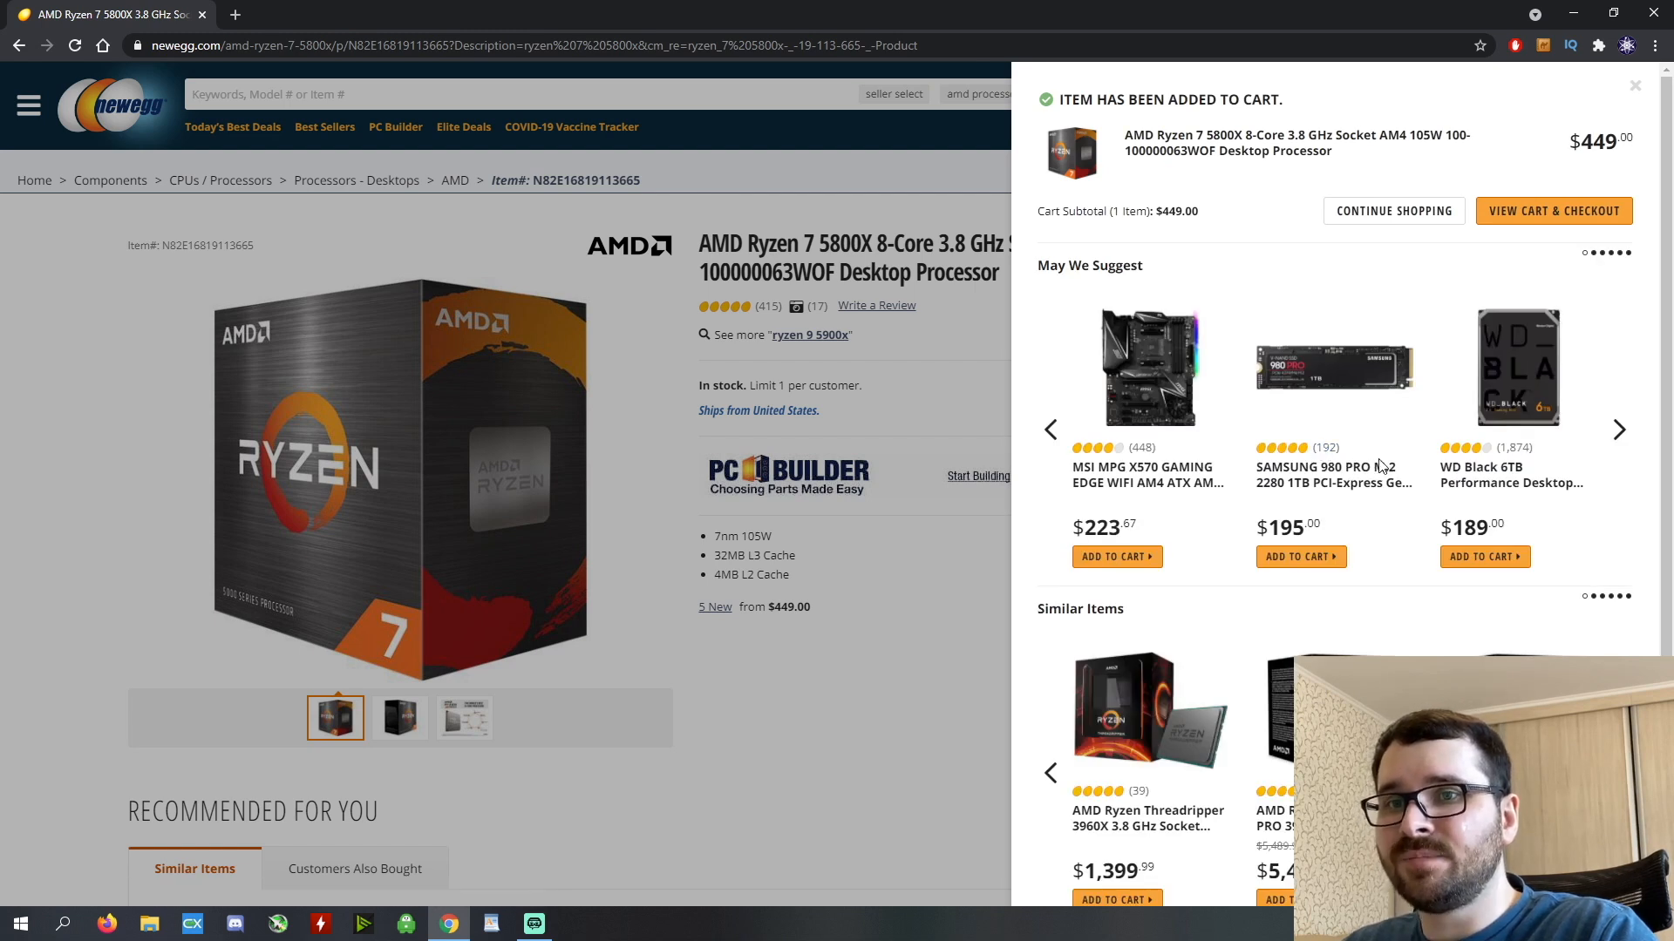
mouse_move(1378, 468)
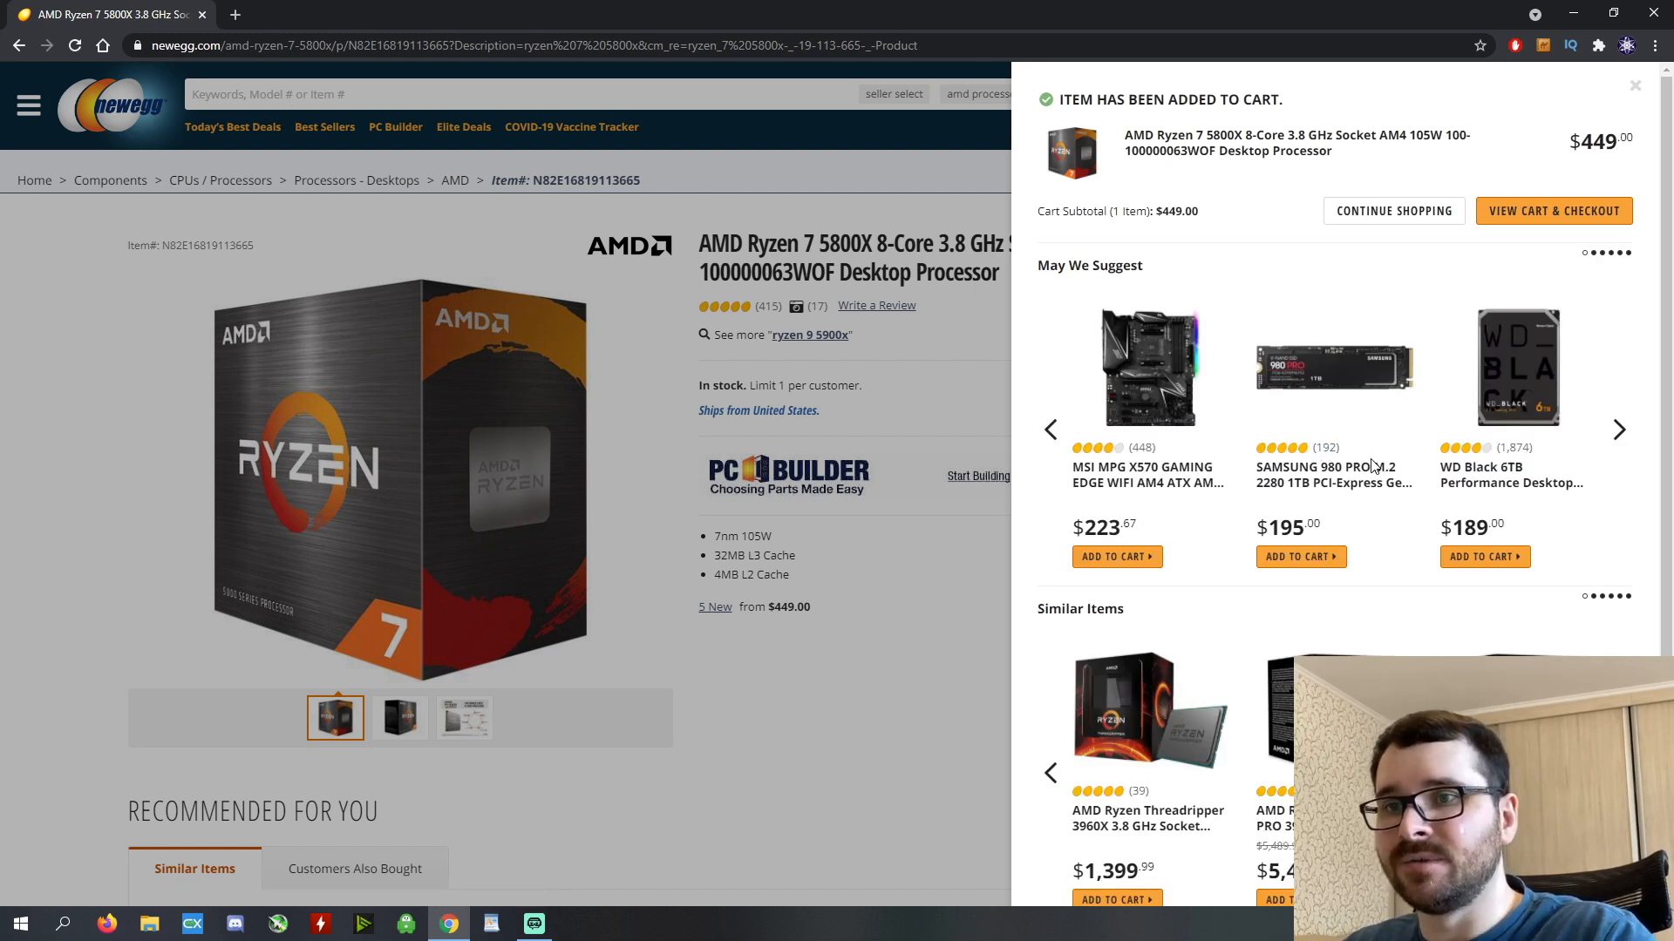
mouse_move(1333, 467)
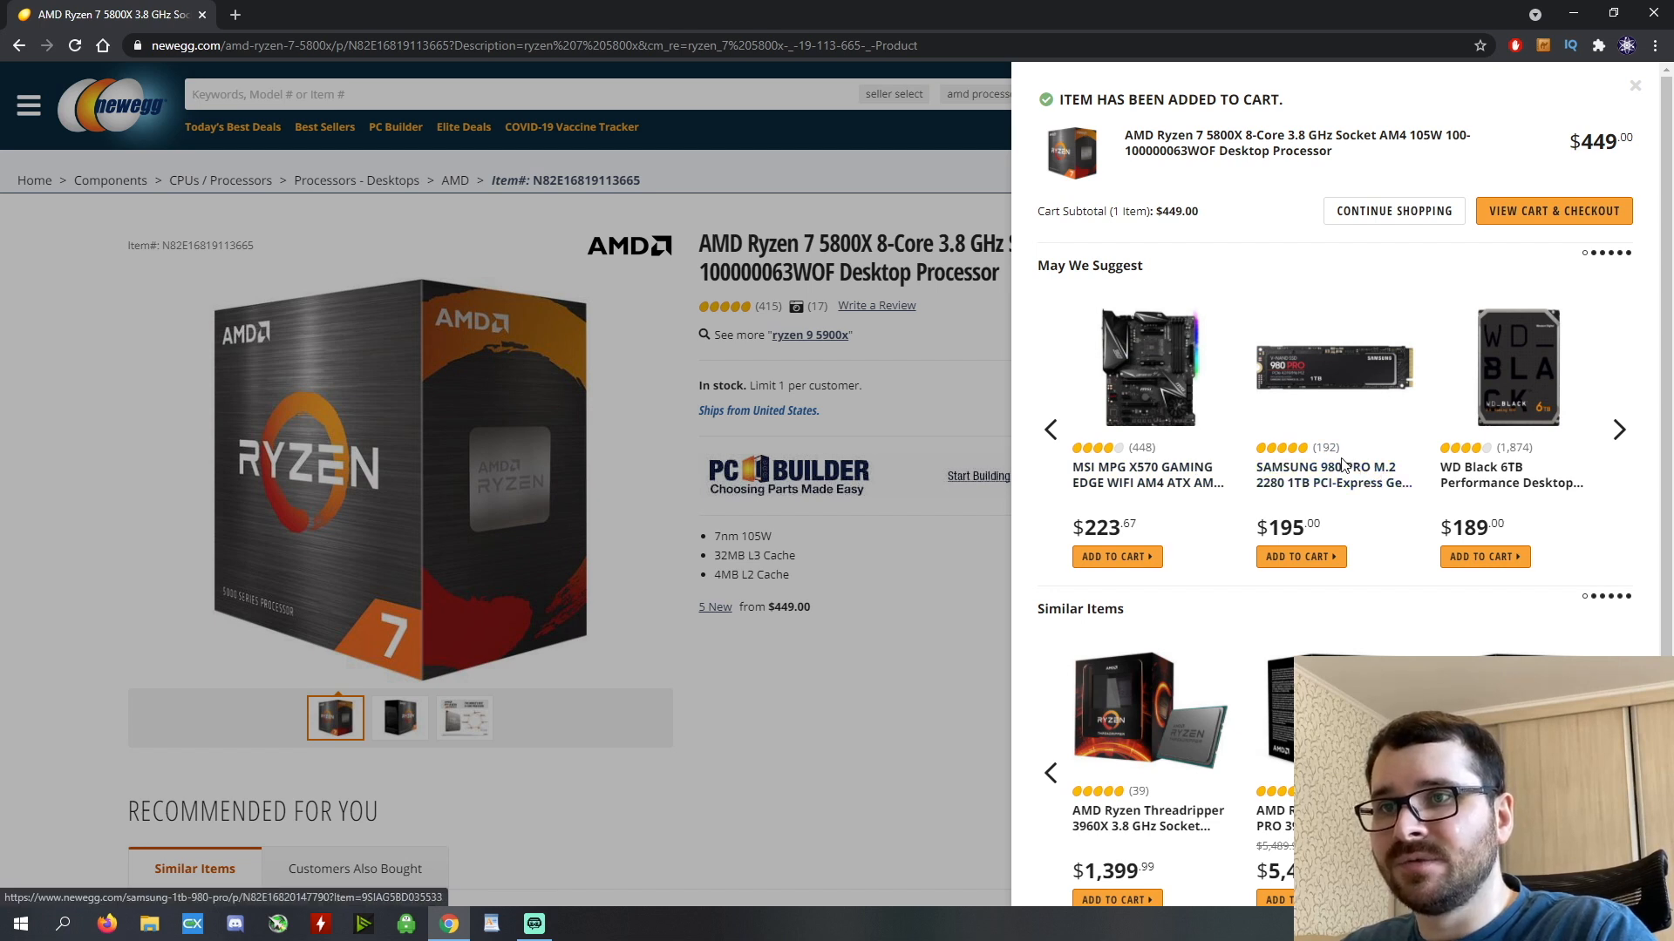
mouse_move(1332, 474)
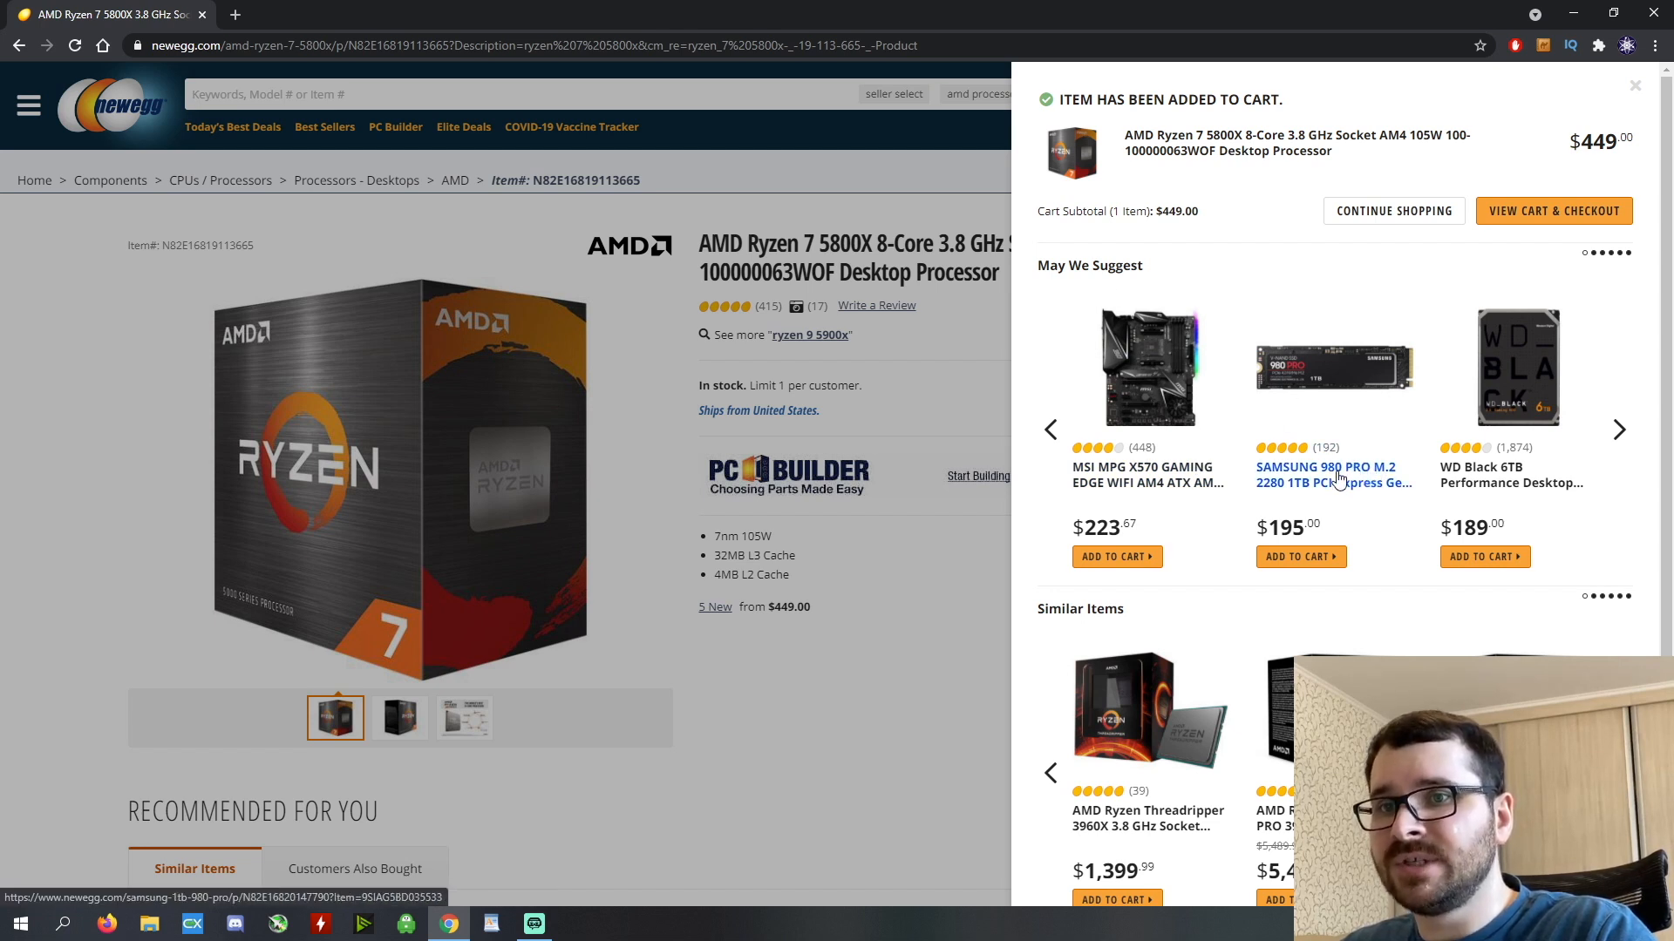
mouse_move(1361, 522)
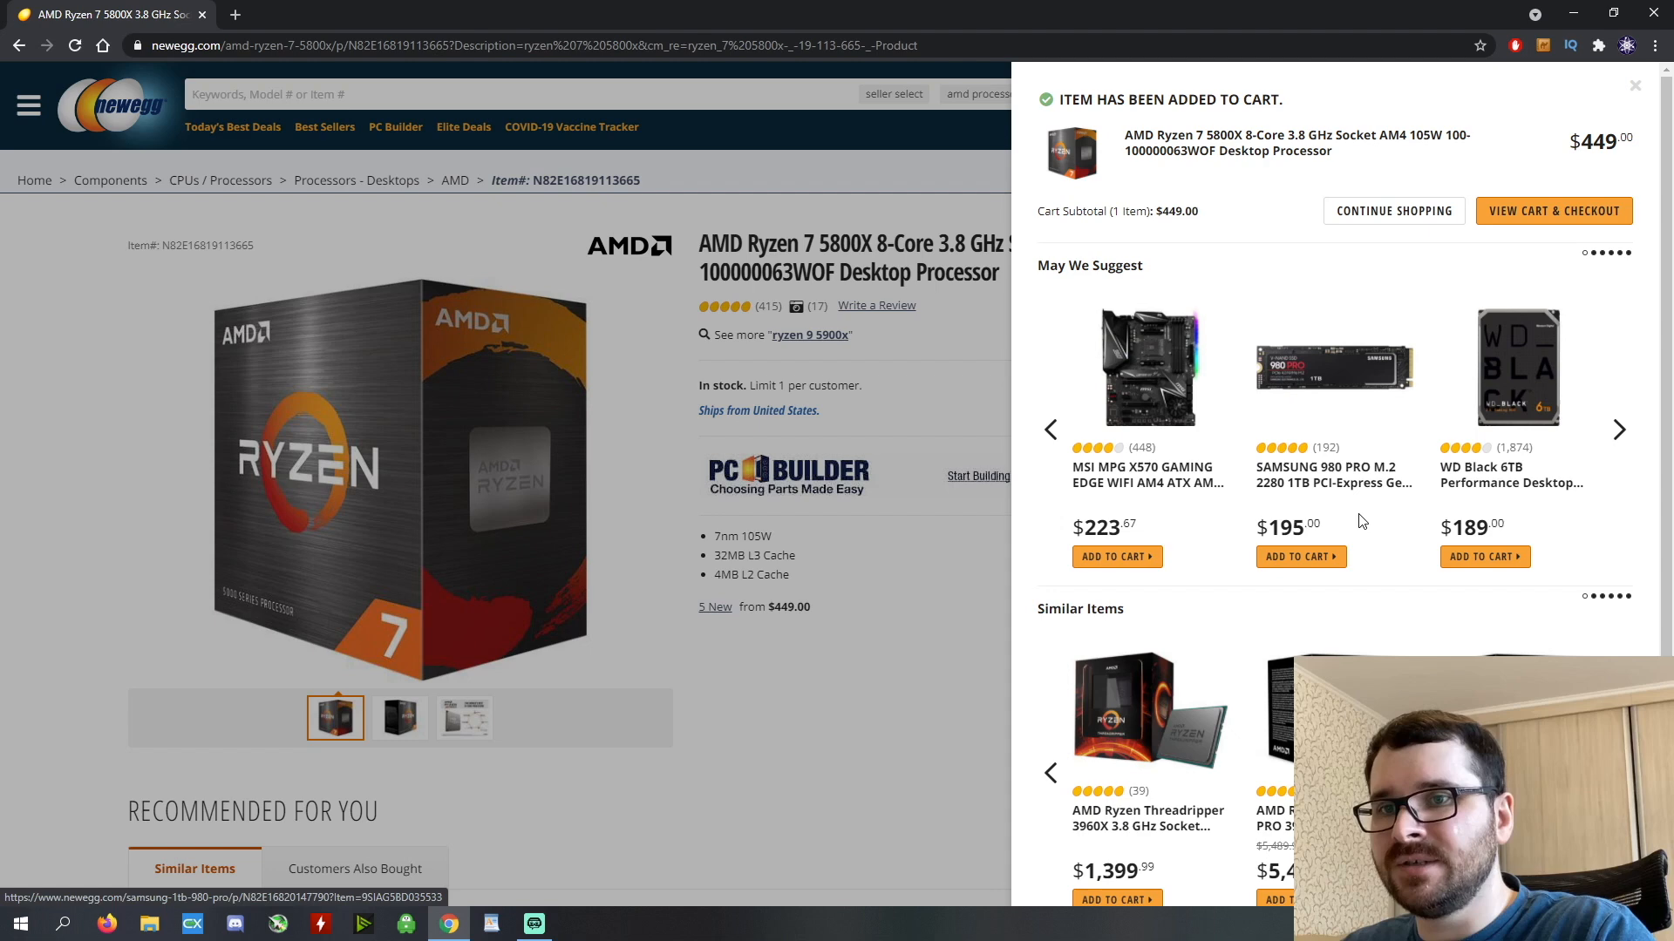
left_click(1301, 556)
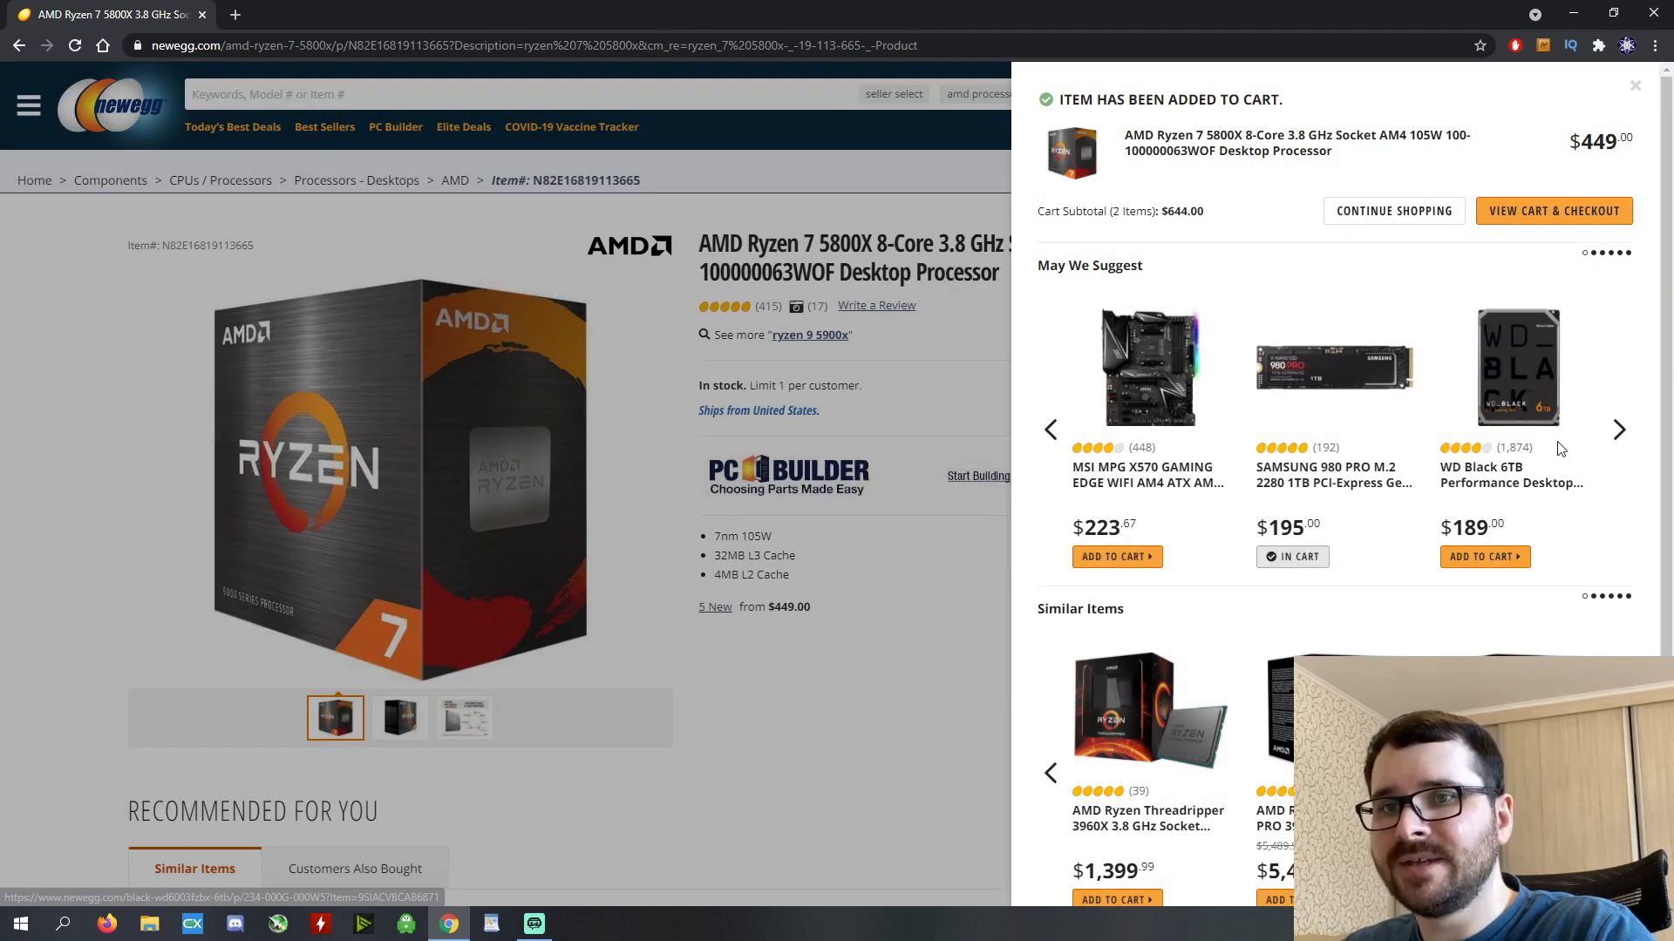
left_click(1618, 429)
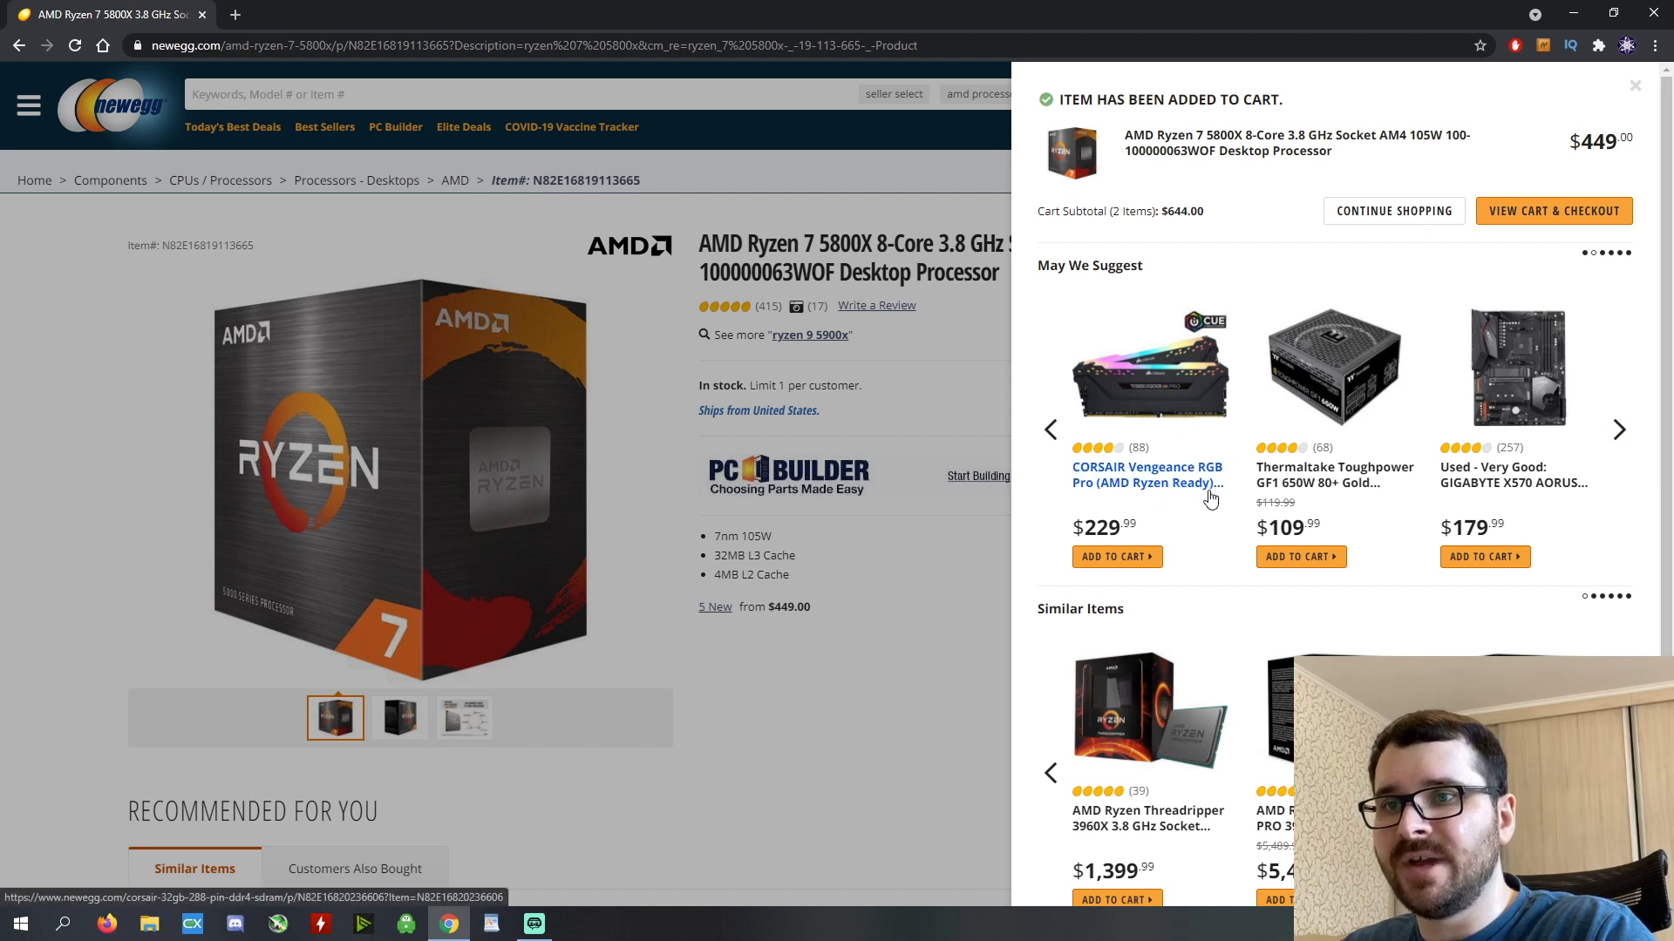
mouse_move(1205, 492)
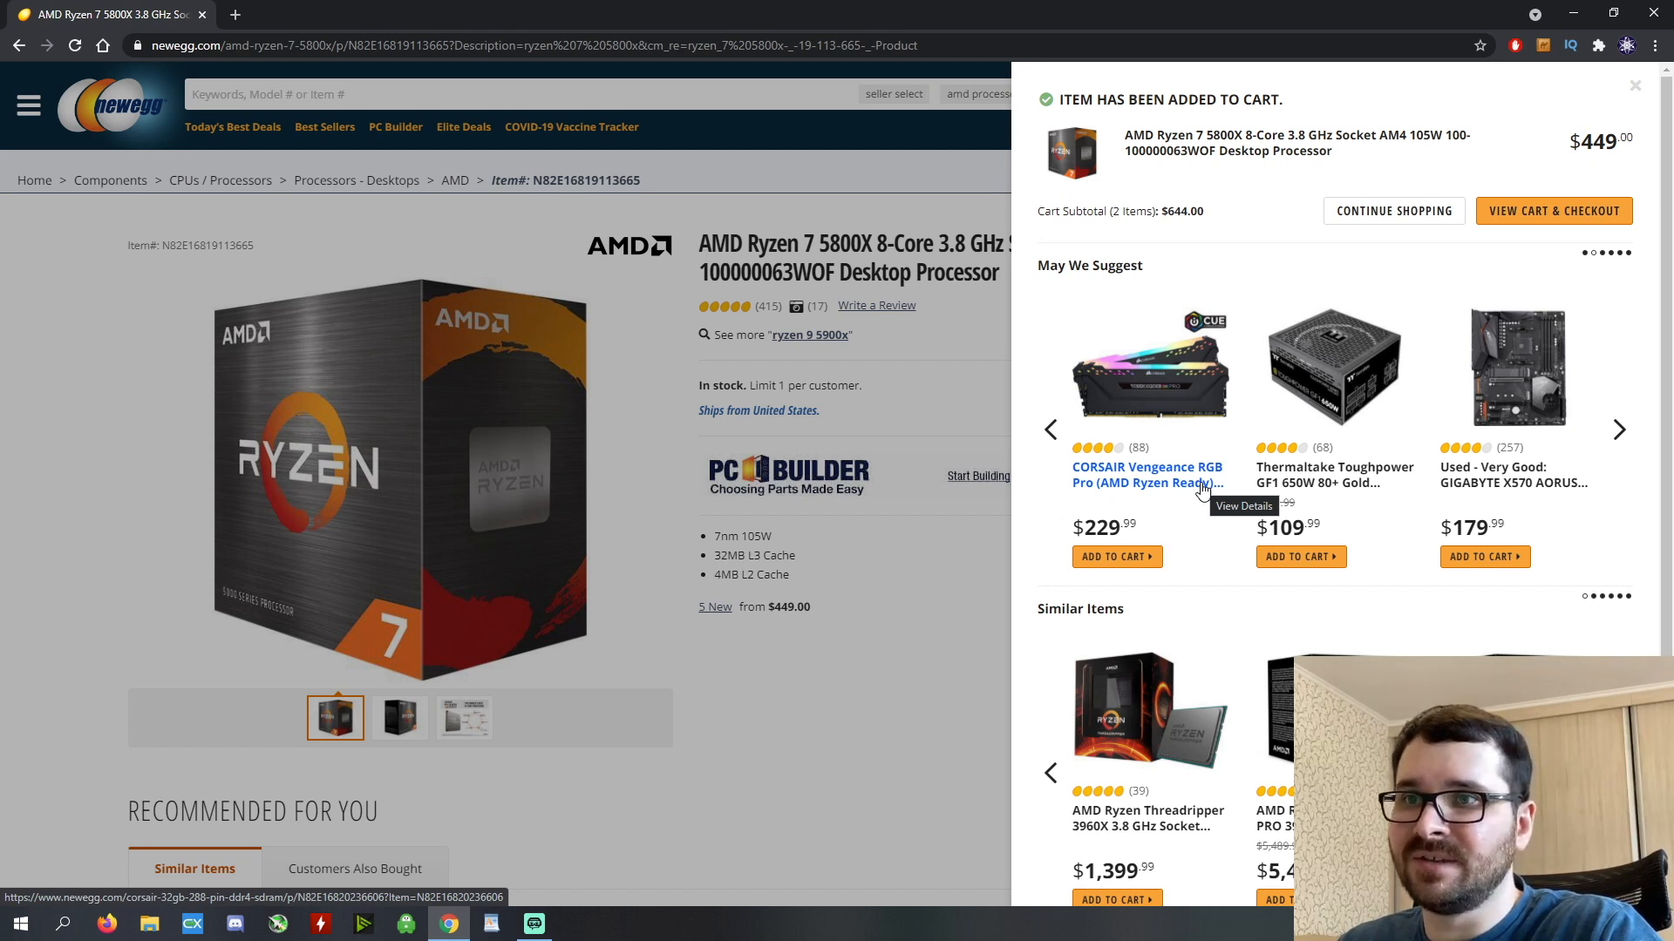
mouse_move(1180, 429)
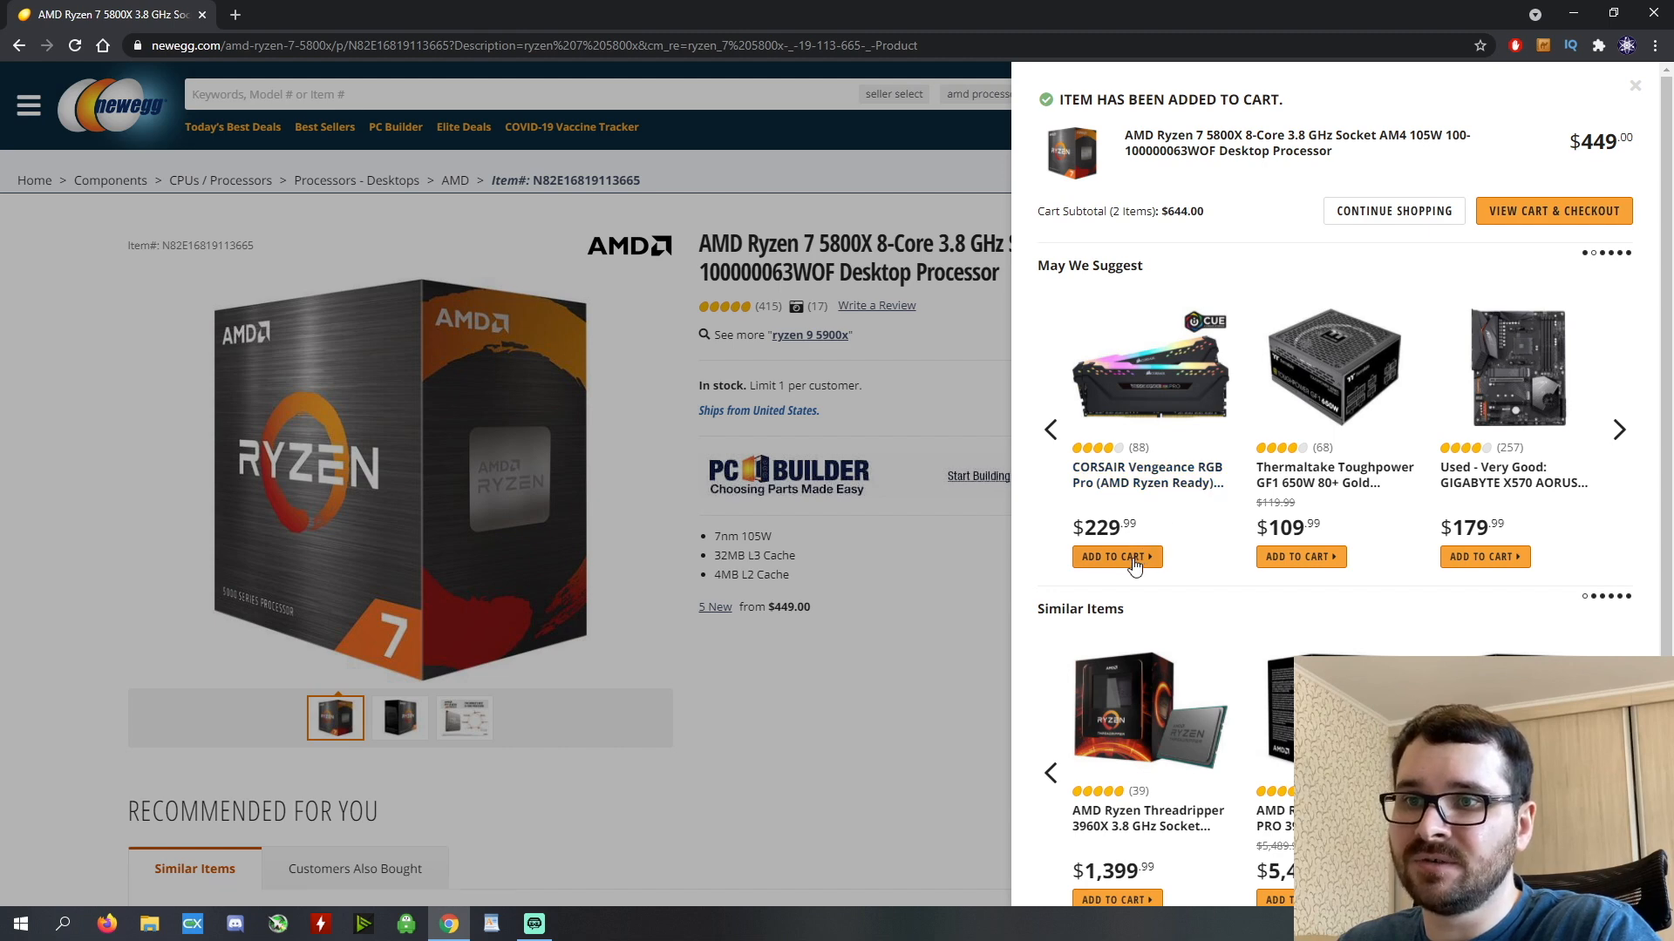
left_click(1618, 429)
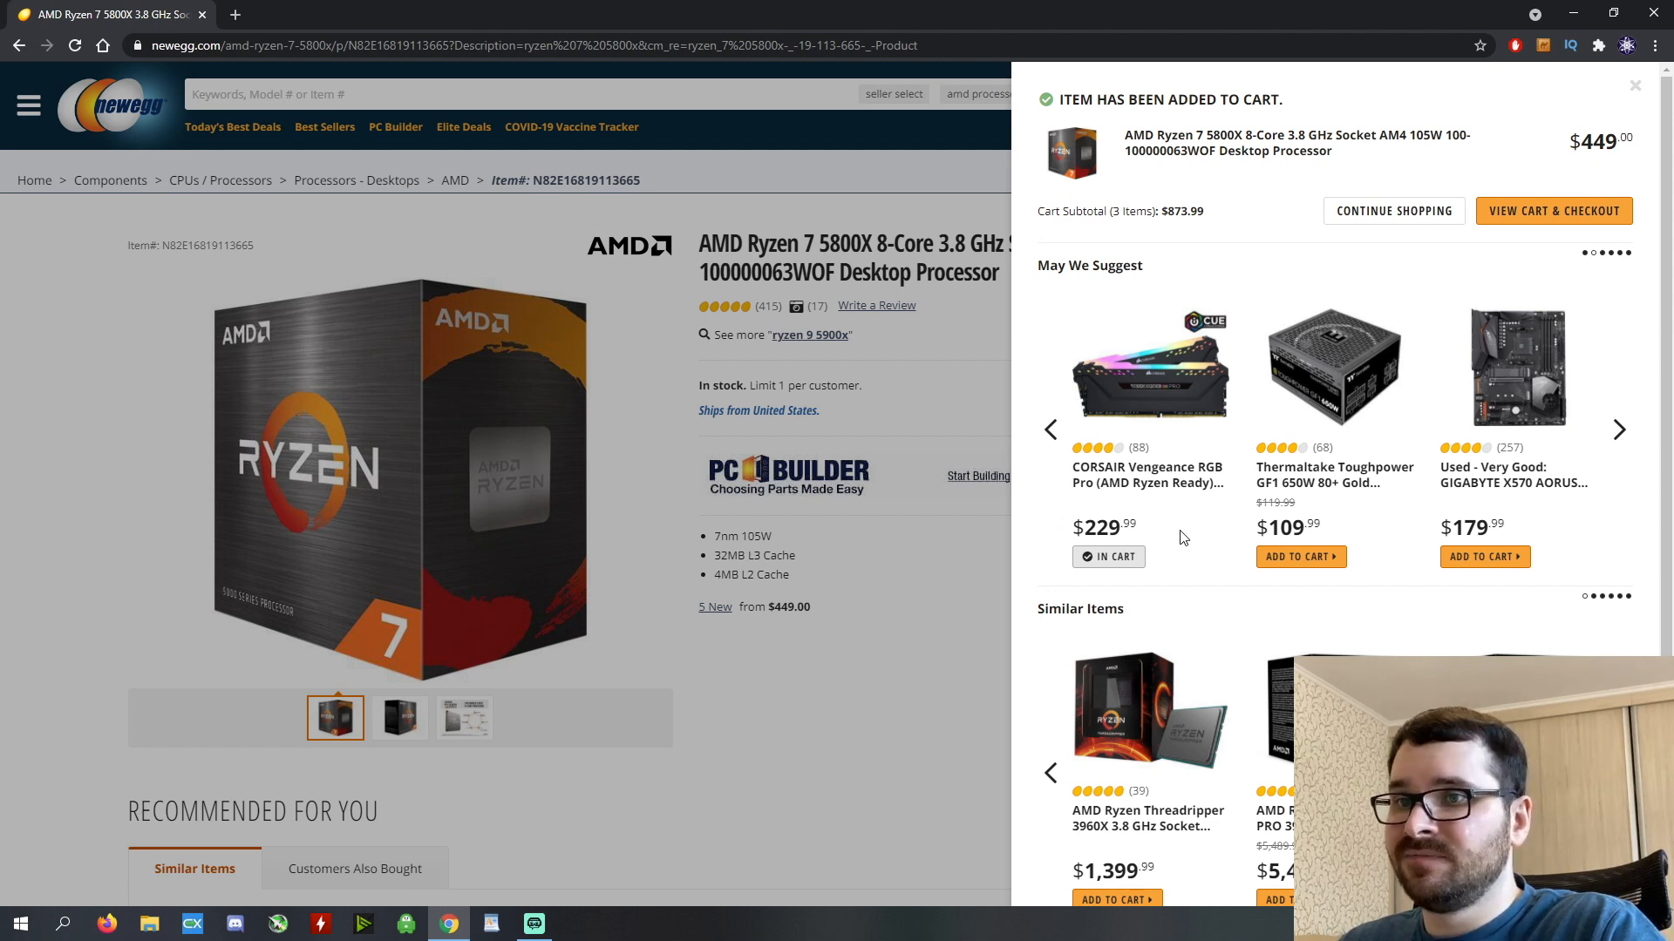
mouse_move(1190, 502)
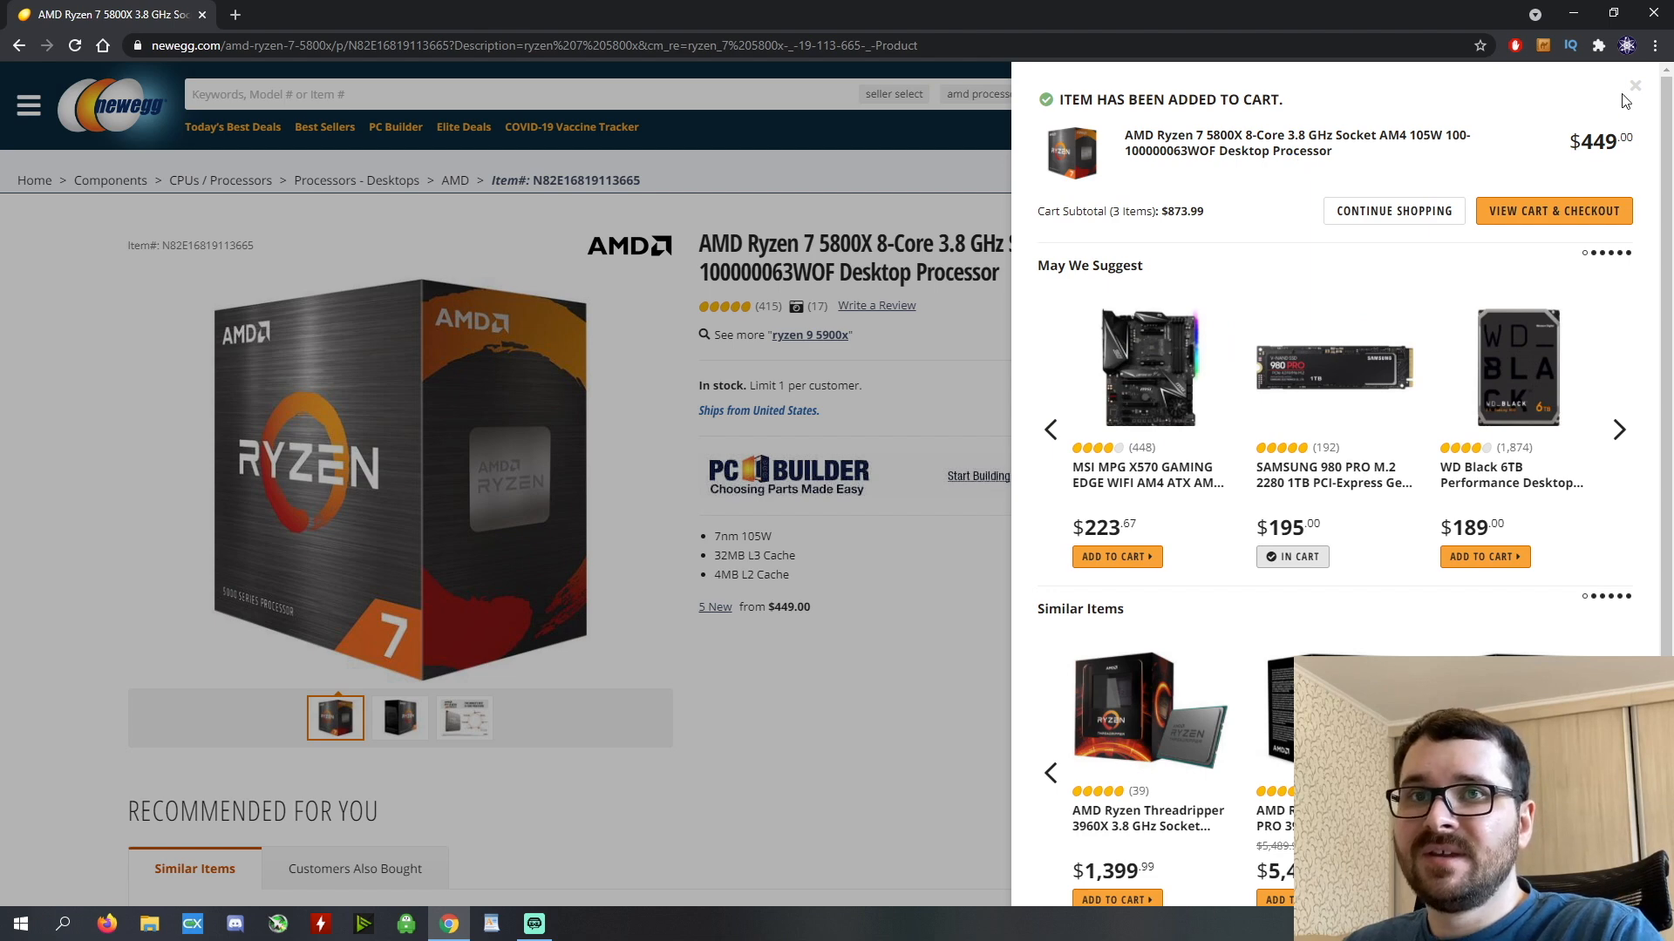
Close the cart summary and rerun the recent 'x570 motherboard' search.
left_click(1634, 84)
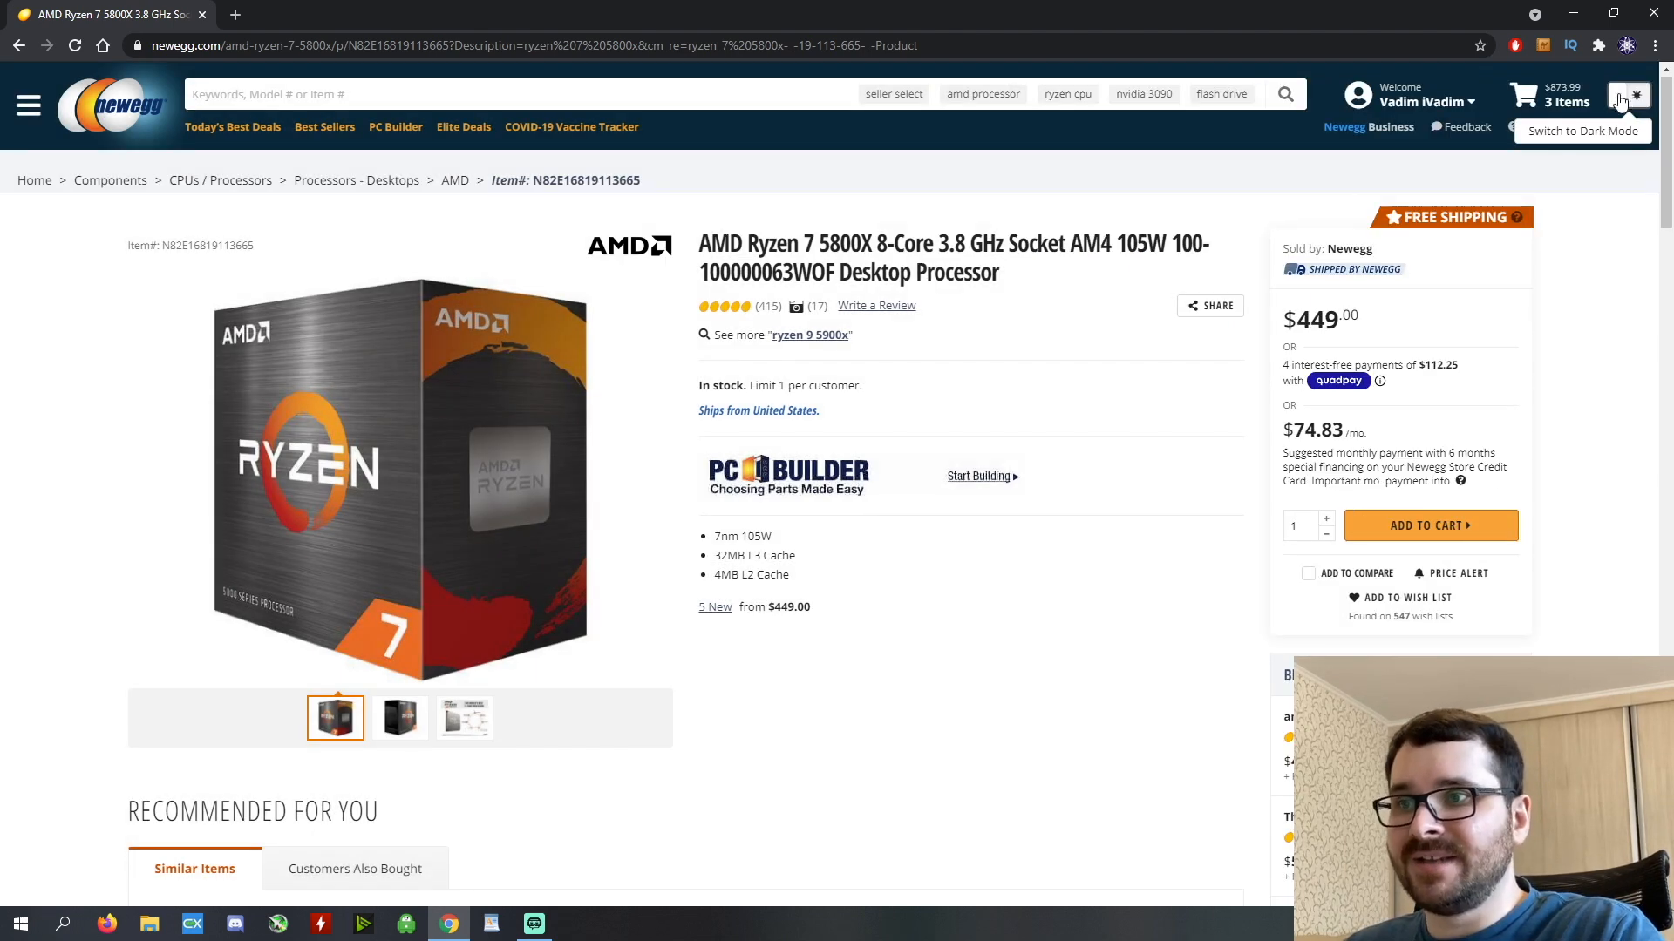
left_click(448, 94)
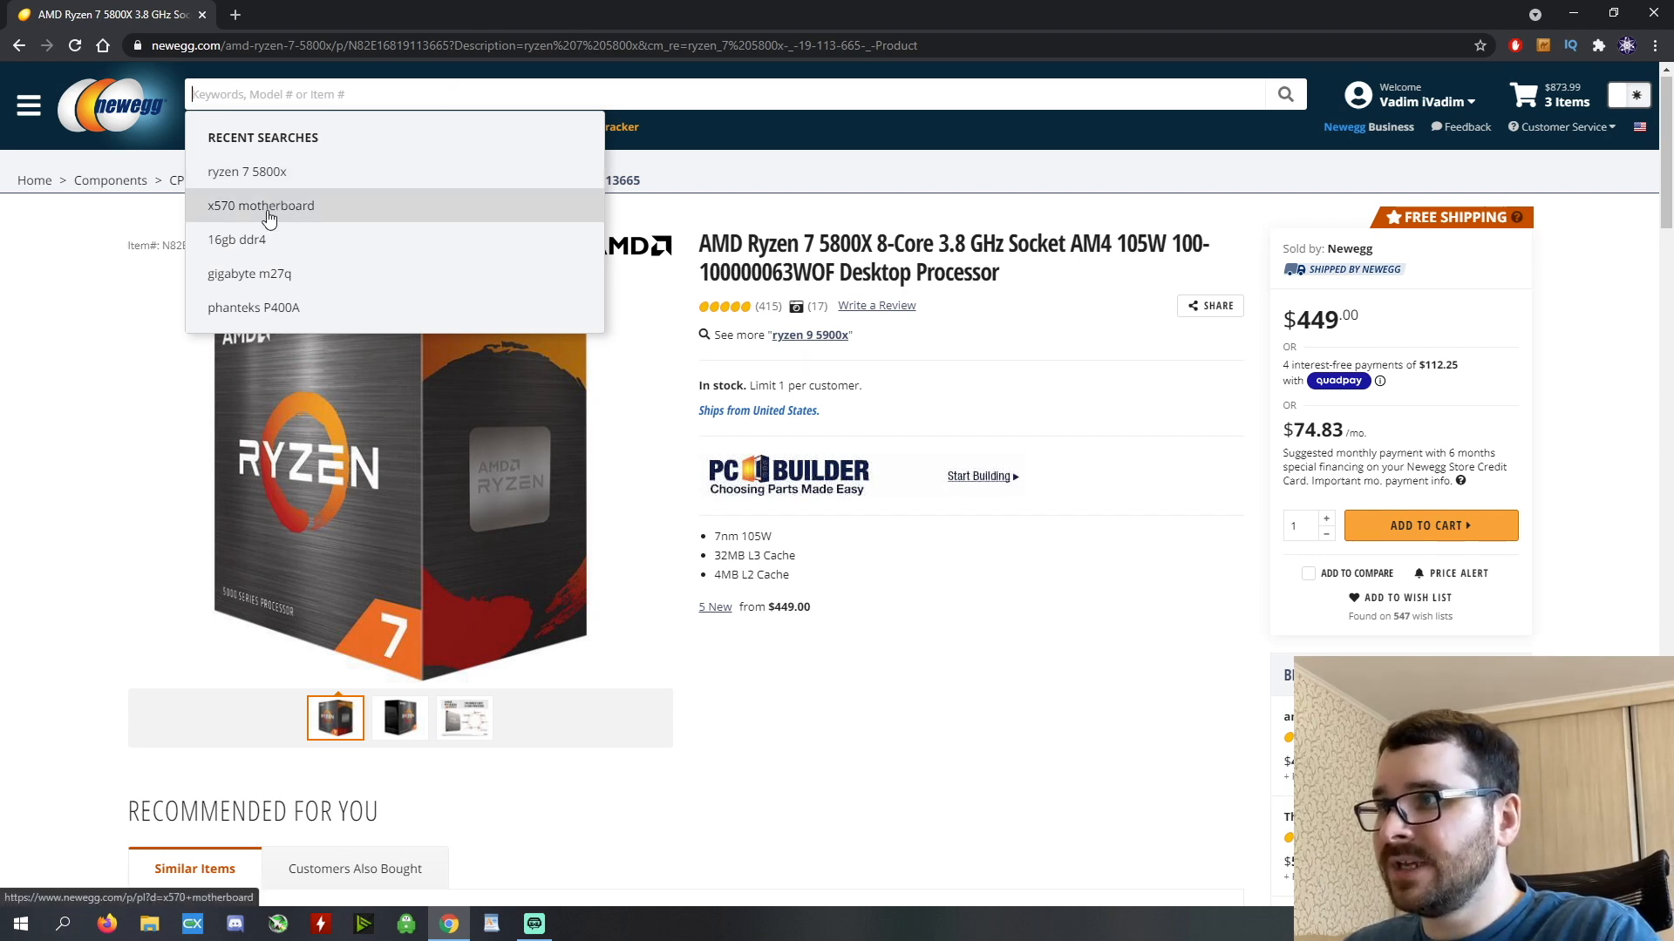
left_click(260, 205)
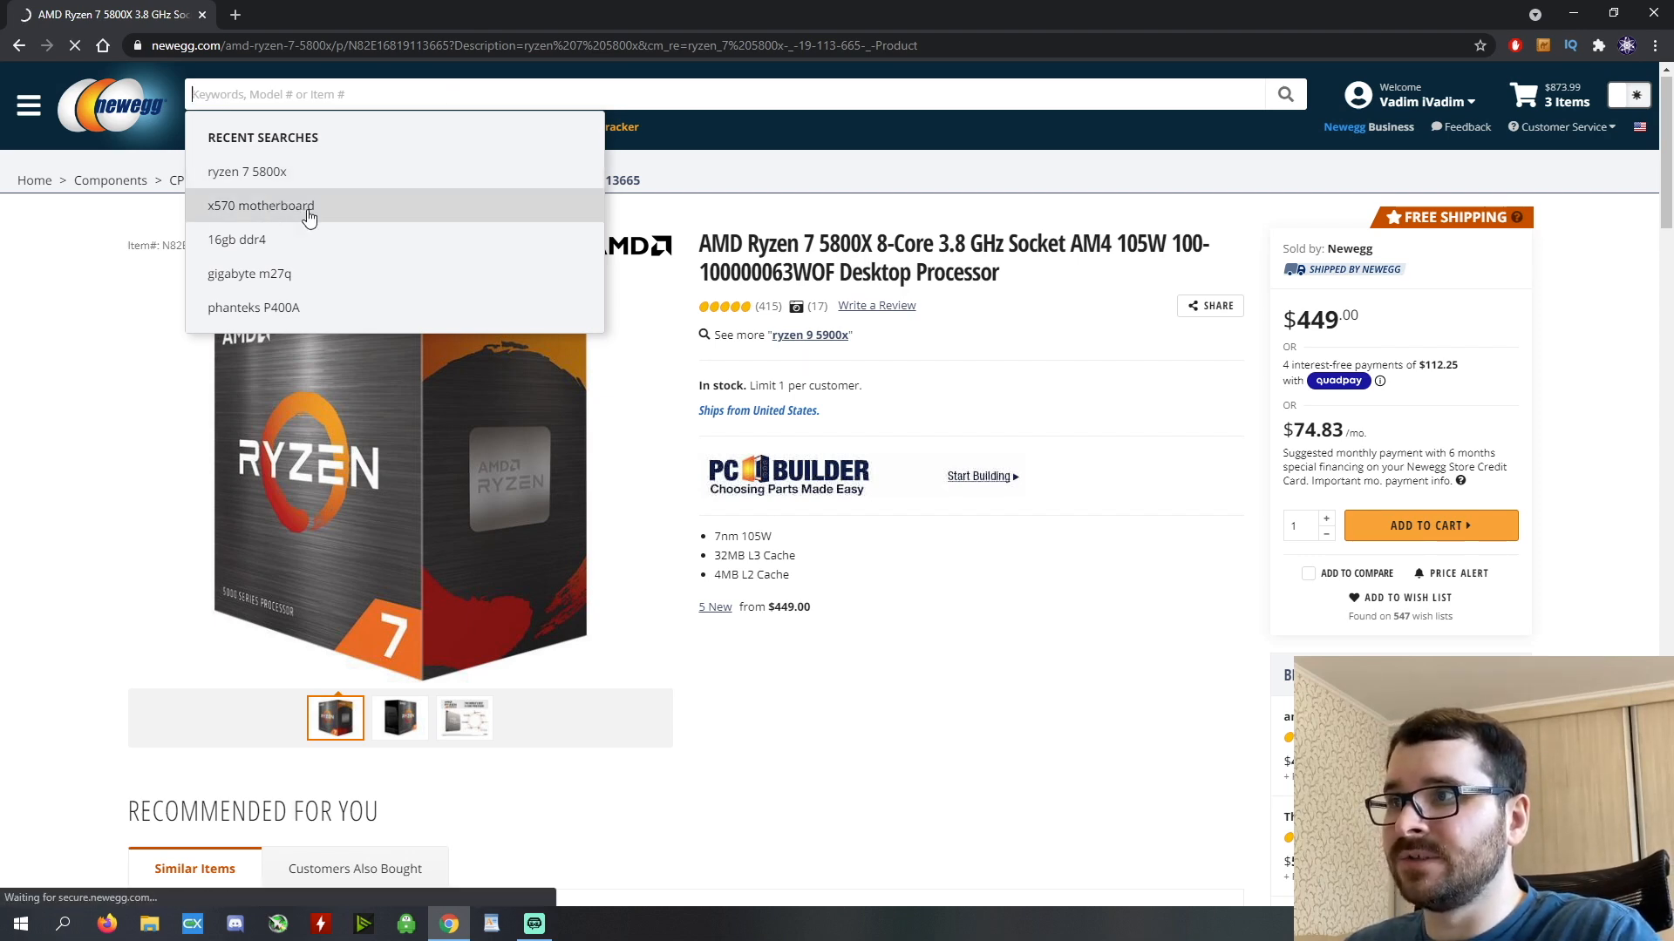
left_click(259, 205)
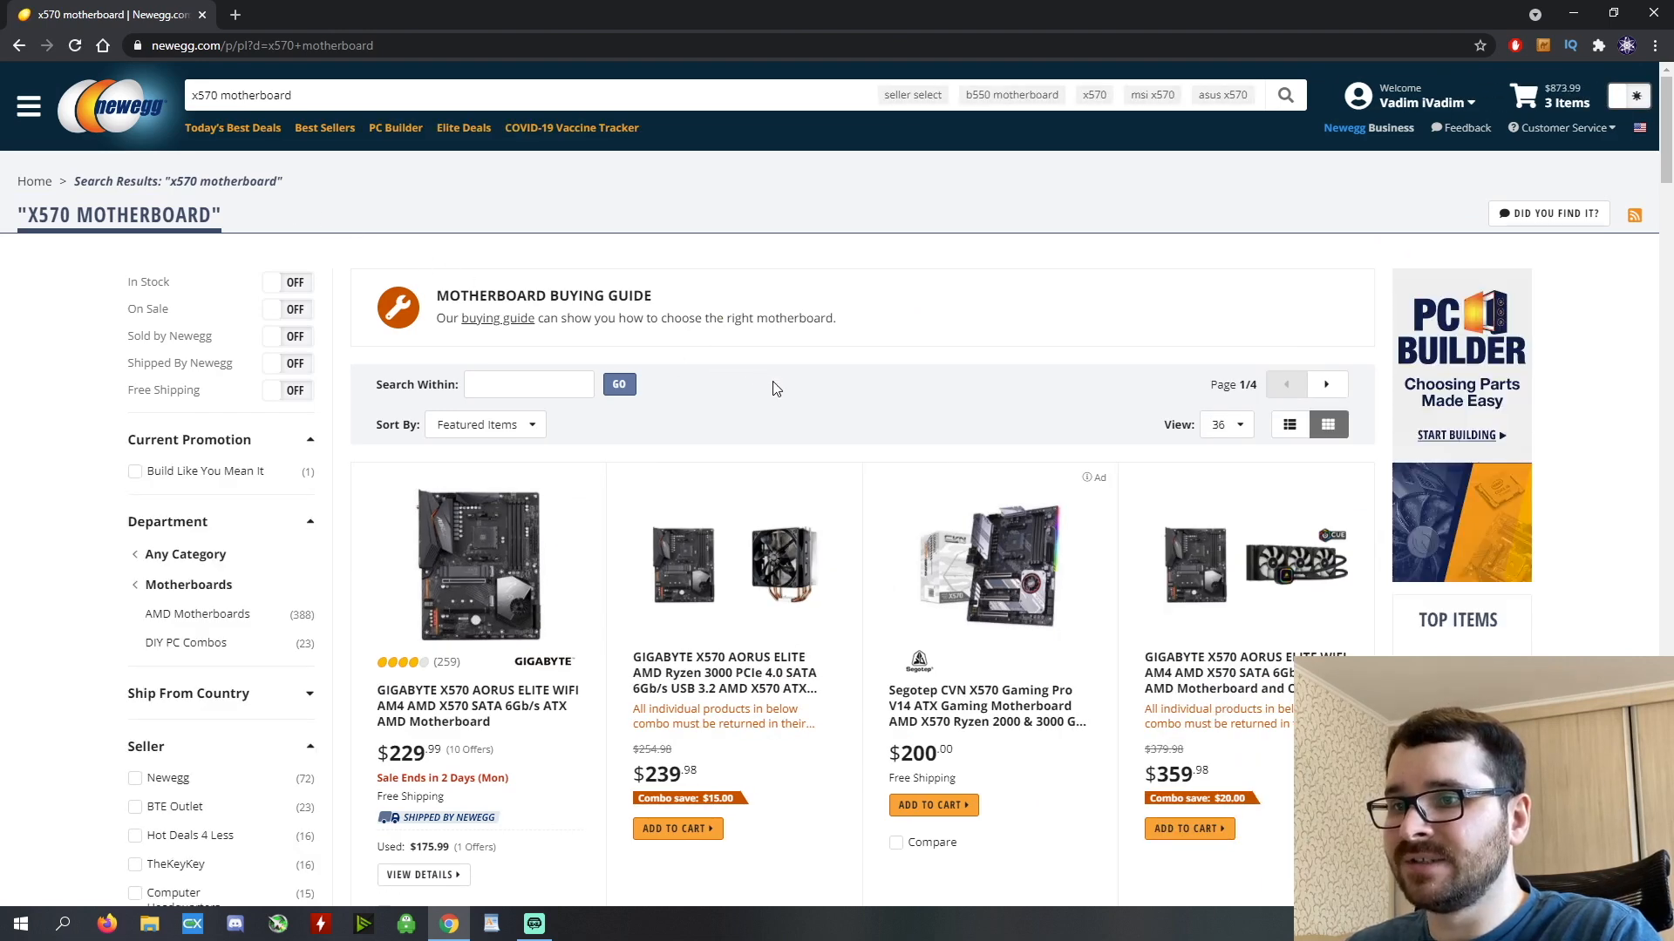
mouse_move(789, 412)
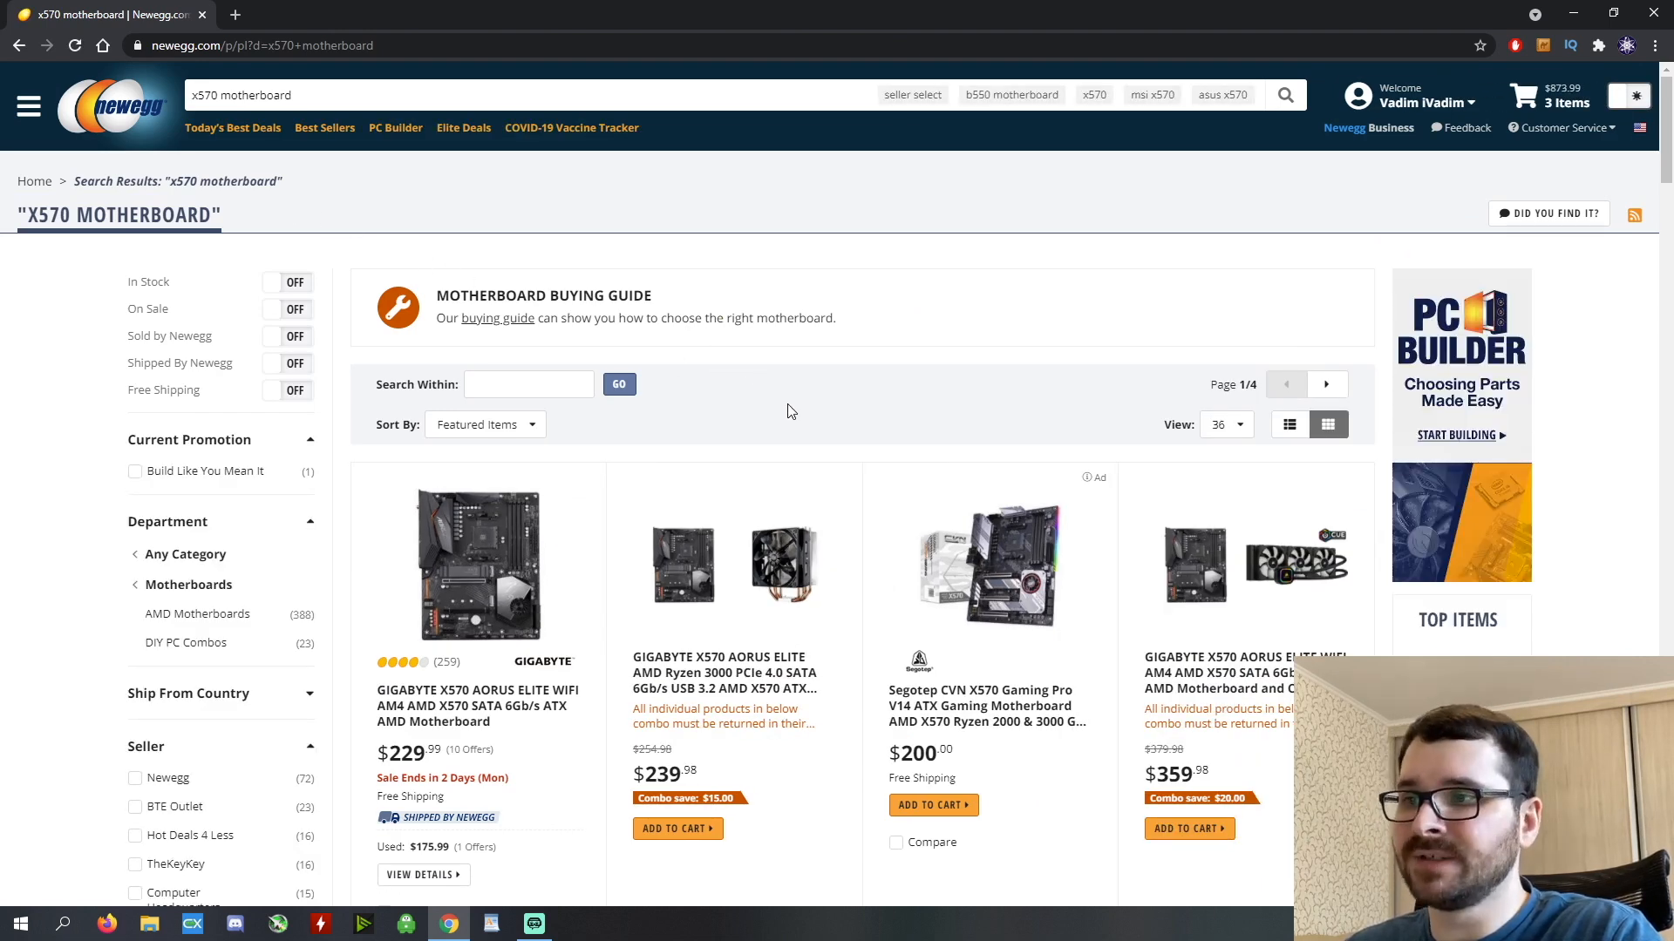
Scroll the x570 motherboard results down to the MSI MPG X570 GAMING EDGE WIFI listing.
scroll("down", 3)
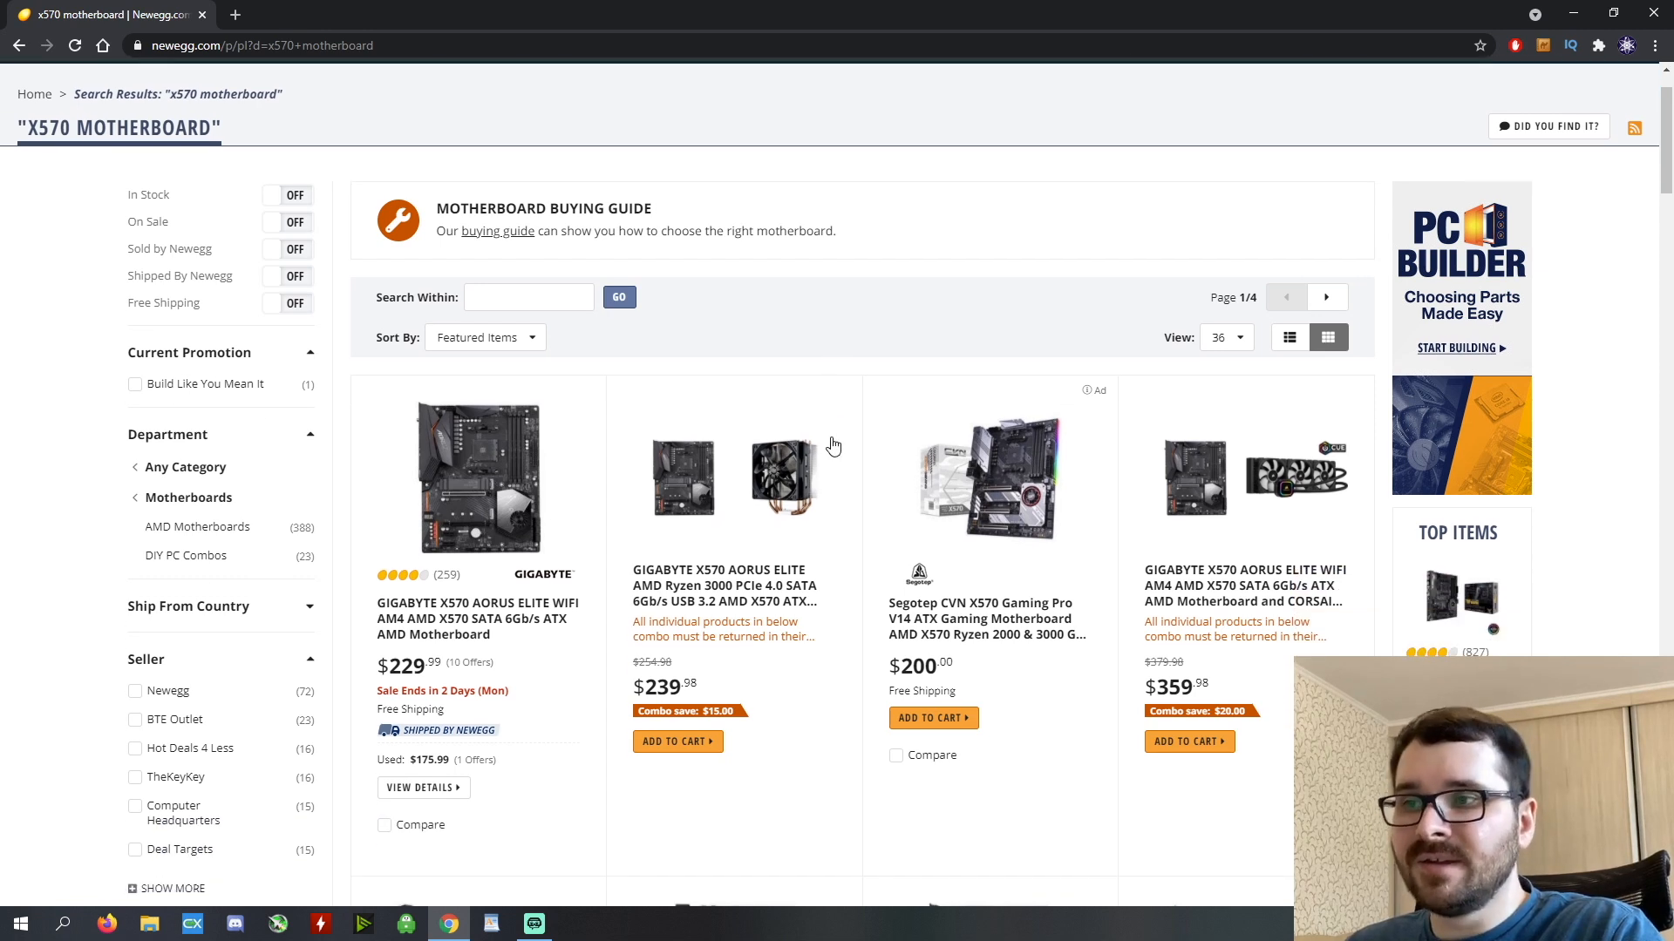
scroll("down", 3)
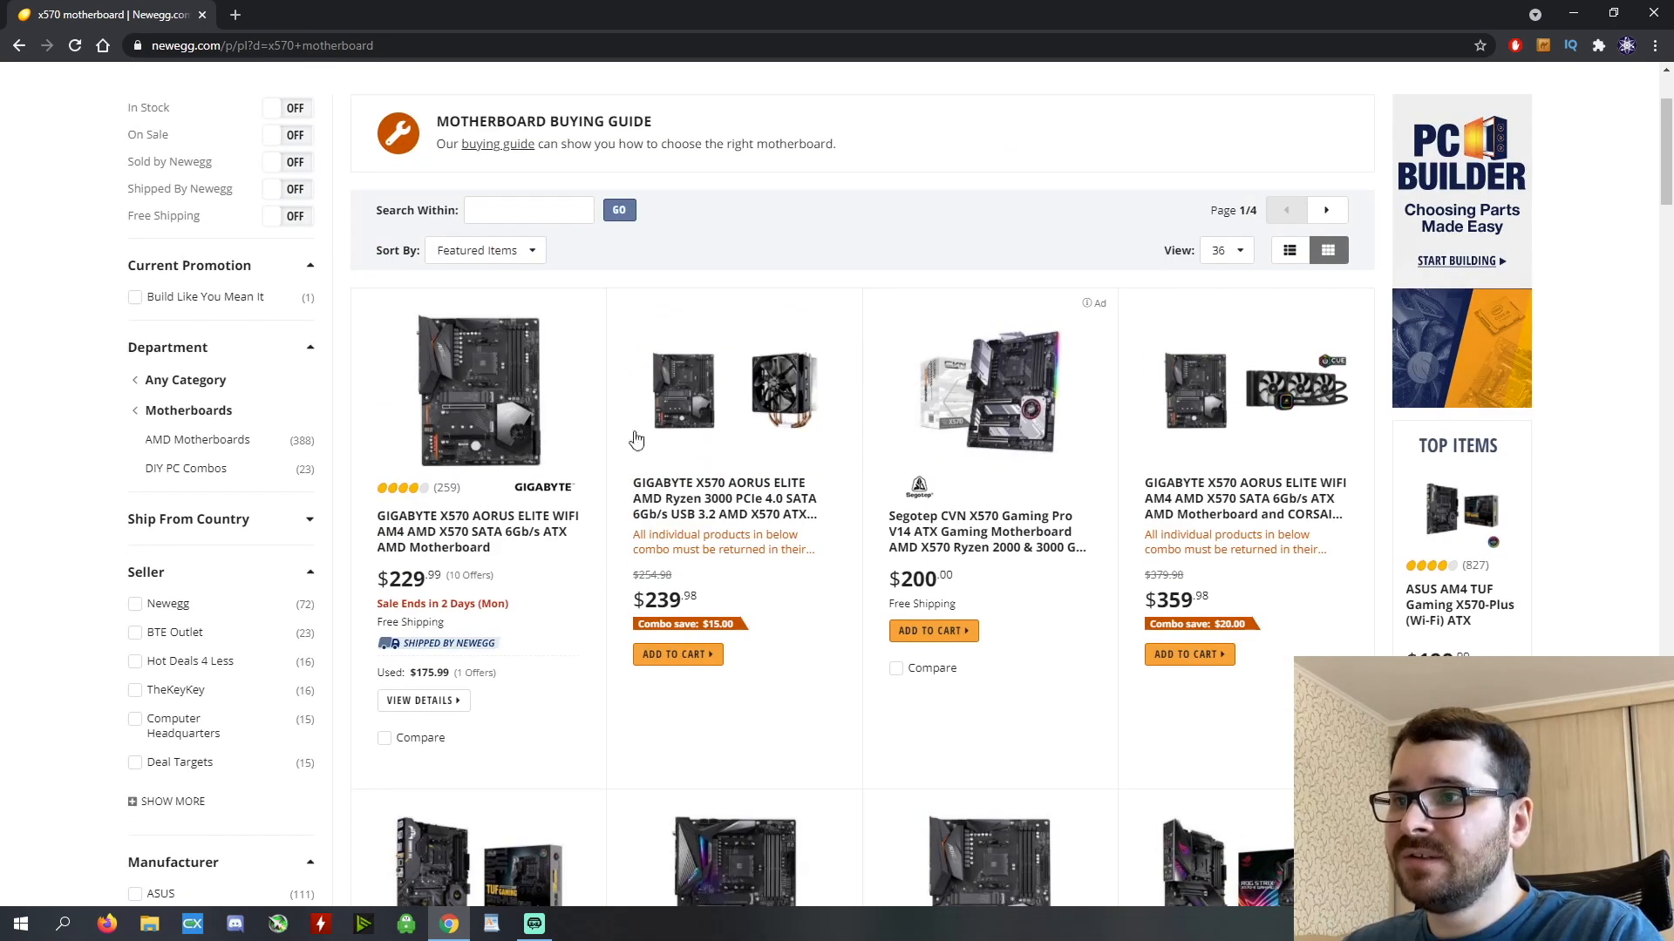
scroll("down", 3)
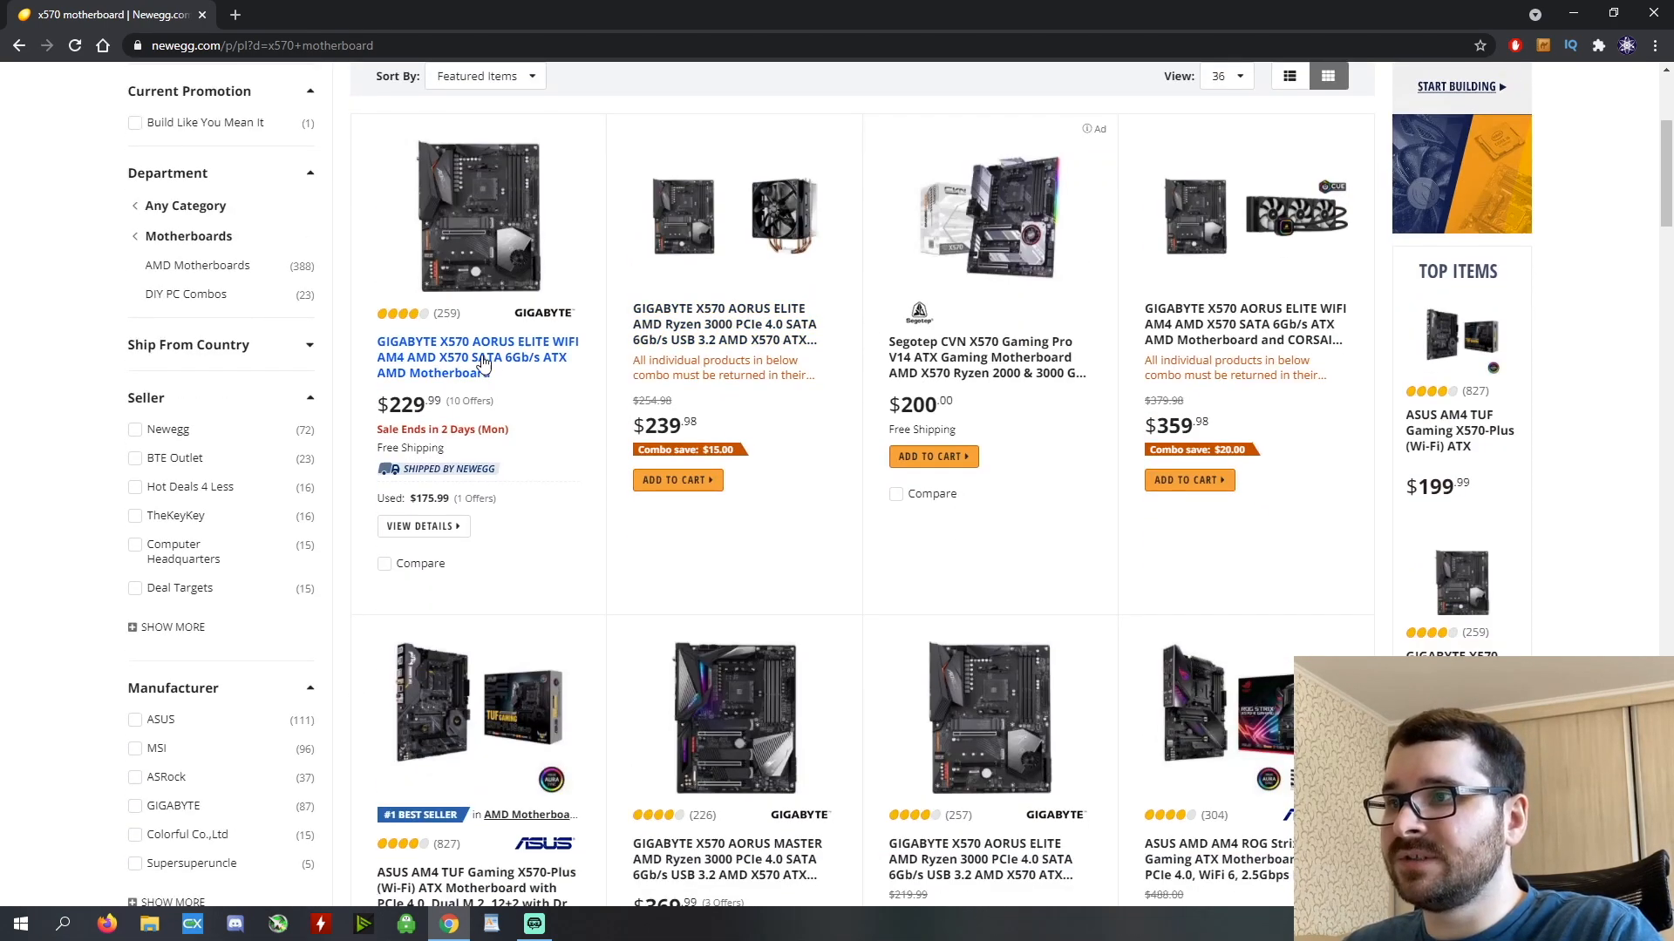
scroll("down", 3)
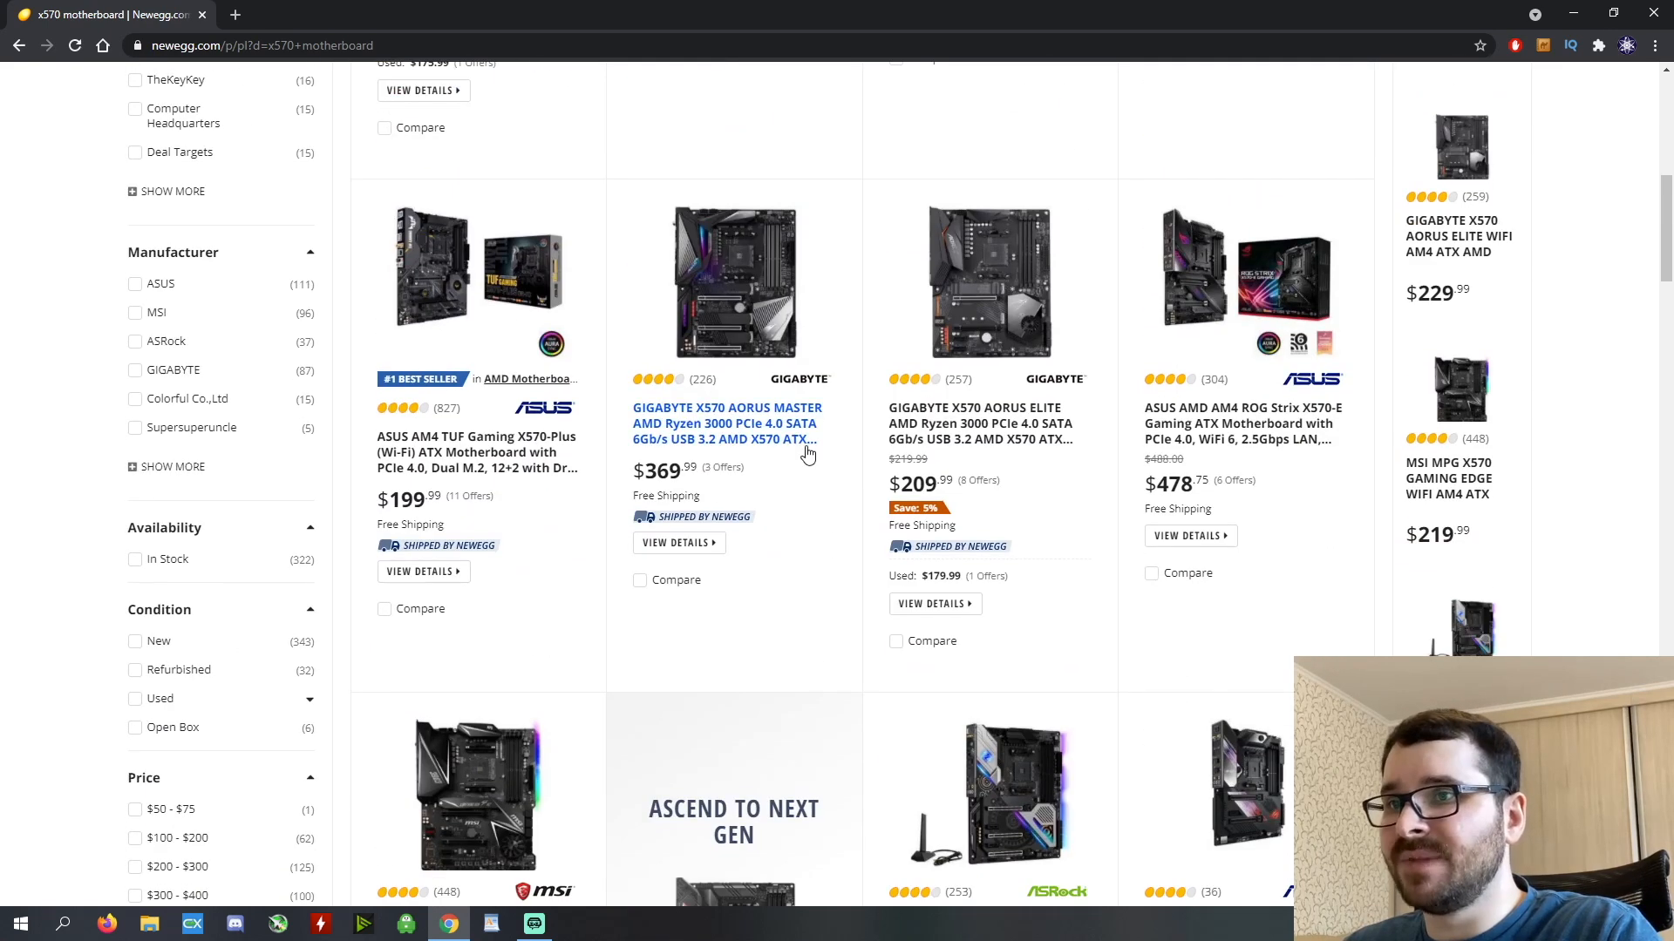
scroll("down", 3)
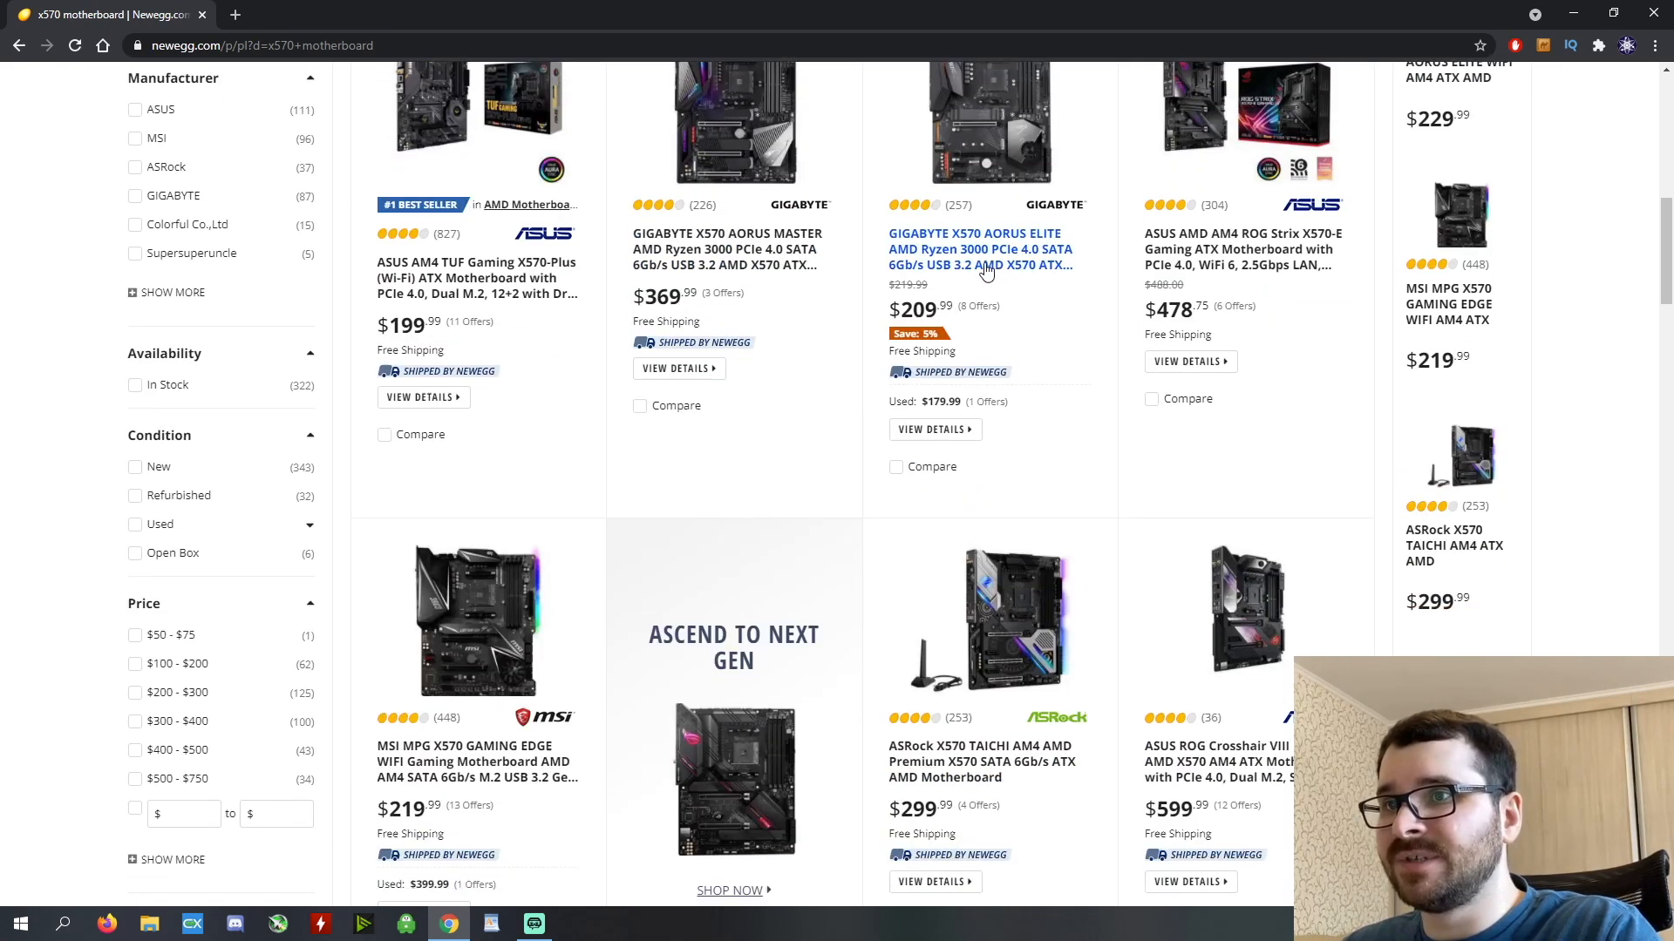
scroll("down", 3)
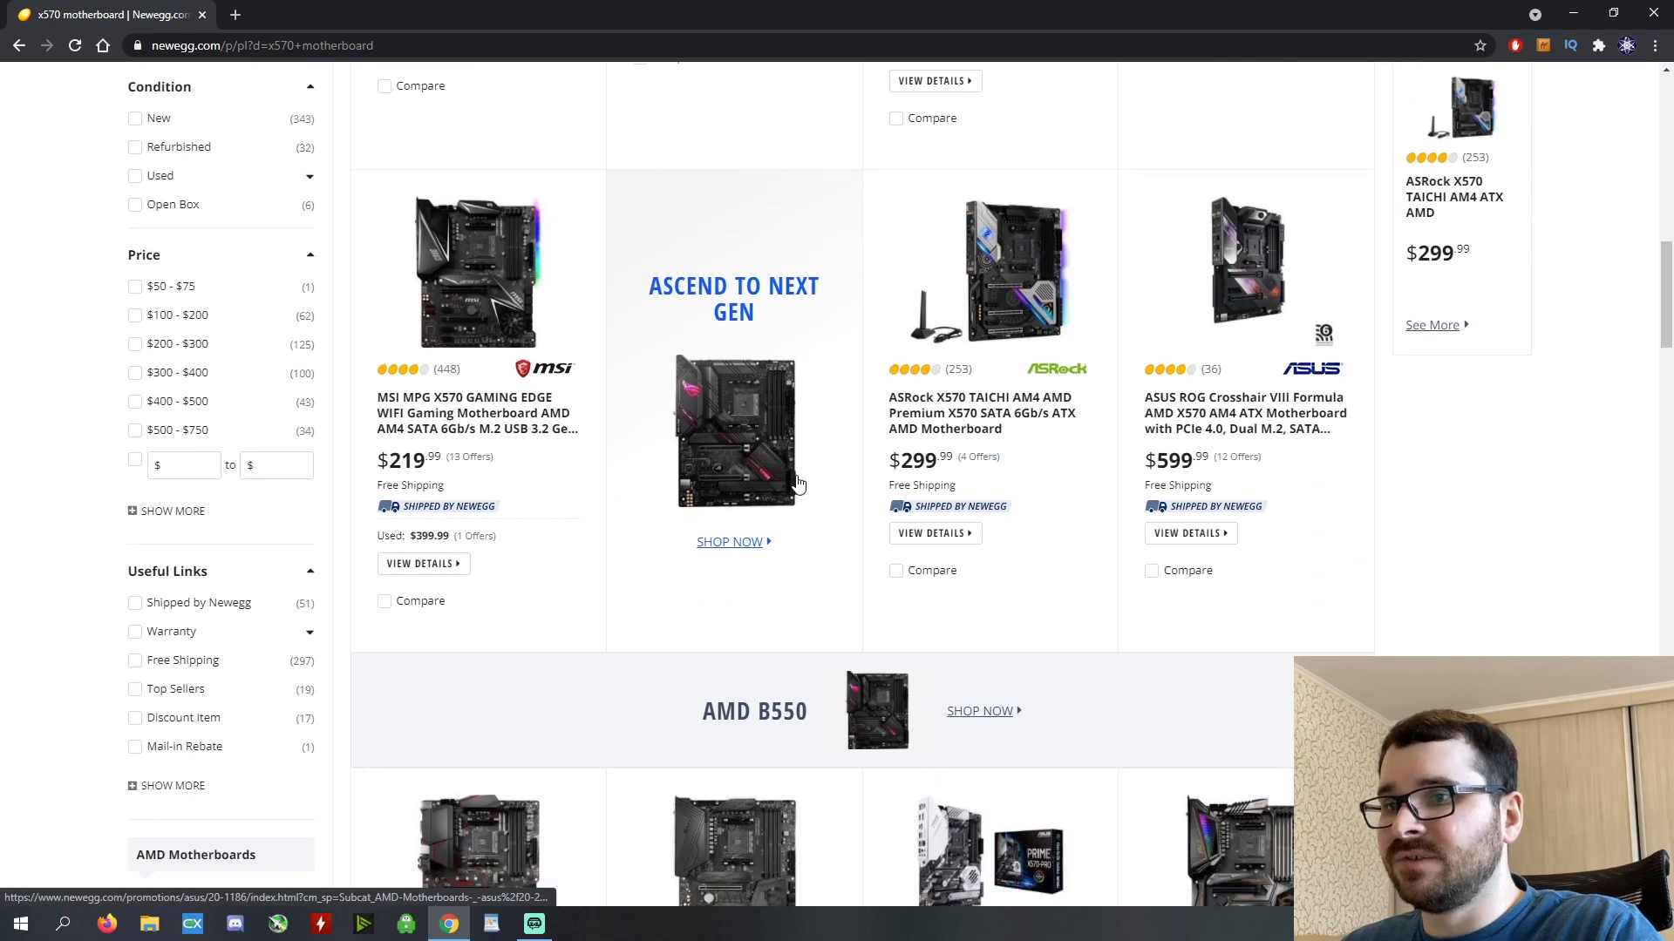
mouse_move(422, 417)
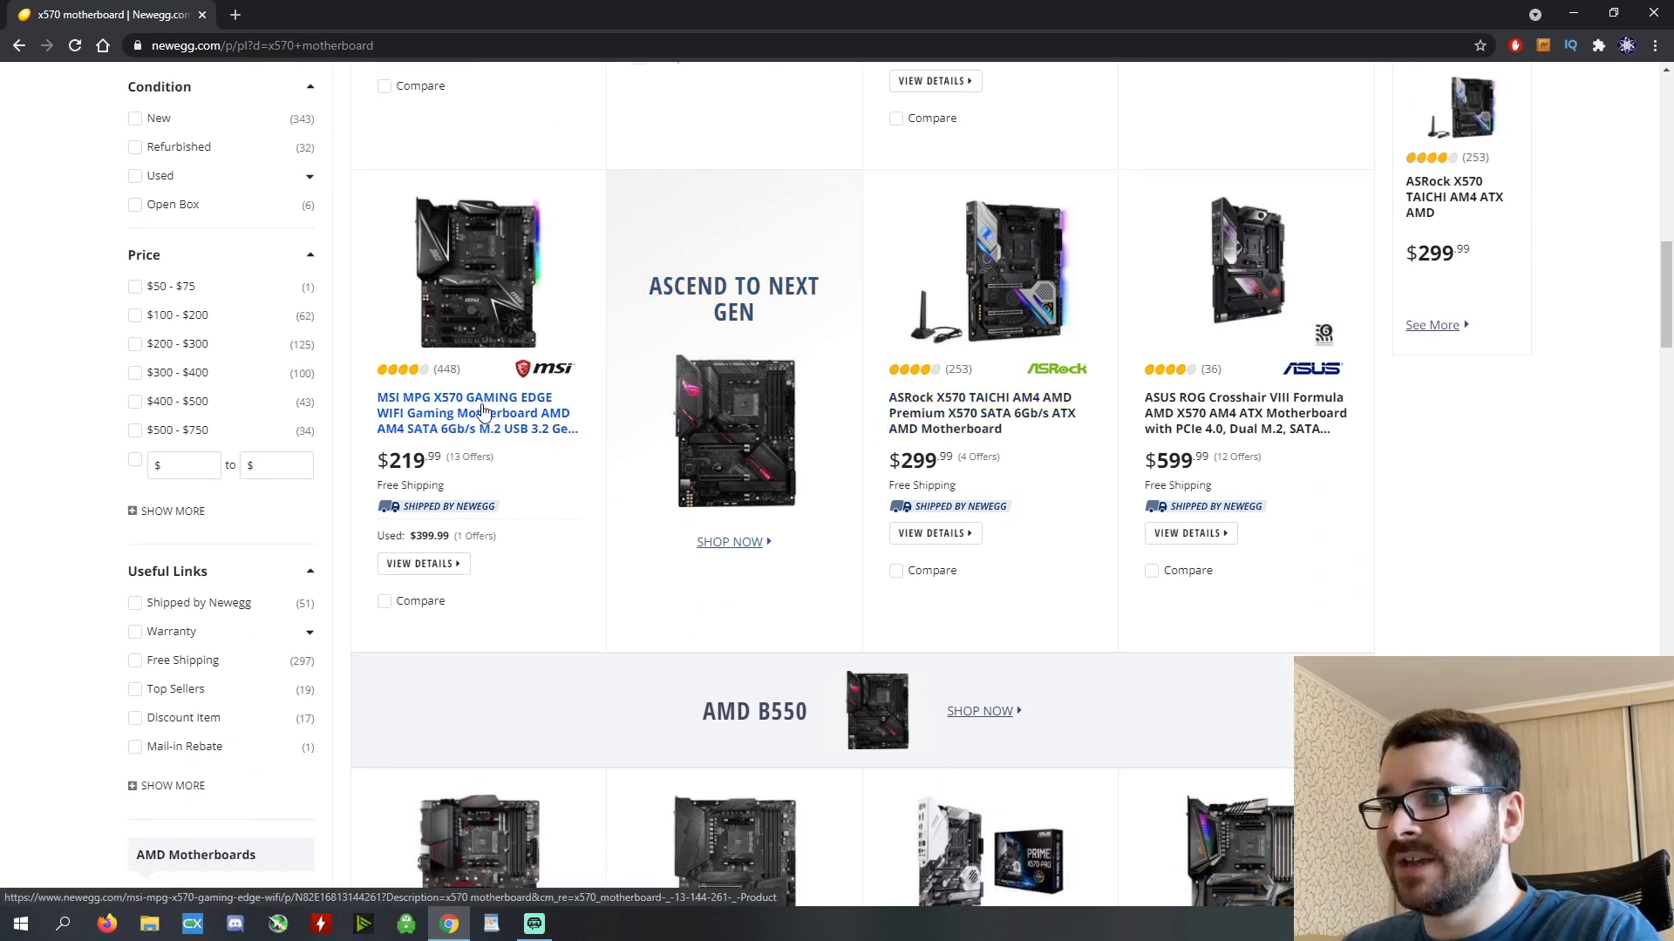
View the MSI MPG X570 GAMING EDGE WIFI page at $219.99, then return to the results.
left_click(734, 433)
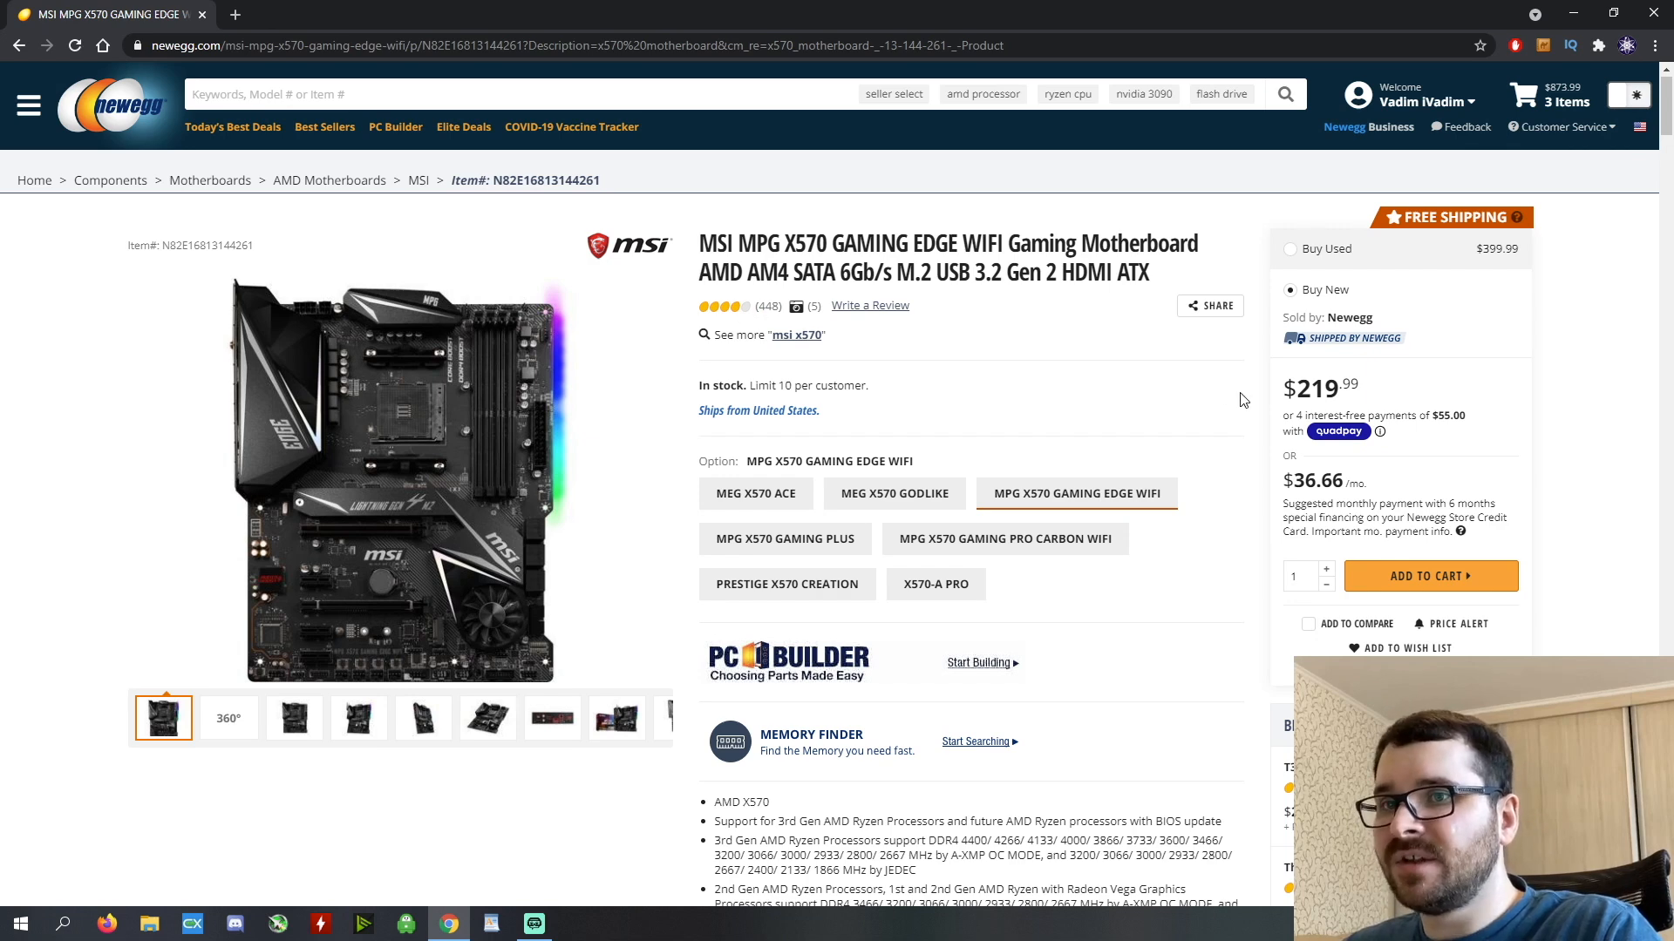
left_click(17, 45)
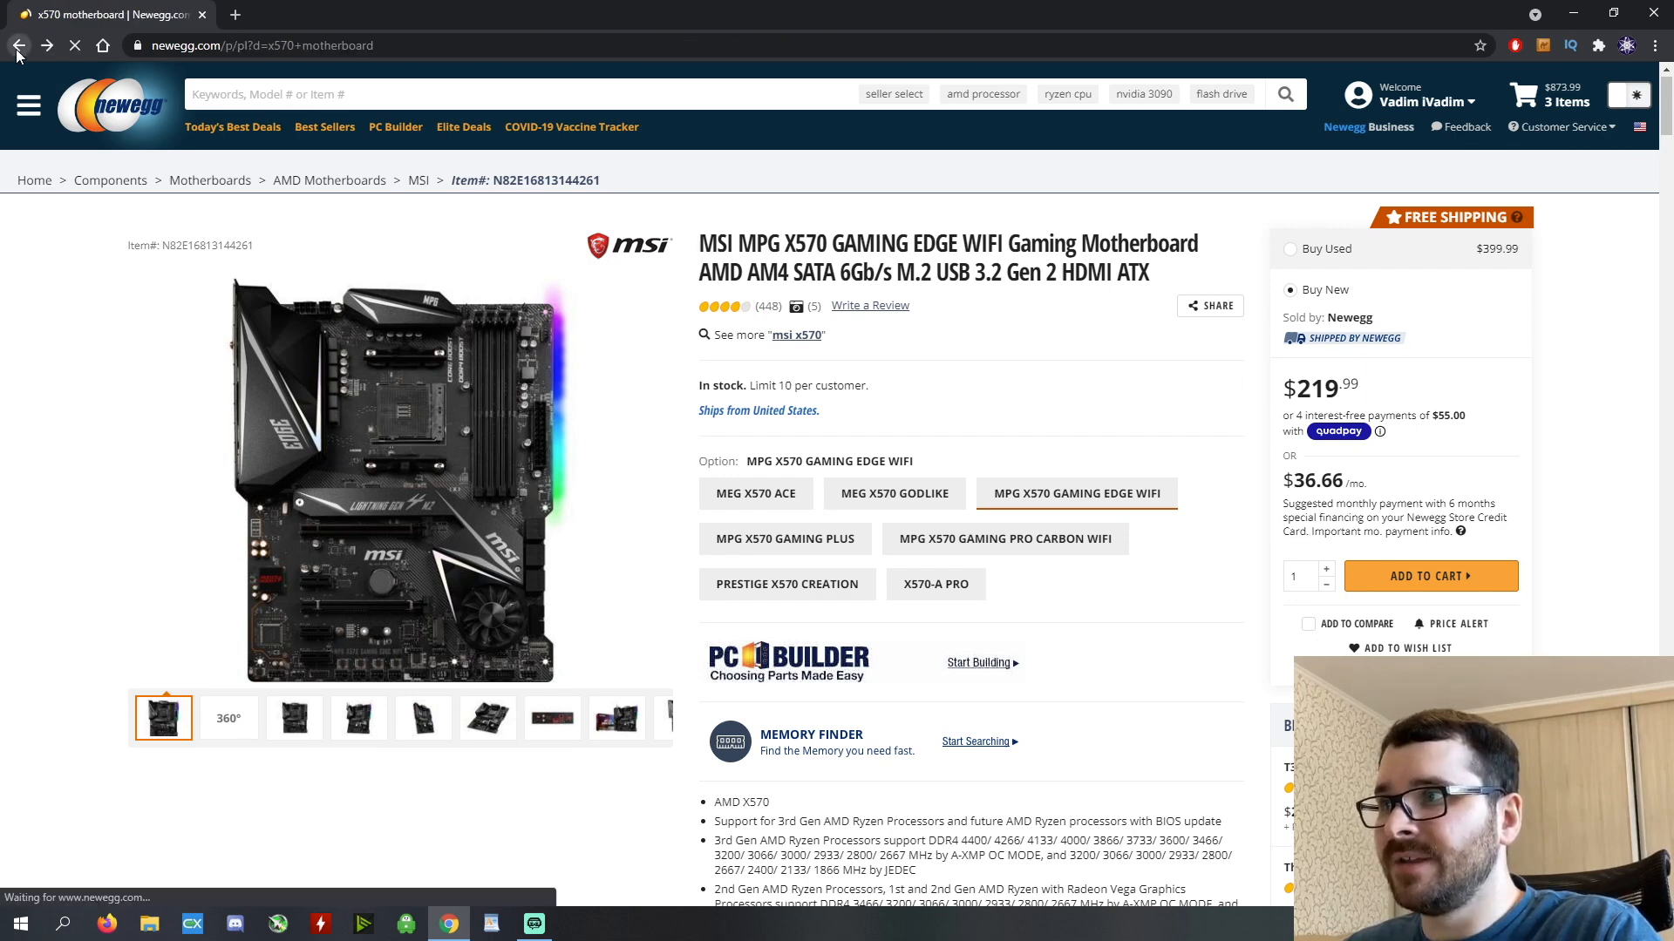
Reopen the MSI MPG X570 GAMING EDGE WIFI listing and add it to the cart, closing the confirmation.
left_click(17, 46)
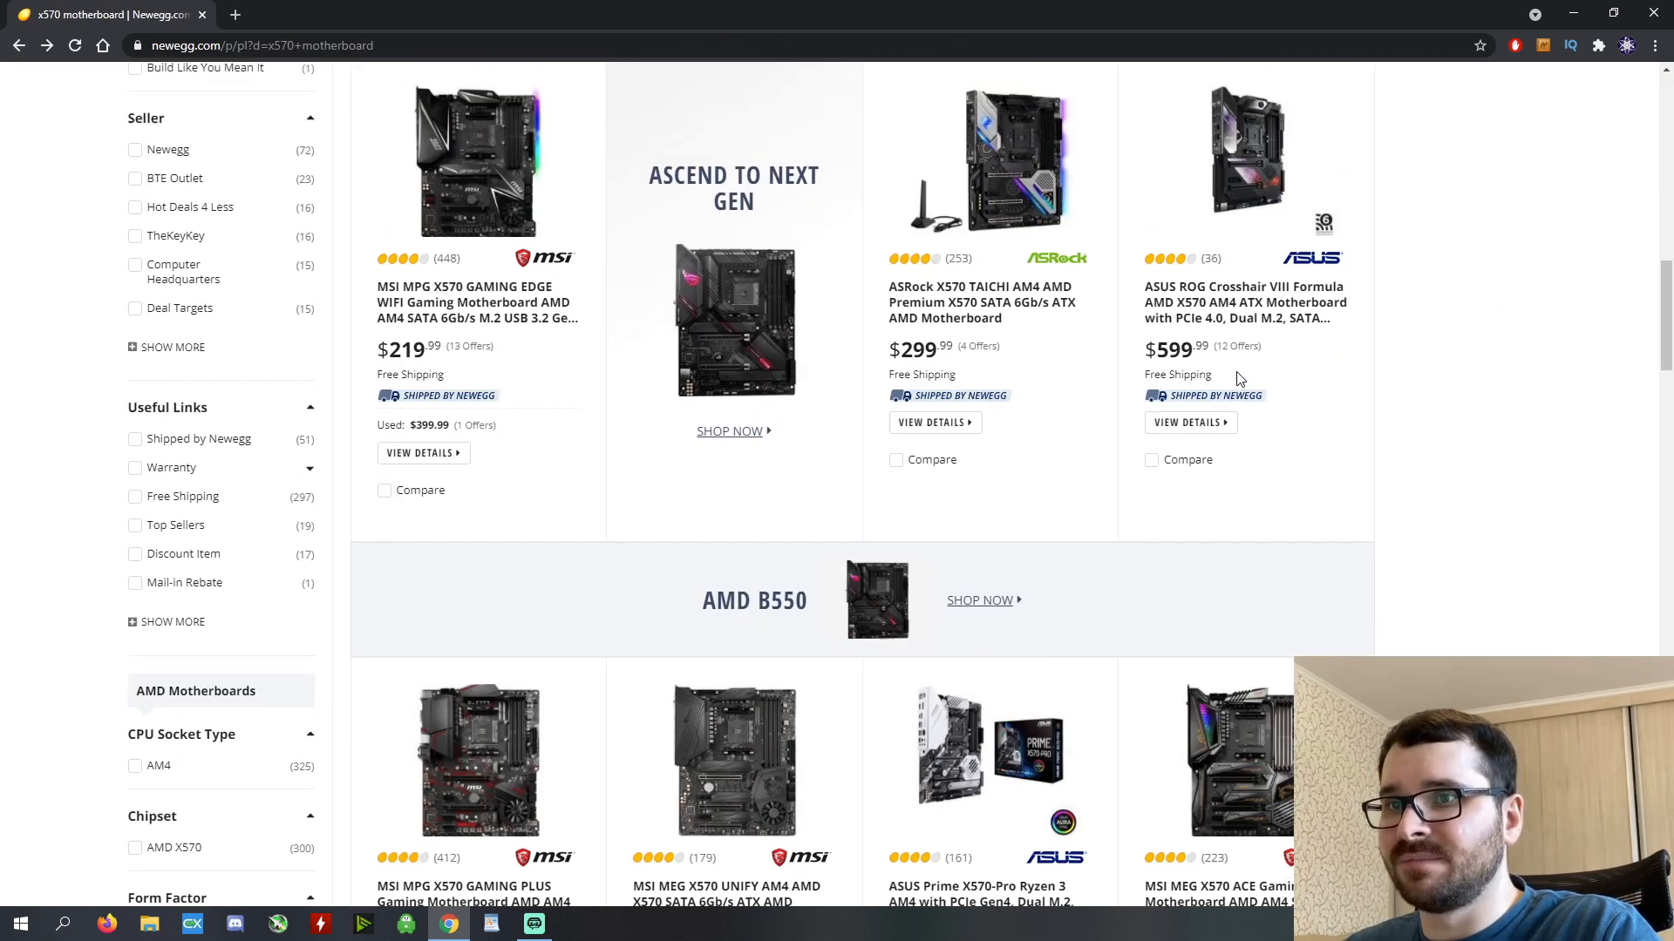
scroll("down", 3)
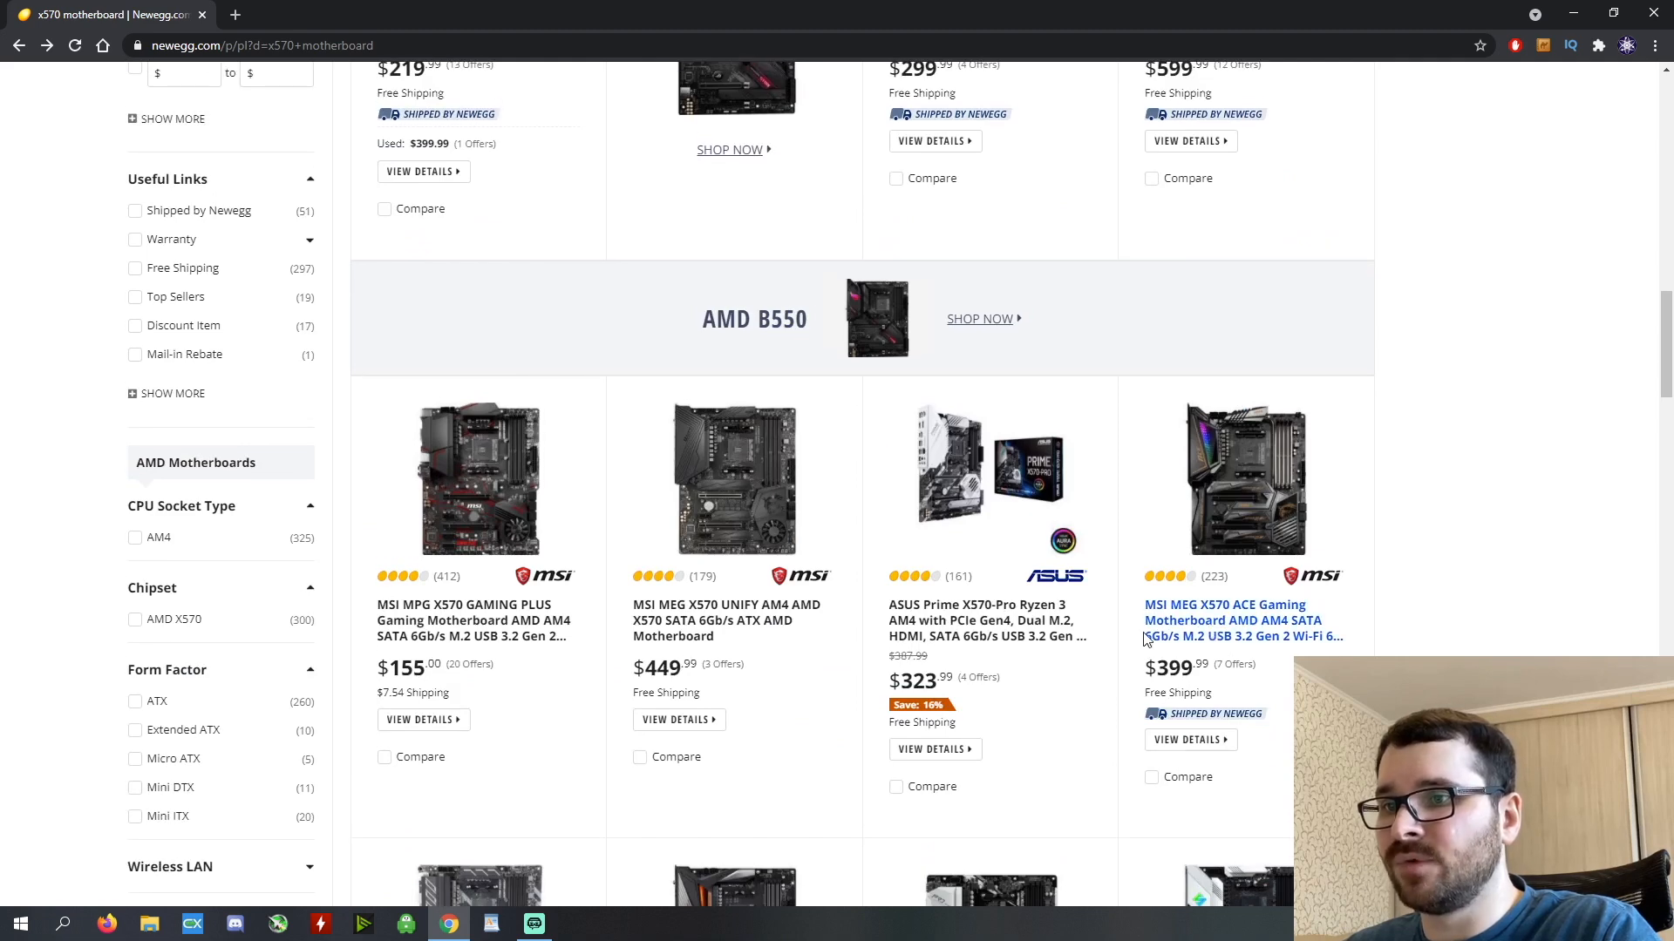
mouse_move(726, 612)
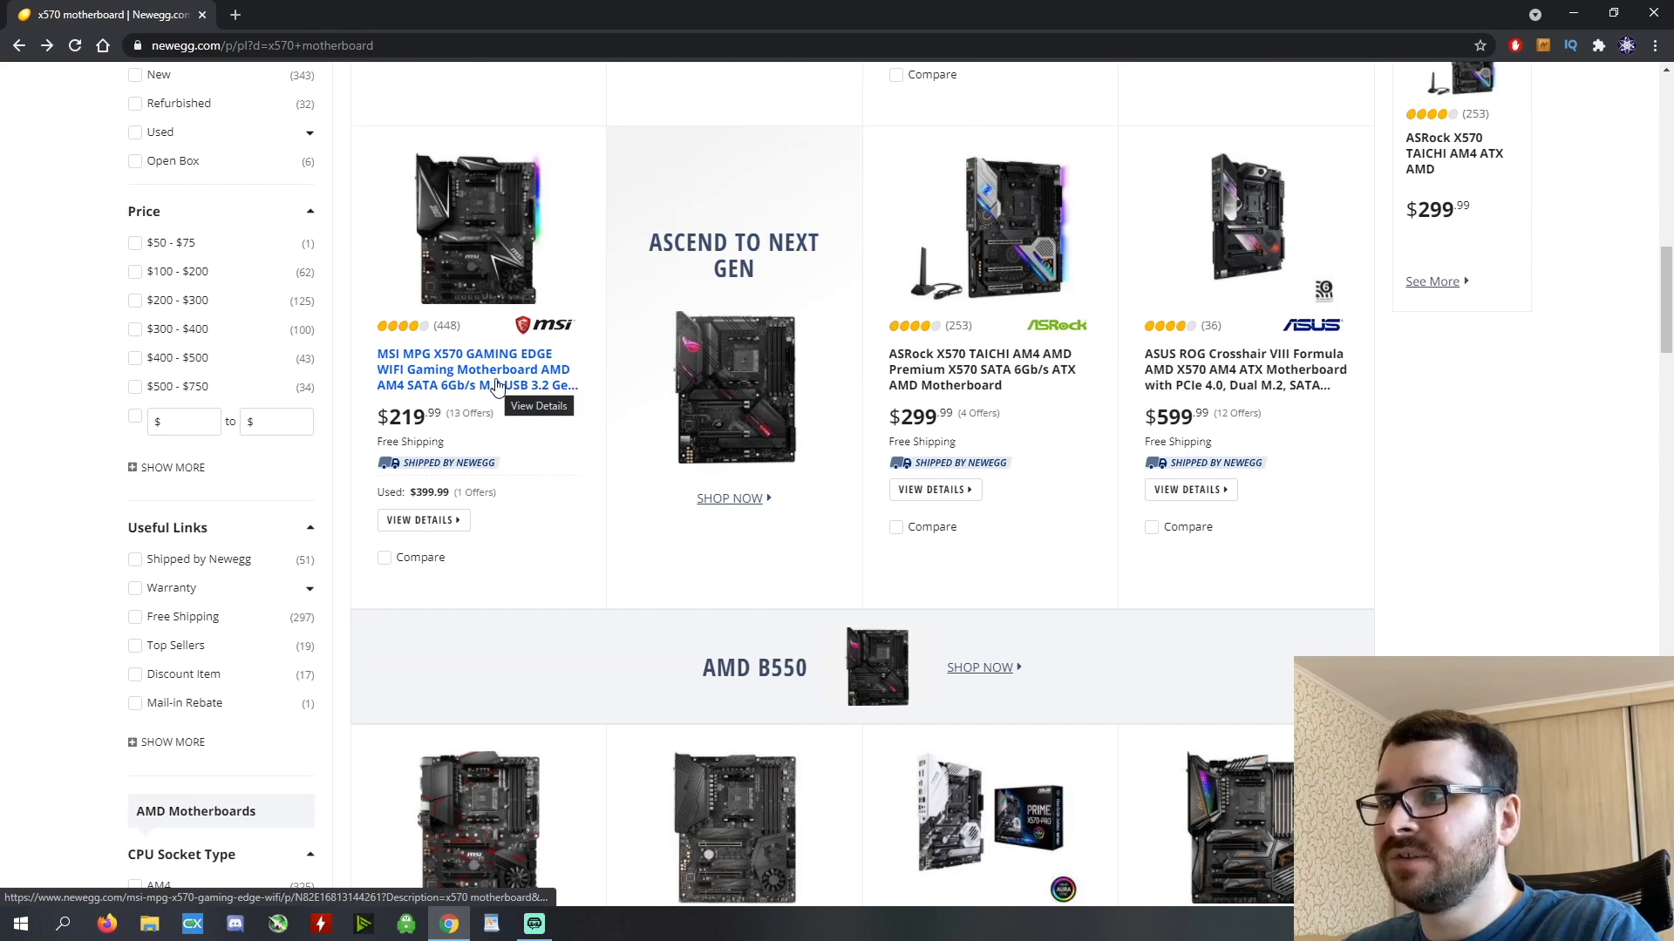
left_click(472, 370)
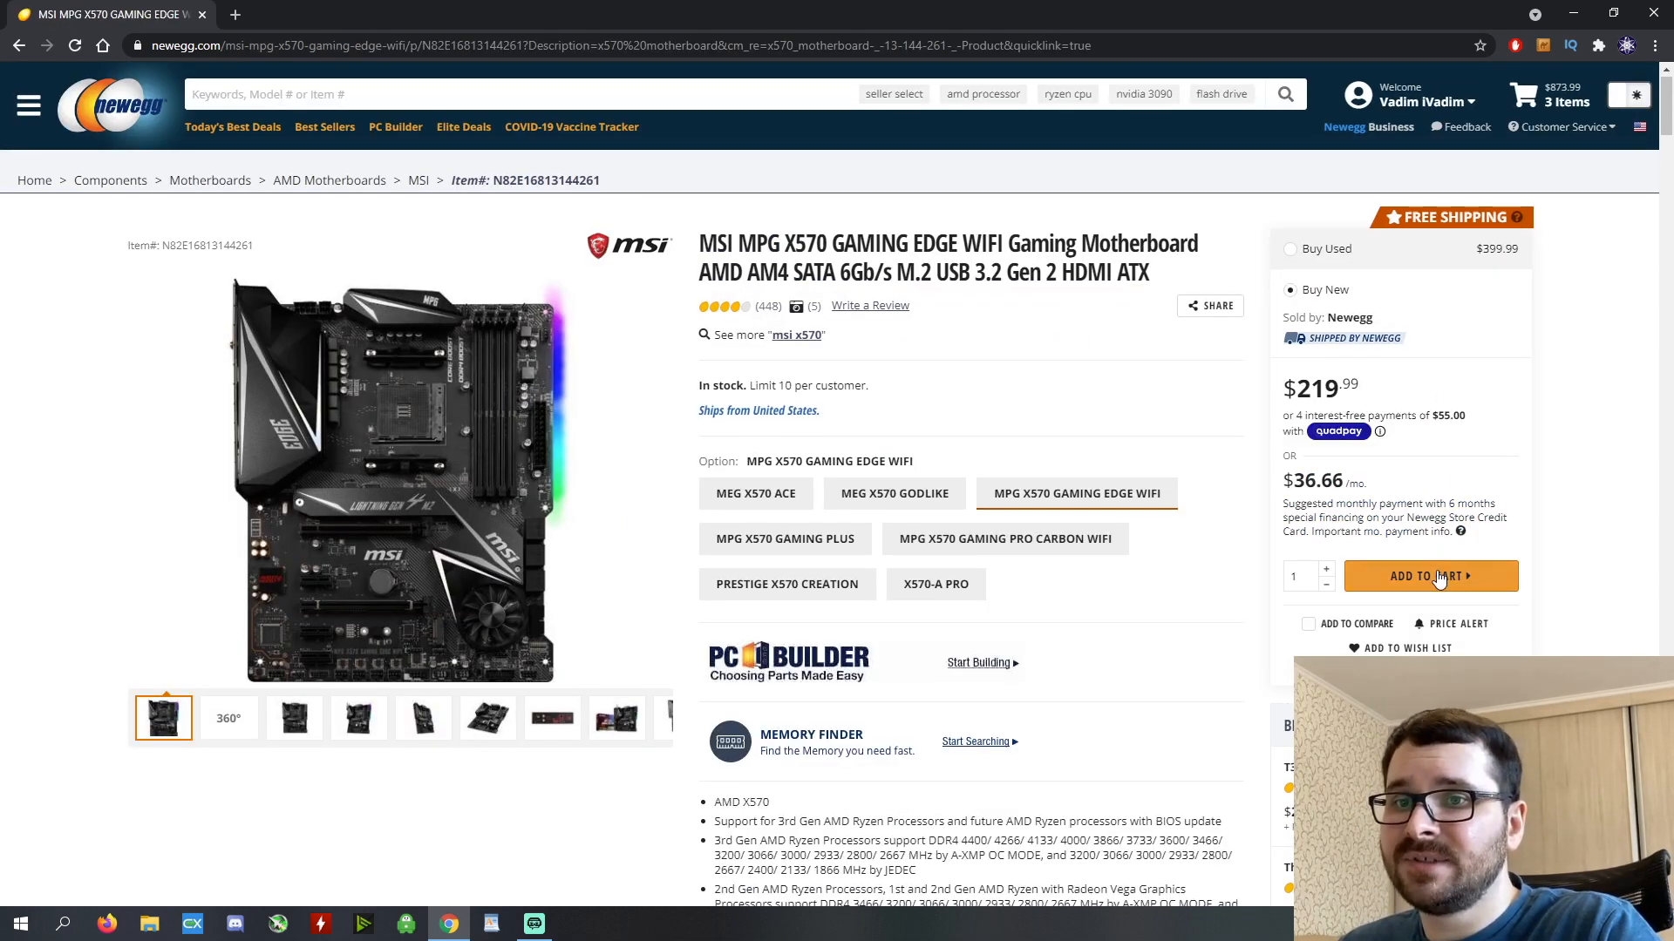
left_click(1428, 577)
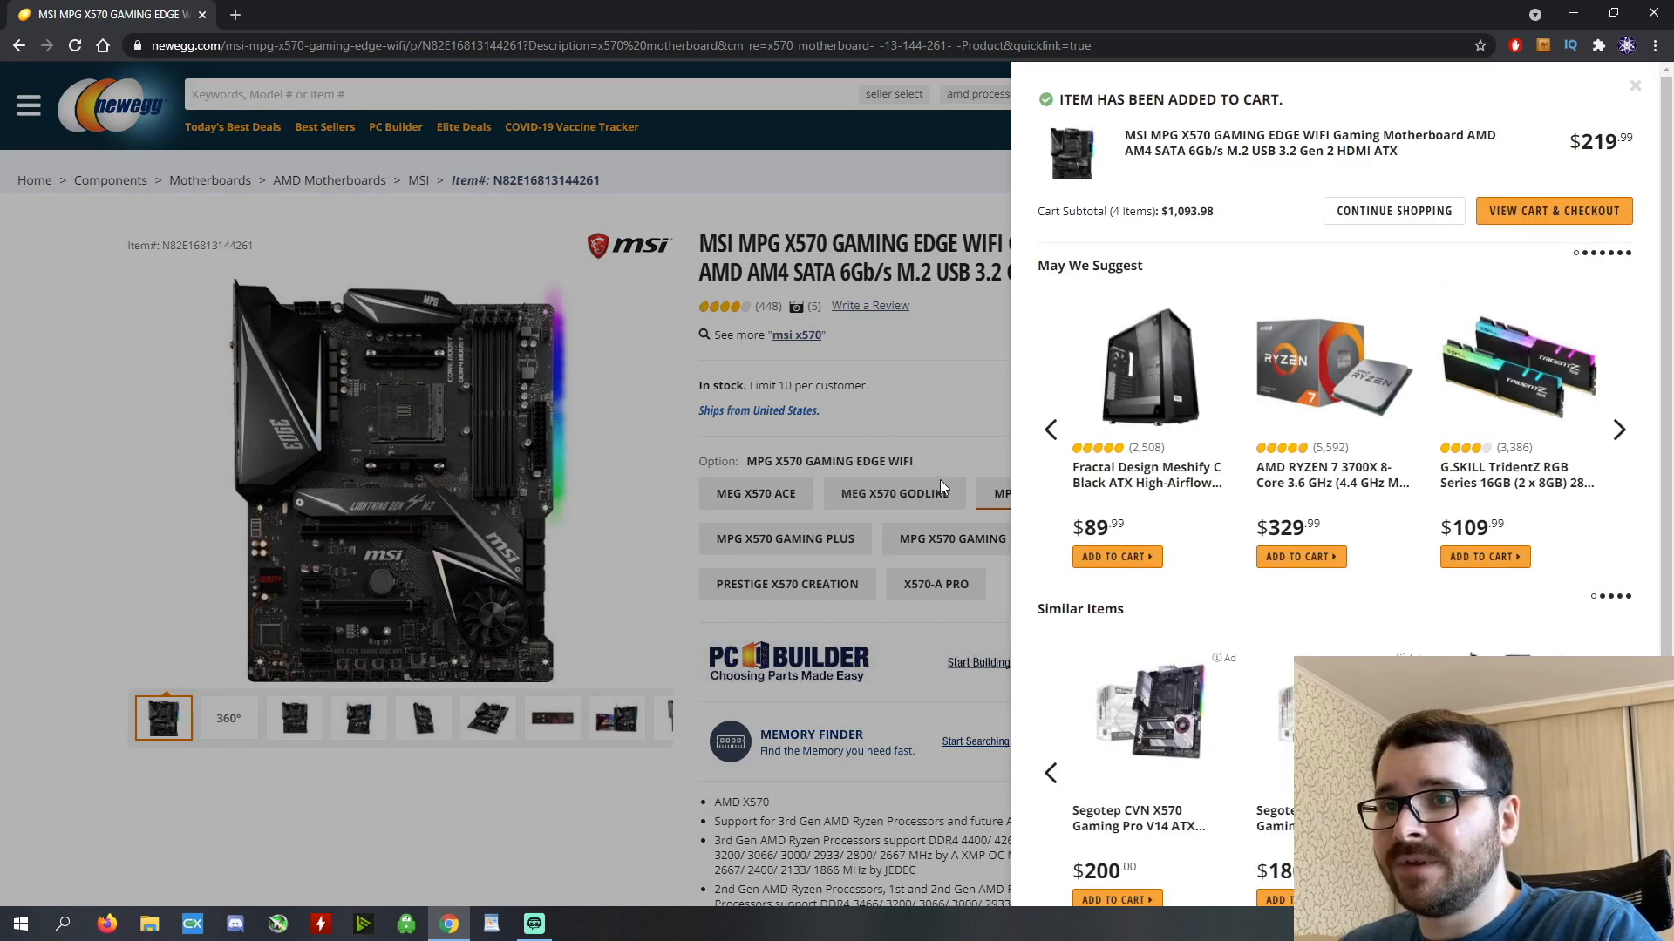
left_click(1634, 86)
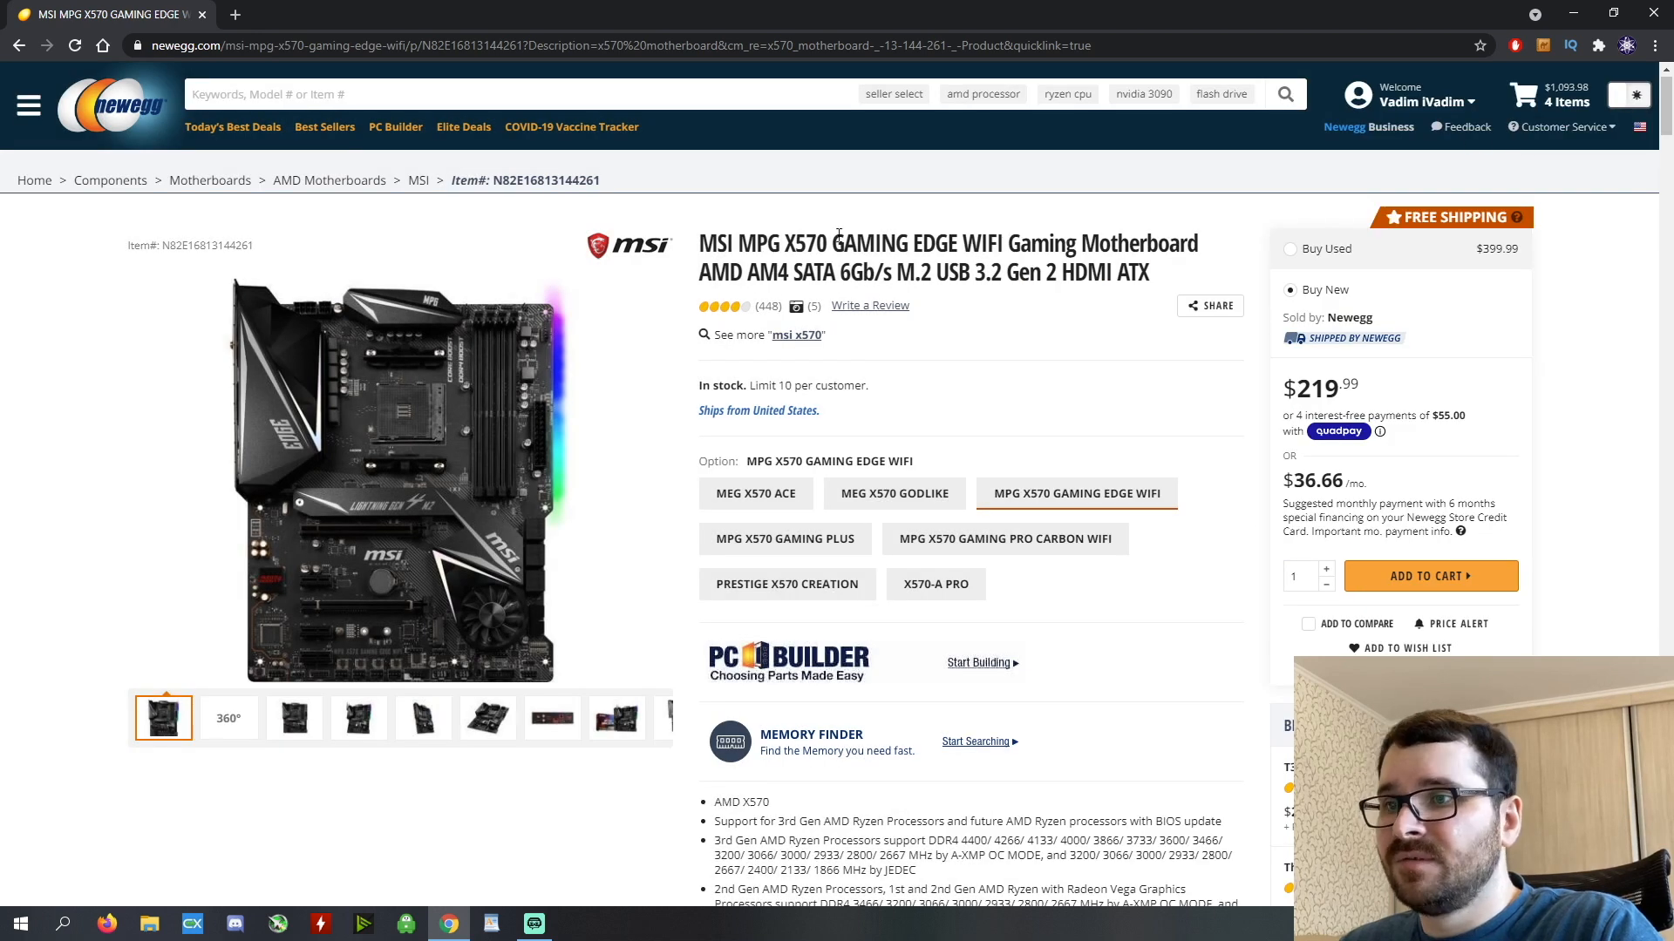
Search 'power supply' and browse the 750W results down to the EVGA 750 GQ listing.
left_click(427, 94)
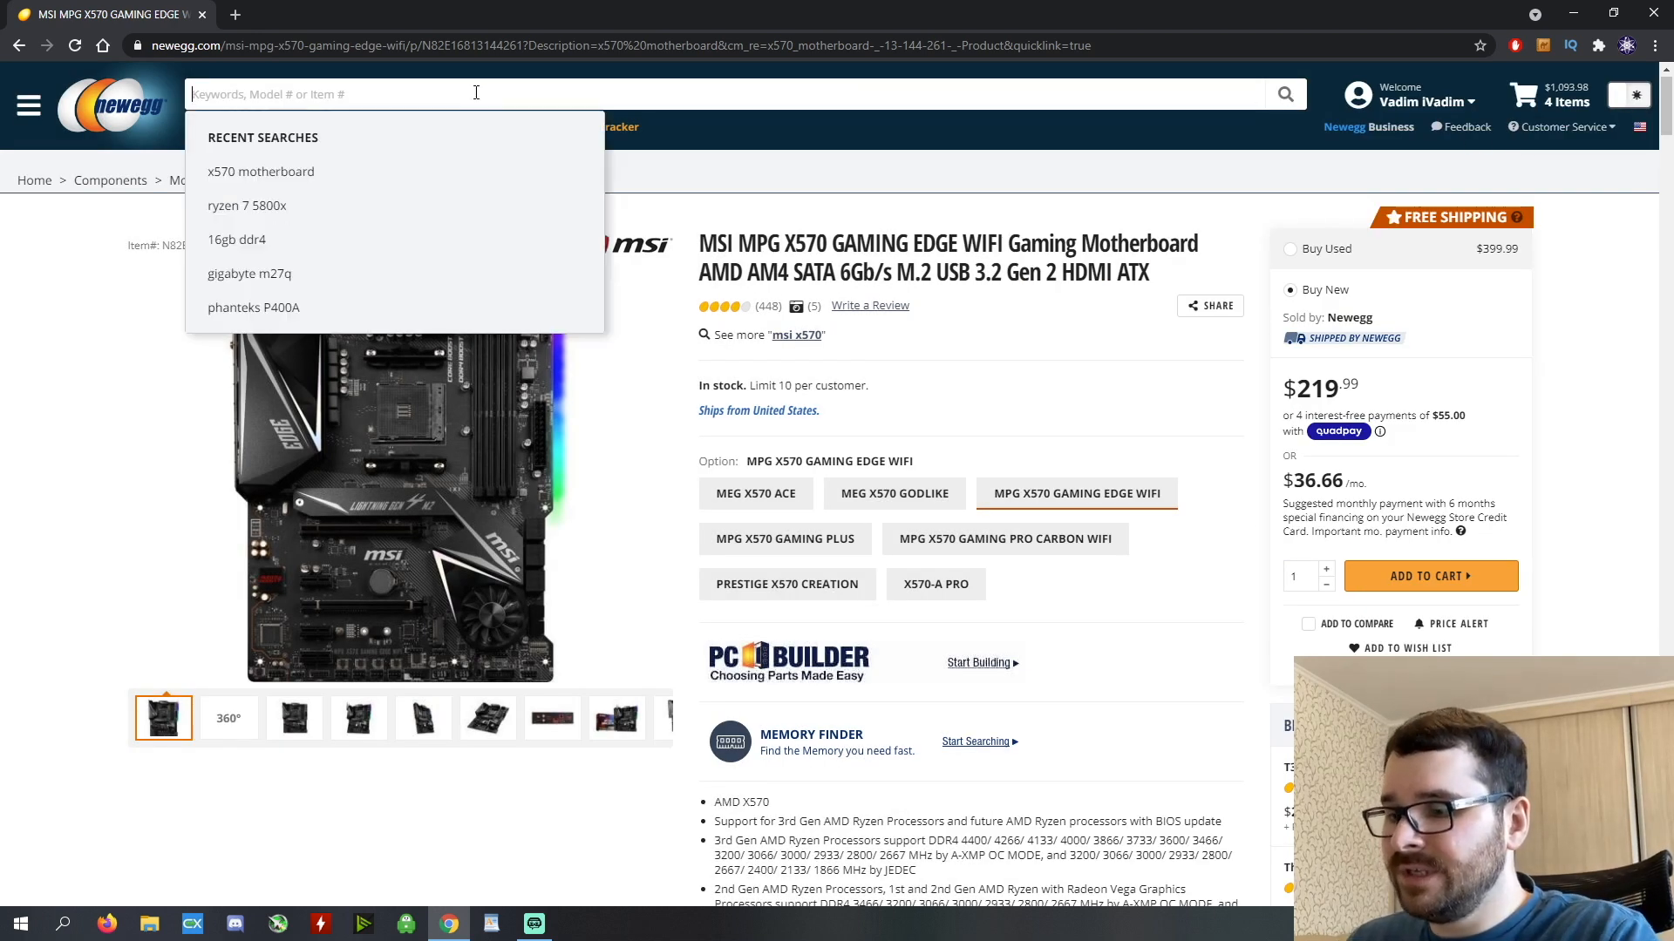
type("power supply")
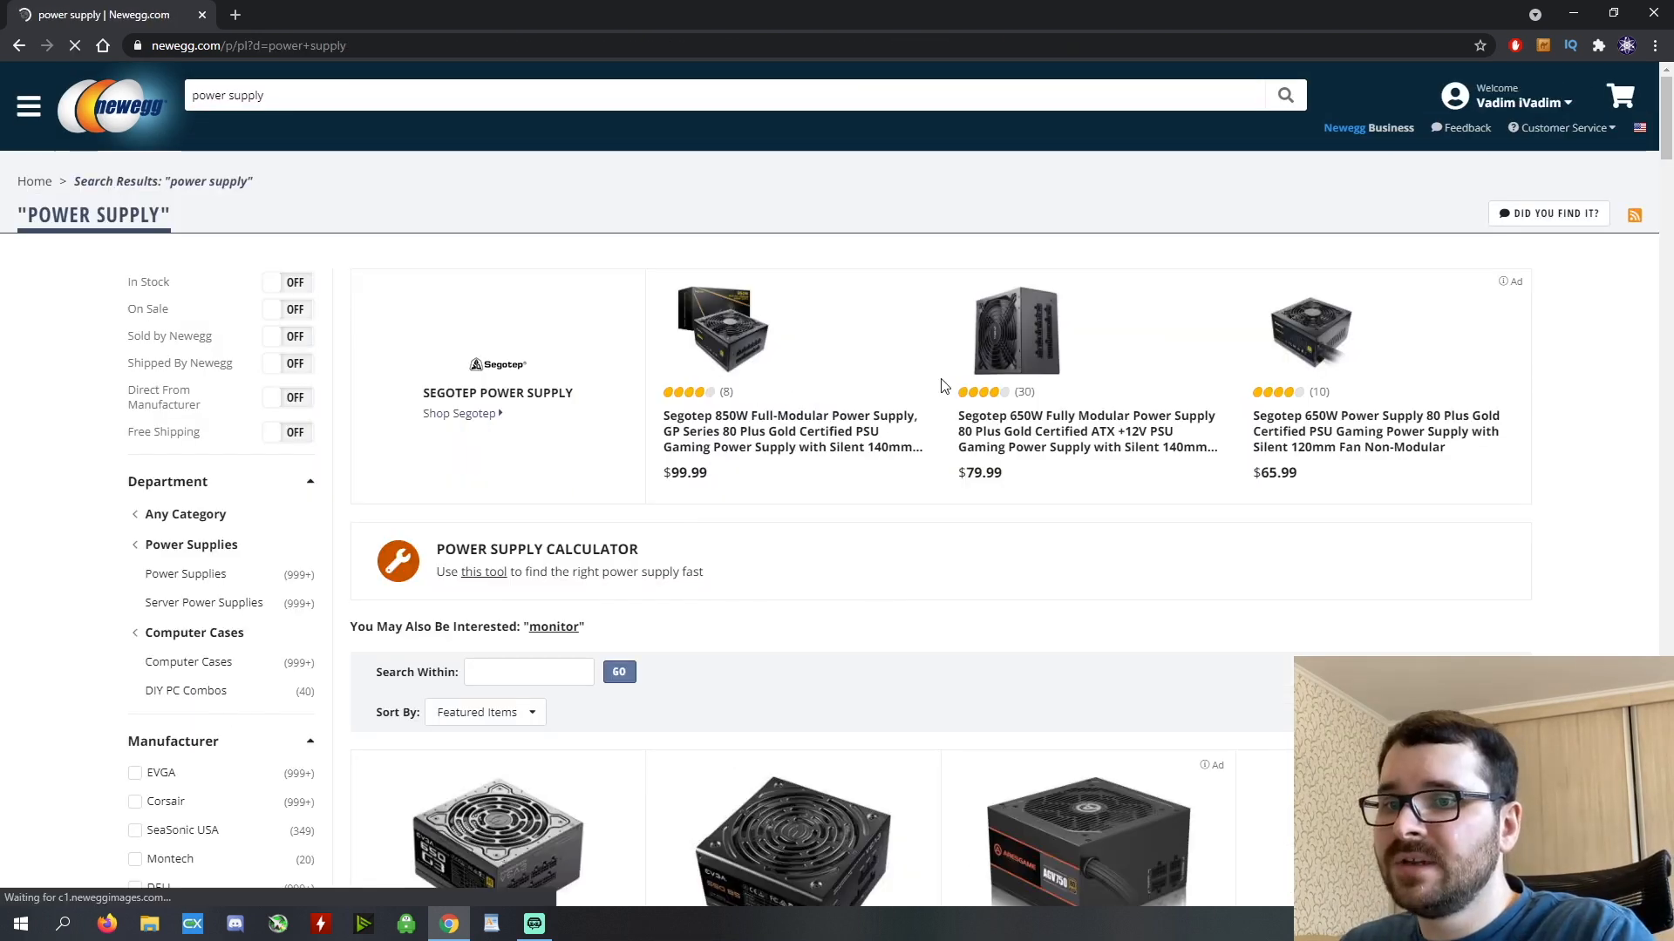
scroll("down", 3)
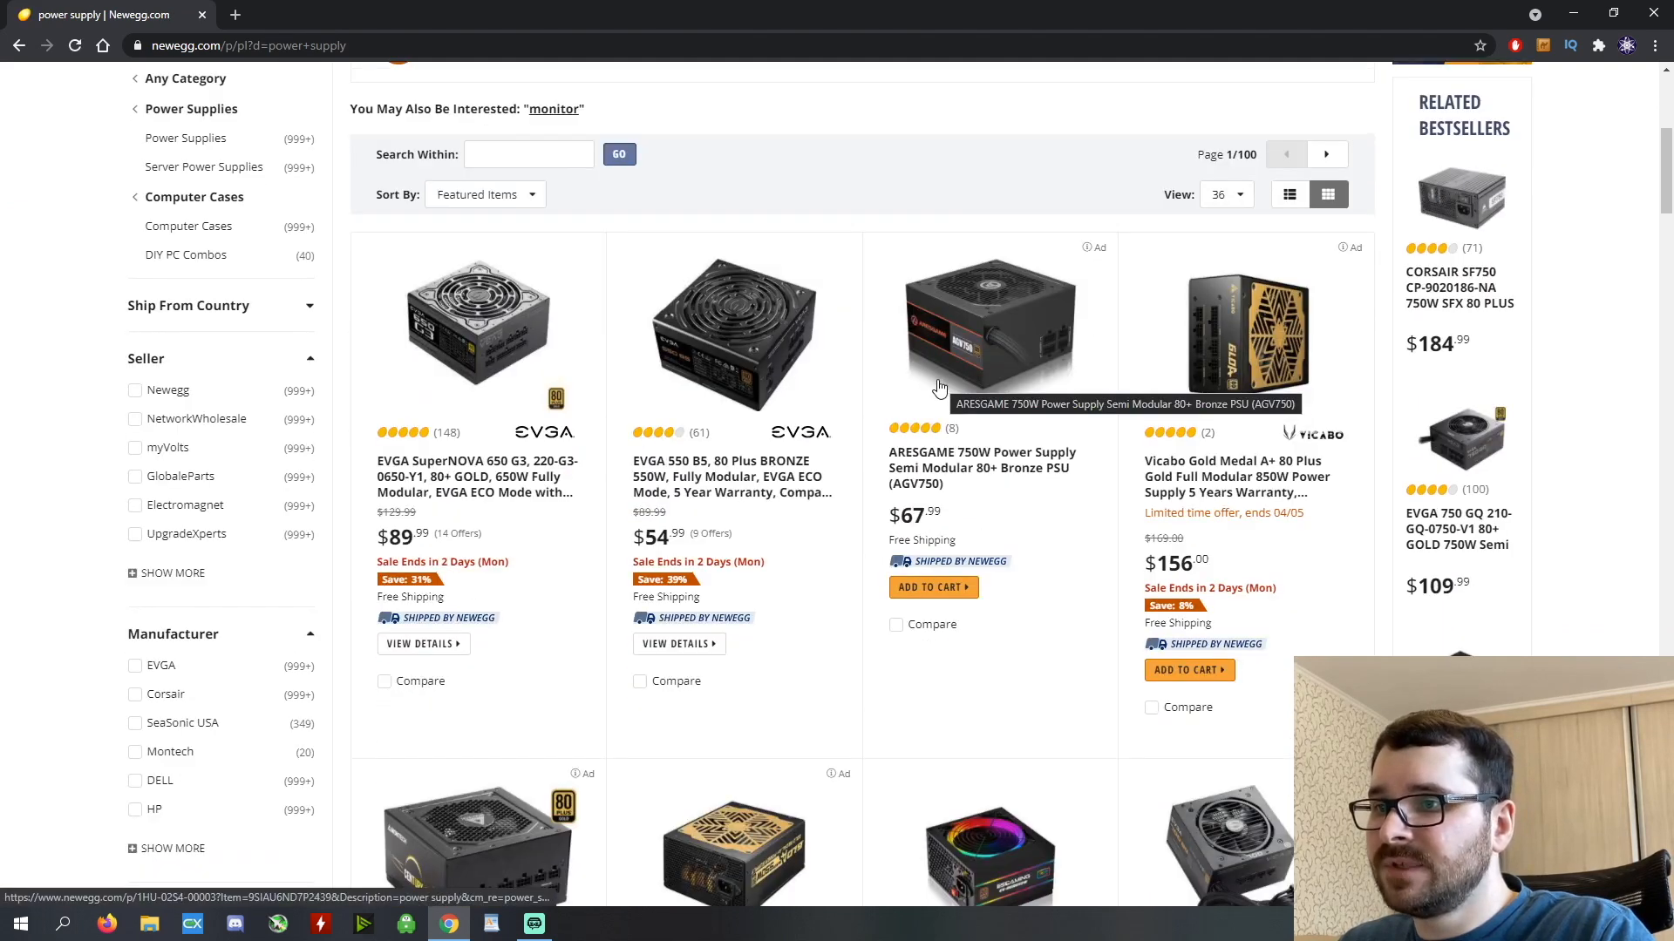
scroll("down", 3)
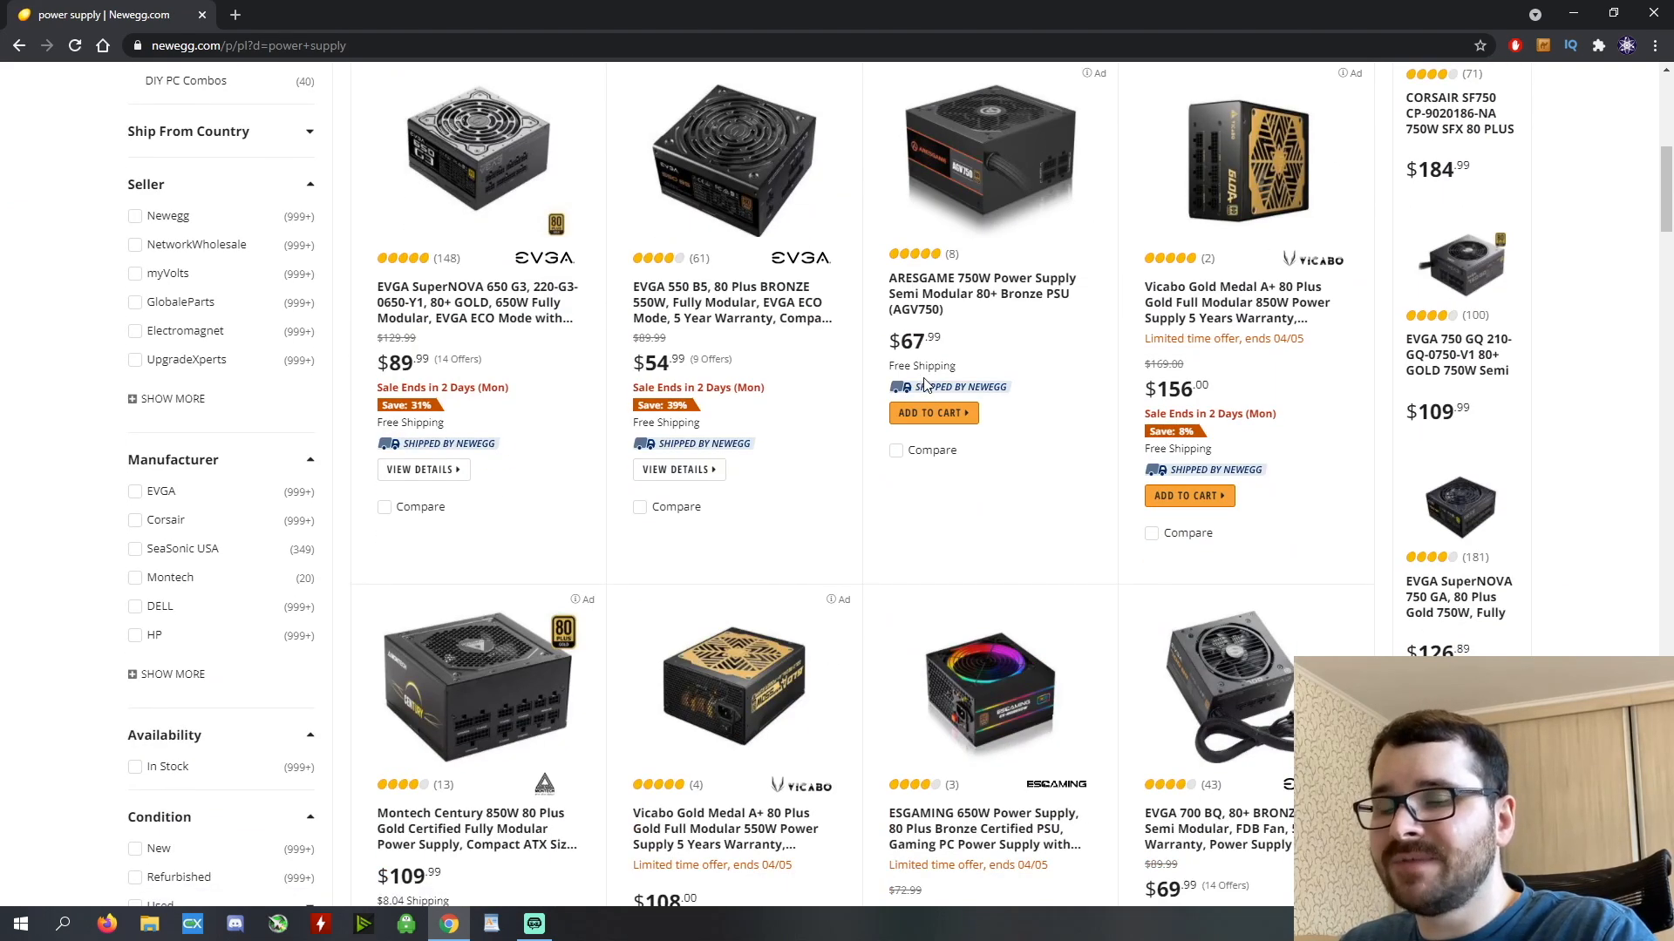
mouse_move(345, 373)
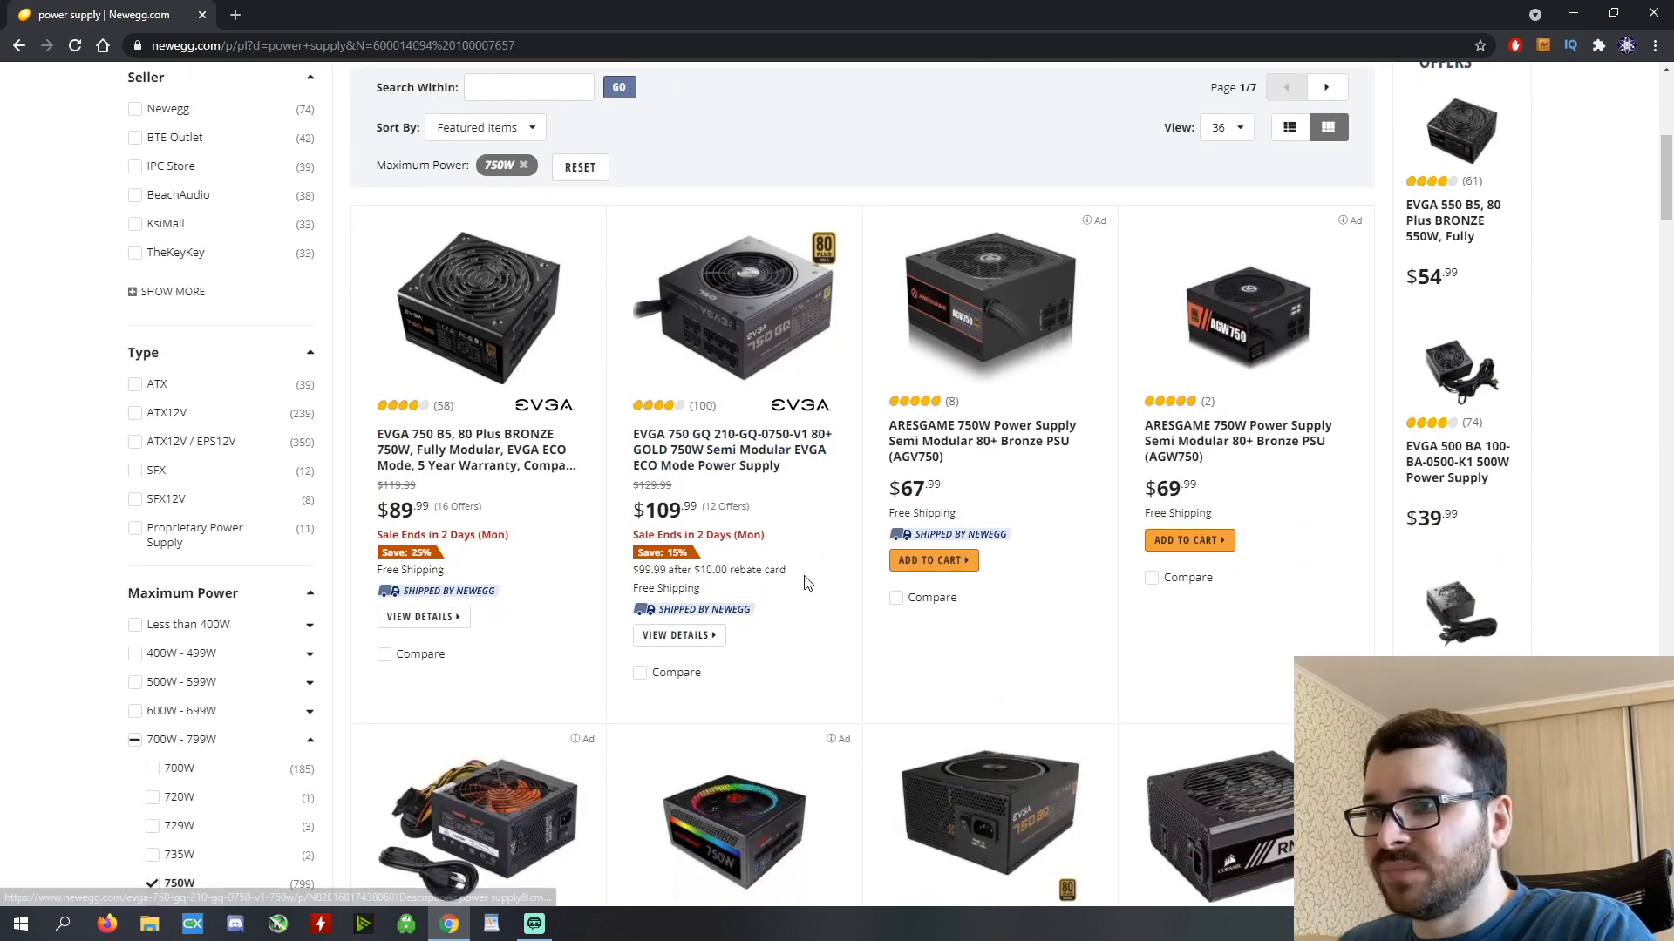
scroll("down", 3)
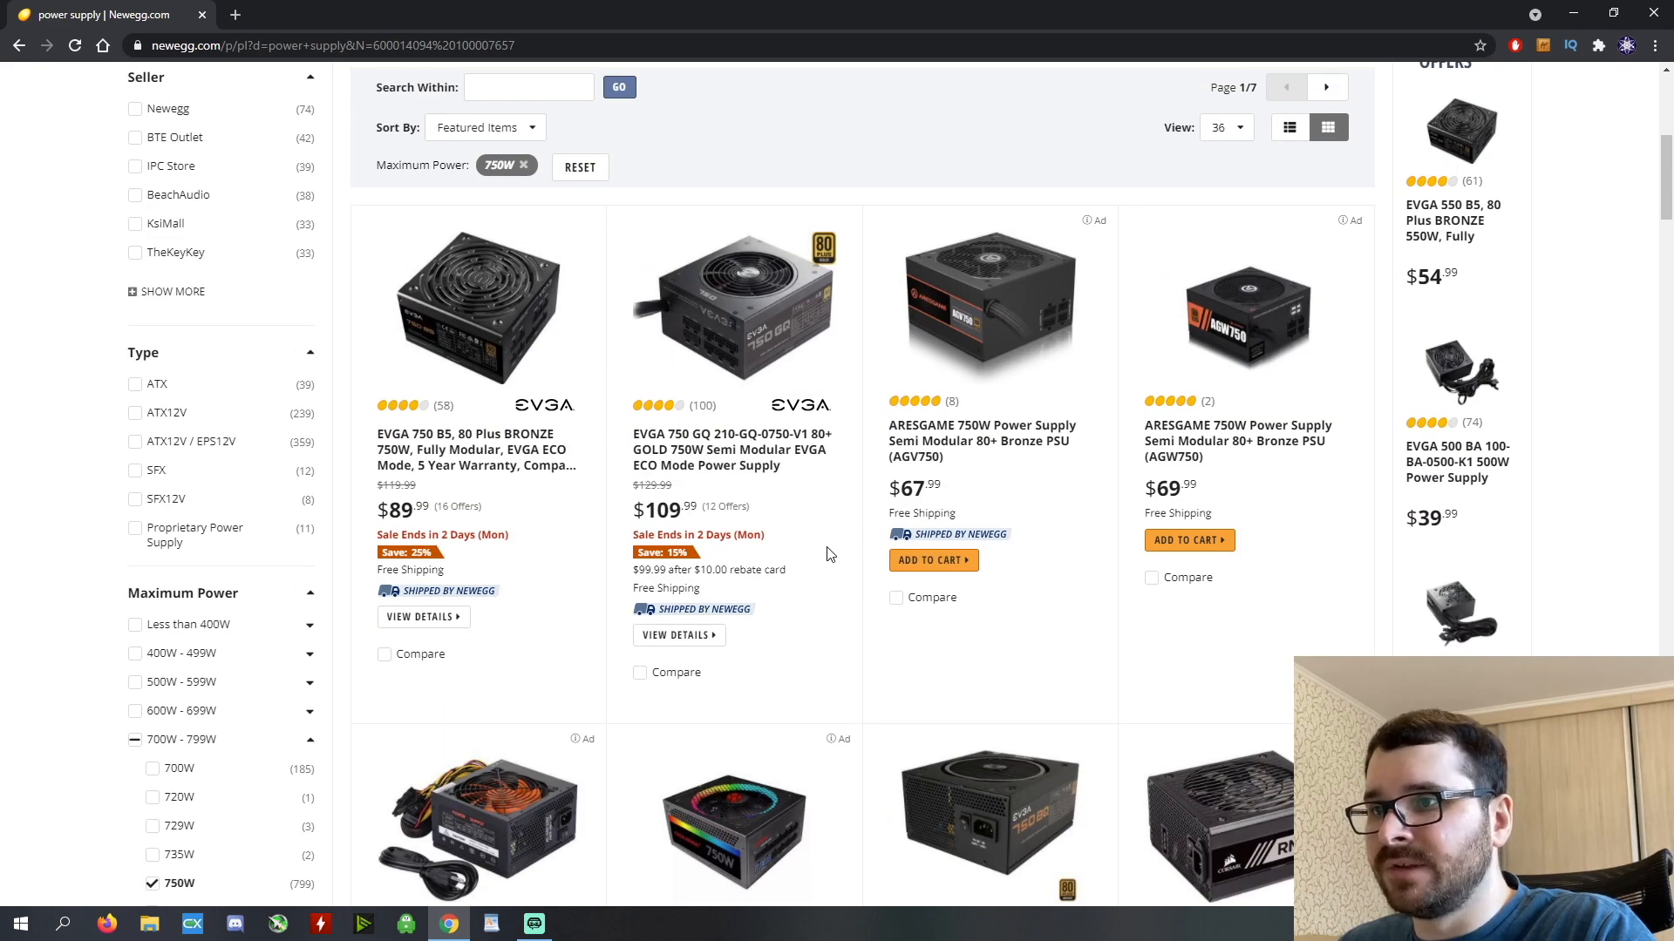
mouse_move(731, 450)
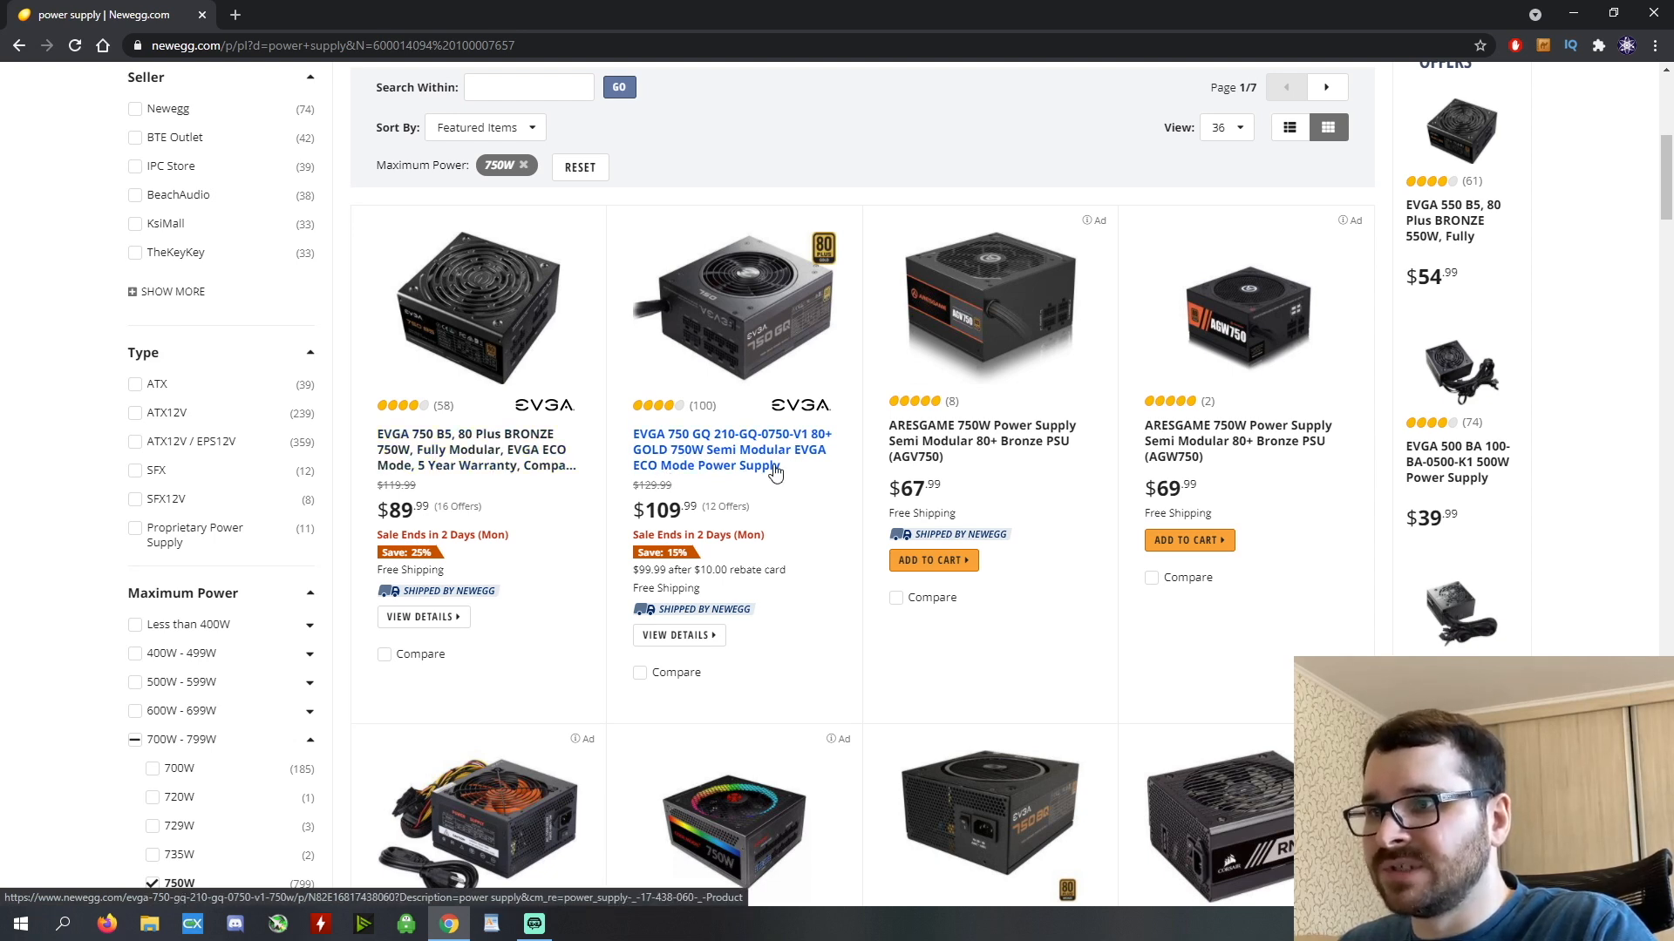
mouse_move(783, 454)
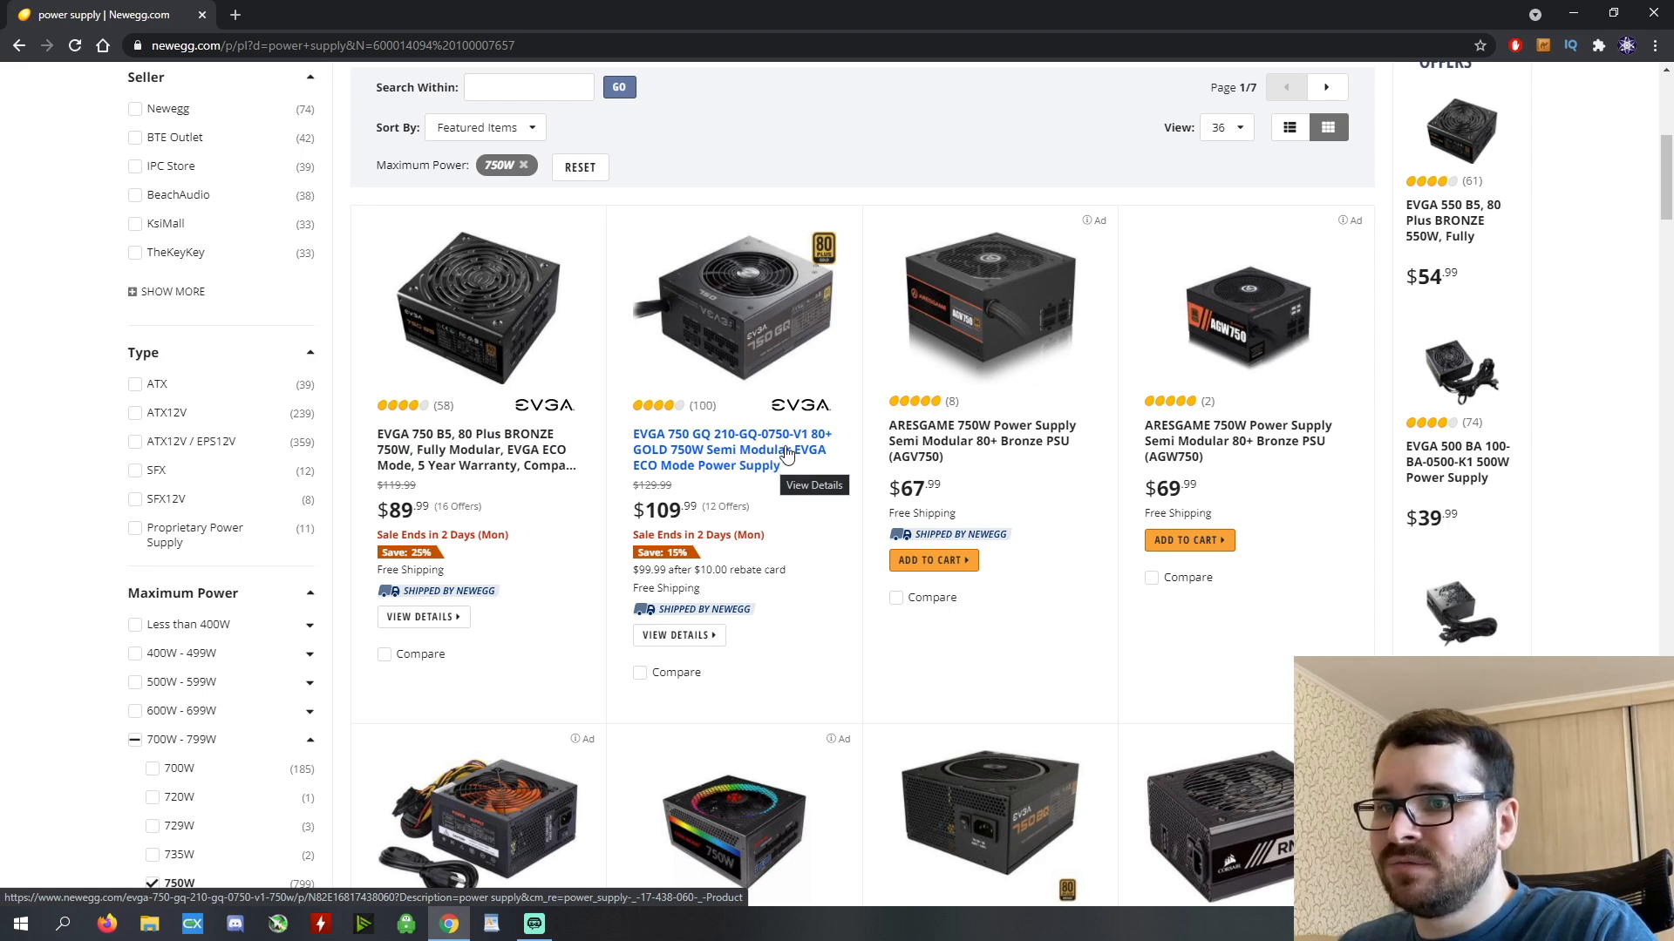
scroll("down", 3)
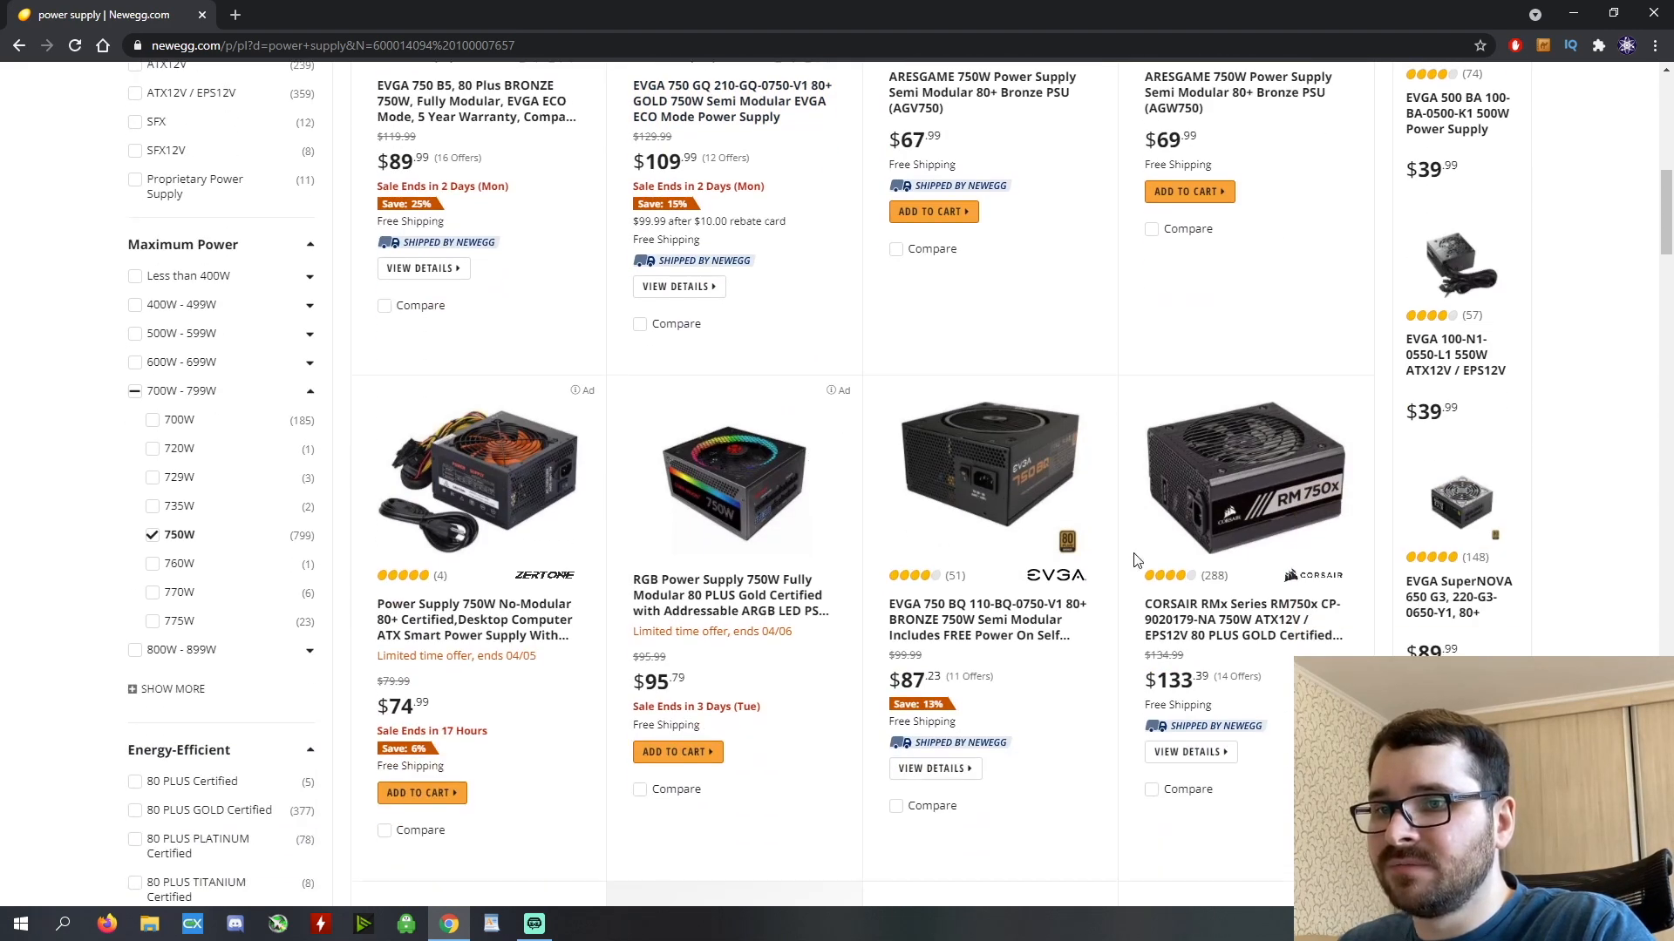
mouse_move(1227, 634)
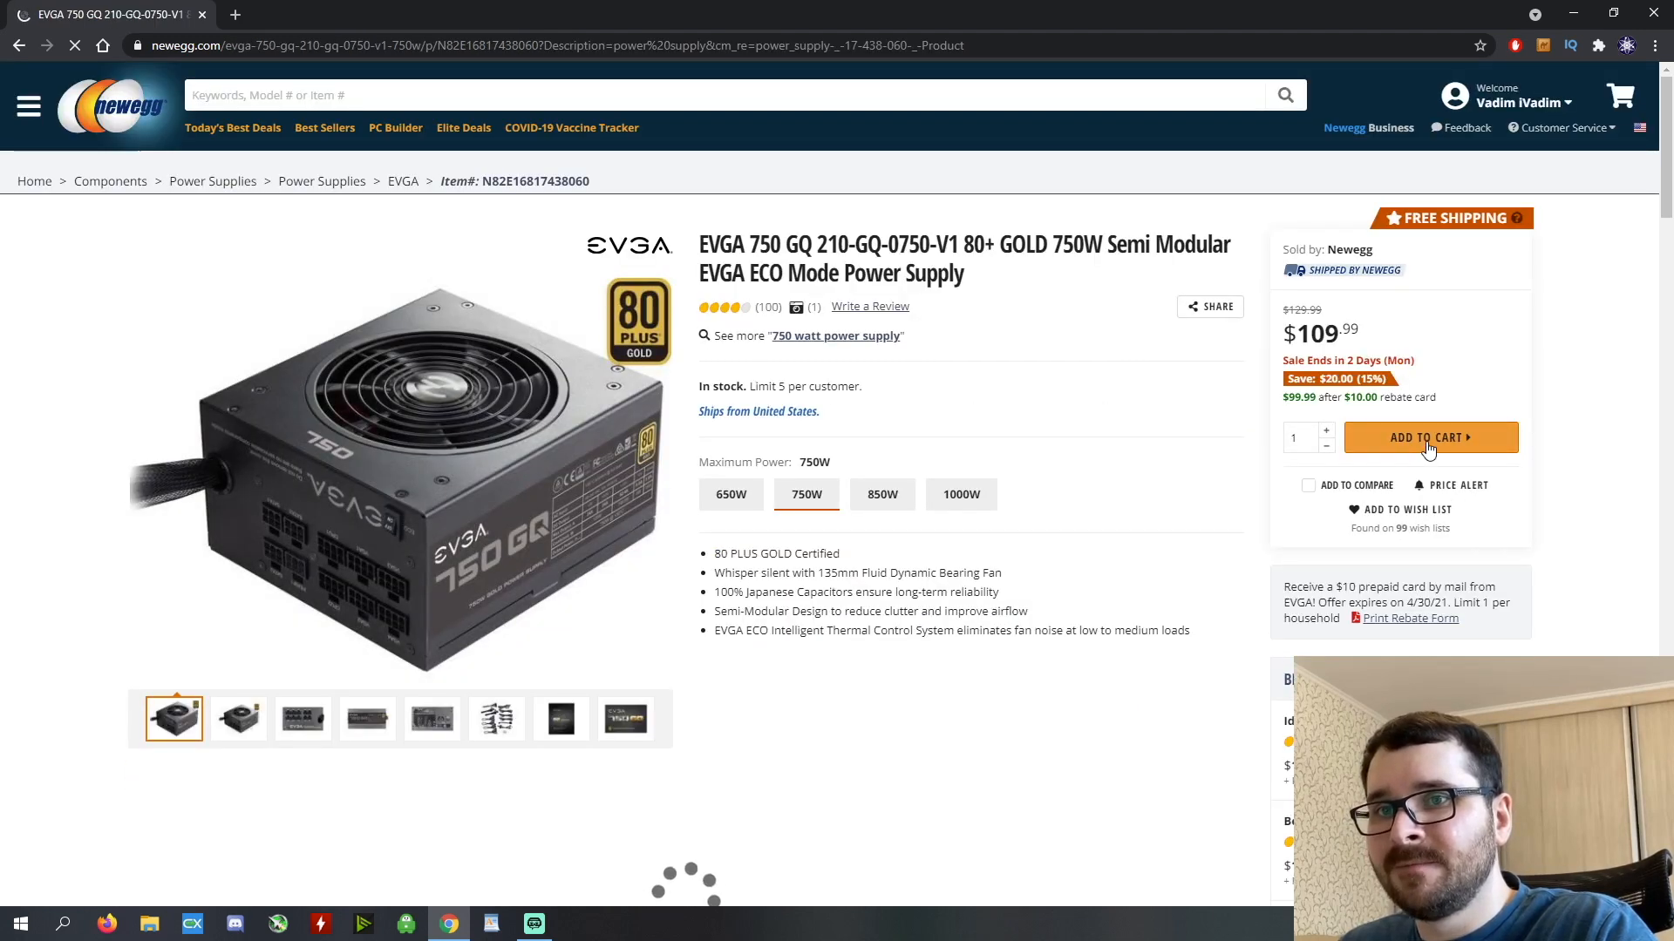
Add the EVGA 750 GQ 750W power supply to the cart and close the confirmation.
left_click(1429, 437)
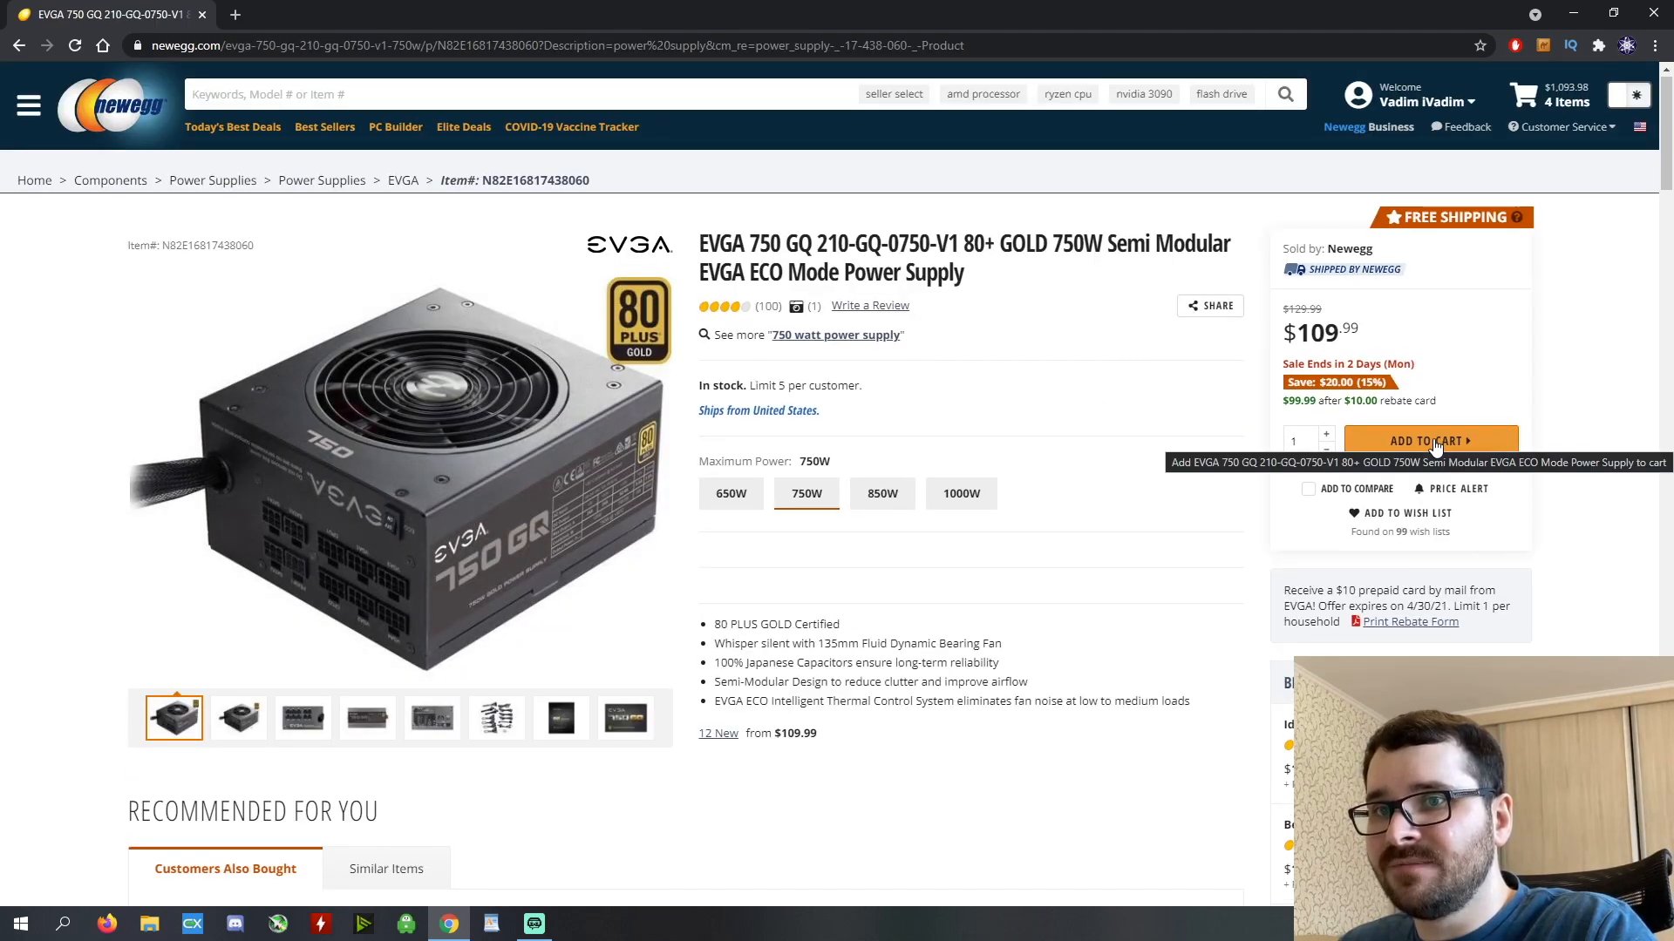
left_click(1429, 439)
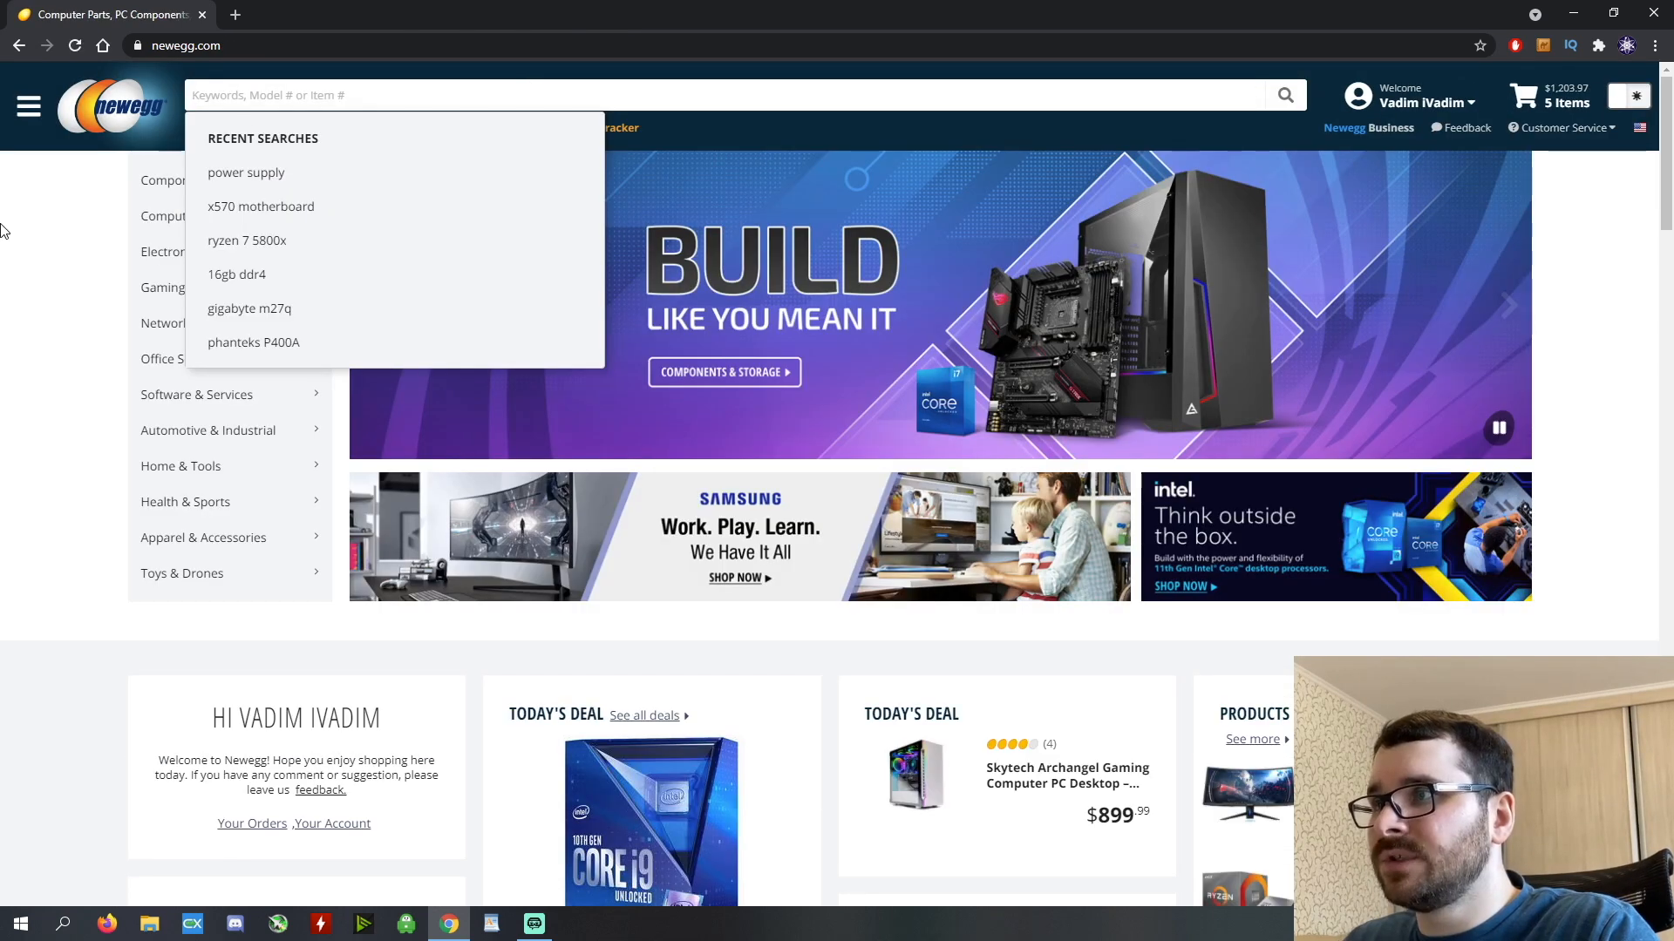
mouse_move(178, 180)
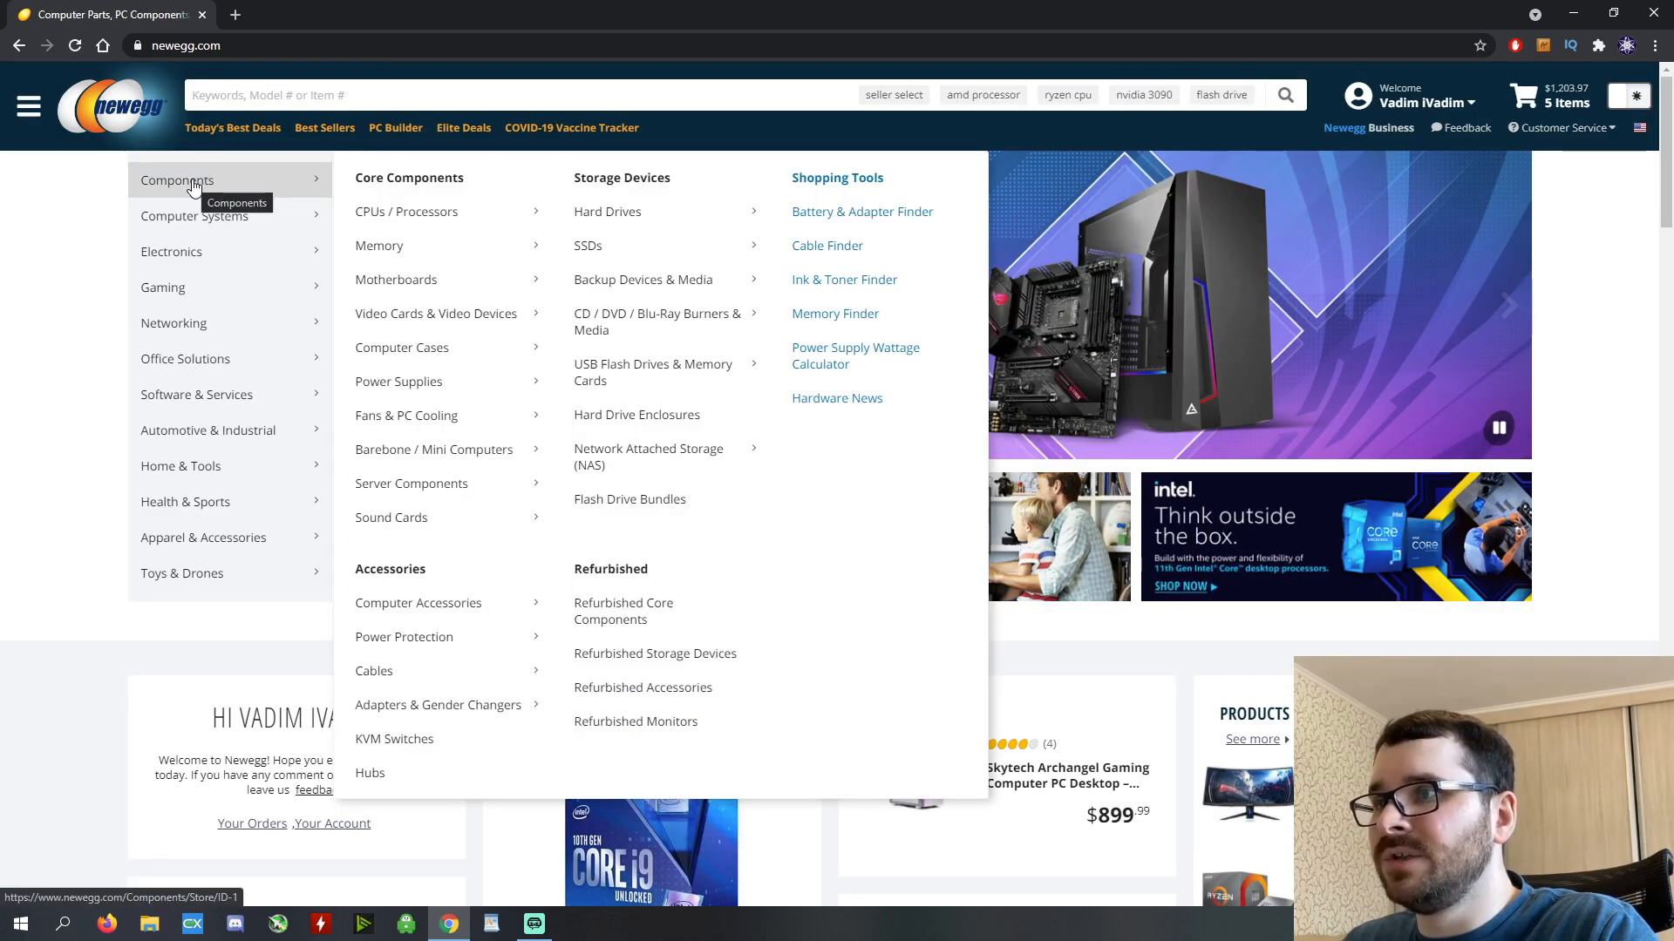
mouse_move(406, 415)
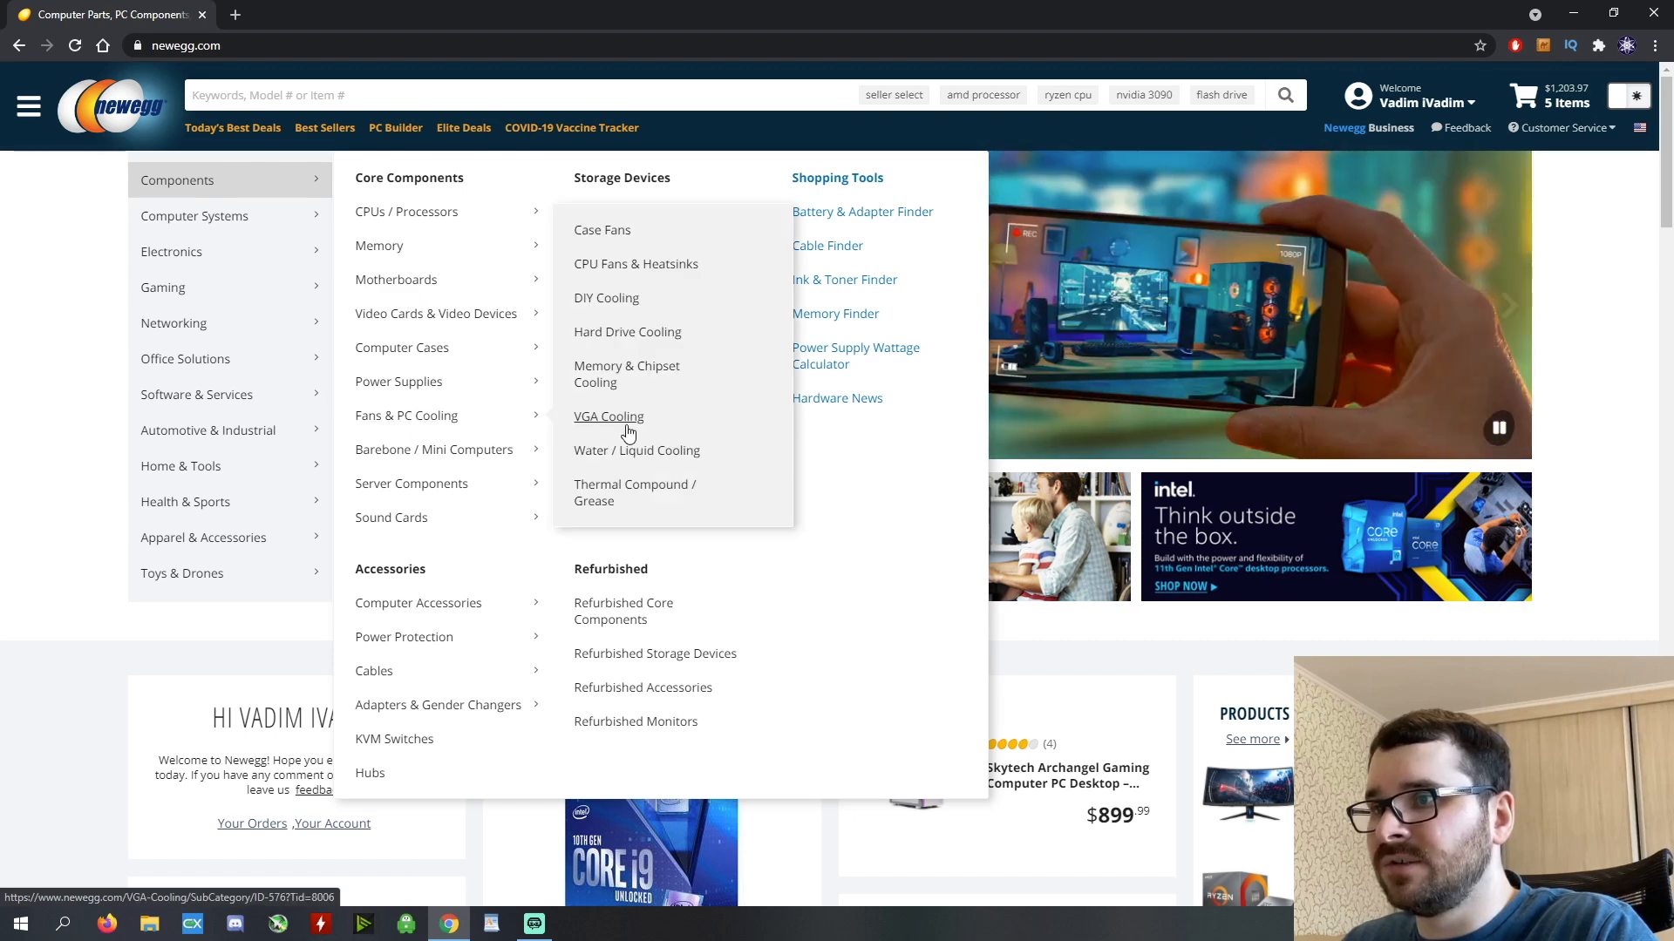
mouse_move(650, 428)
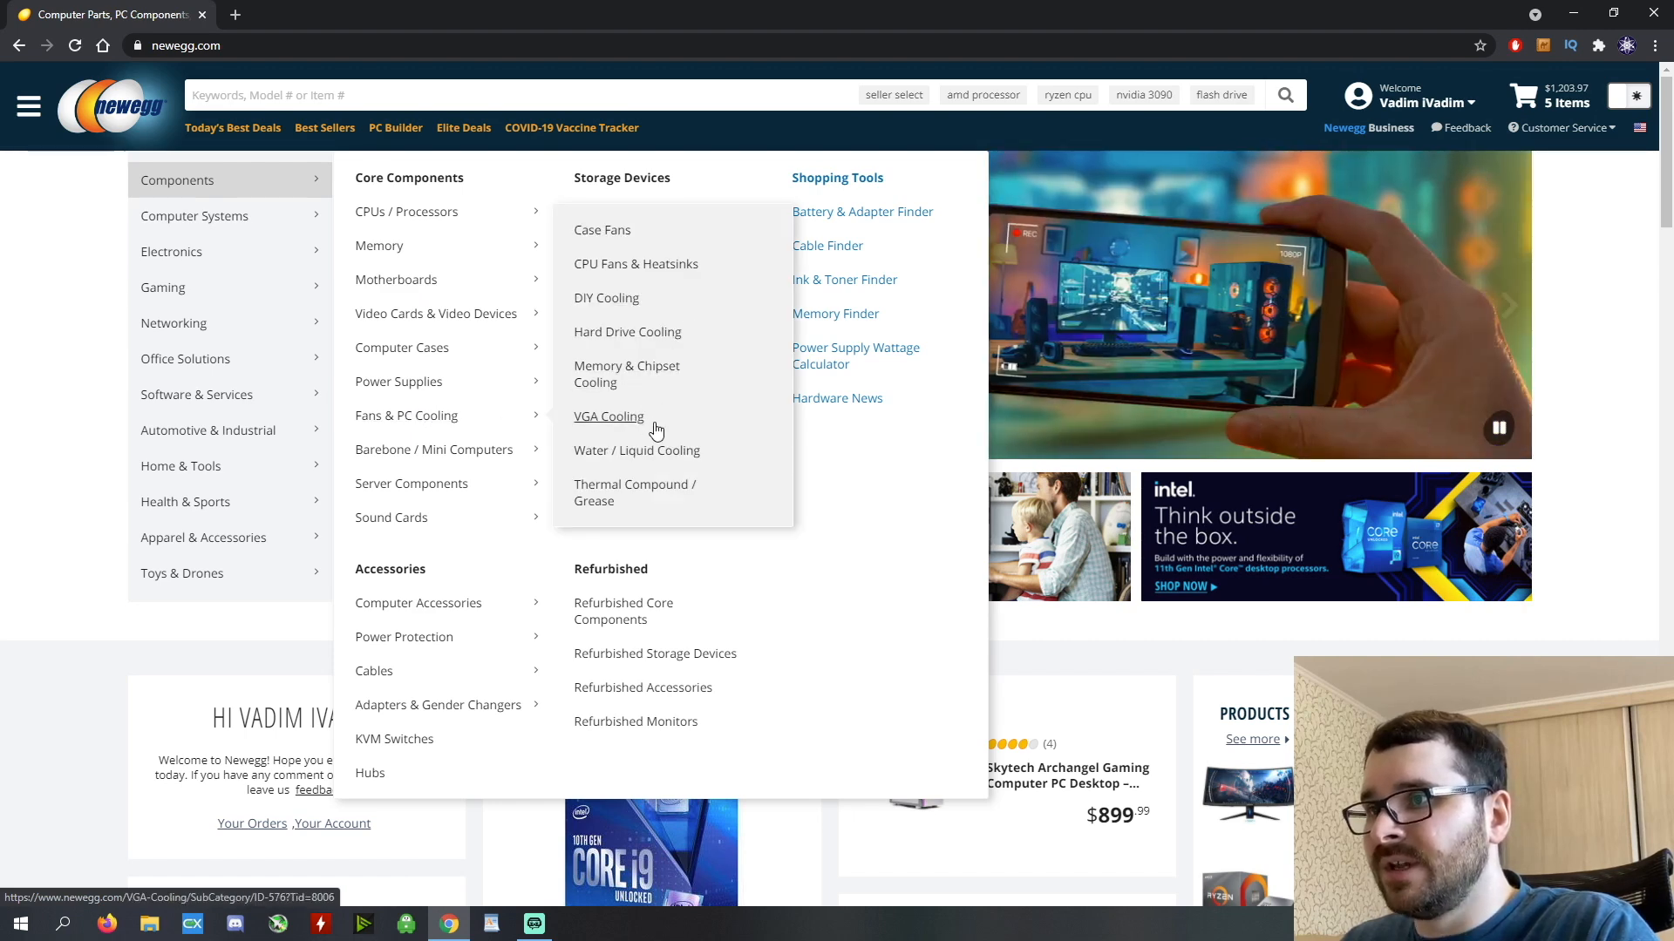
mouse_move(637, 450)
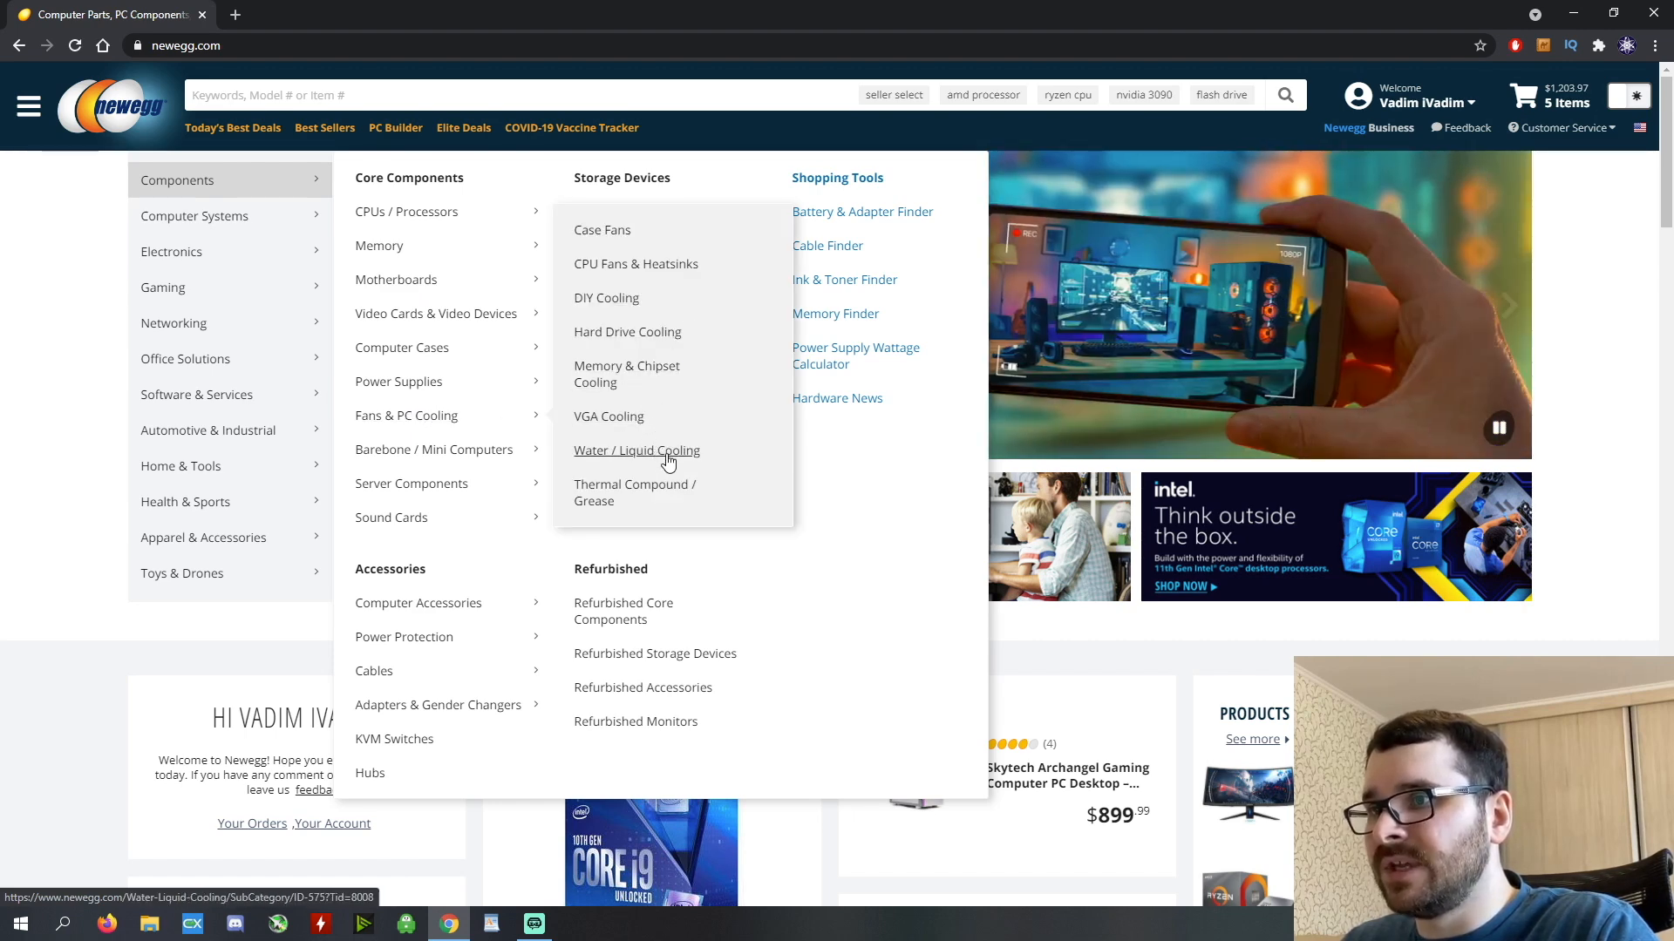
Browse Water / Liquid Cooling to the NZXT Kraken X53 240mm cooler and add it to the cart.
left_click(637, 449)
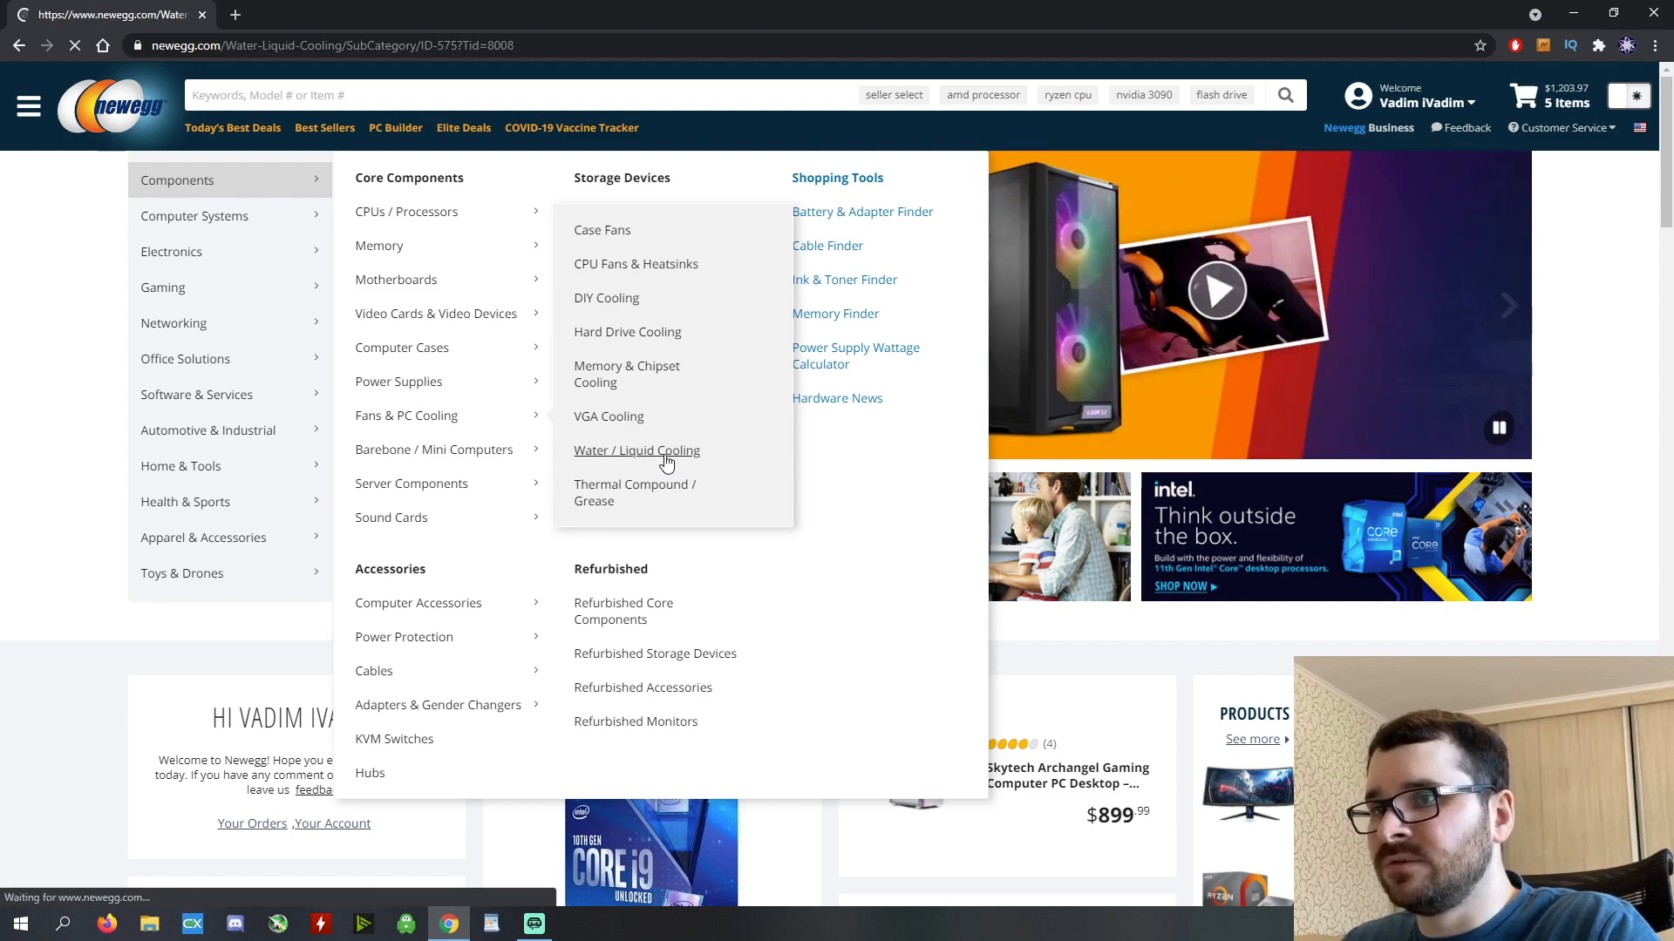
left_click(636, 449)
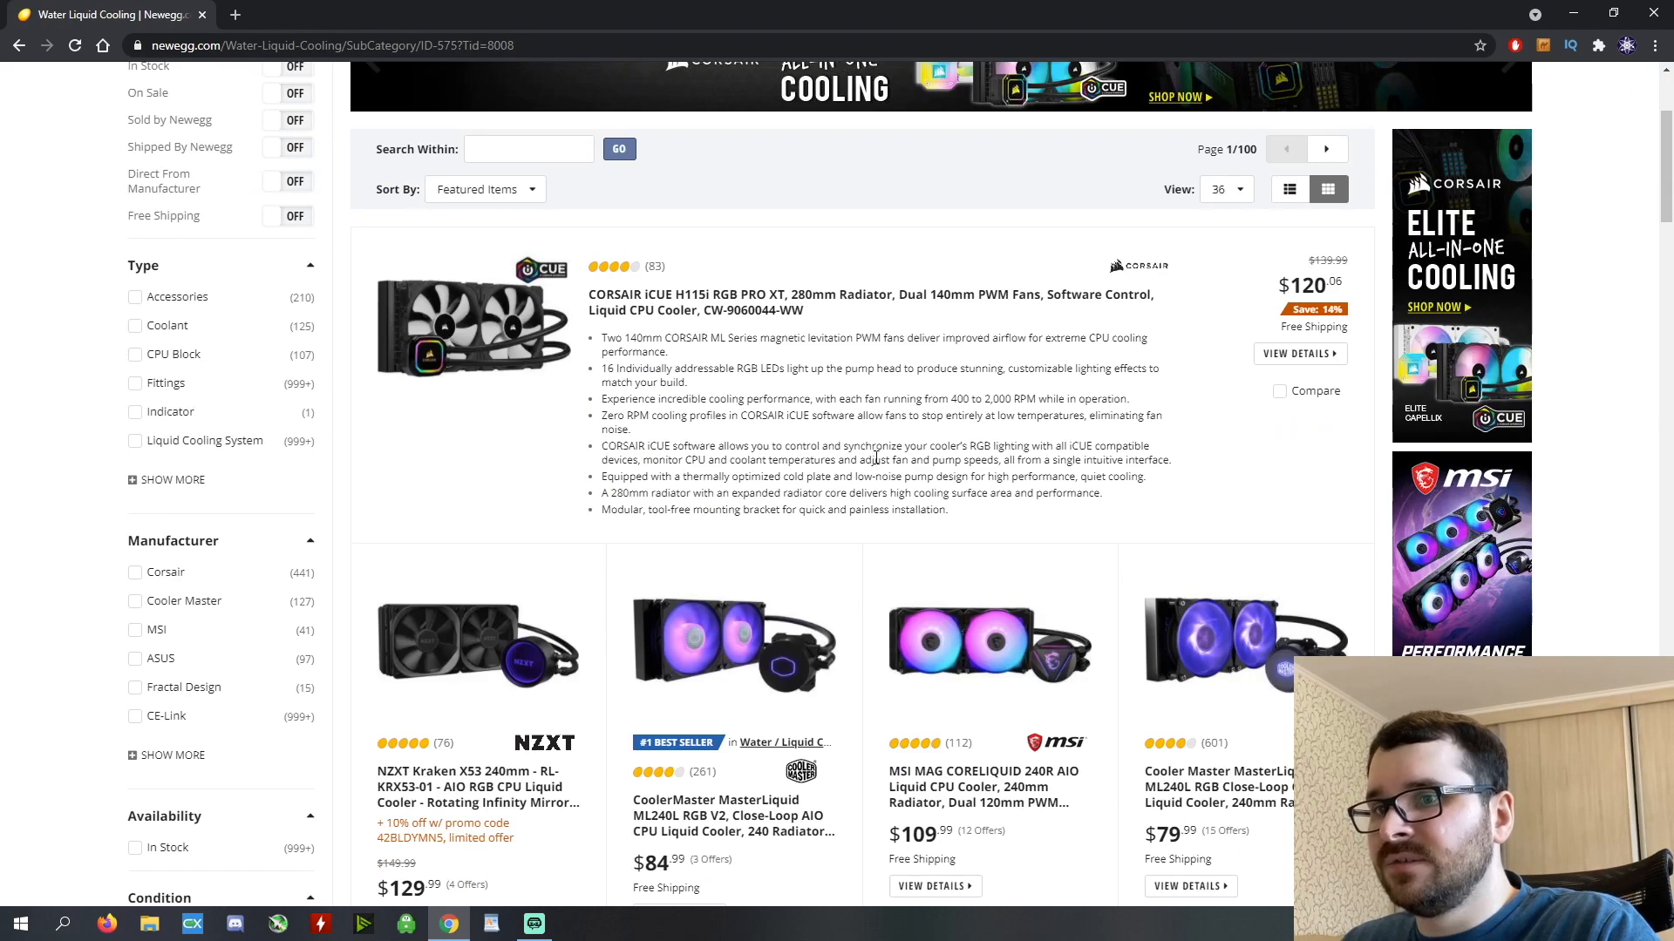
scroll("down", 3)
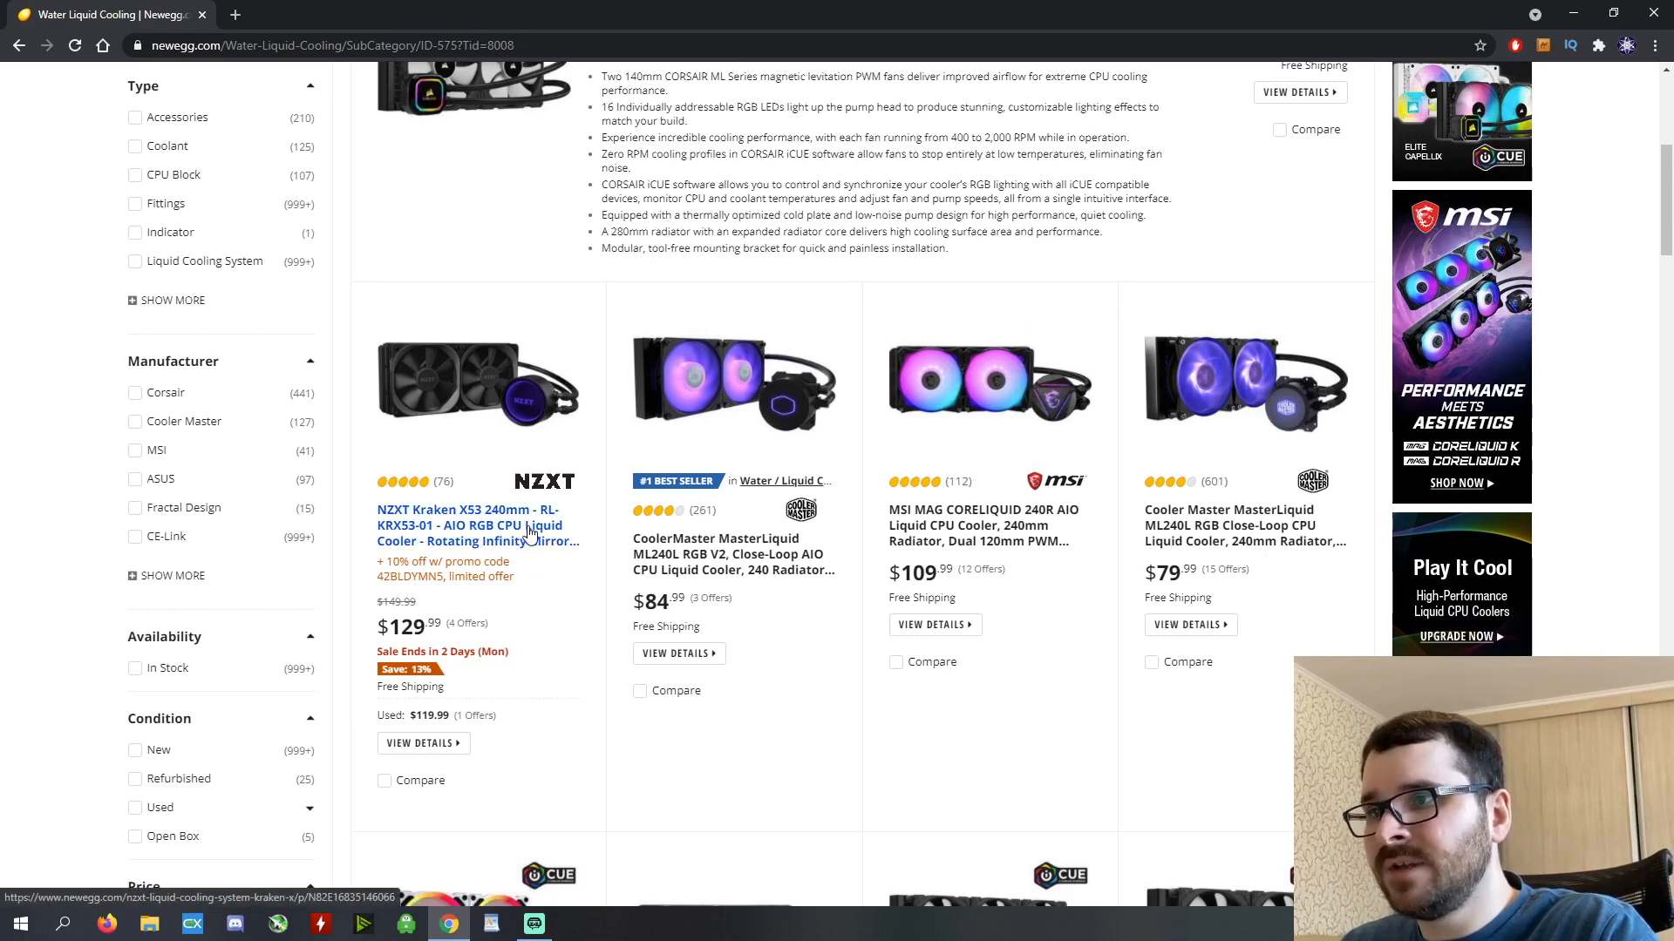
scroll("down", 3)
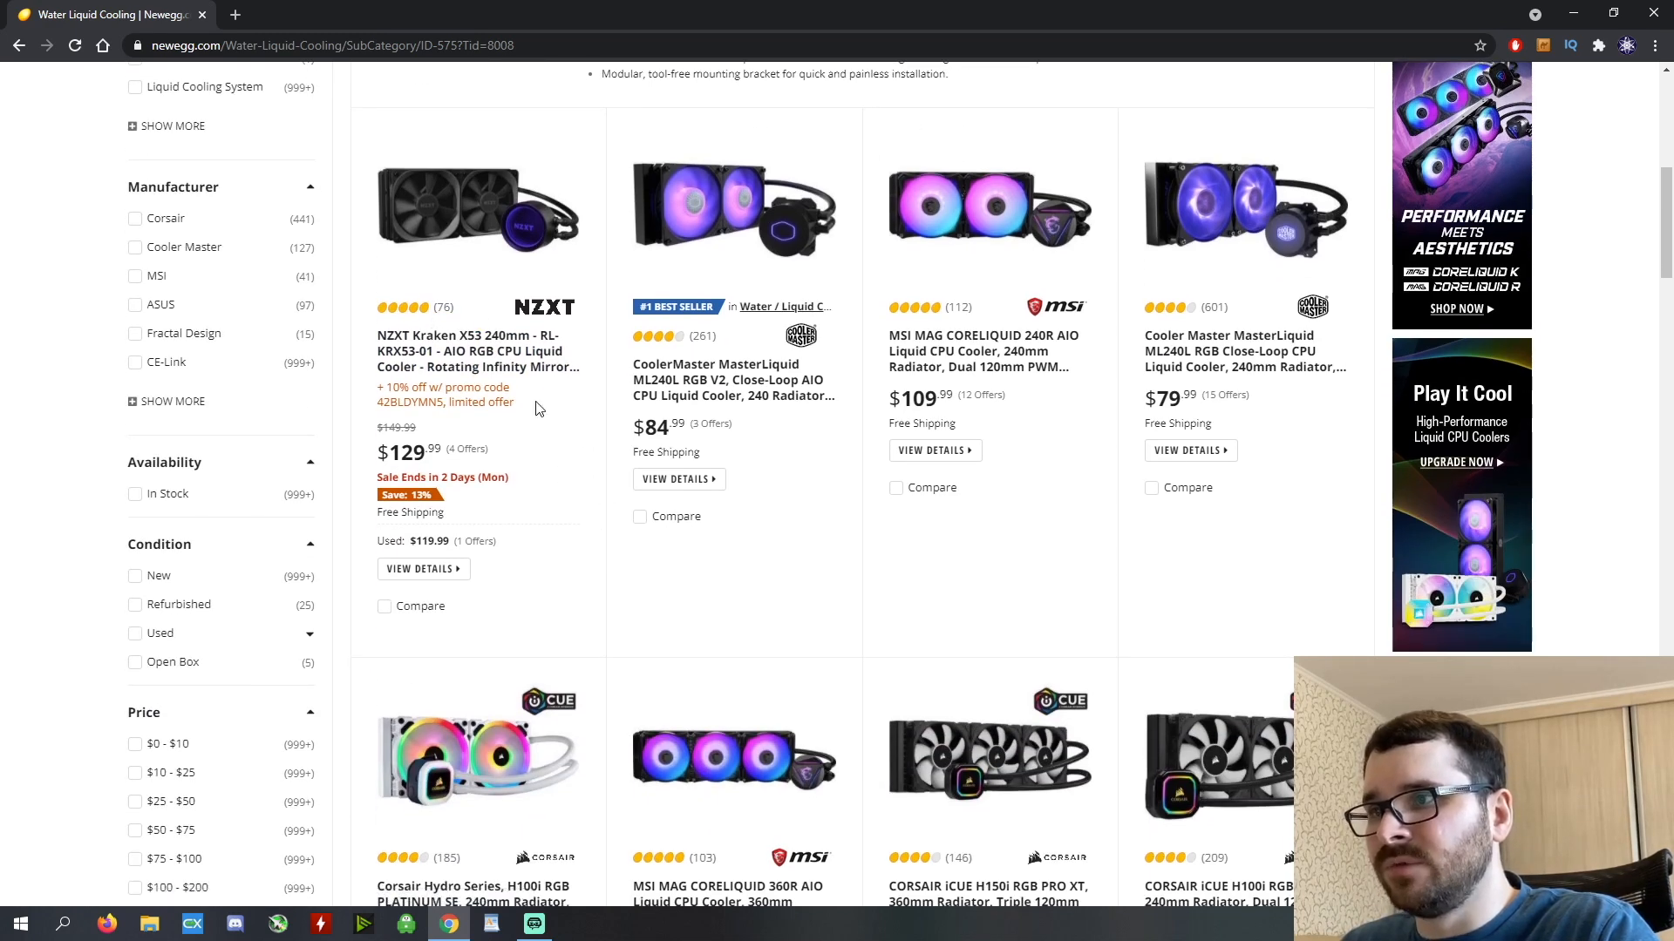
mouse_move(464, 366)
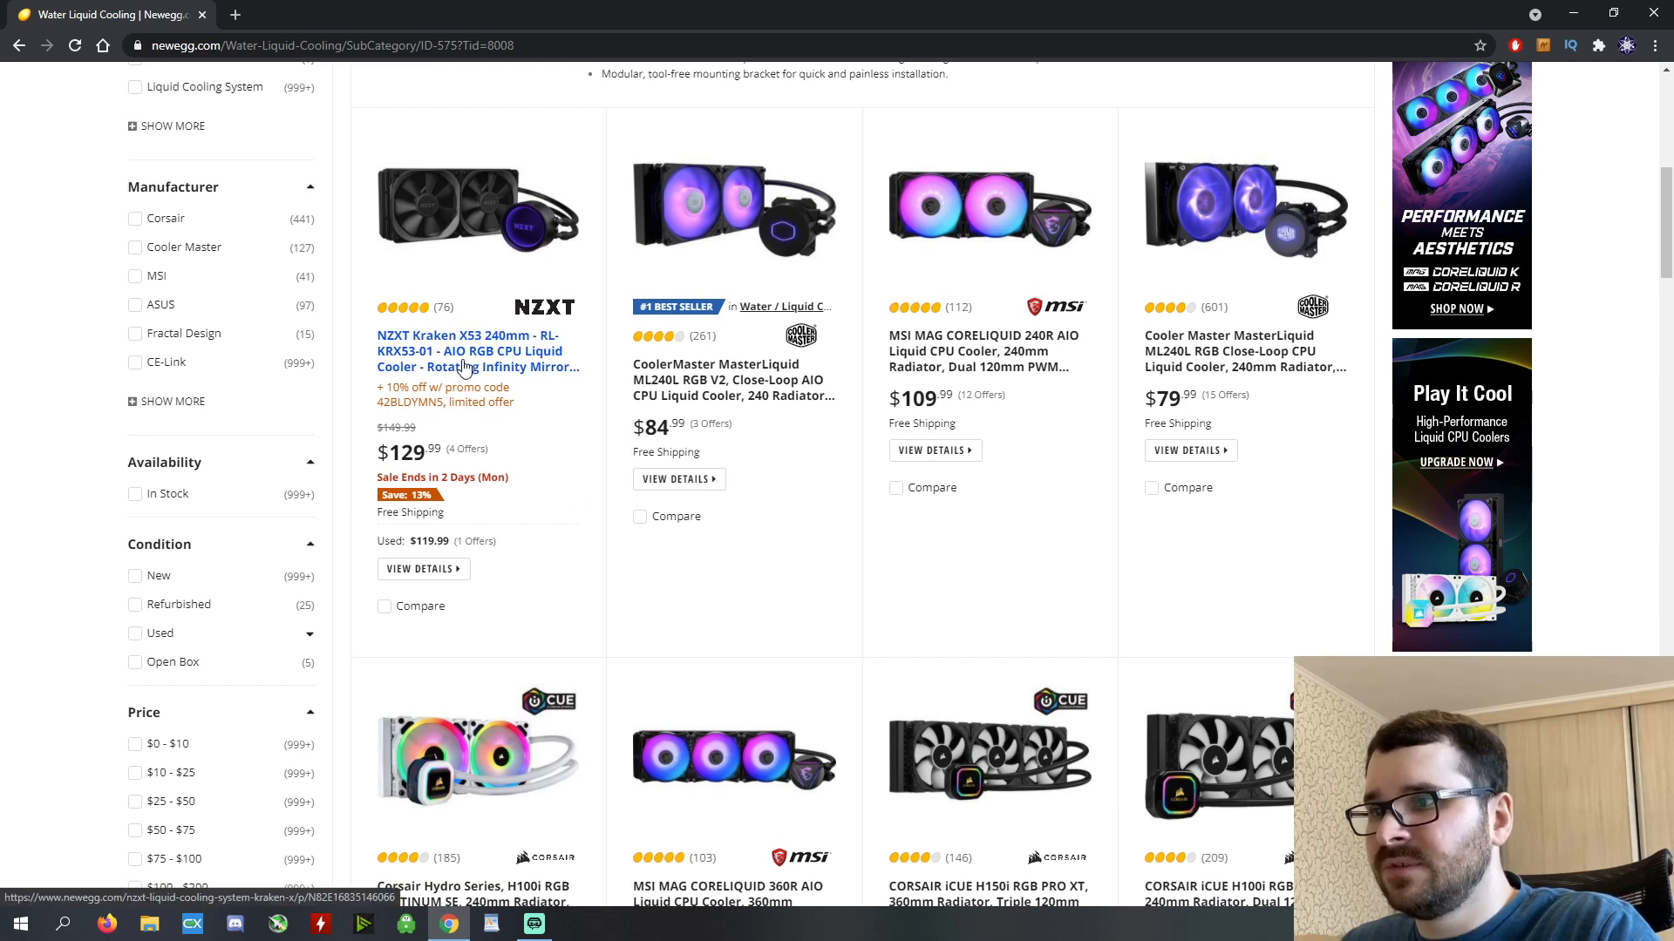
left_click(467, 350)
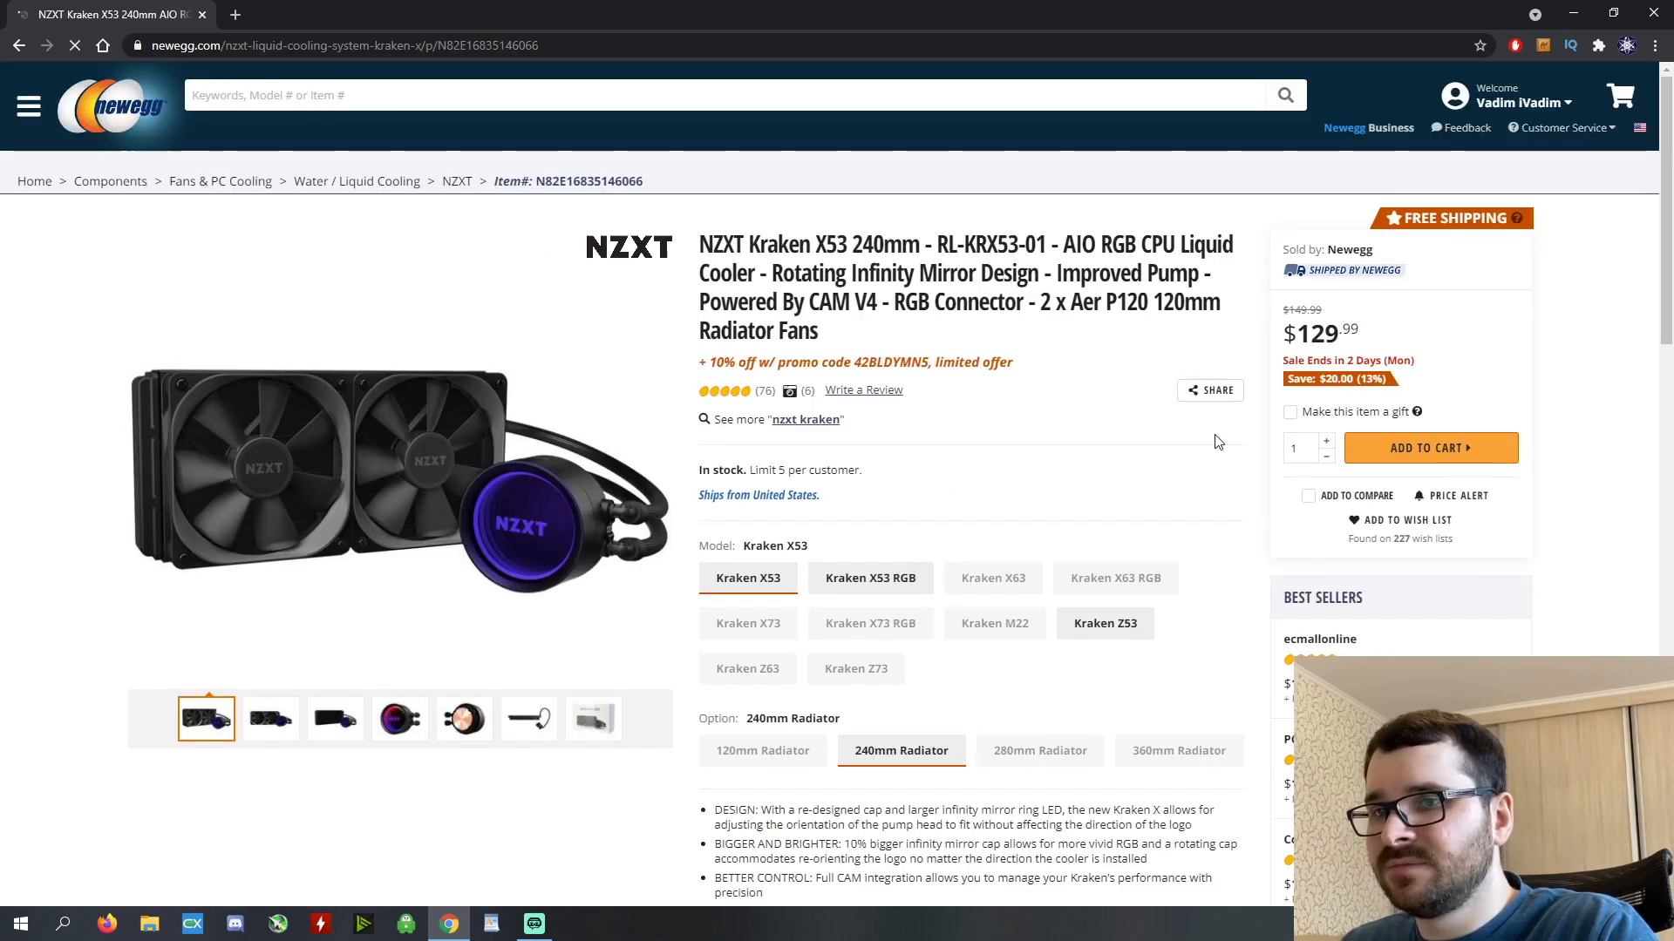
left_click(1430, 448)
type("phanteks P400A")
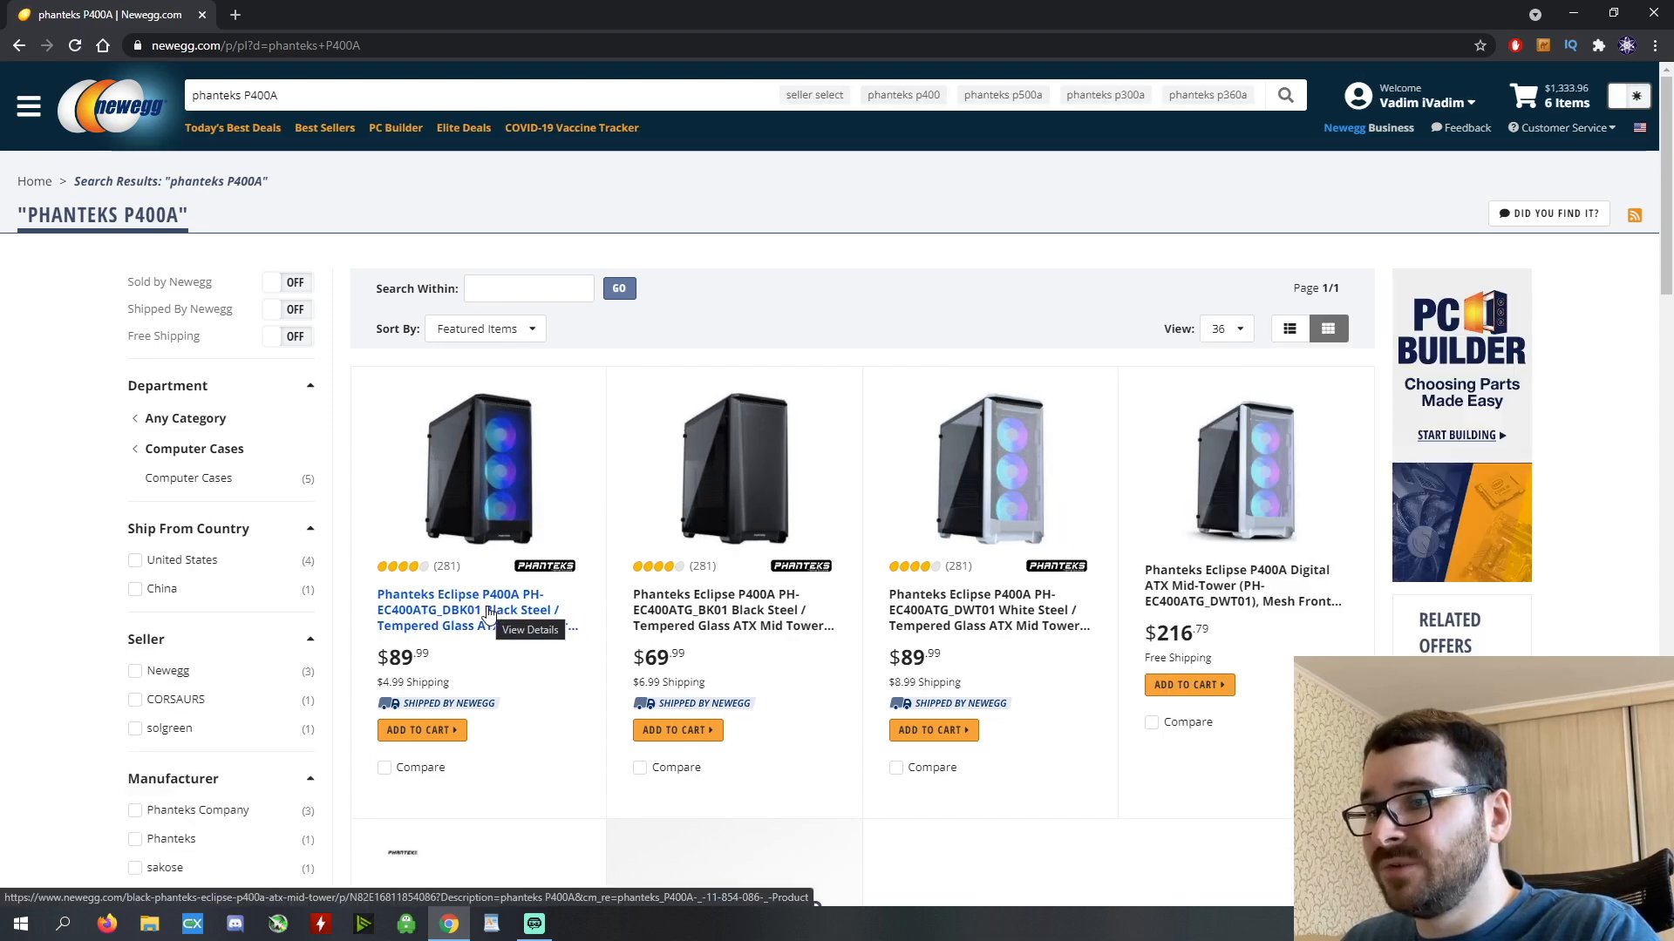
Open the black Phanteks Eclipse P400A DBK01 tempered glass case listing.
left_click(458, 602)
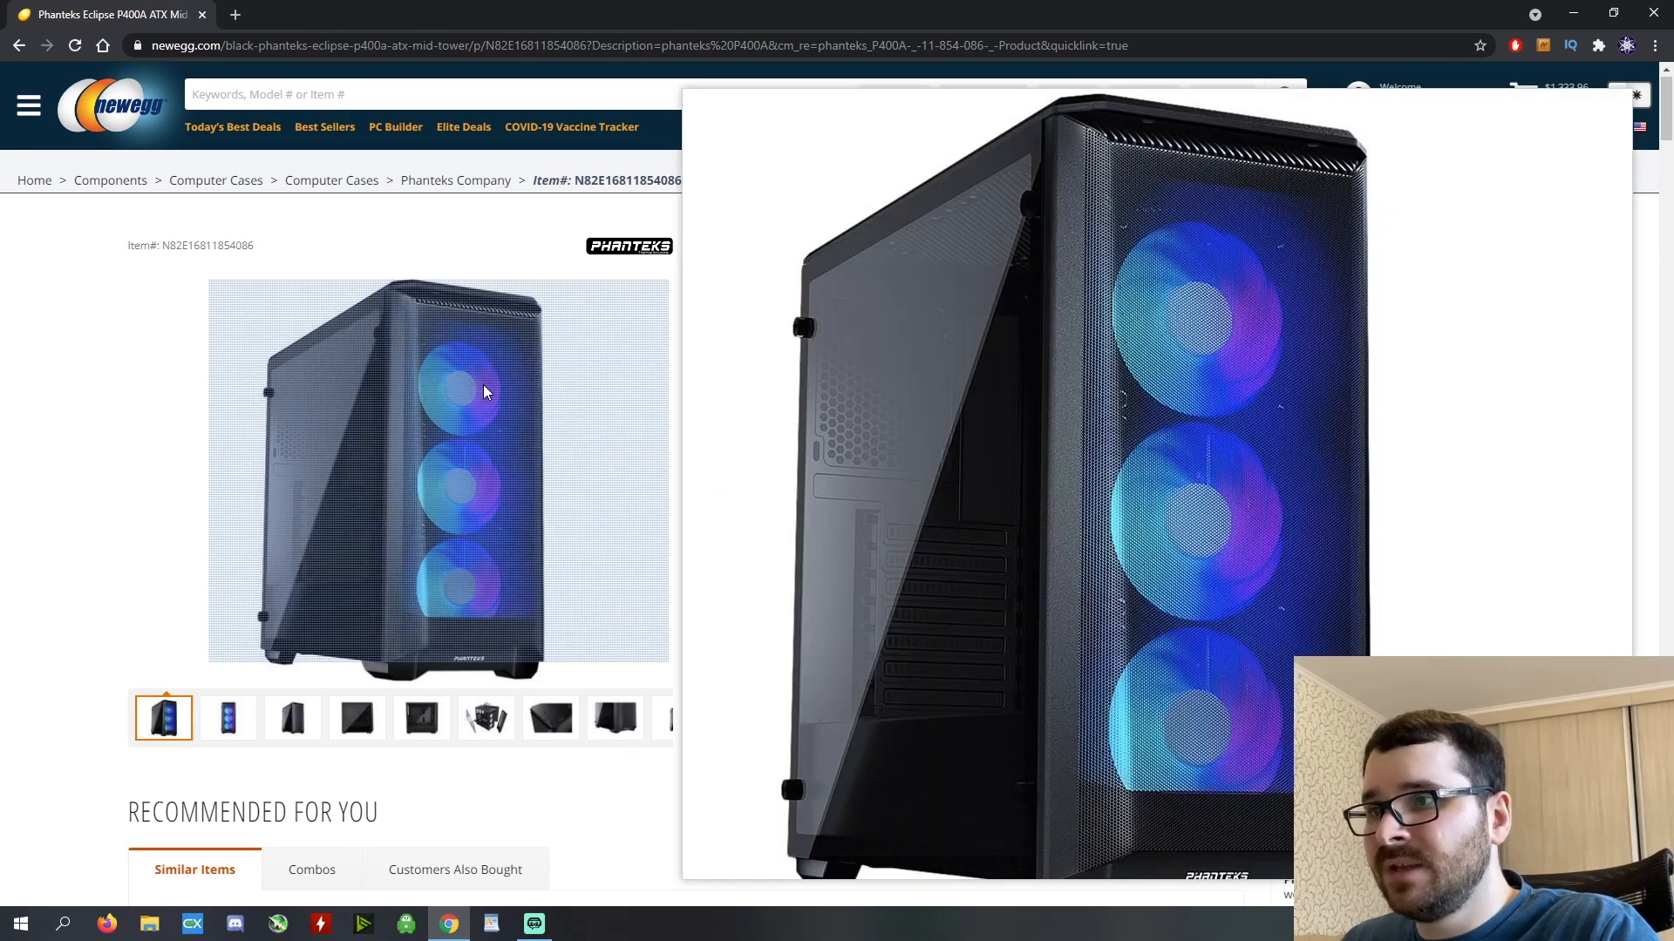
mouse_move(507, 422)
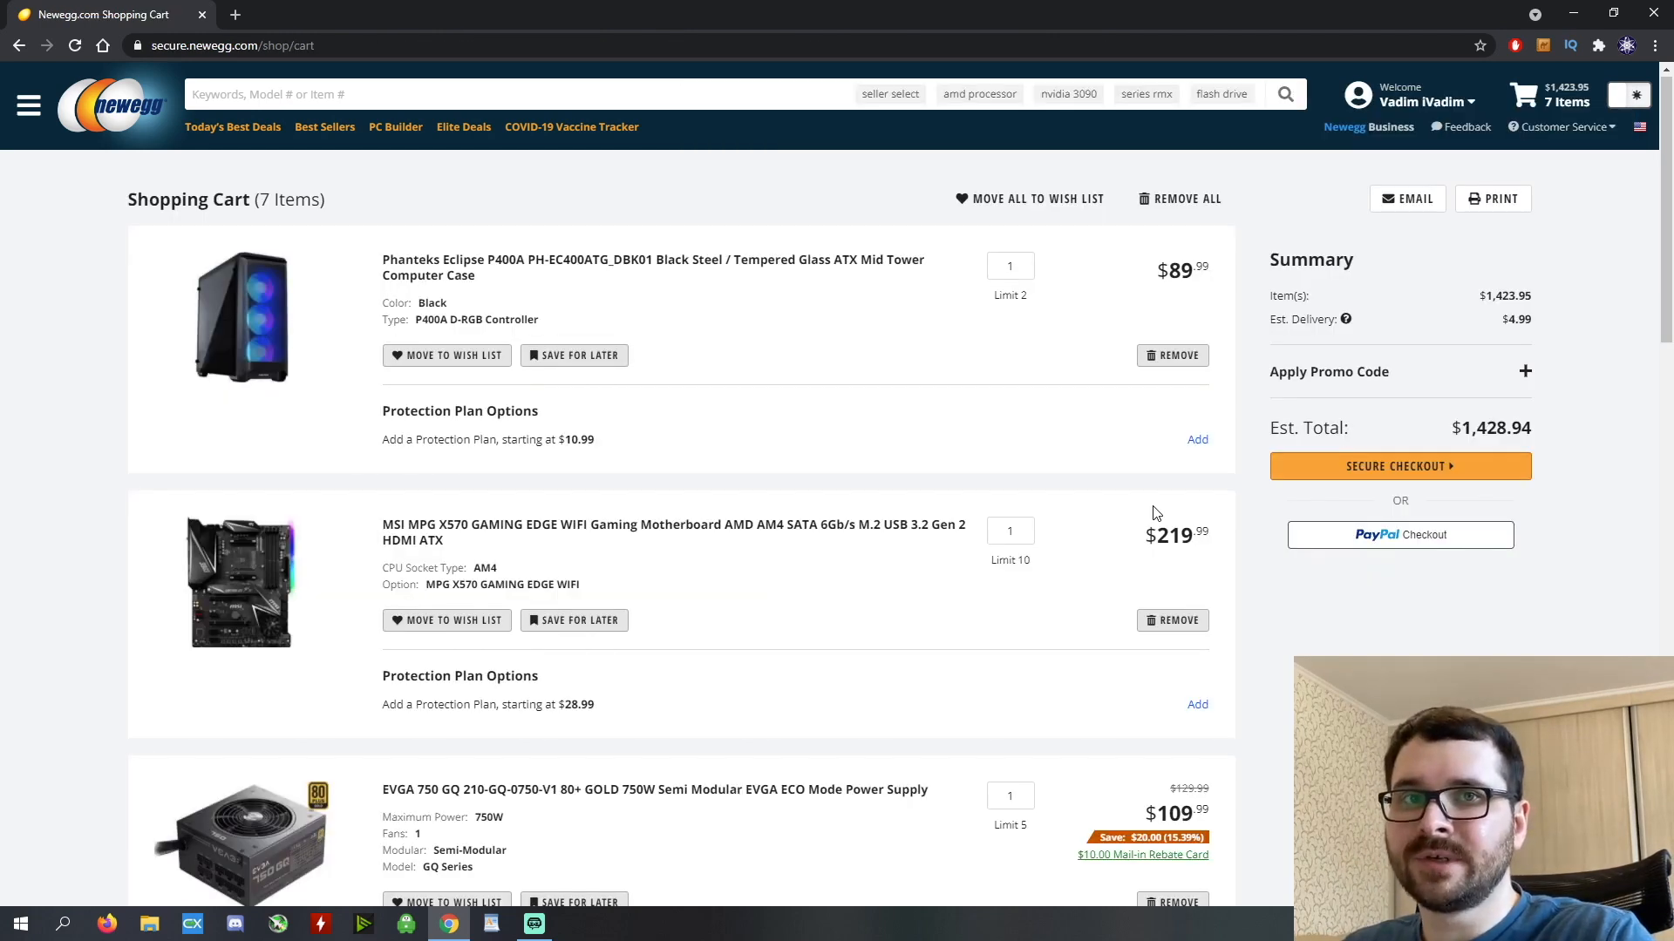
mouse_move(1494, 296)
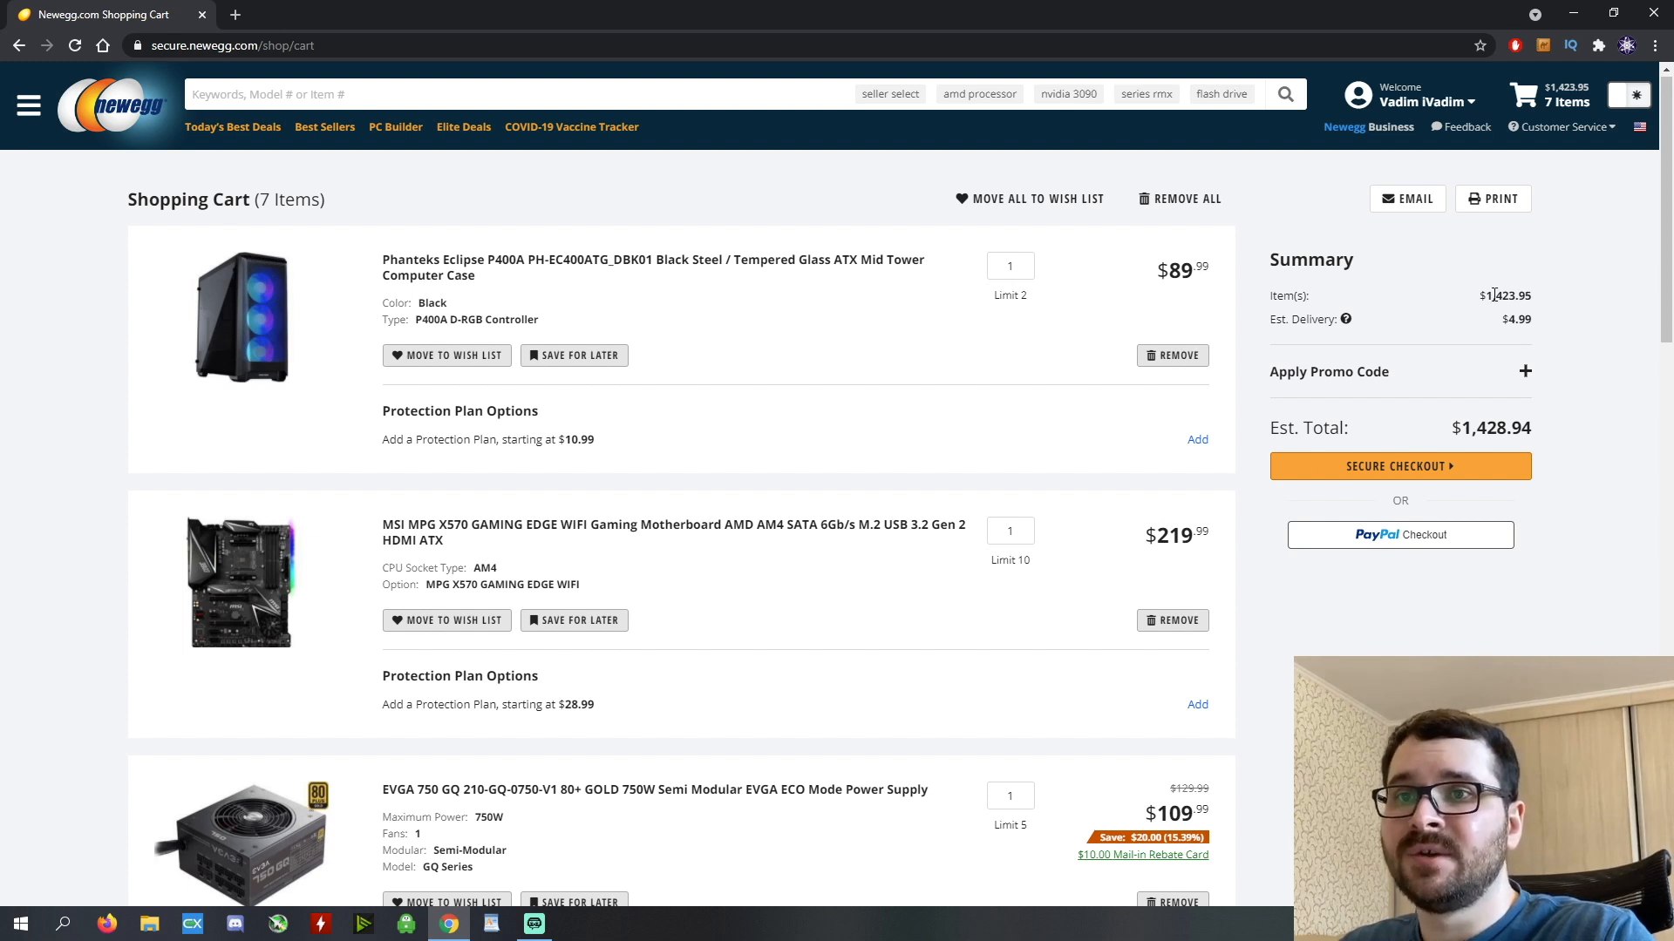
mouse_move(1508, 448)
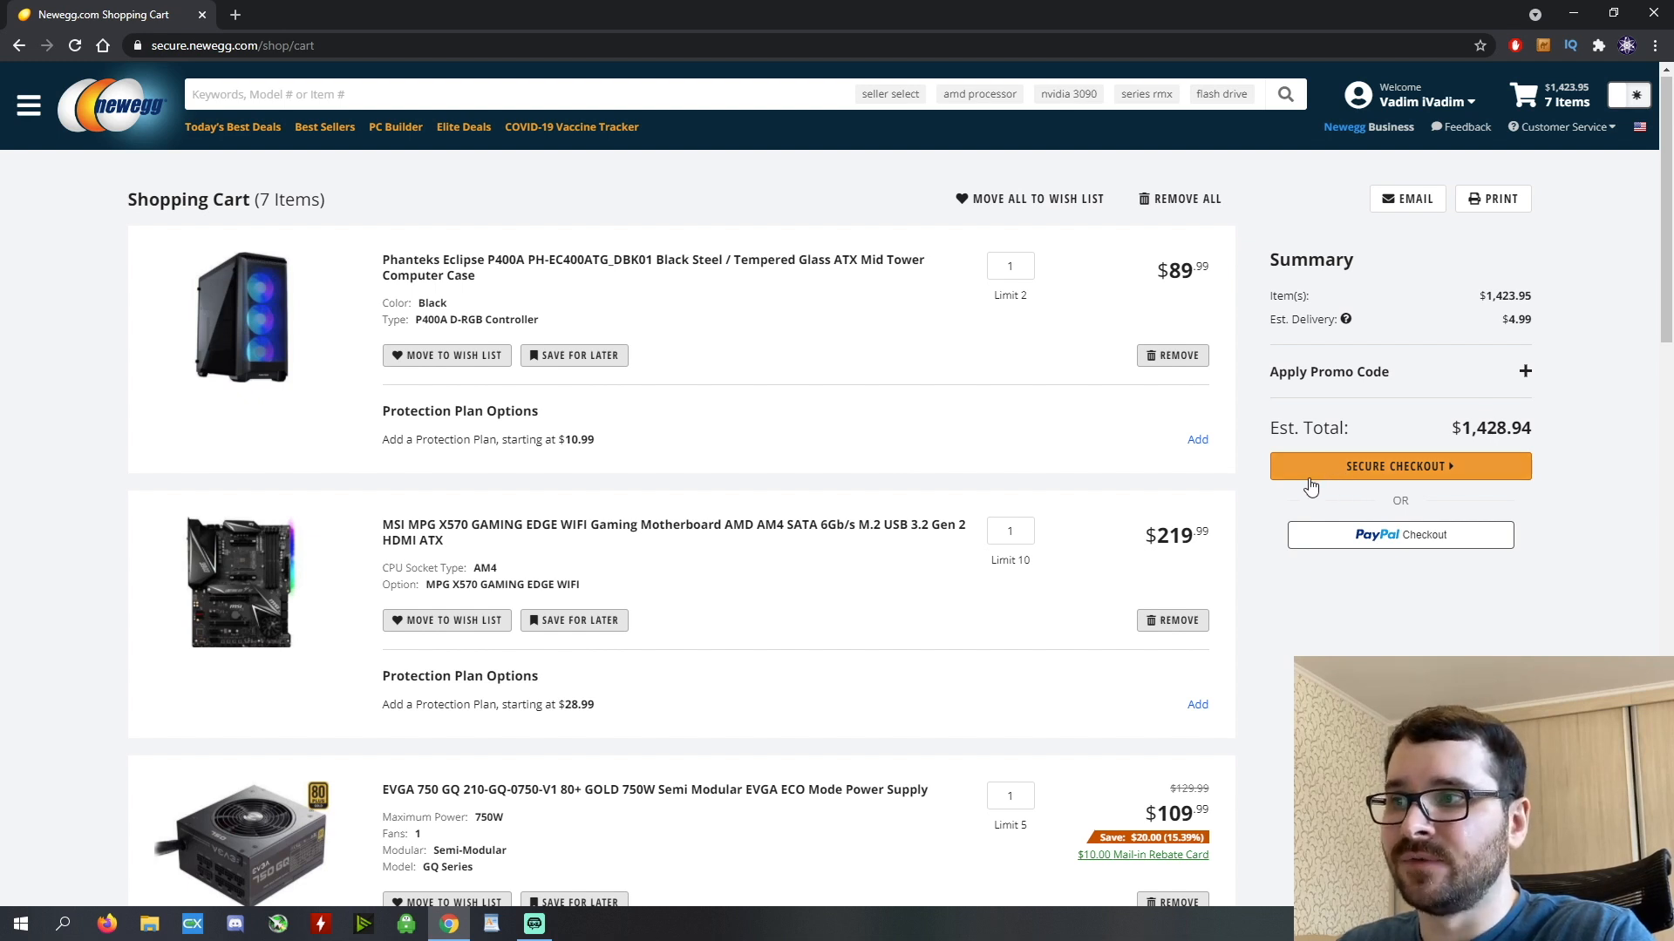
mouse_move(886, 393)
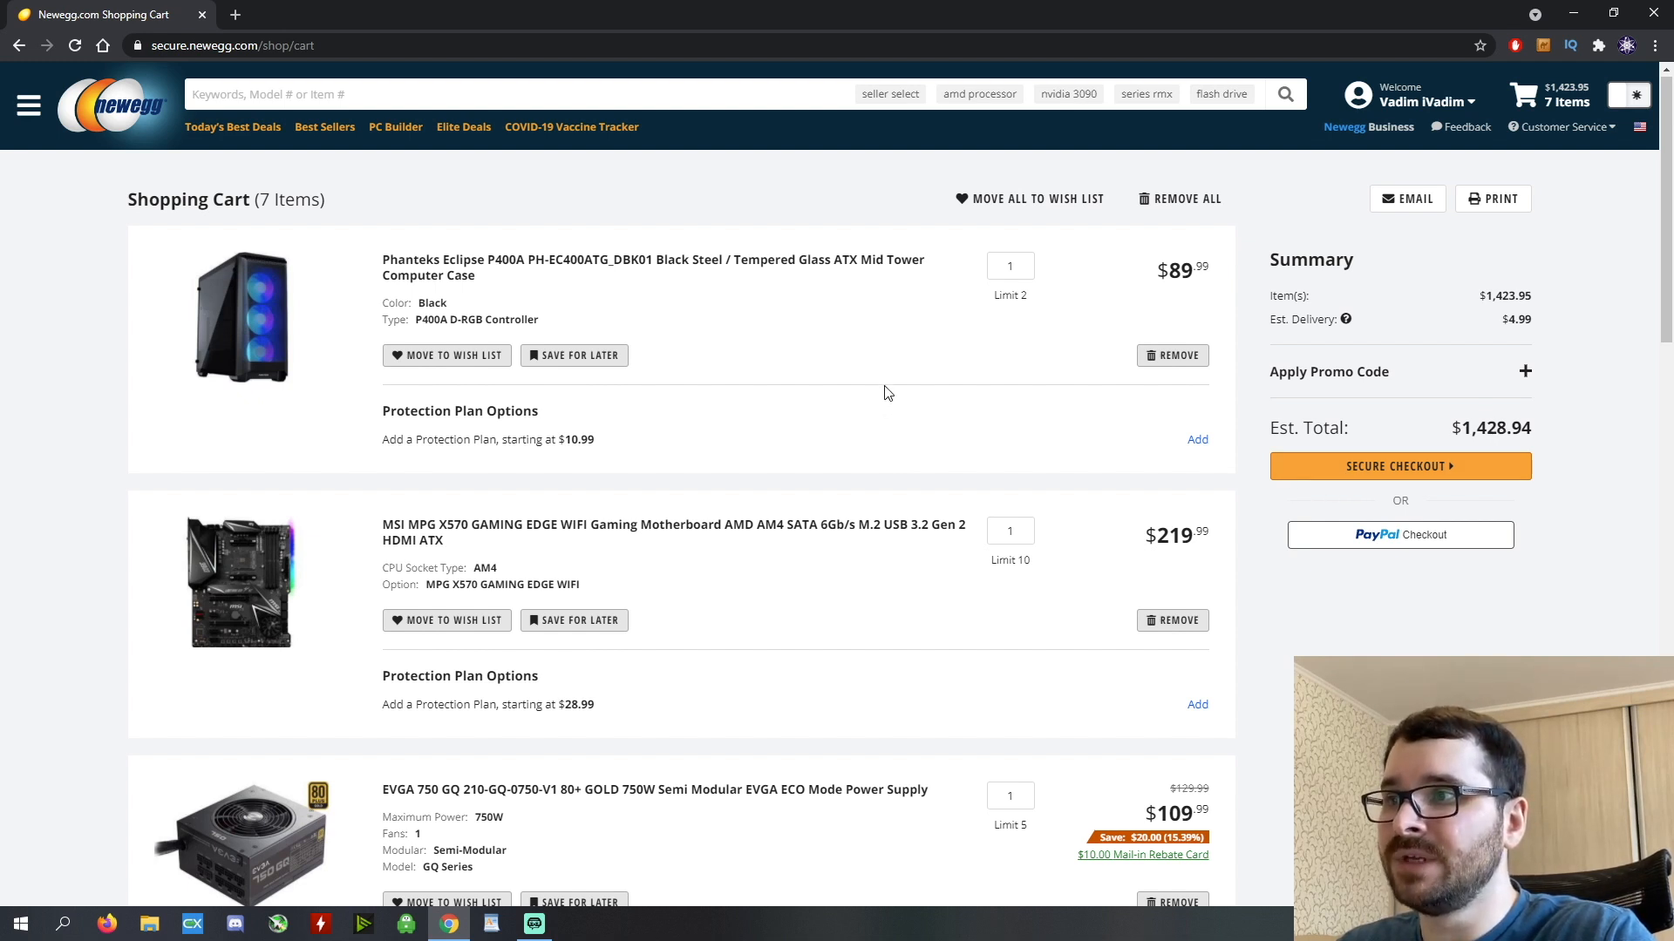
scroll("down", 3)
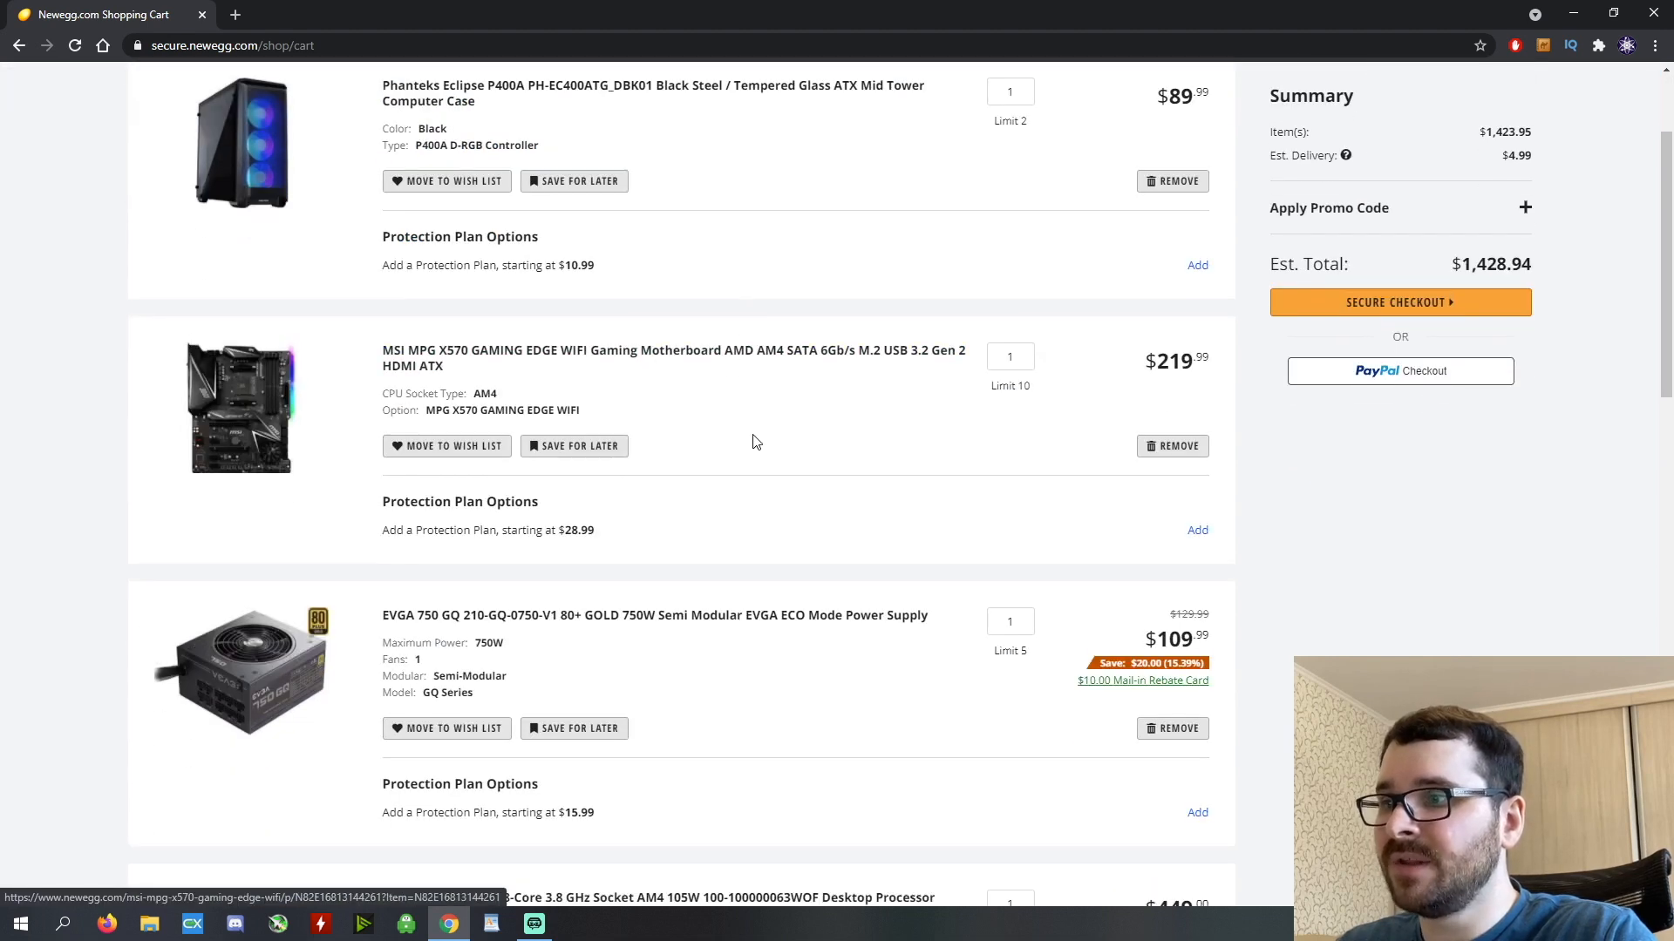
scroll("down", 3)
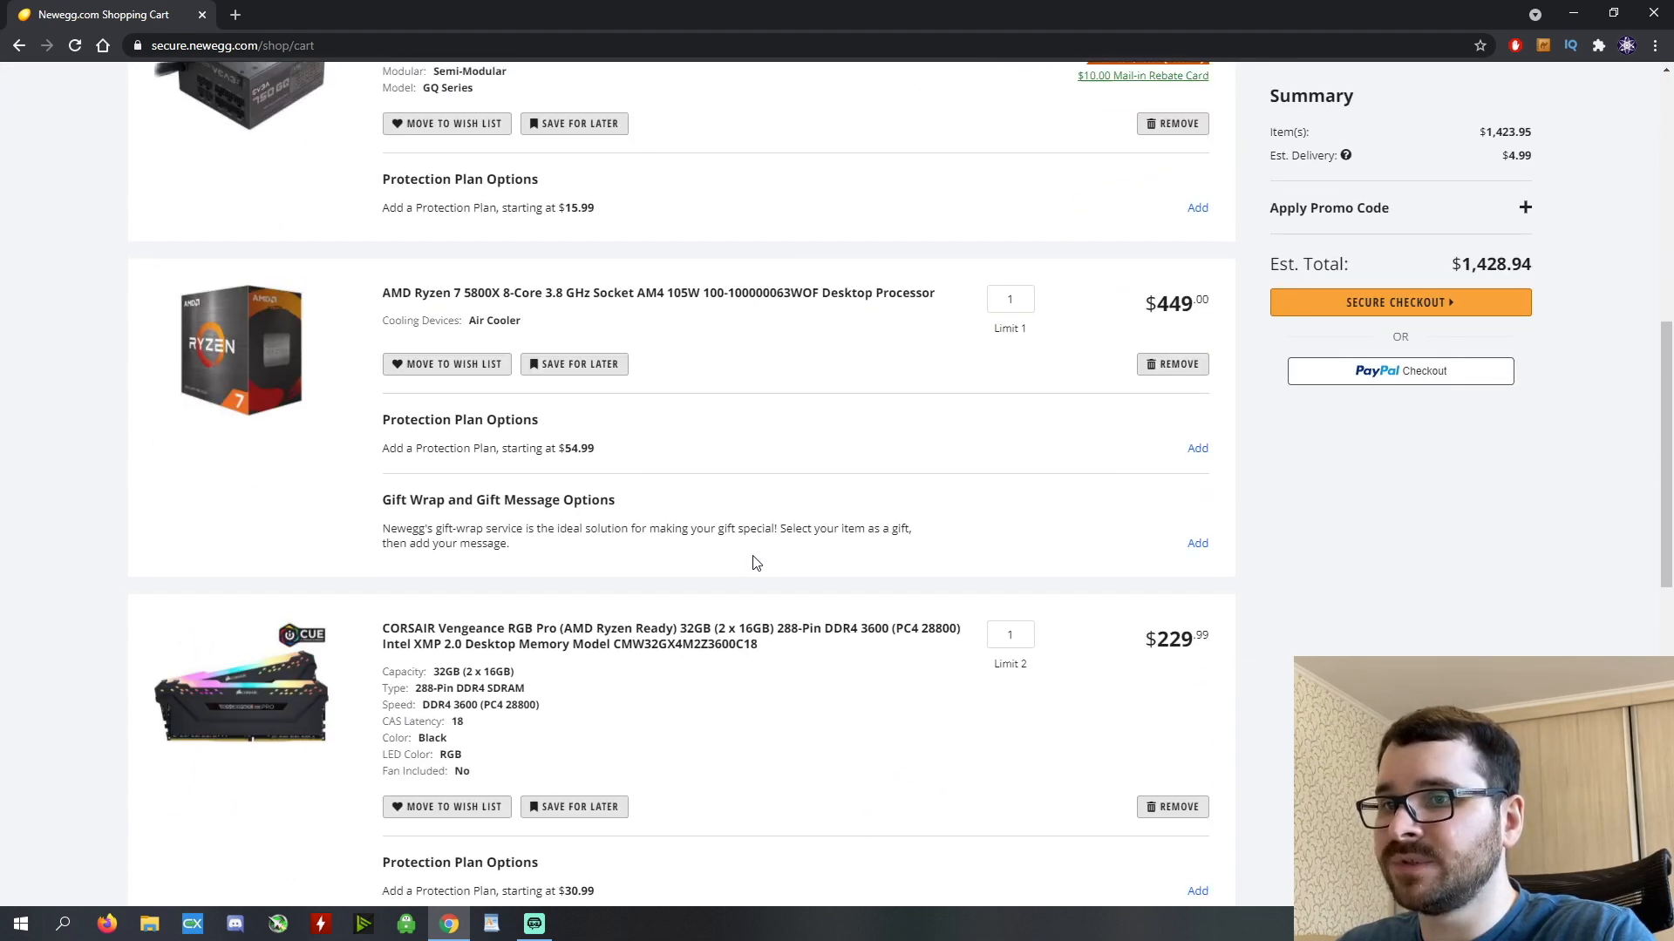
scroll("down", 3)
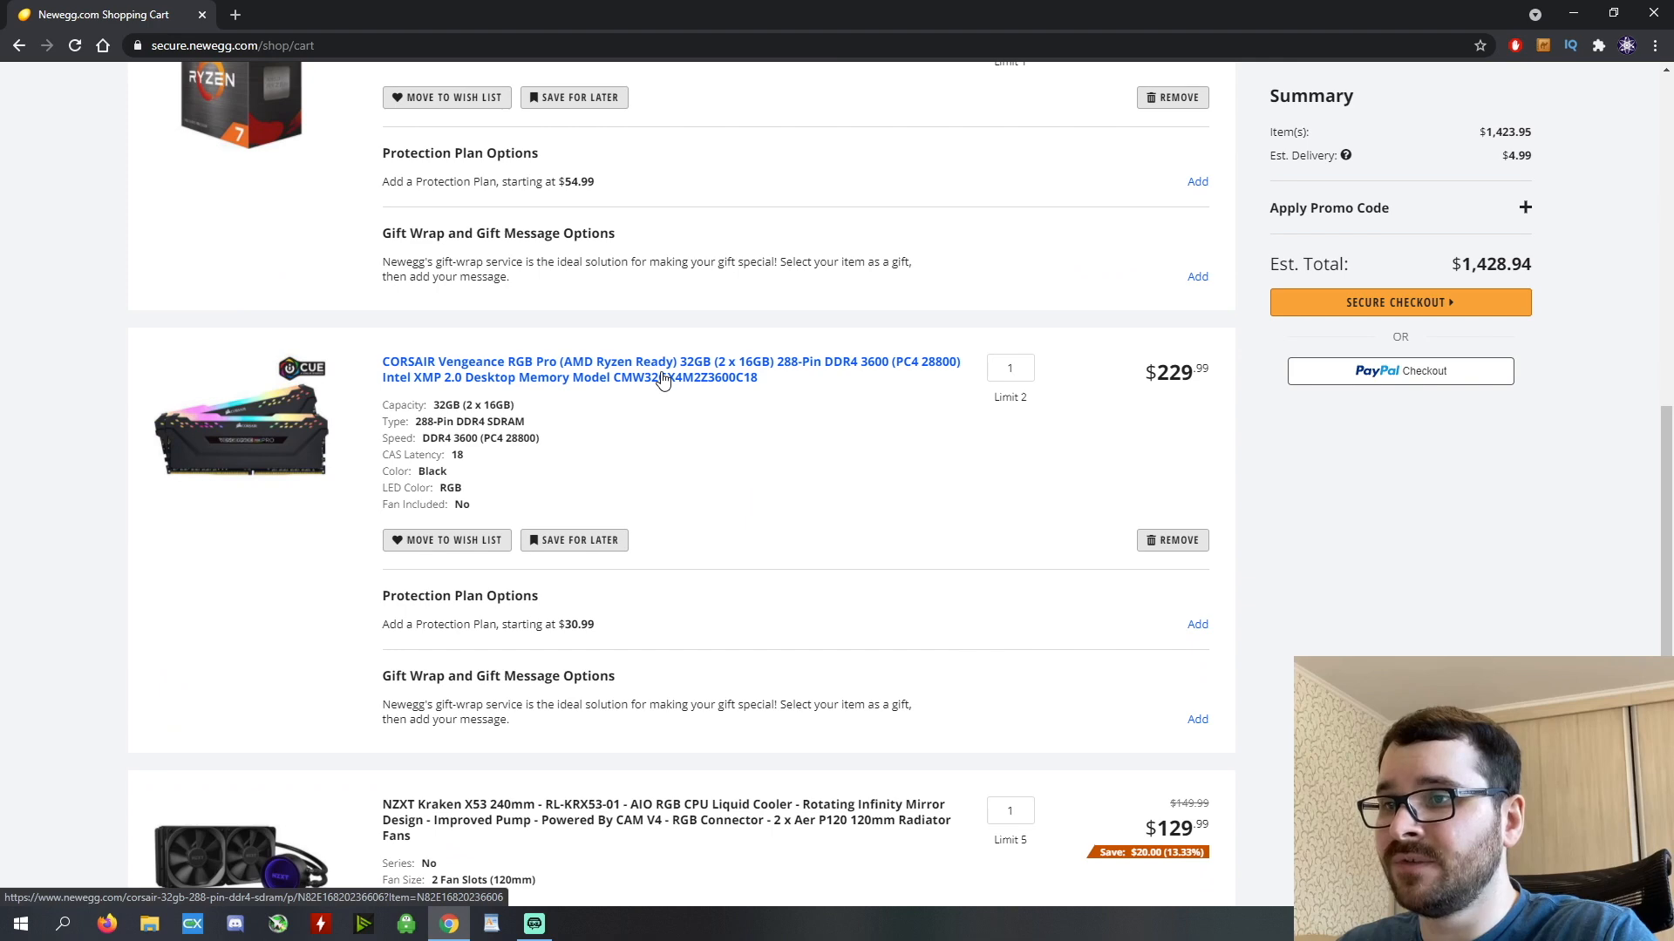
mouse_move(795, 506)
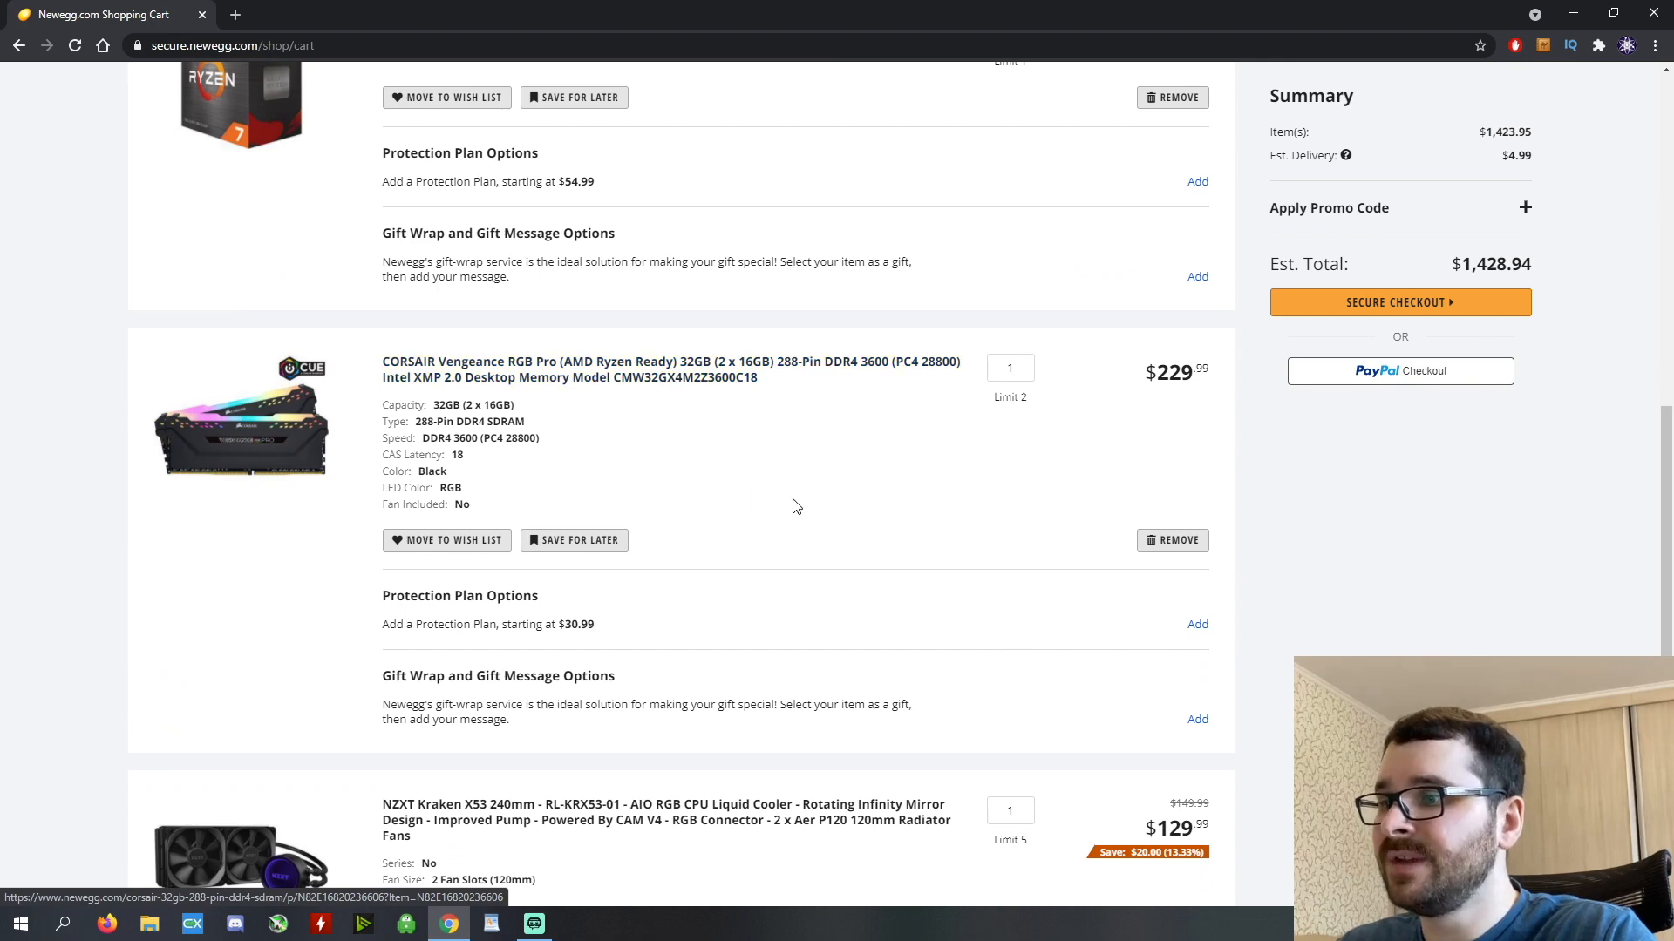
scroll("down", 3)
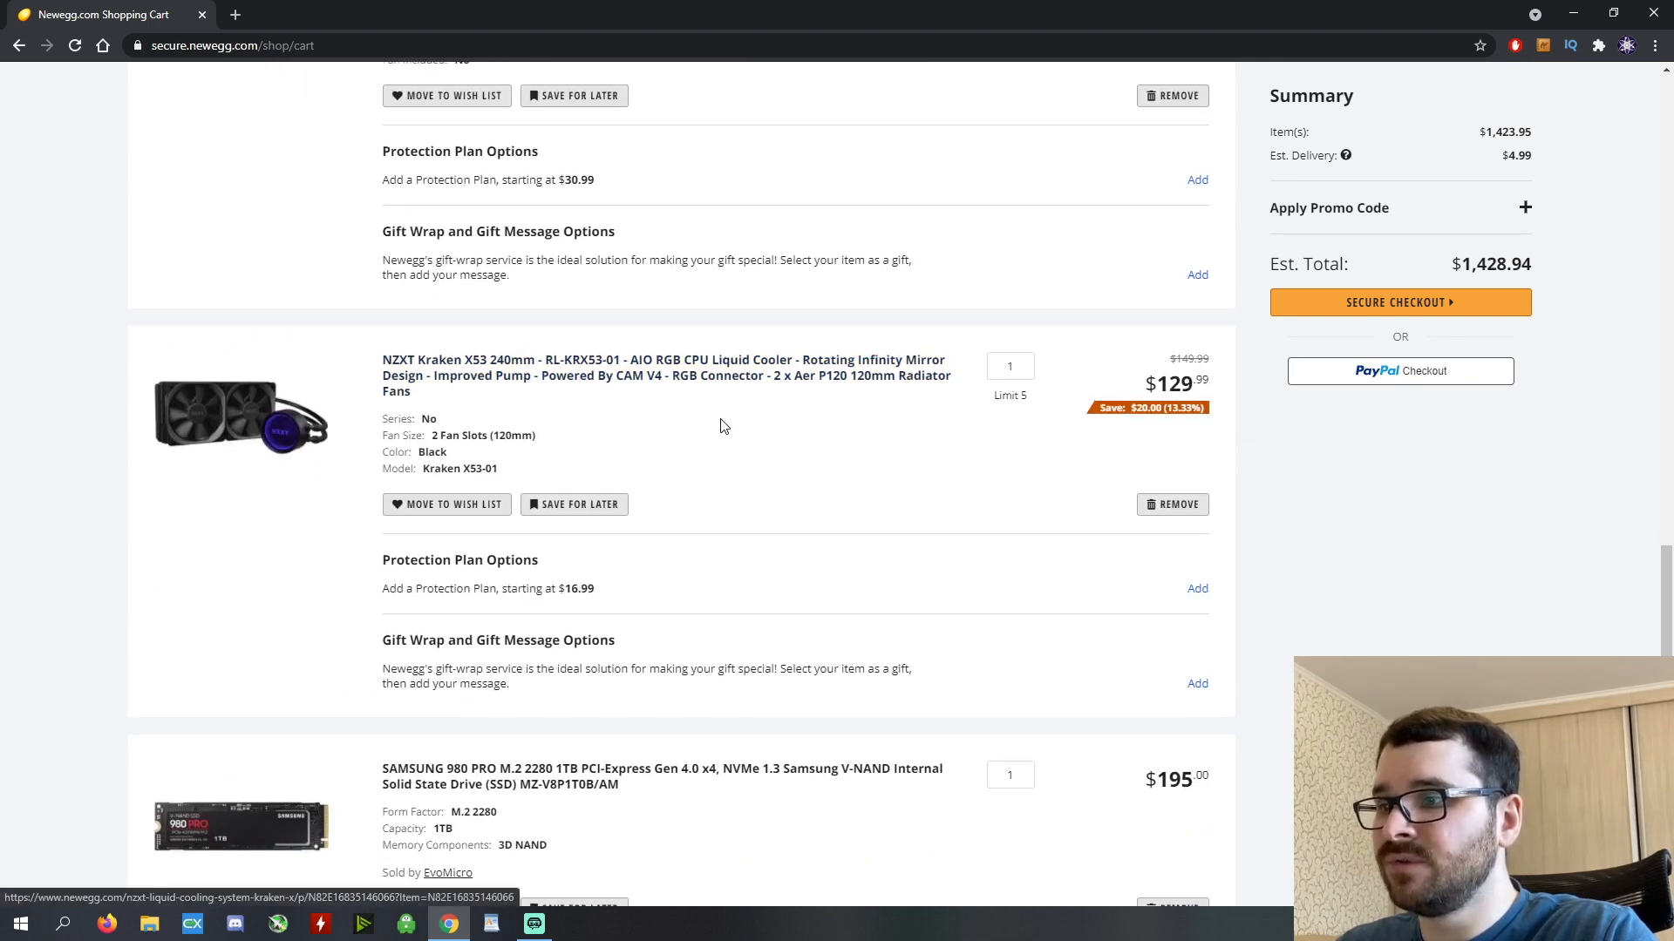
scroll("down", 3)
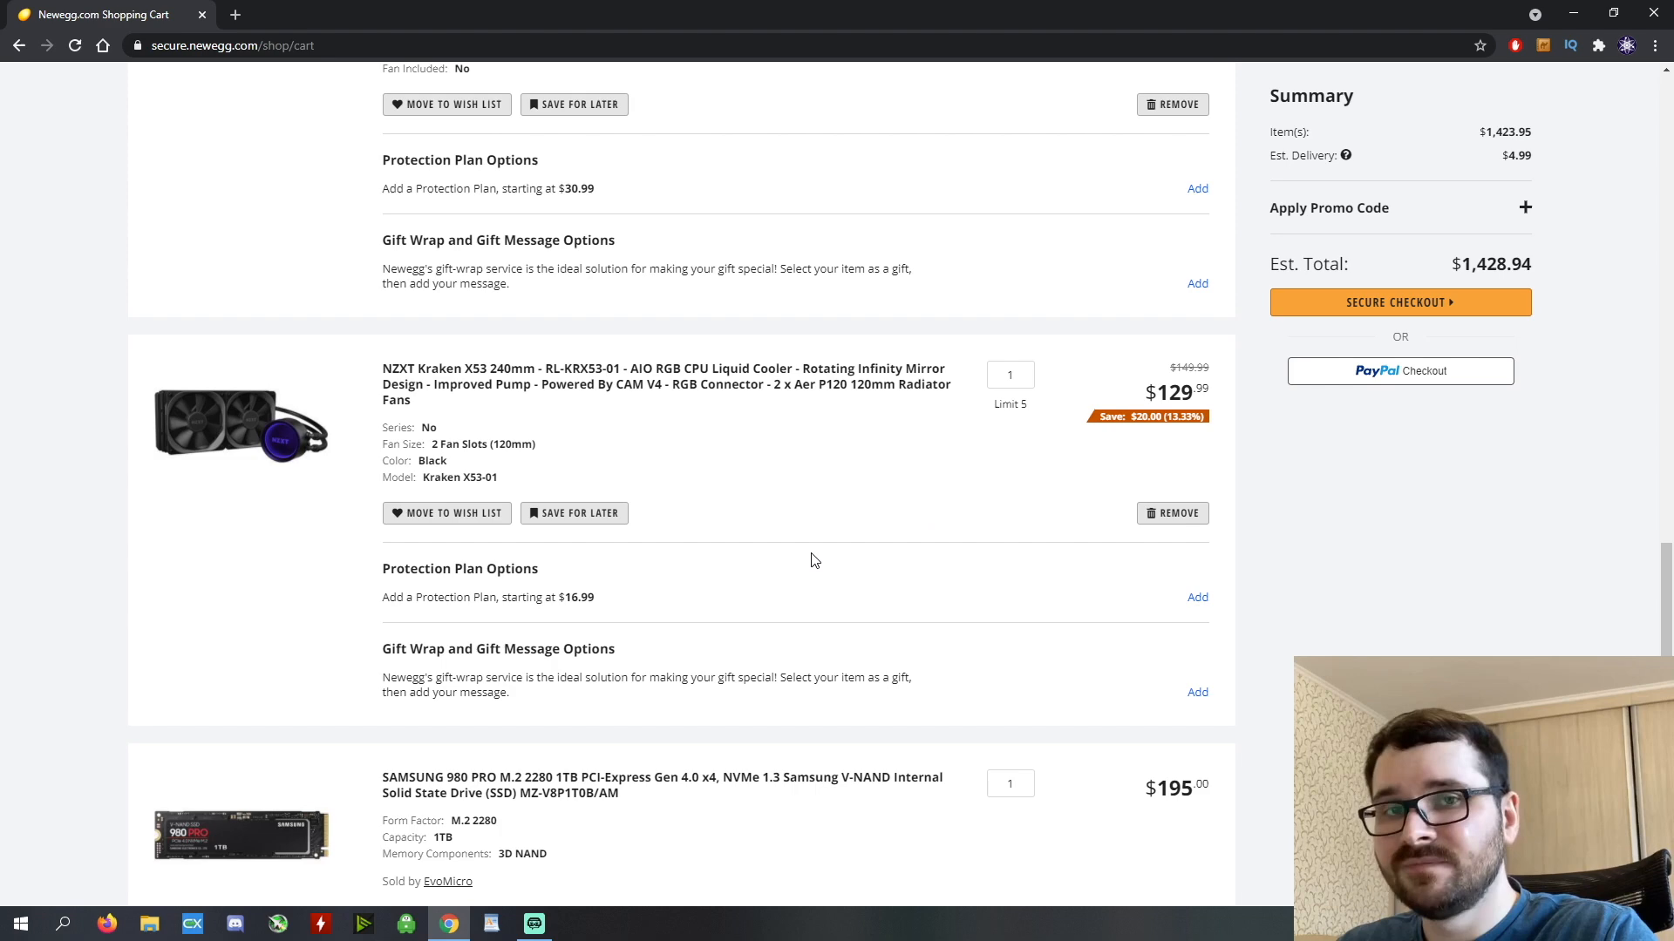
mouse_move(823, 564)
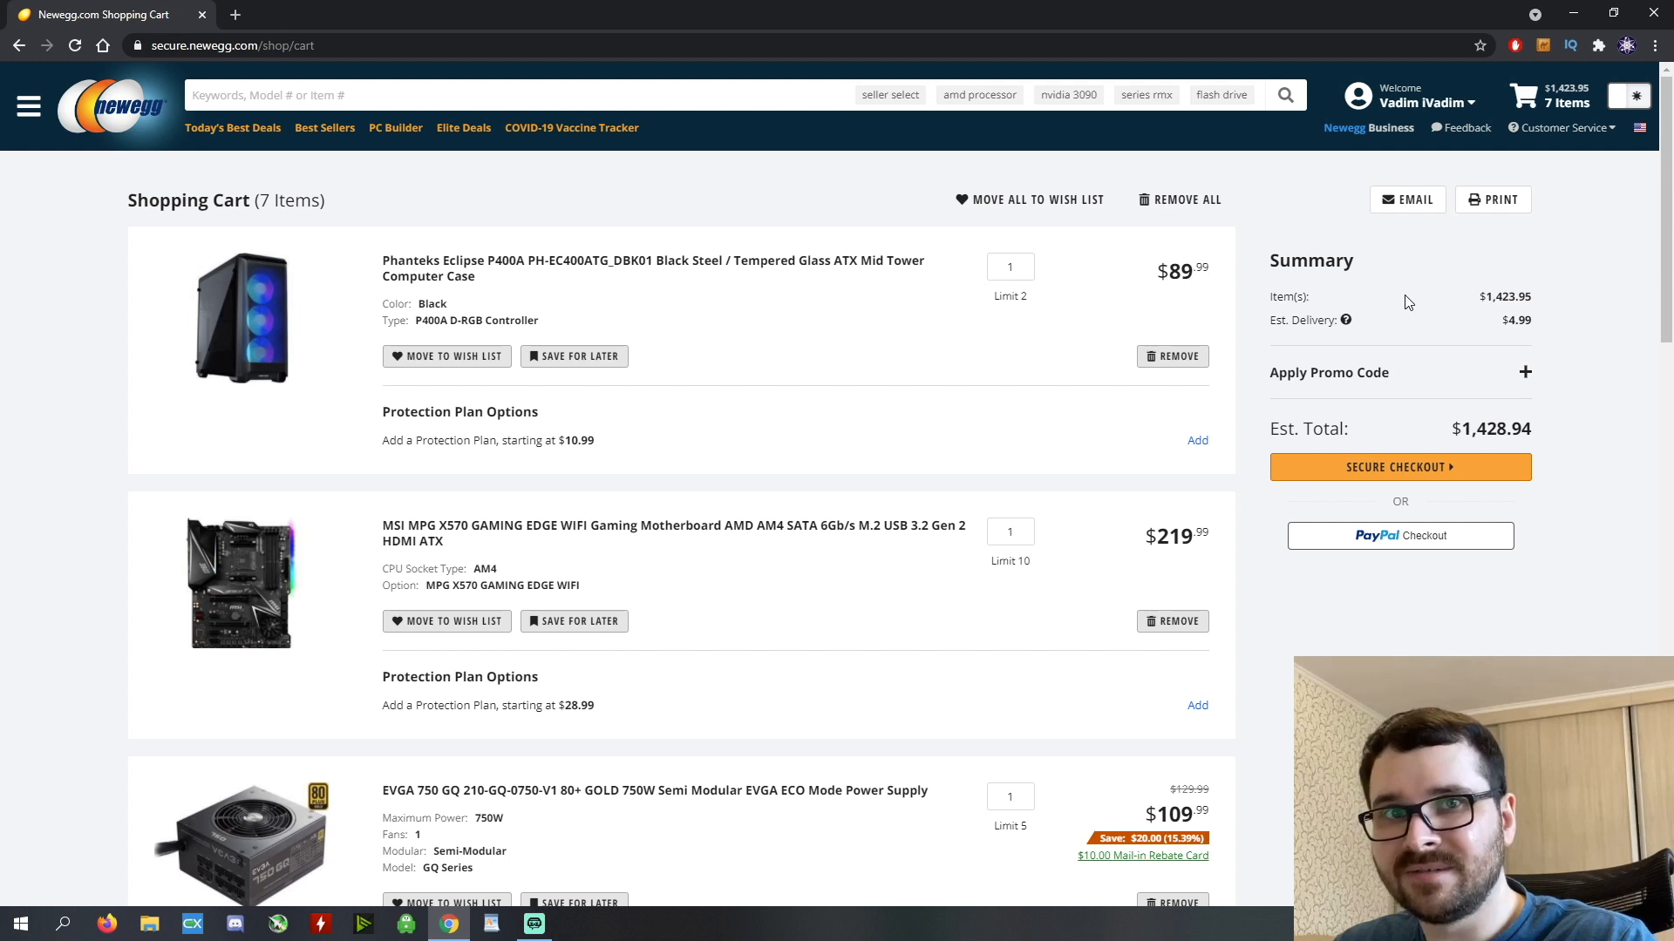
From the account menu, open the '5800X value' wish list and look through its seven items.
left_click(1422, 101)
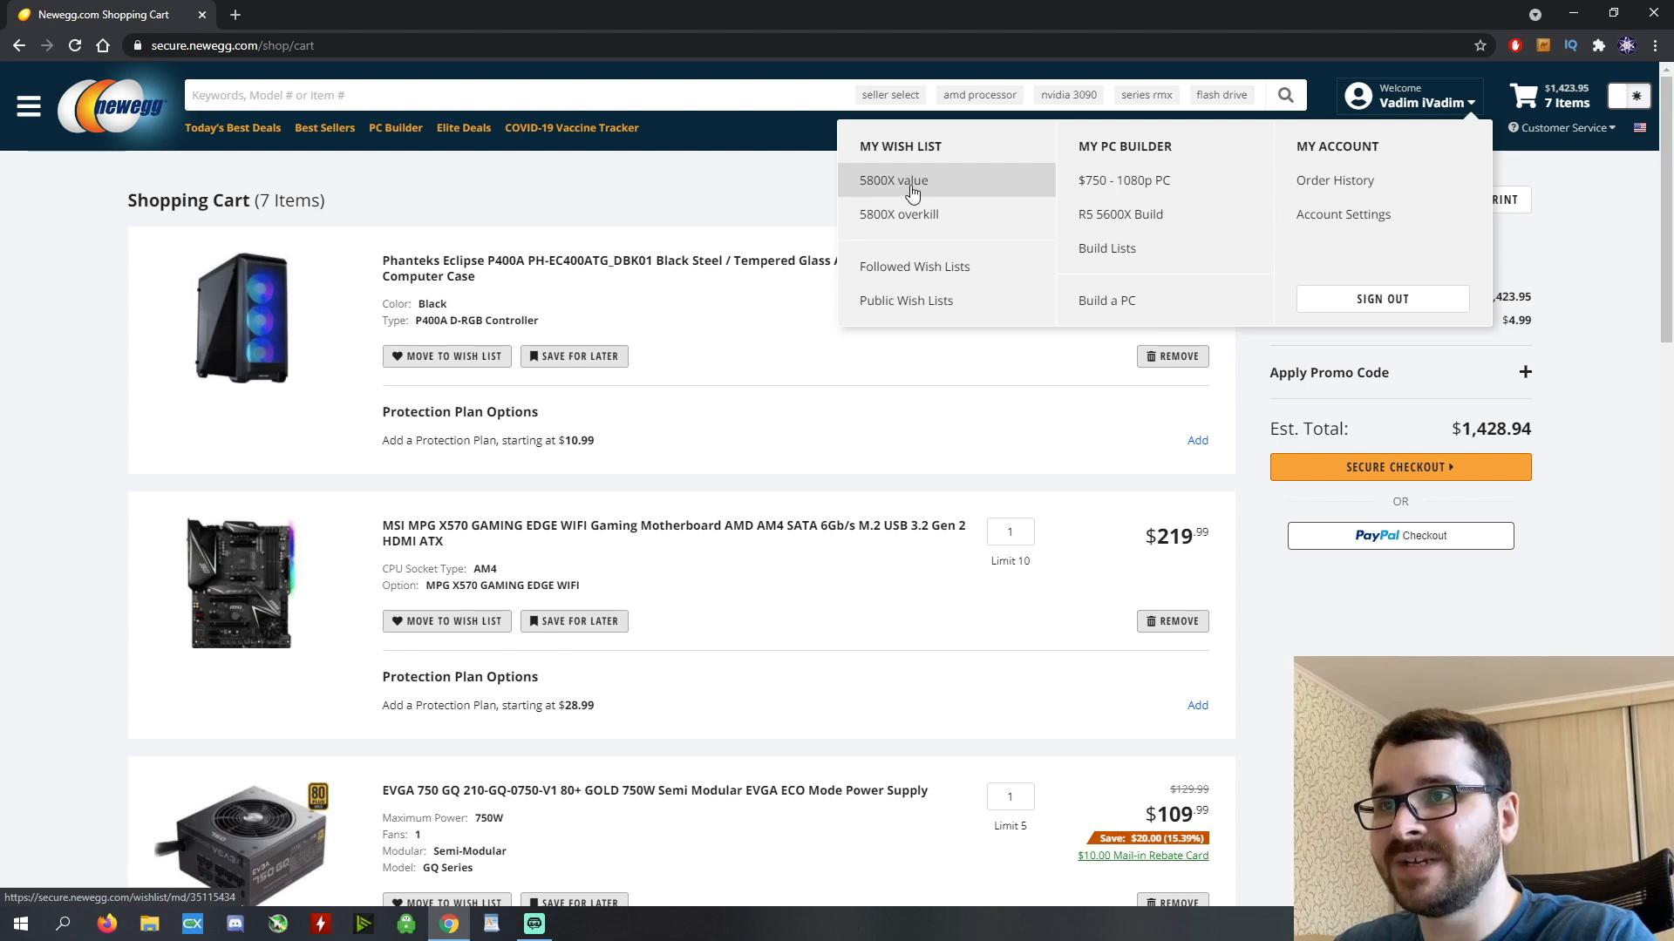
left_click(892, 179)
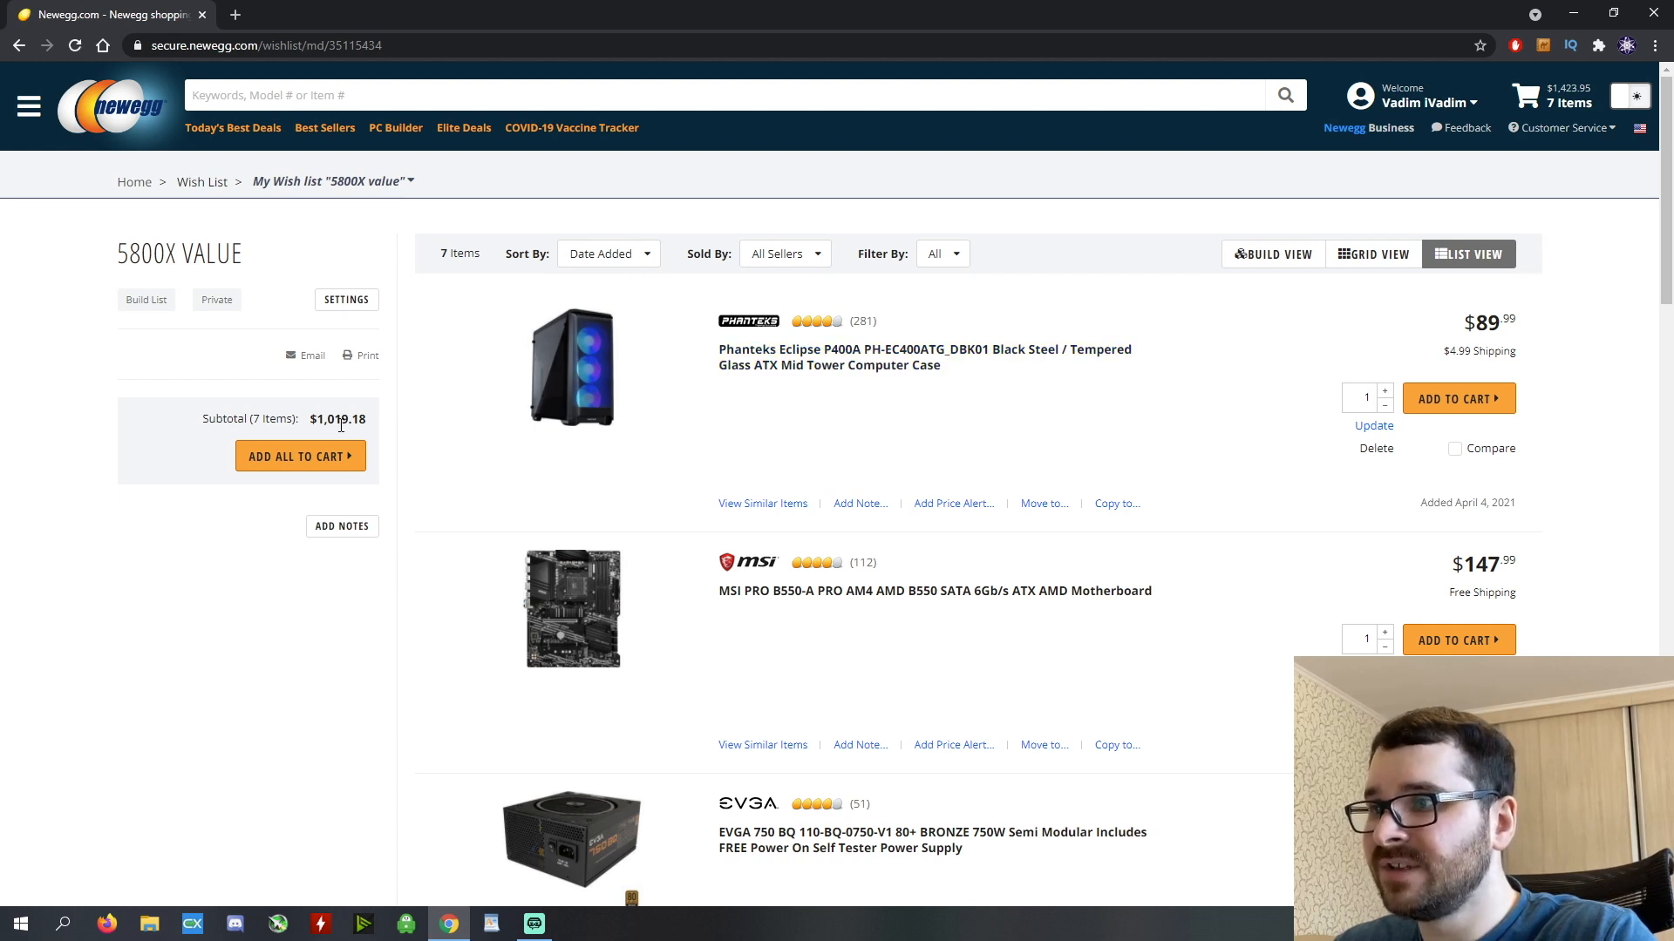
mouse_move(345, 422)
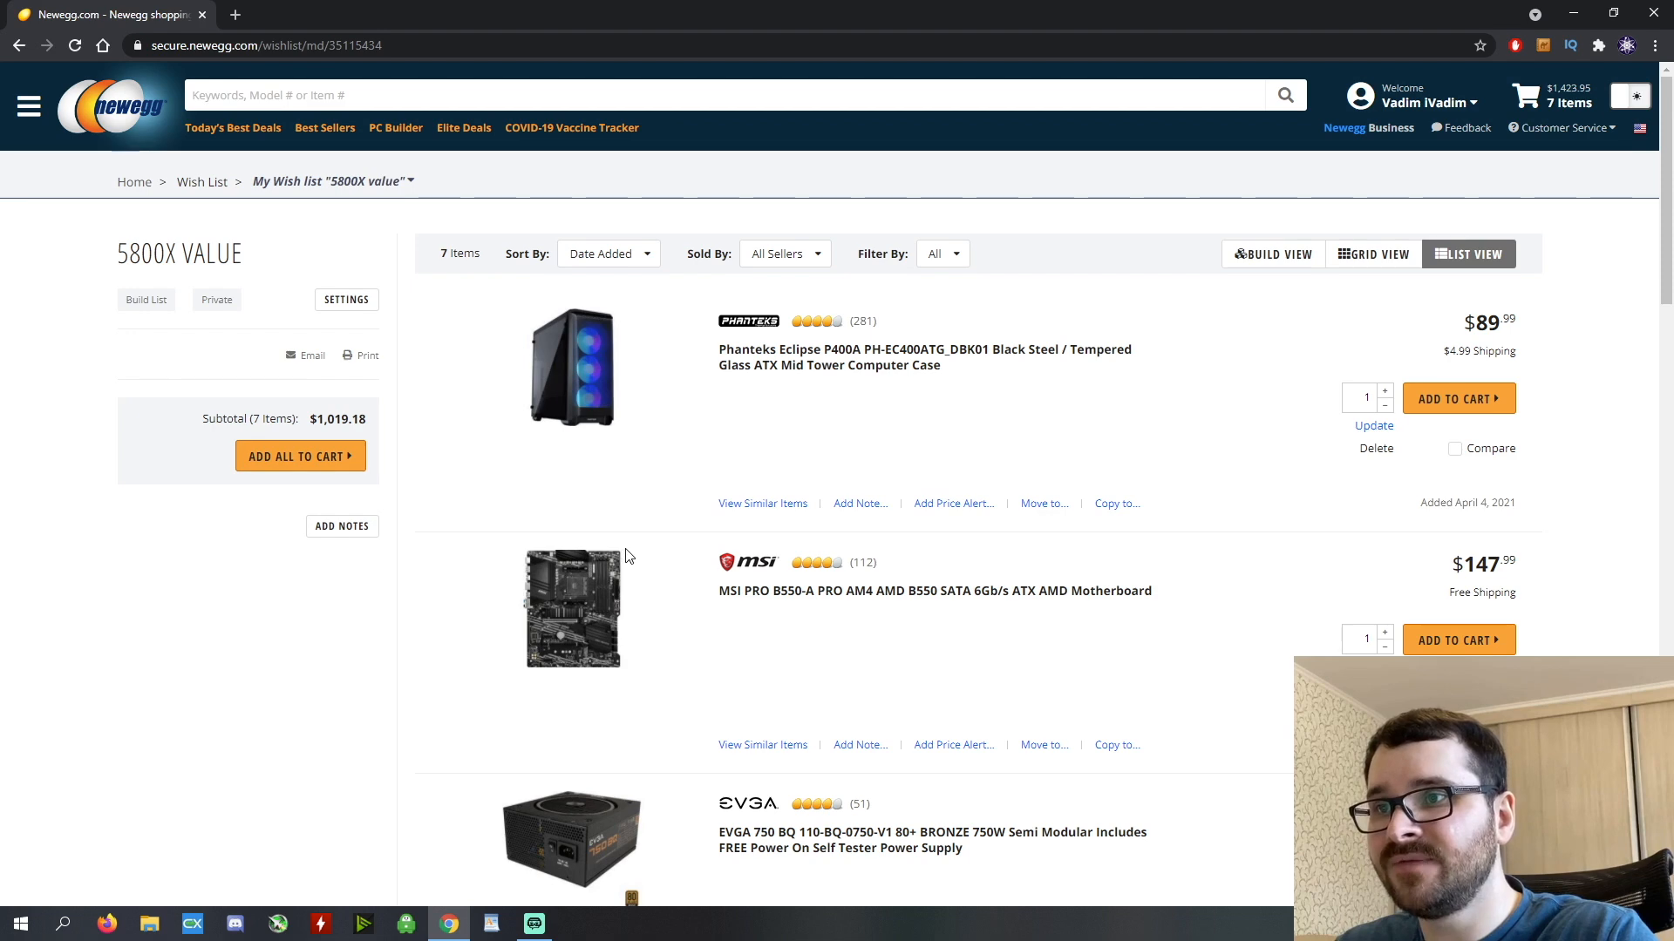
scroll("down", 3)
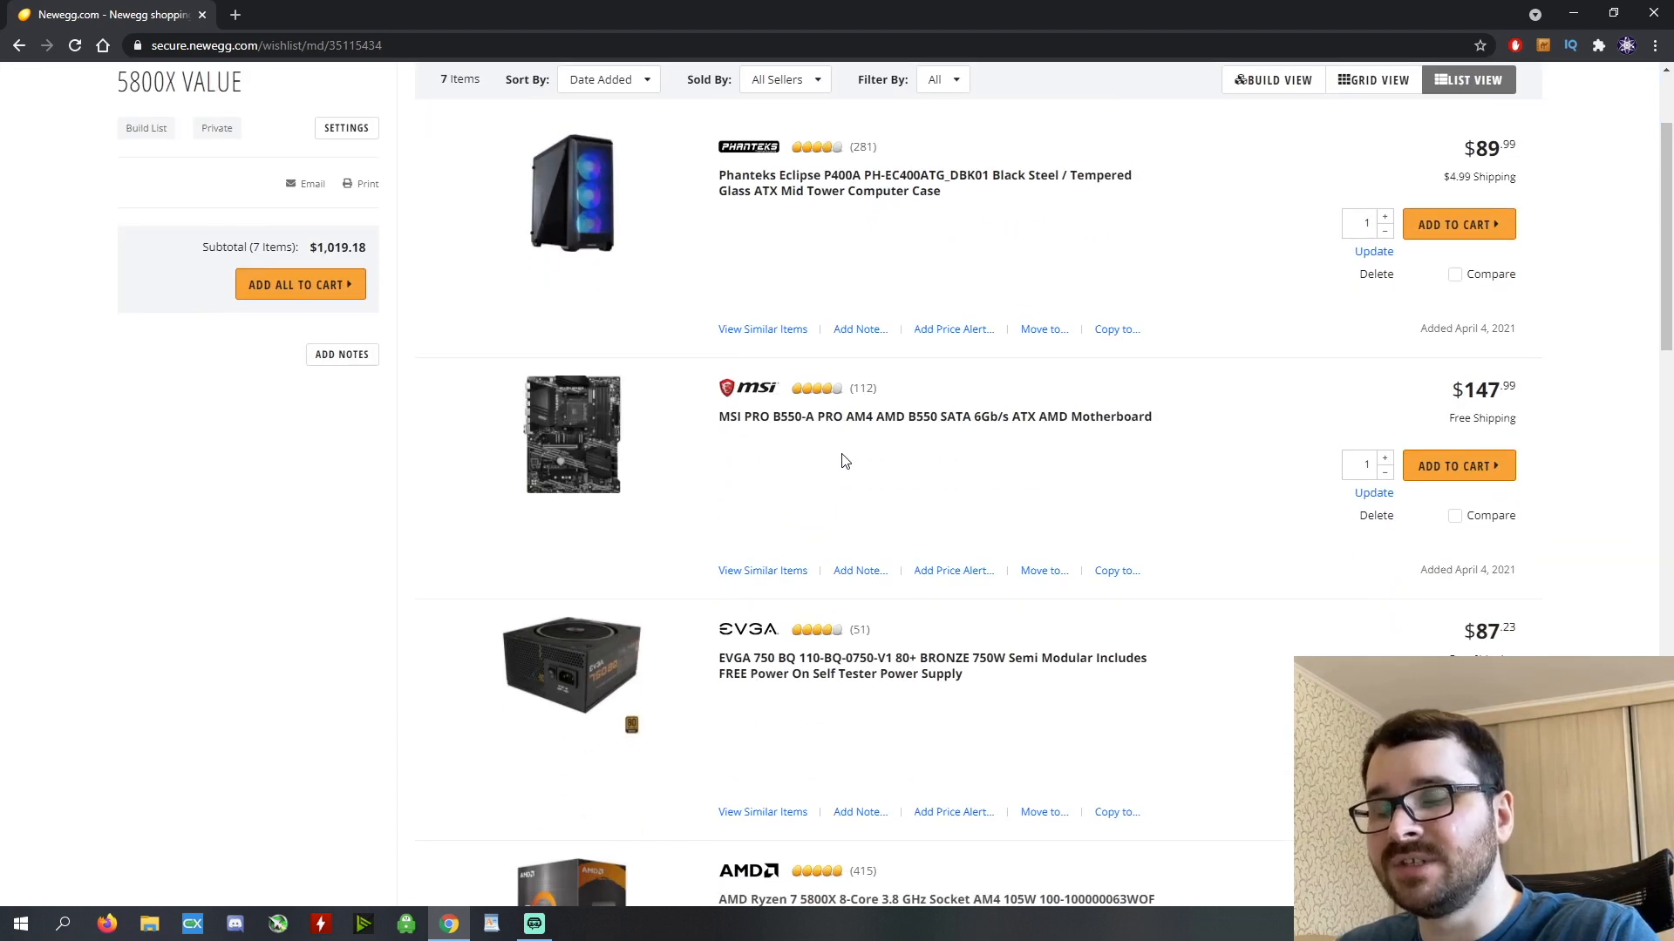
mouse_move(861, 417)
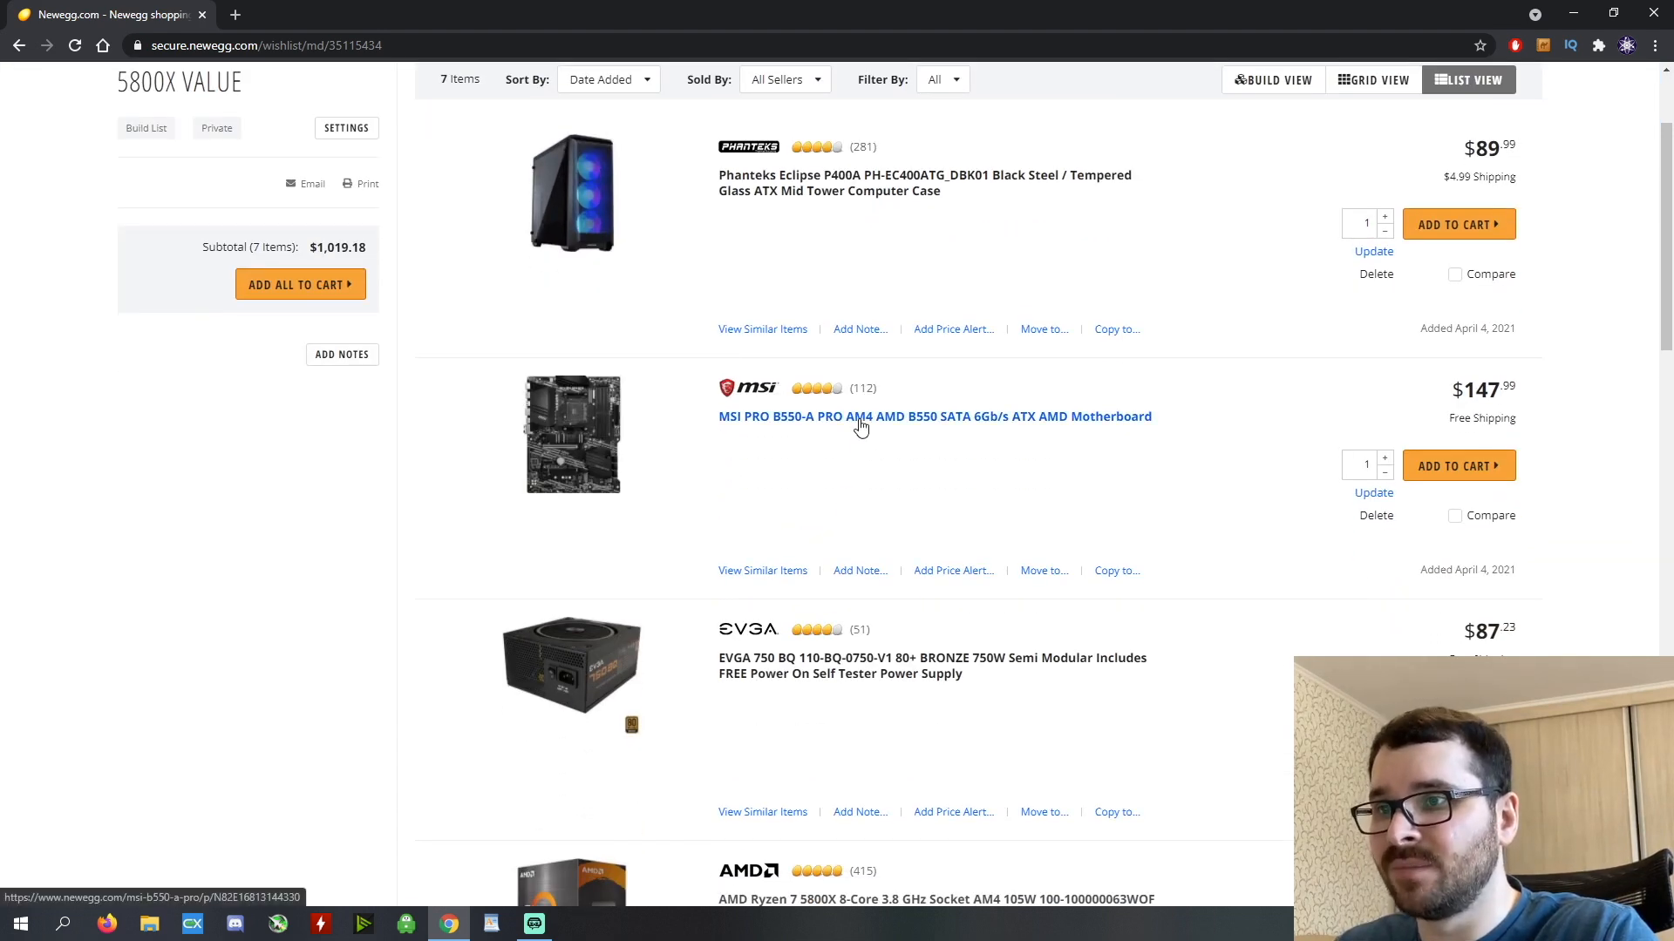
Open the MSI PRO B550-A PRO motherboard from the wish list in a new tab and view its page.
left_click(934, 417)
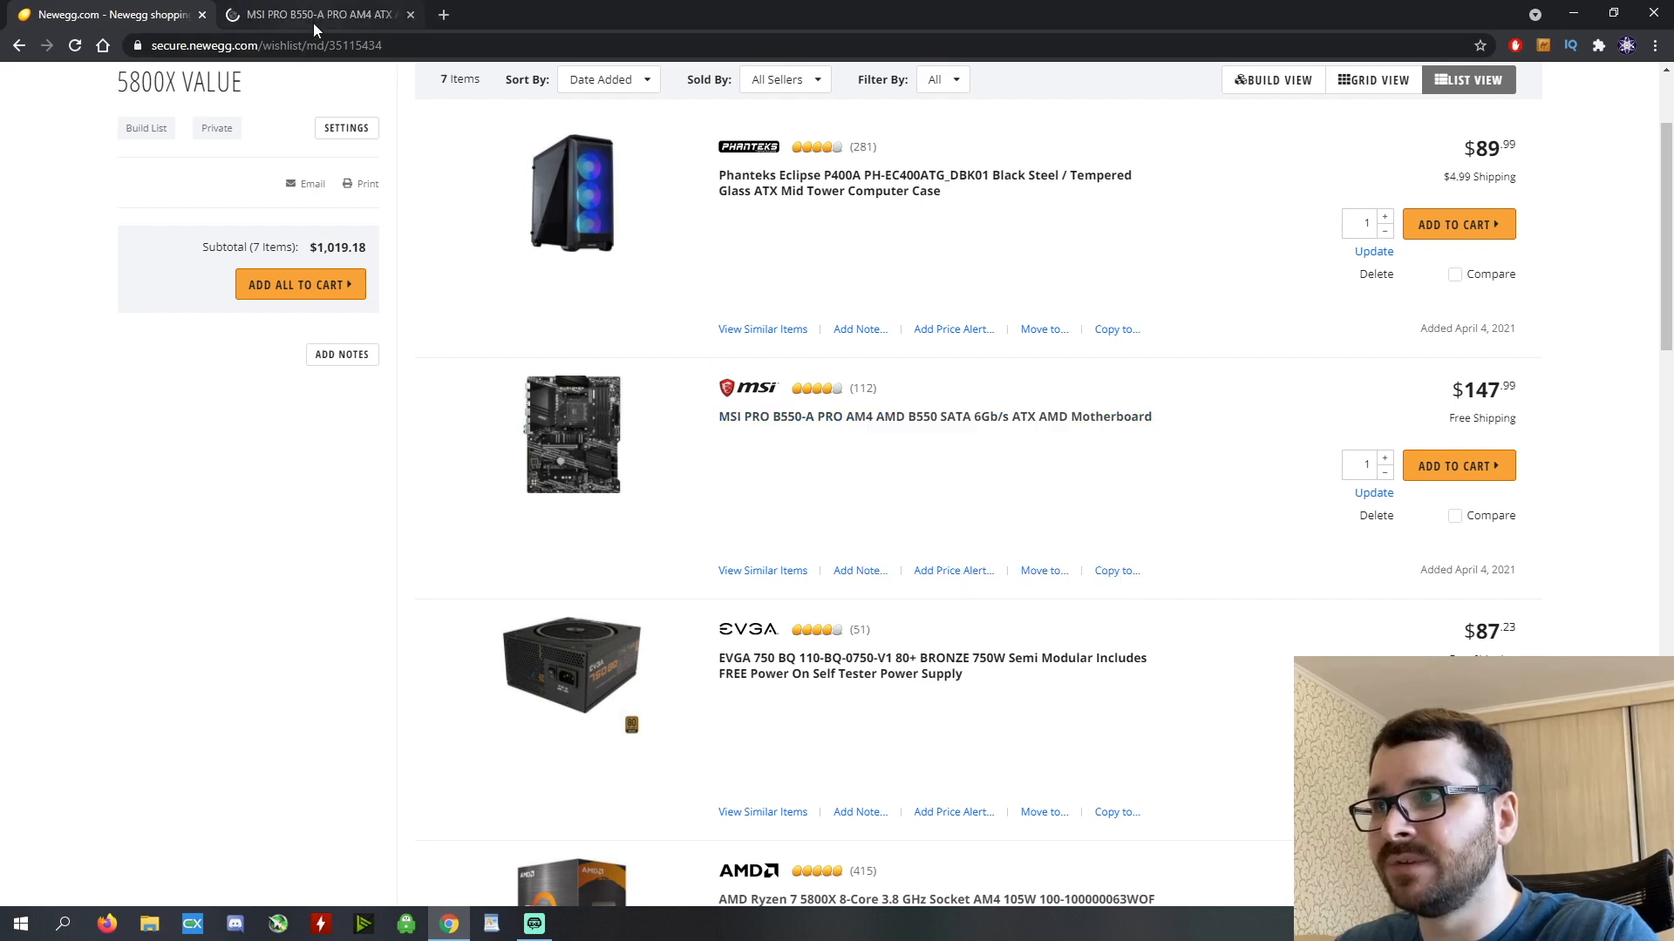
left_click(315, 16)
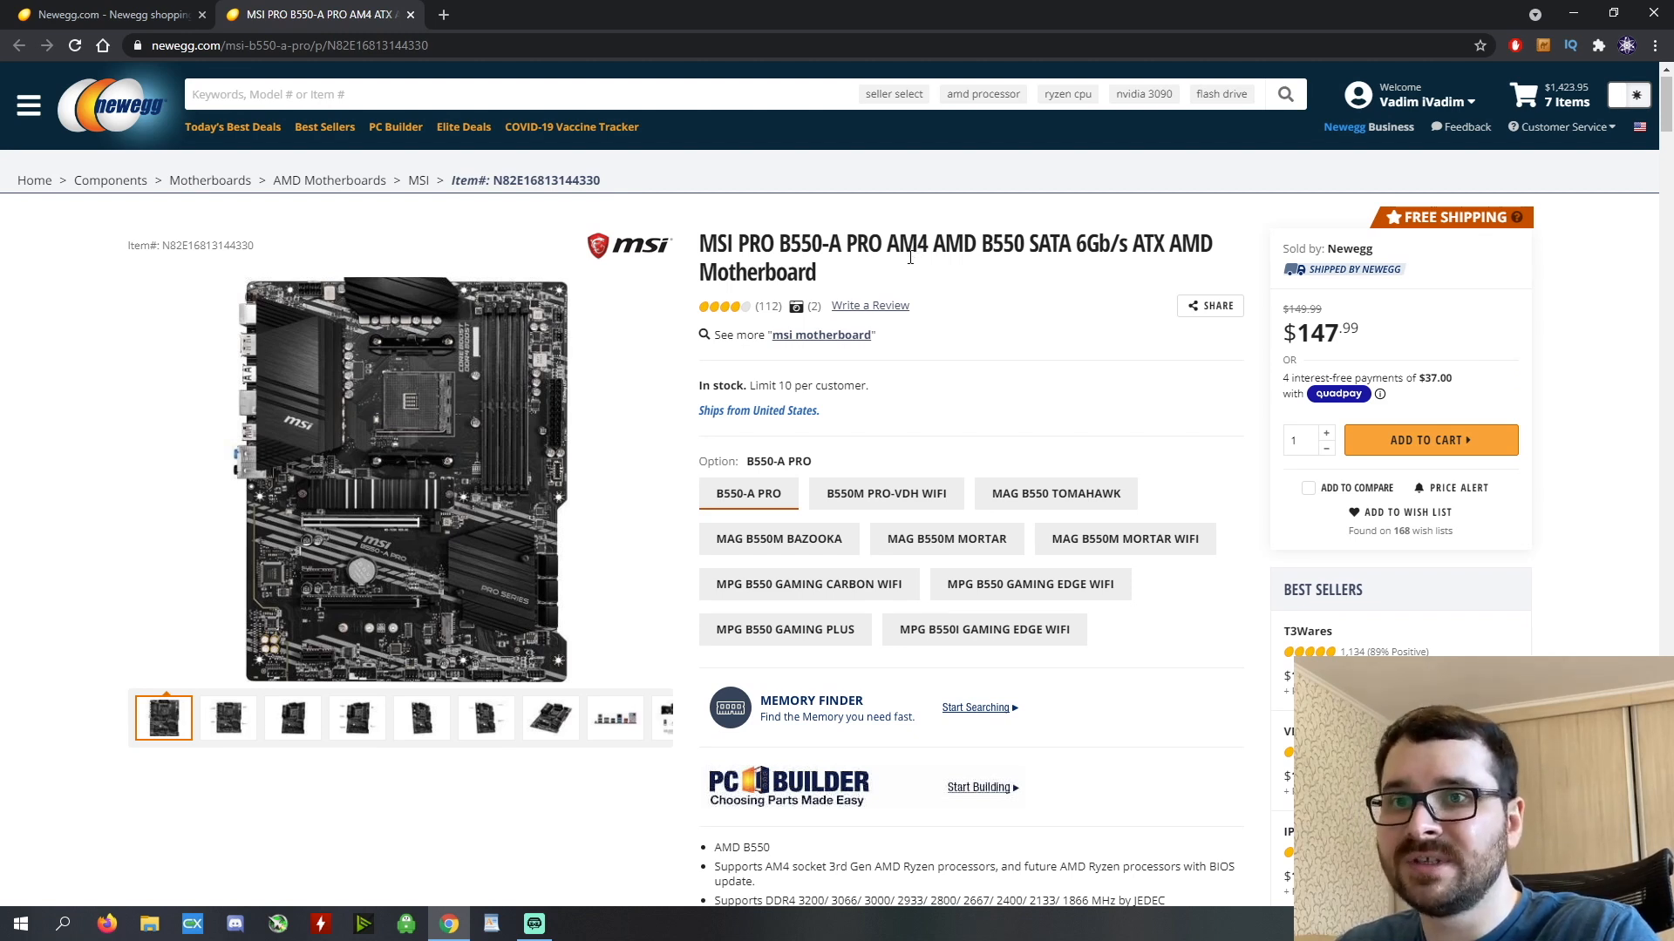
mouse_move(900, 271)
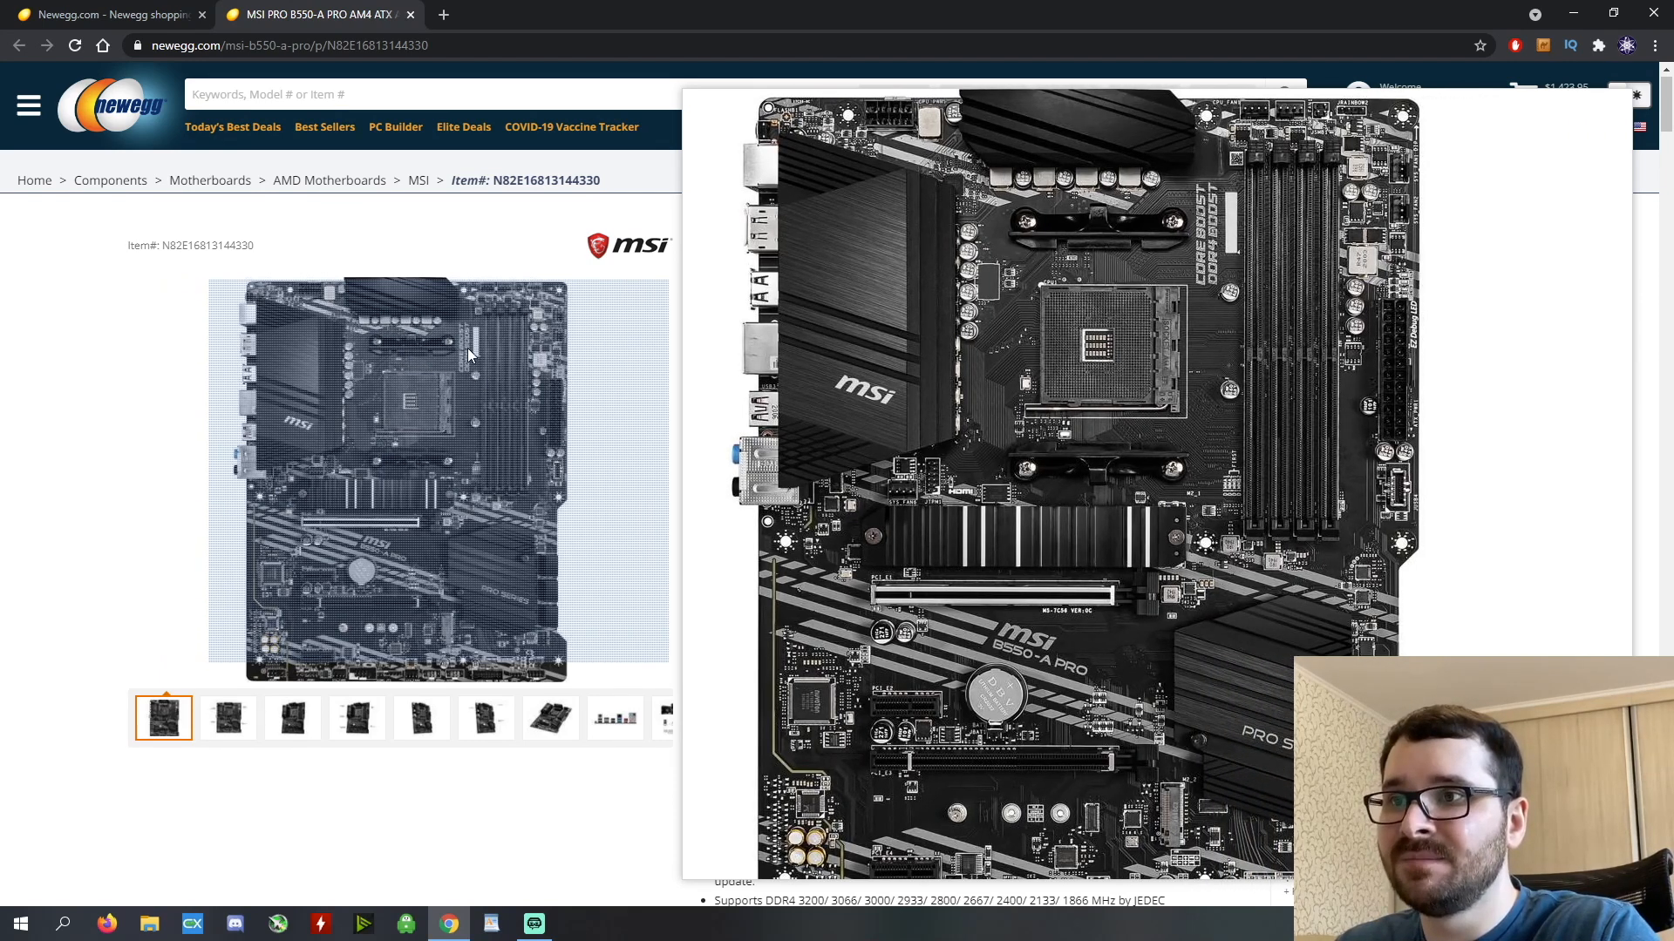
mouse_move(507, 415)
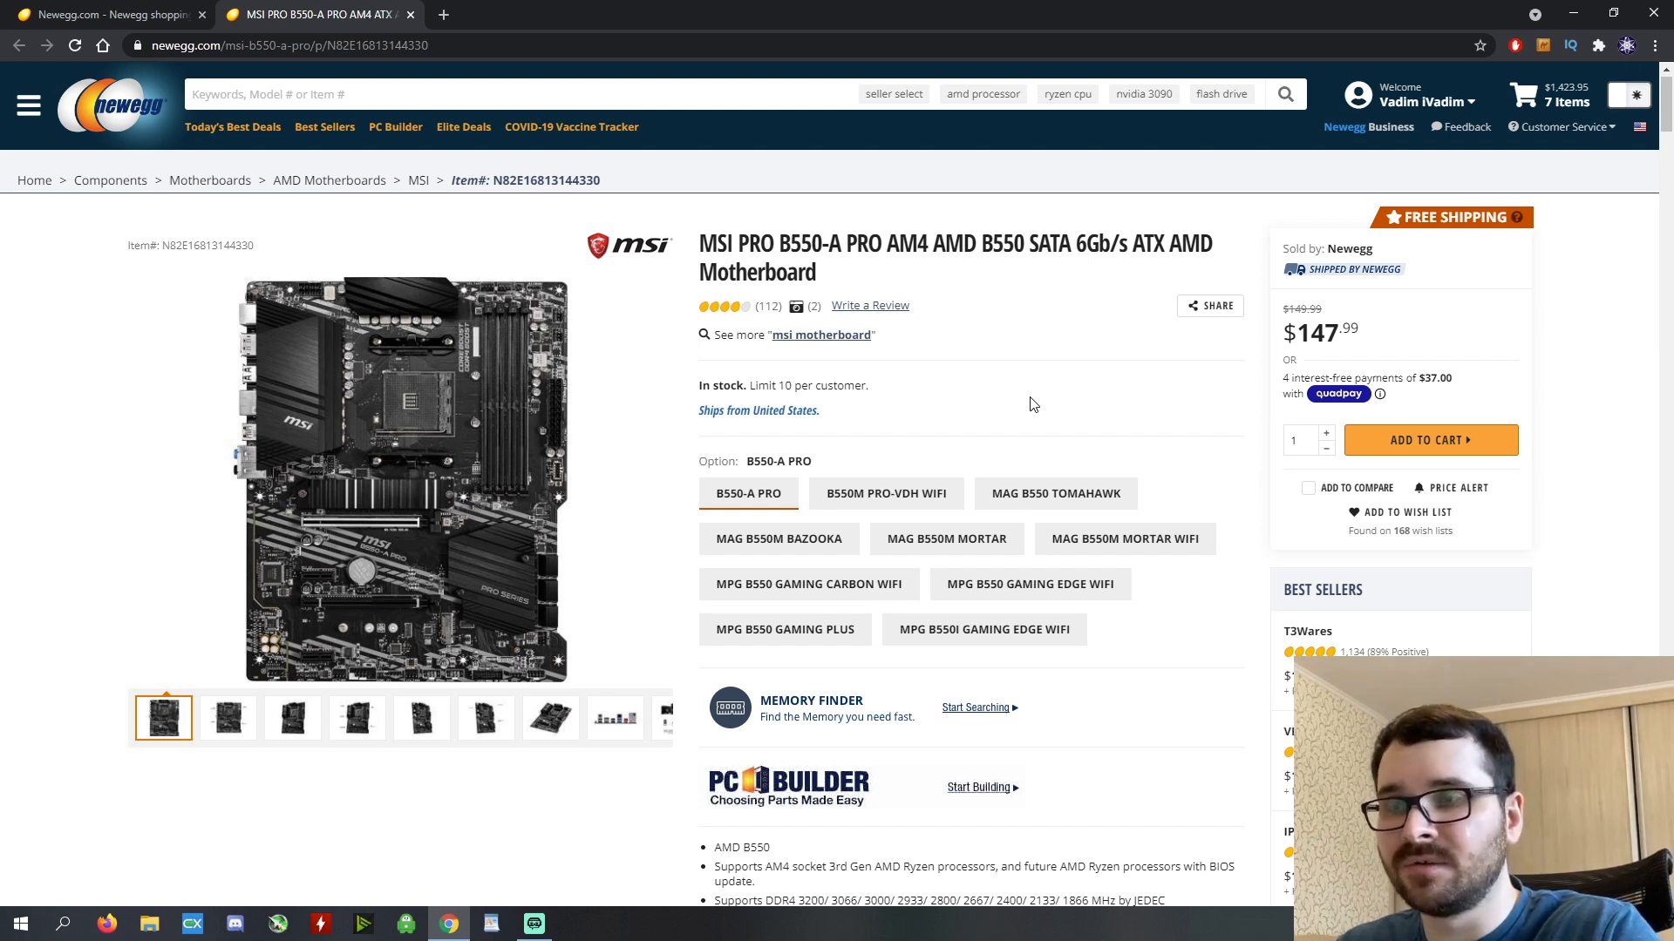
mouse_move(166, 29)
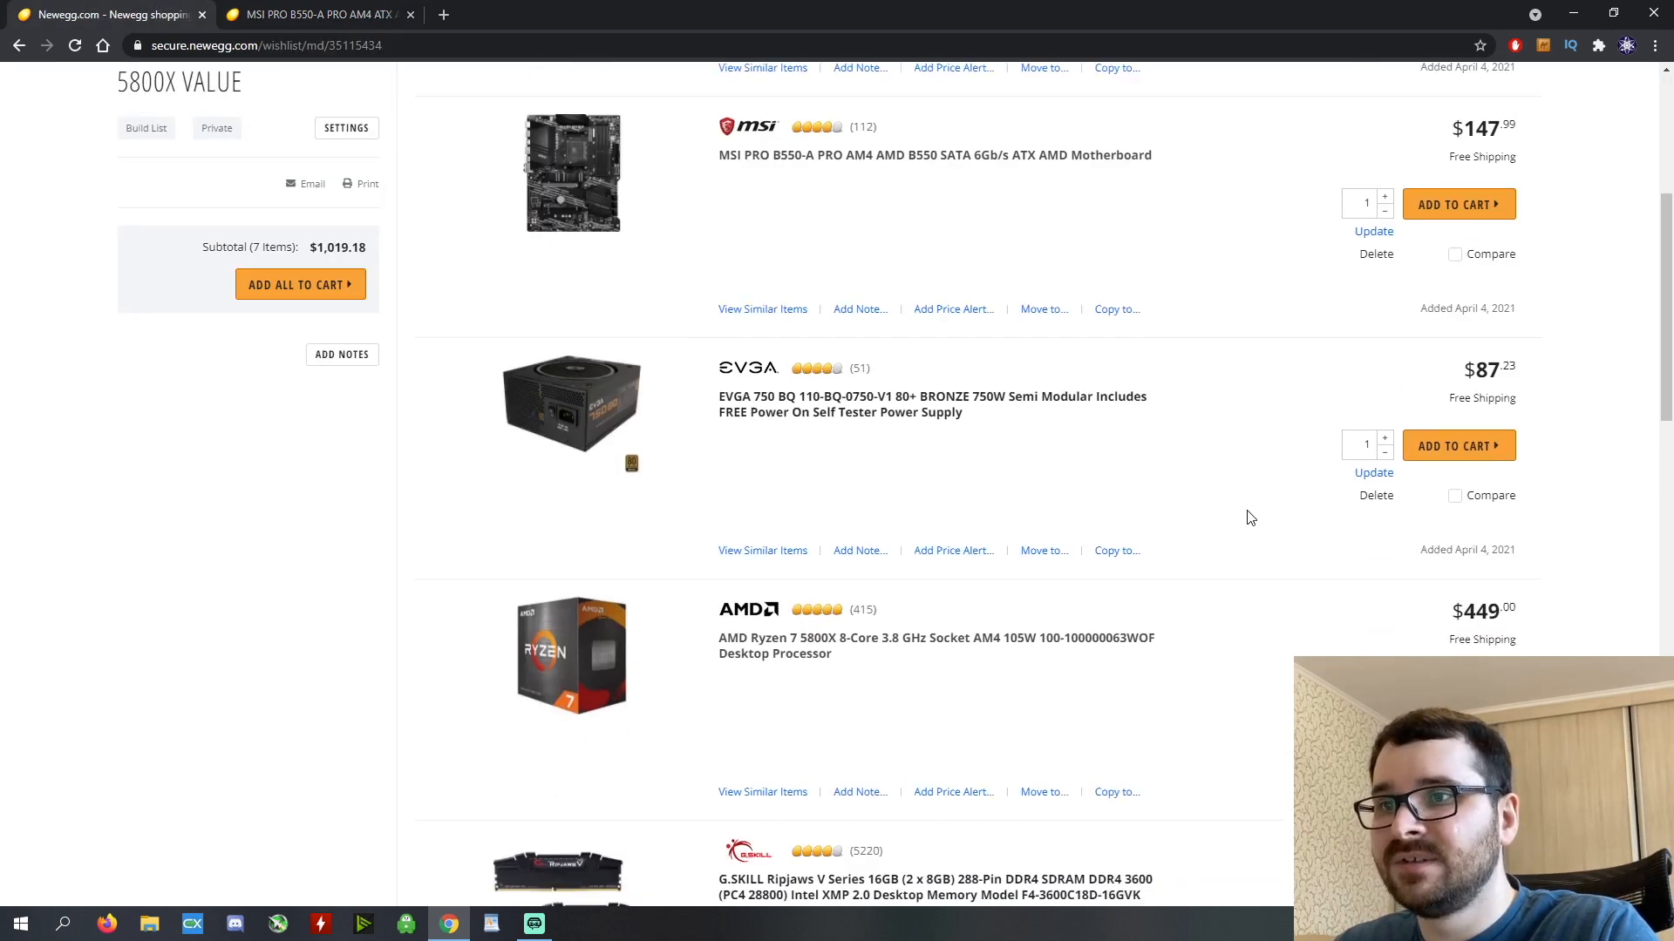
mouse_move(1110, 460)
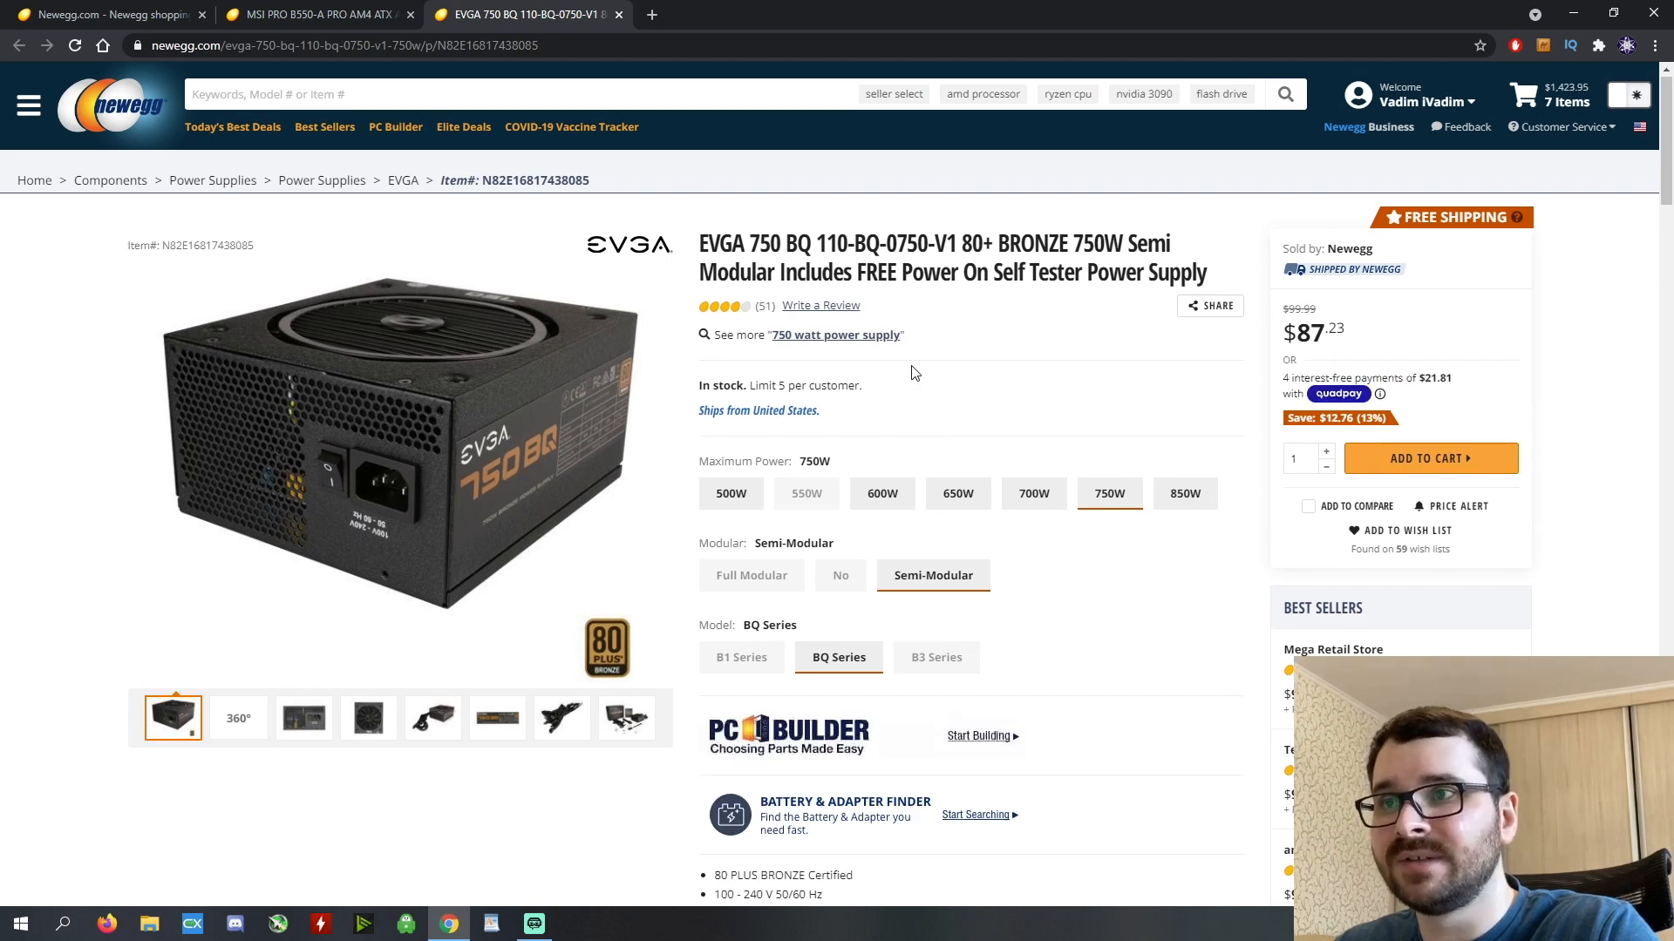
mouse_move(985, 372)
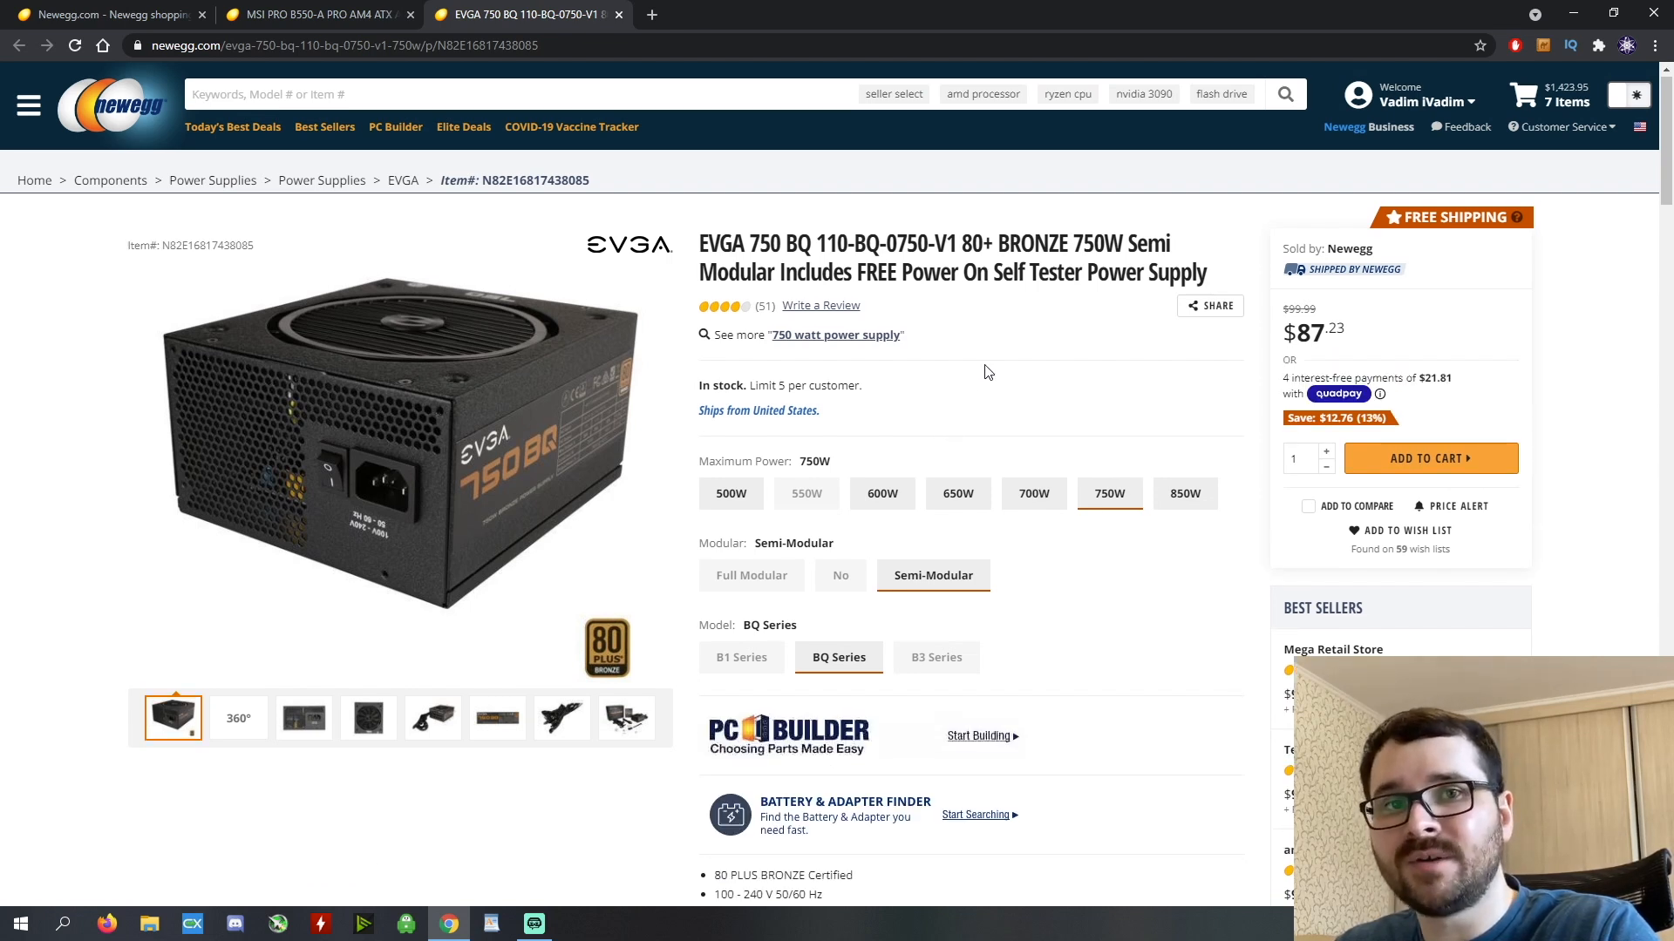
mouse_move(1077, 405)
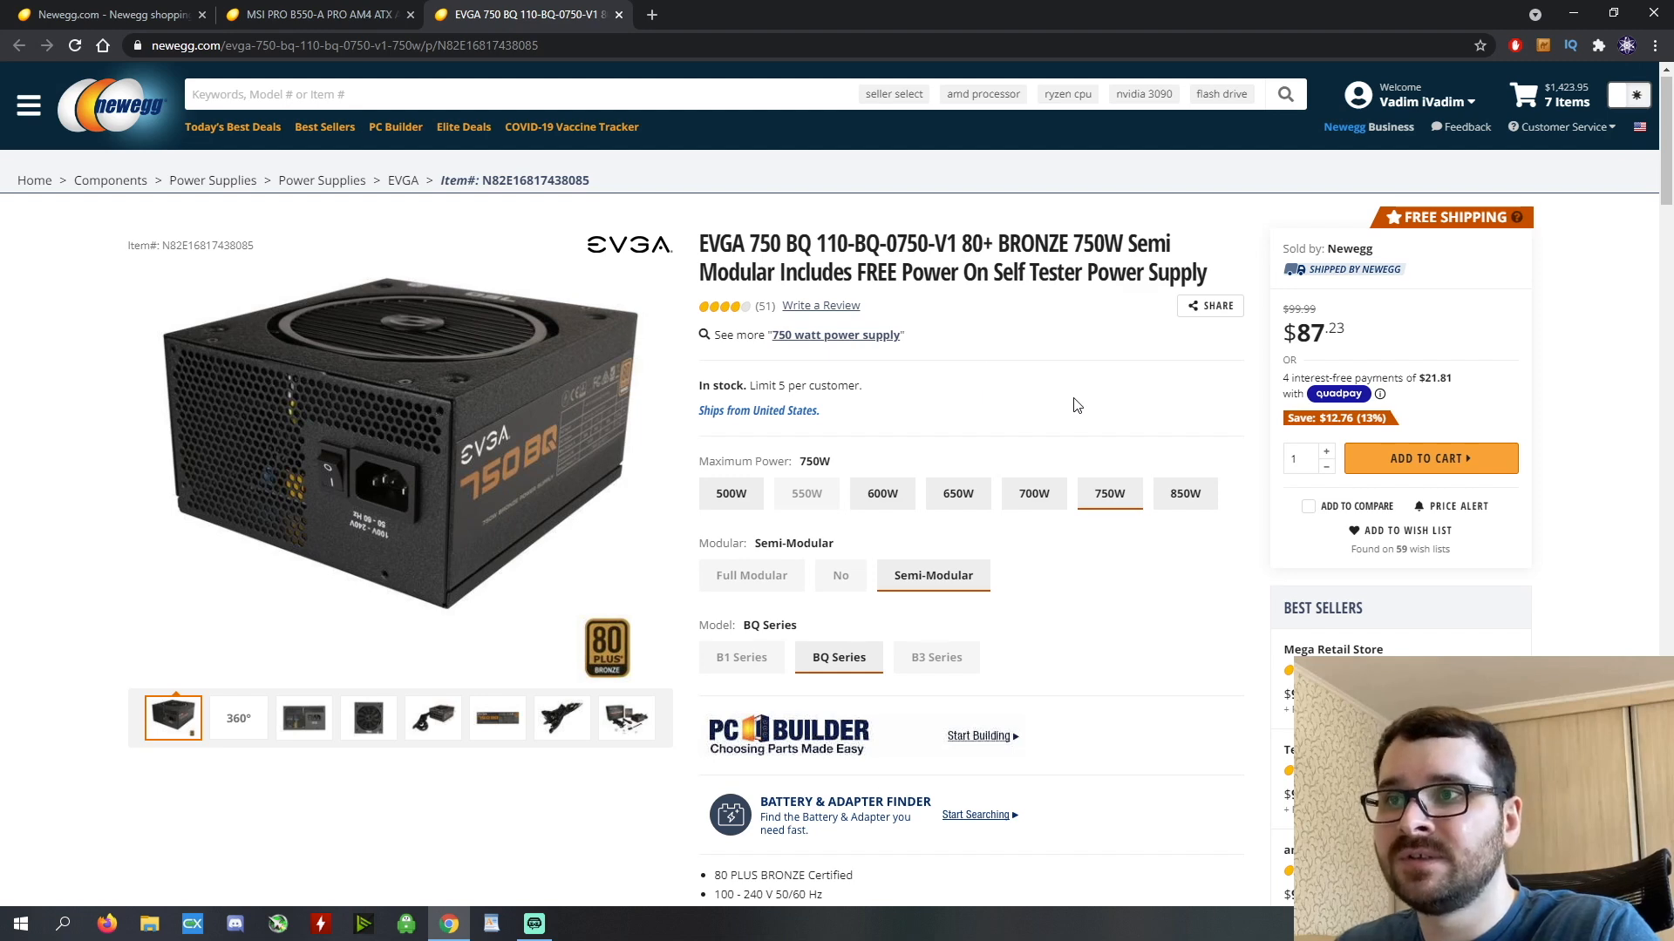
scroll("down", 3)
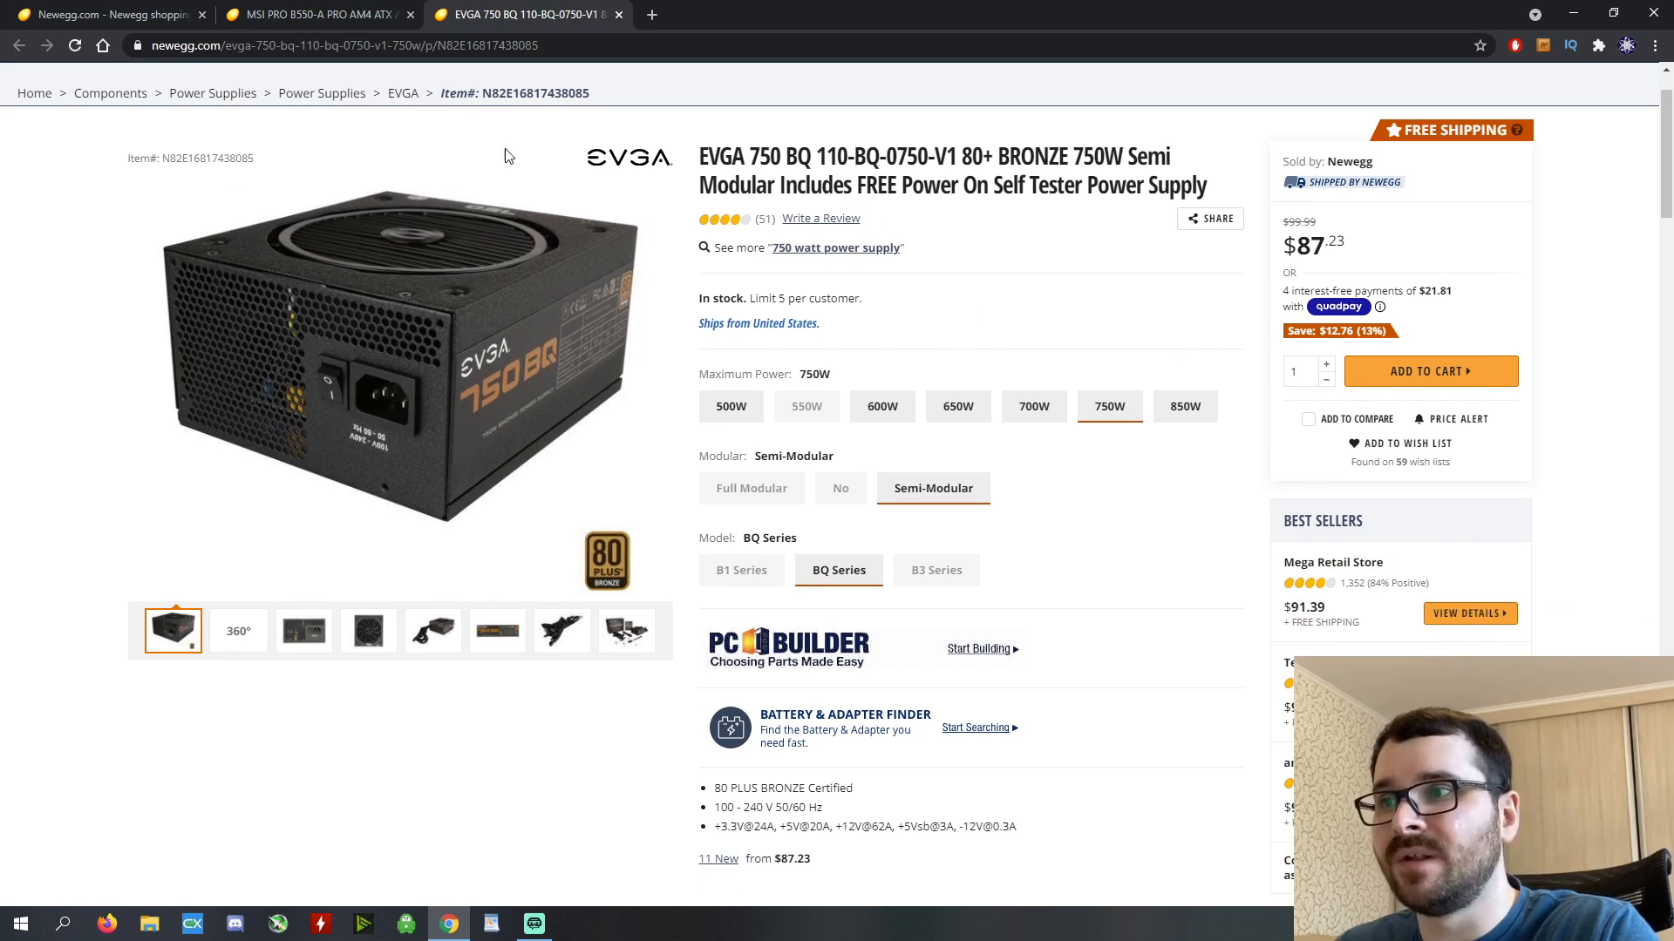
Switch to the G.SKILL Ripjaws V 16GB DDR4-3600 memory page ($84.99) and review its specs.
left_click(310, 14)
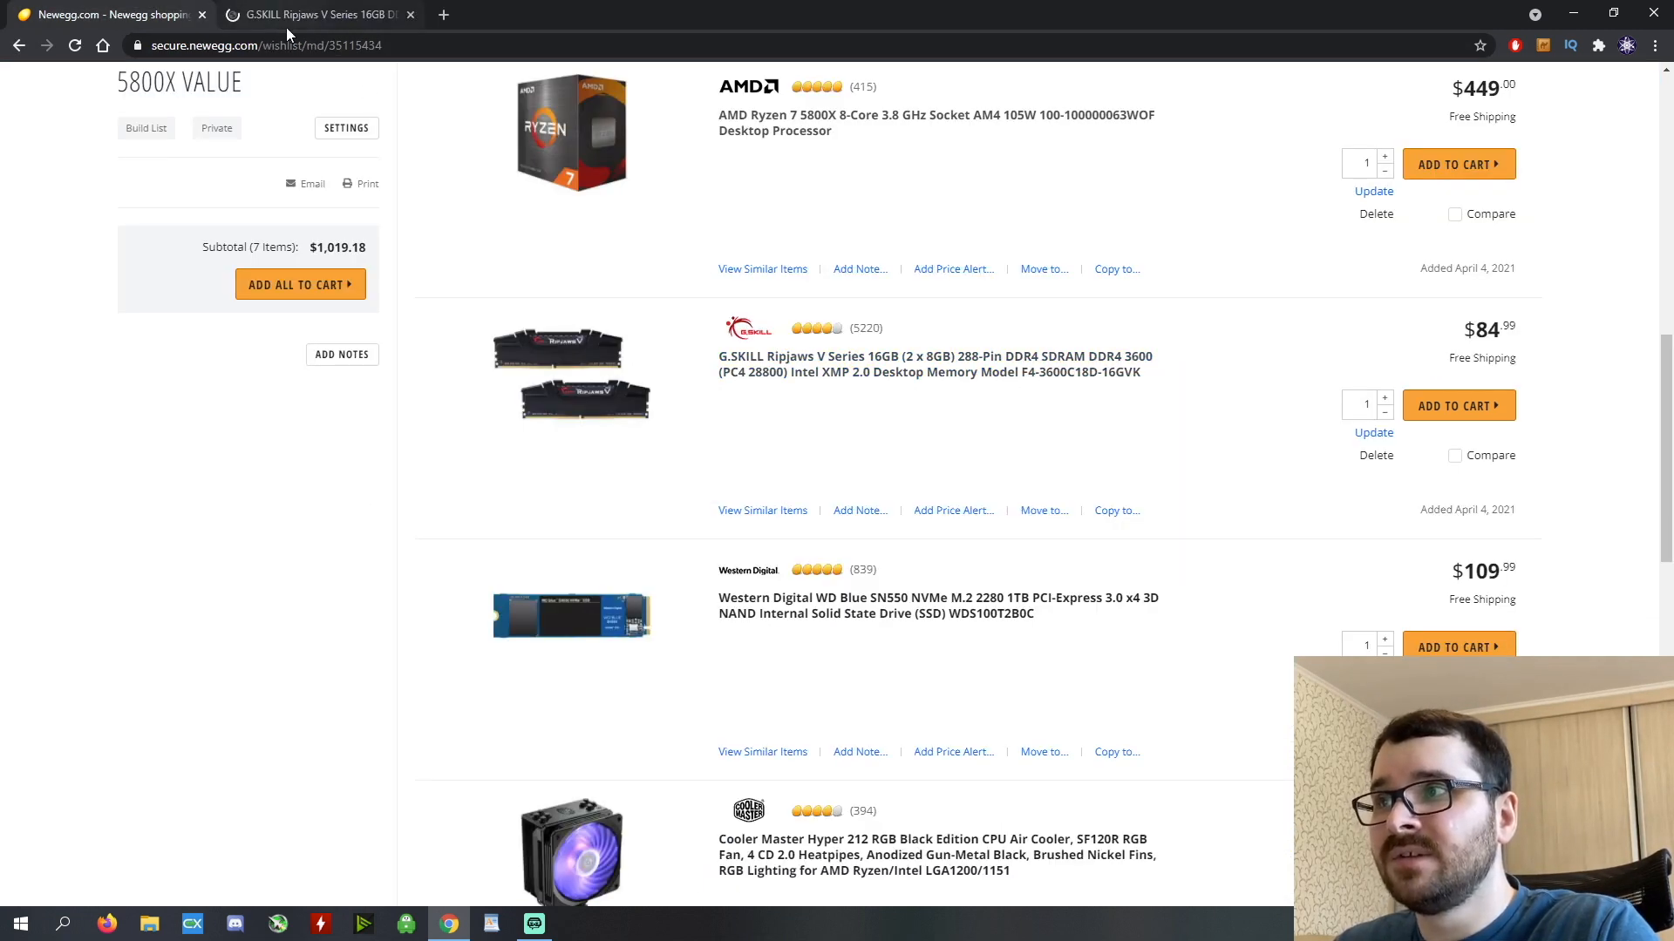
left_click(310, 14)
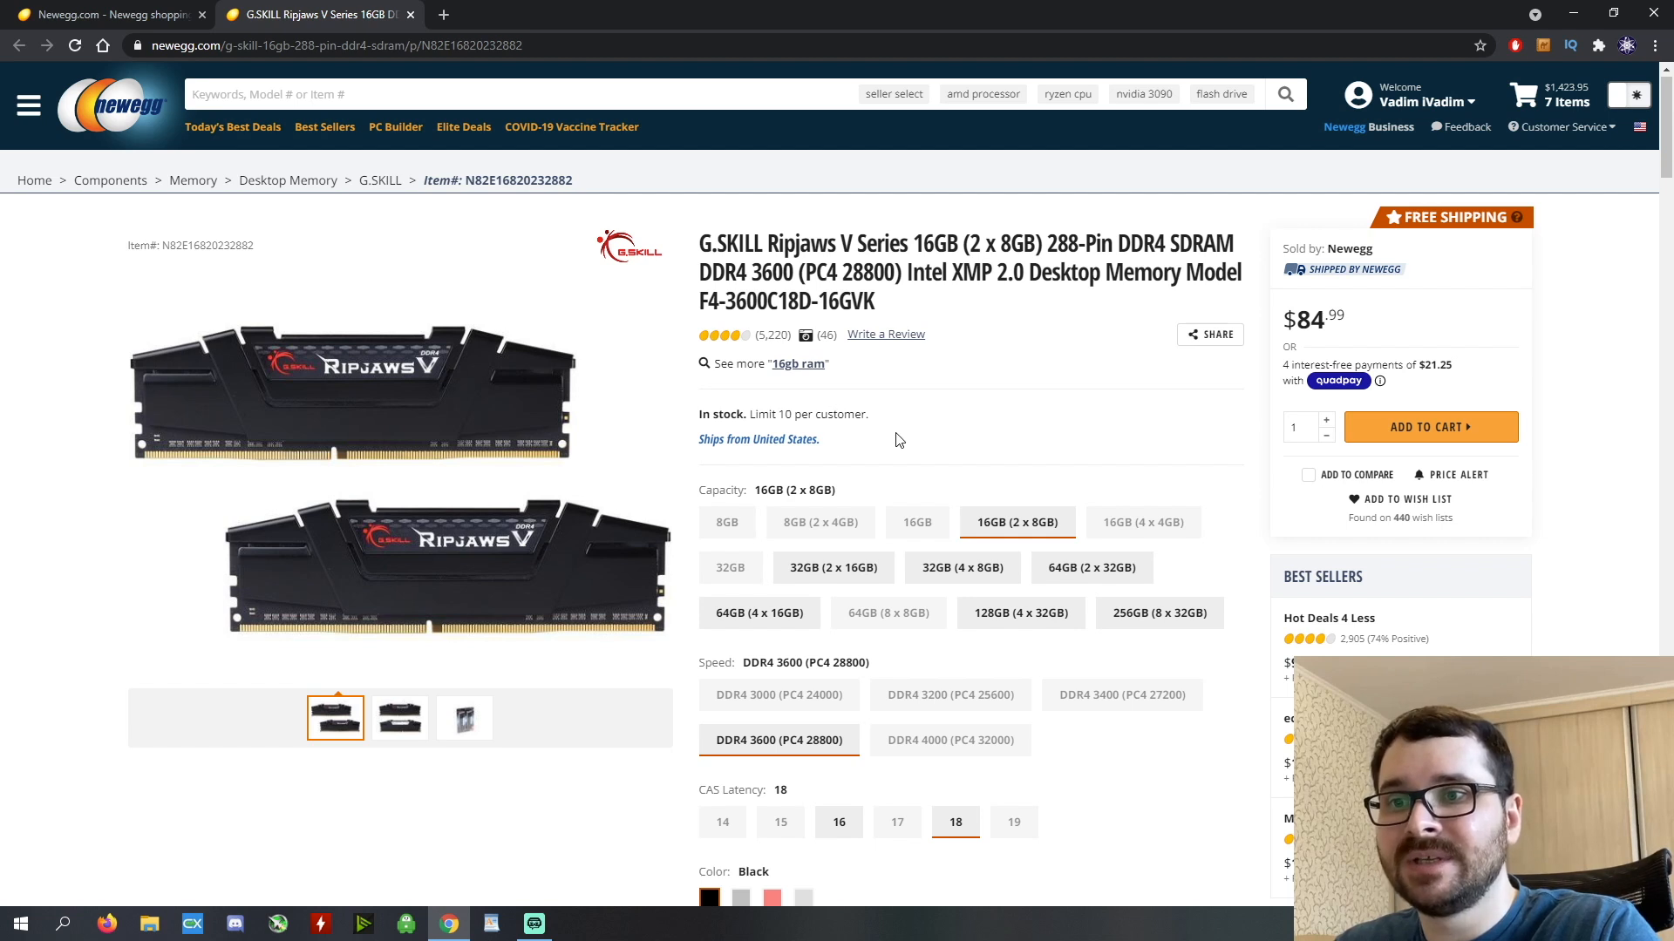
mouse_move(986, 357)
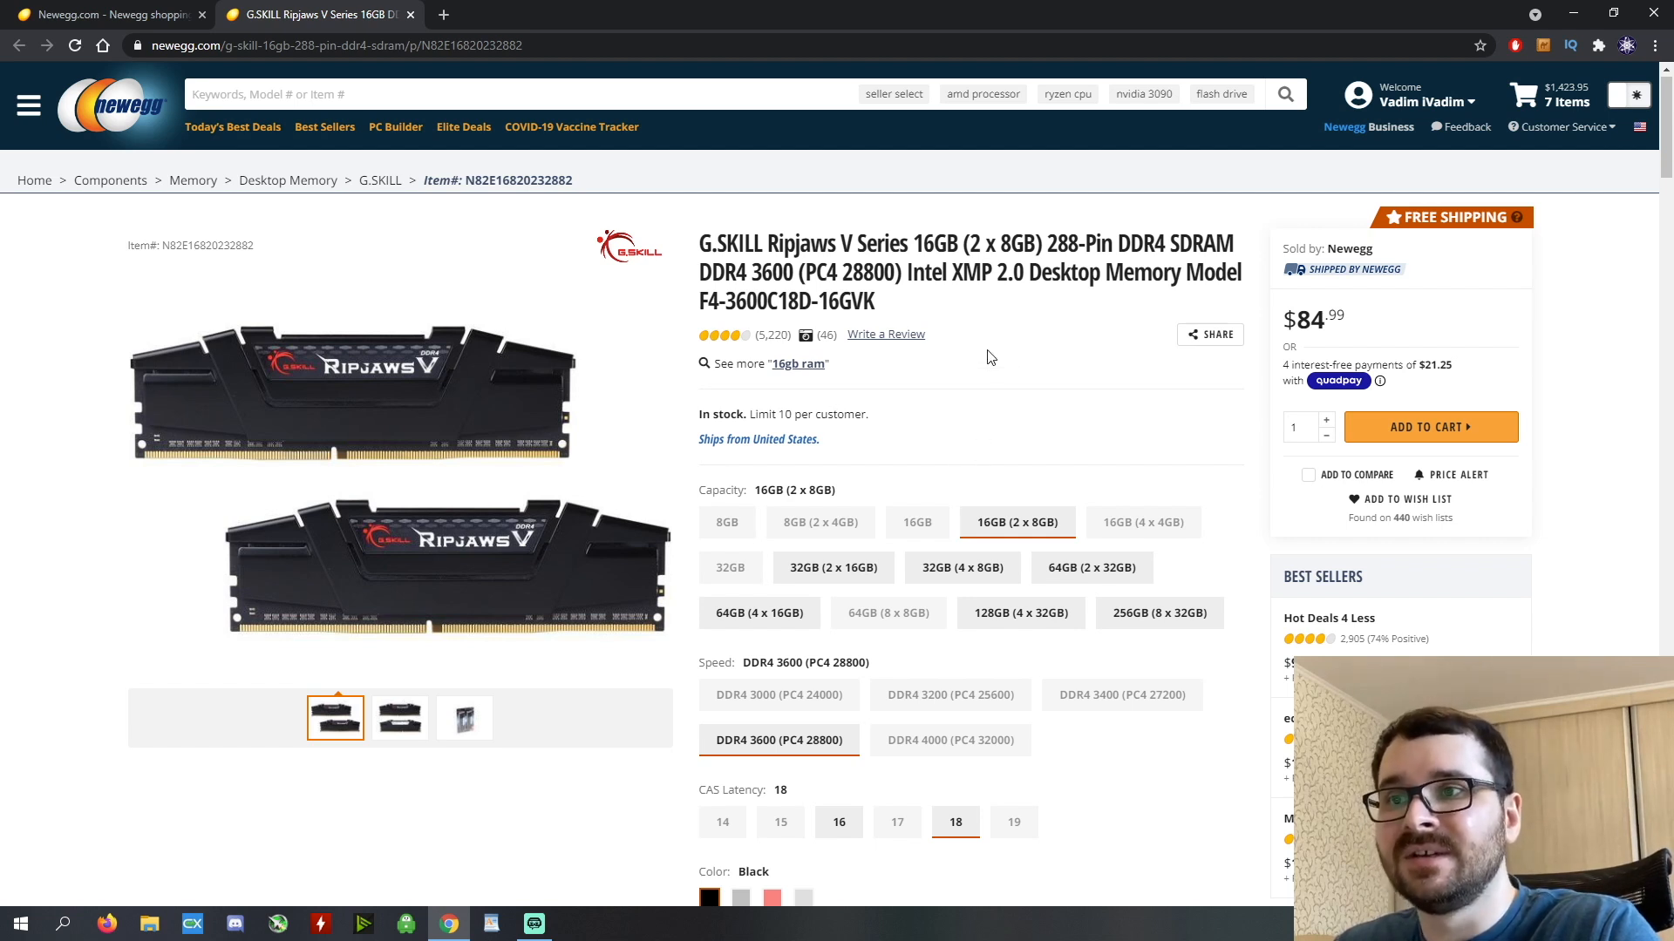
scroll("down", 3)
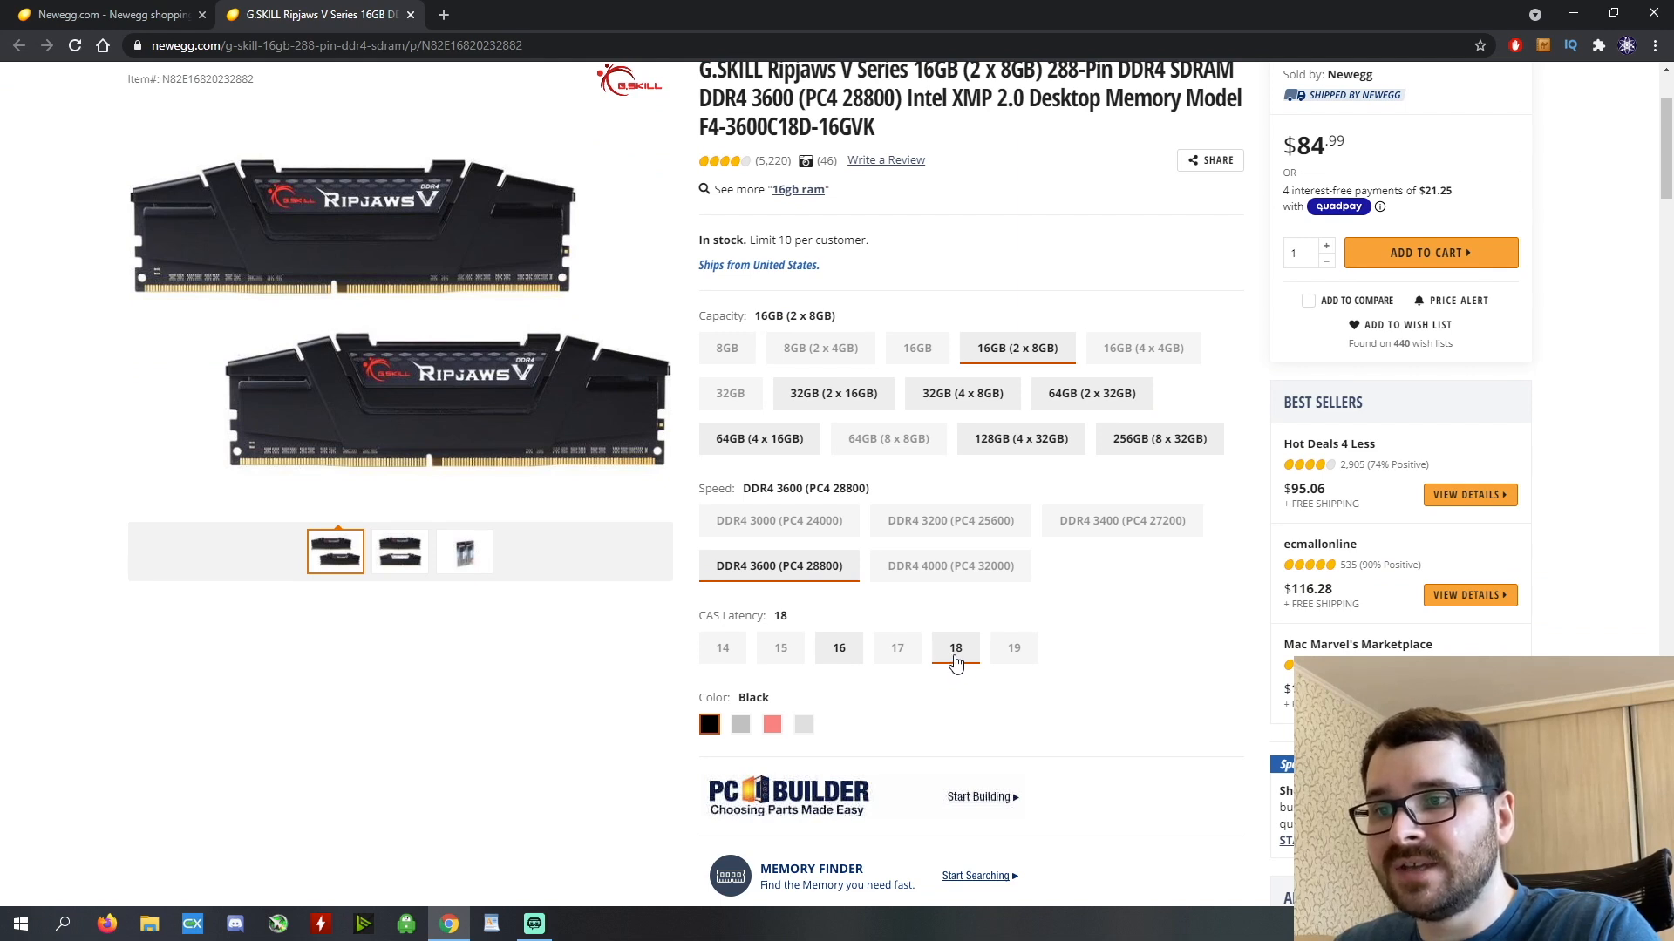
mouse_move(1063, 629)
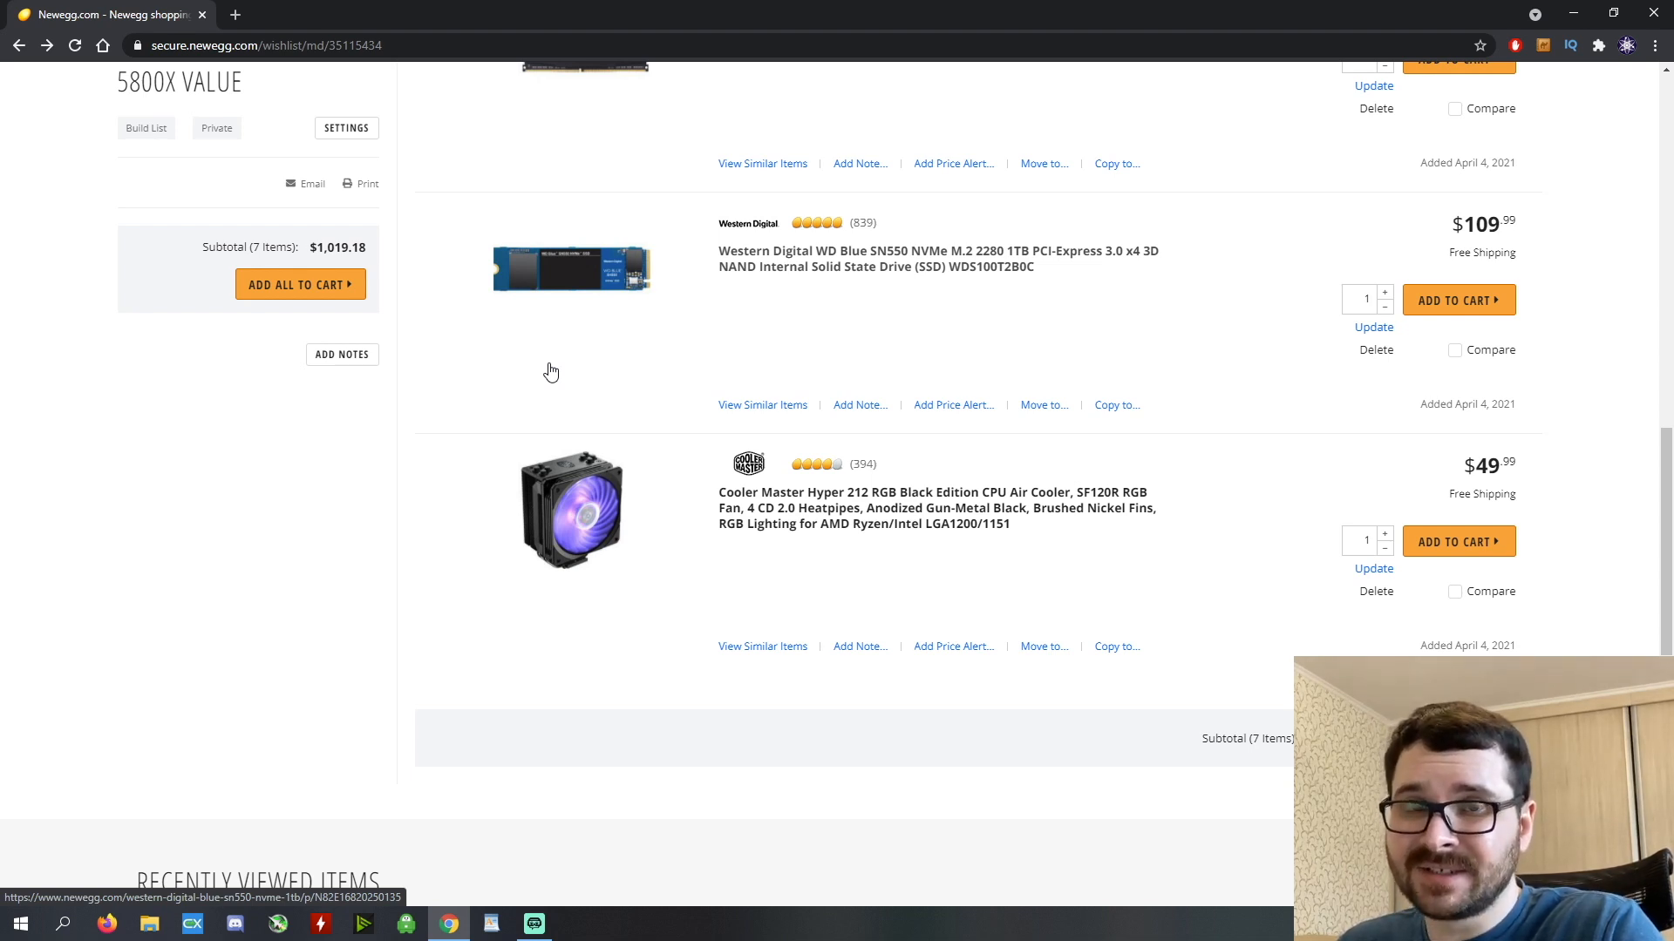
mouse_move(692, 401)
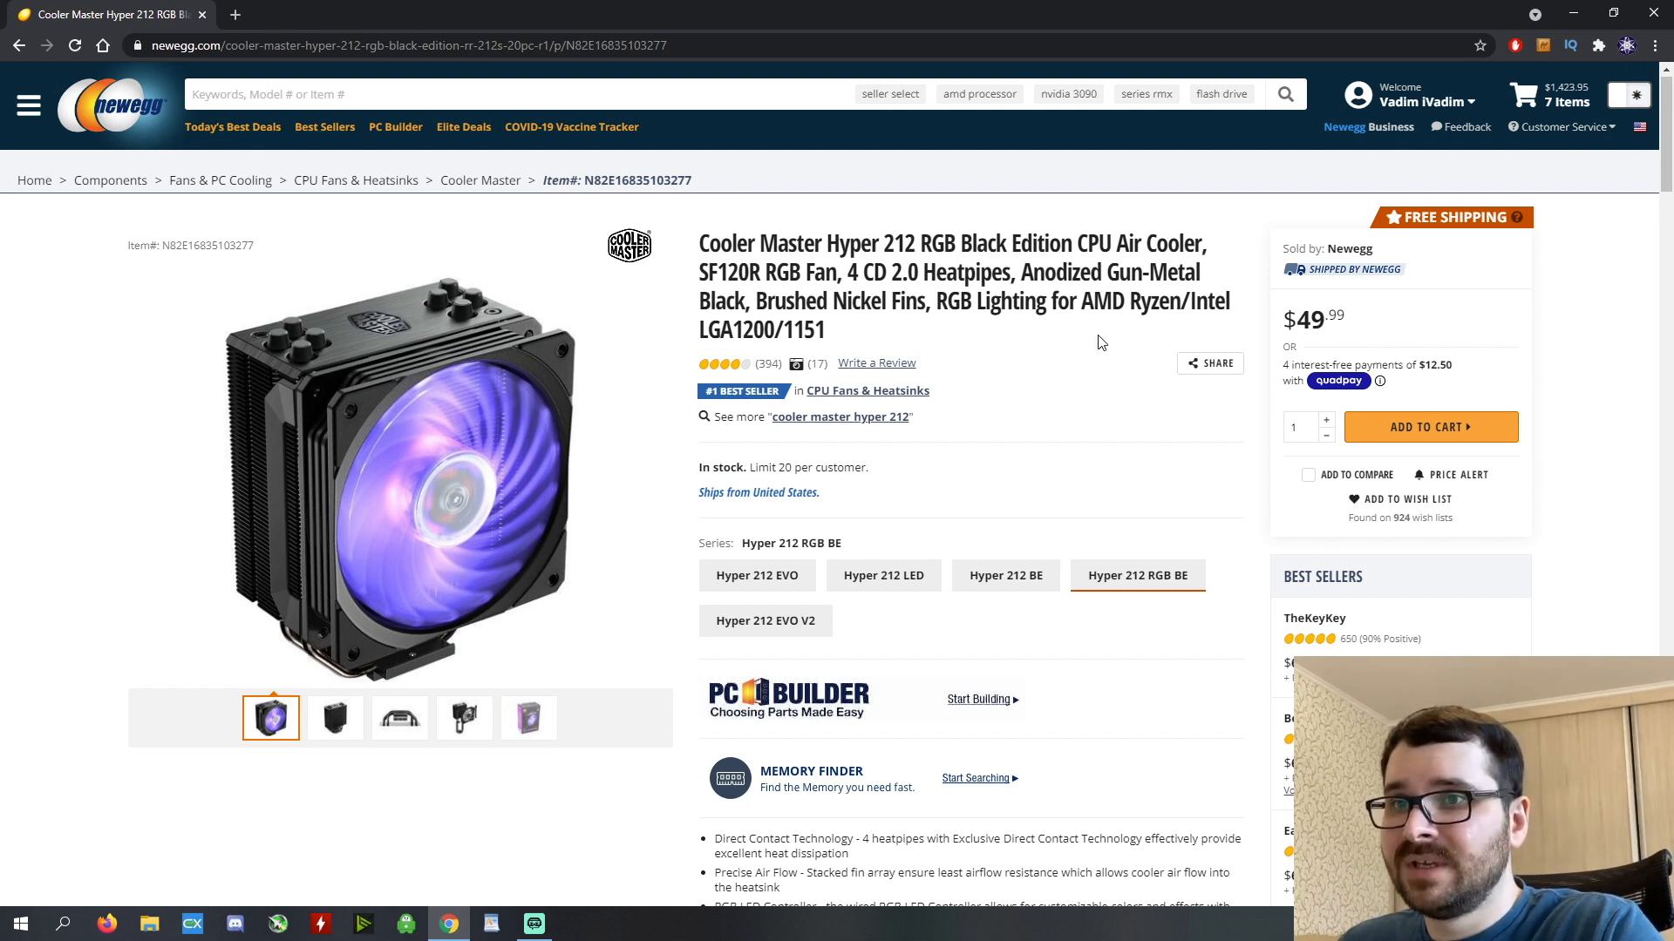
Start a store search for a monitor after viewing the Cooler Master Hyper 212 RGB cooler.
left_click(464, 94)
type("gigabyte m27q")
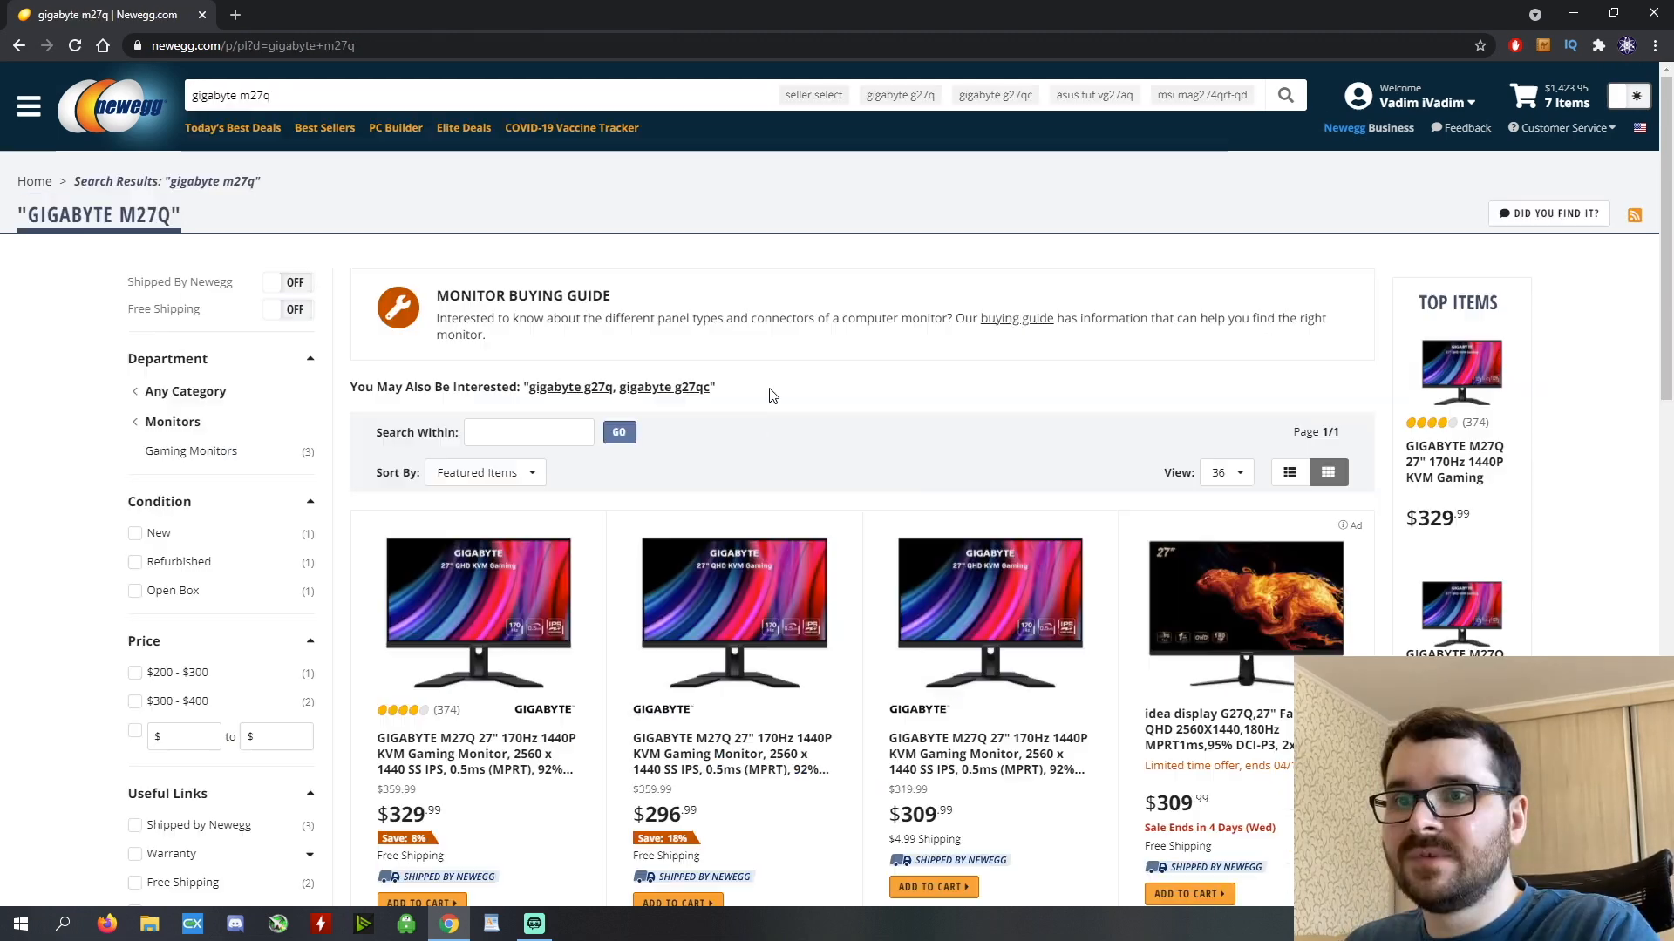
From the 'gigabyte m27q' results, open the $329.99 GIGABYTE M27Q 27" 170Hz monitor listing.
scroll("down", 3)
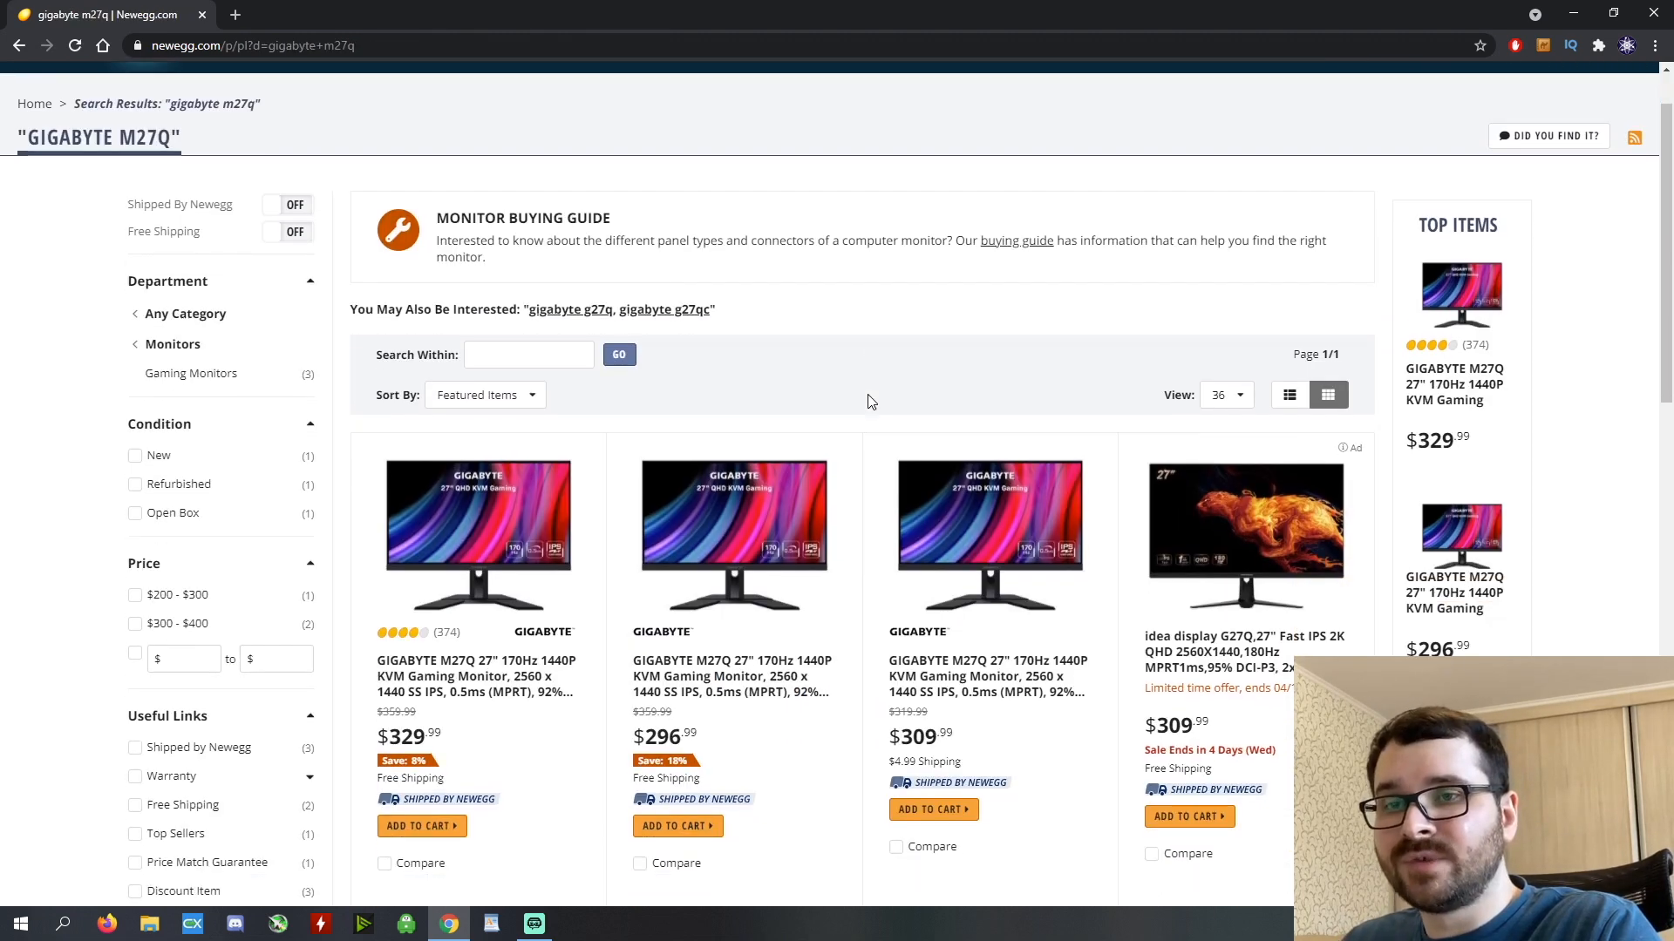
scroll("down", 3)
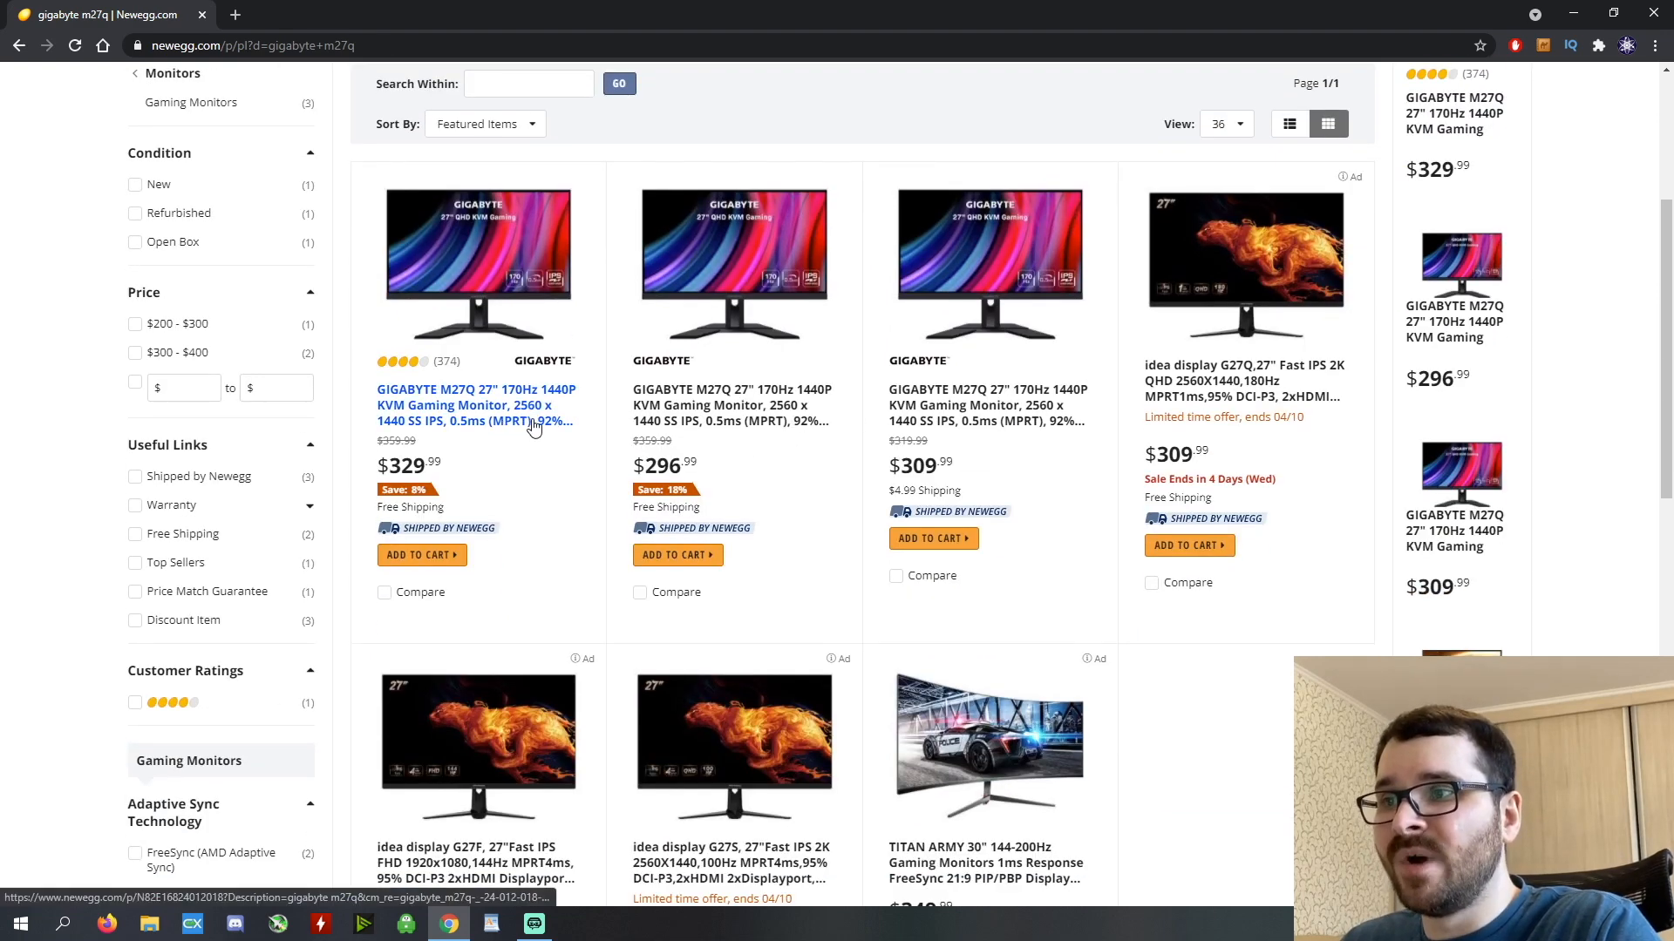
left_click(476, 404)
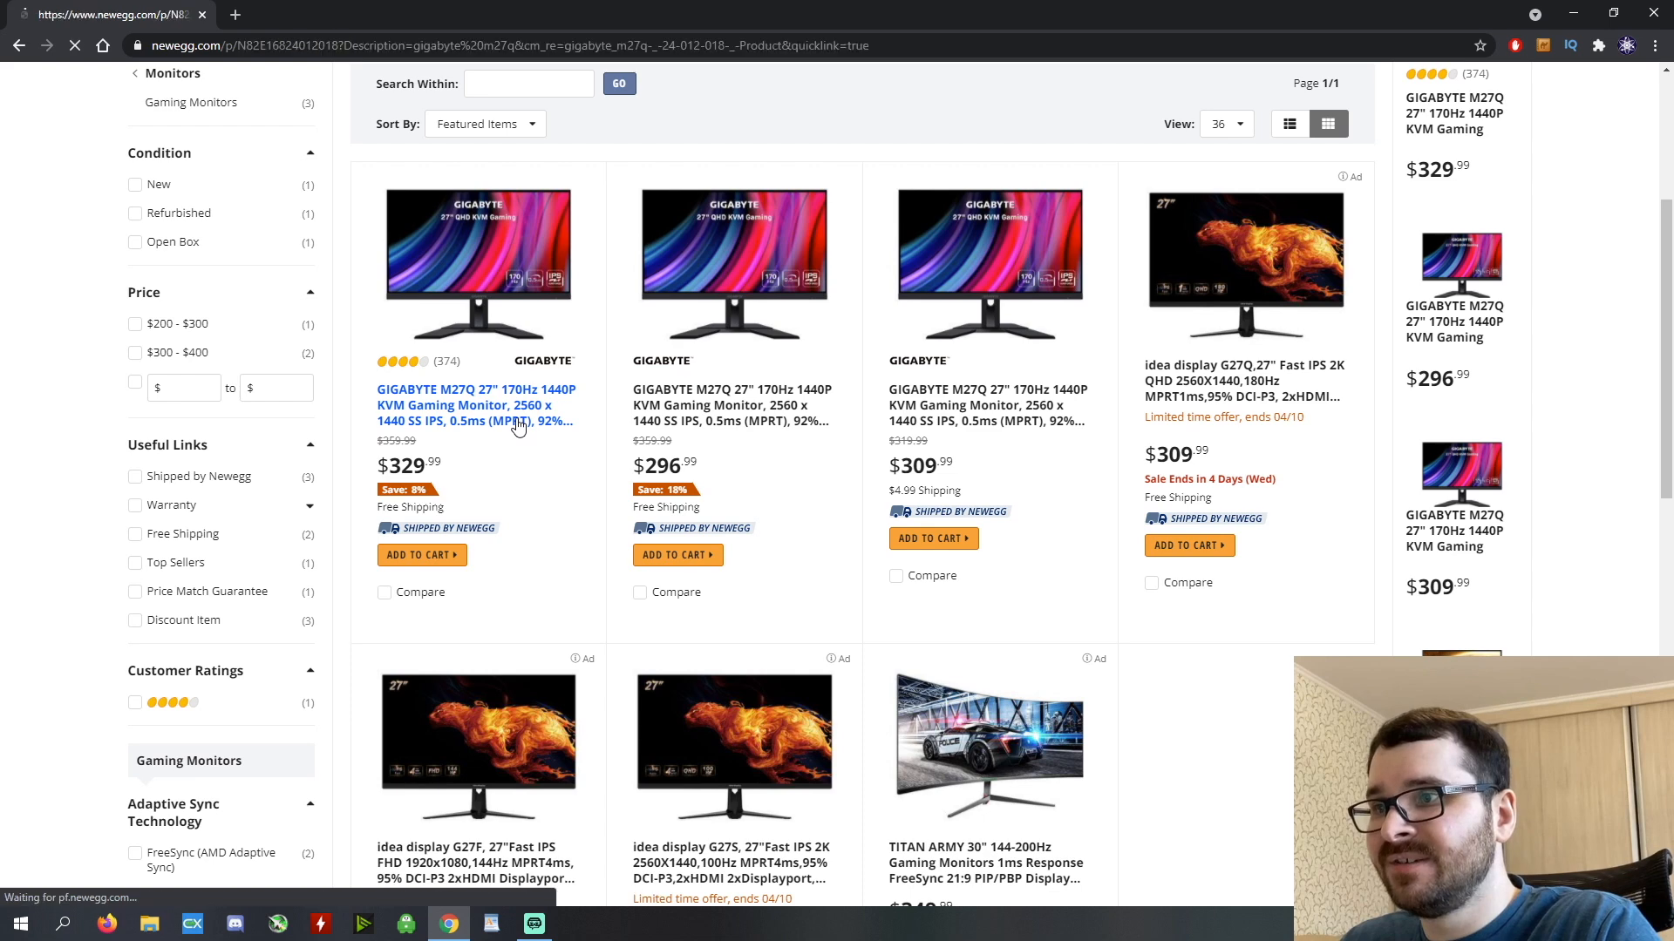
left_click(474, 404)
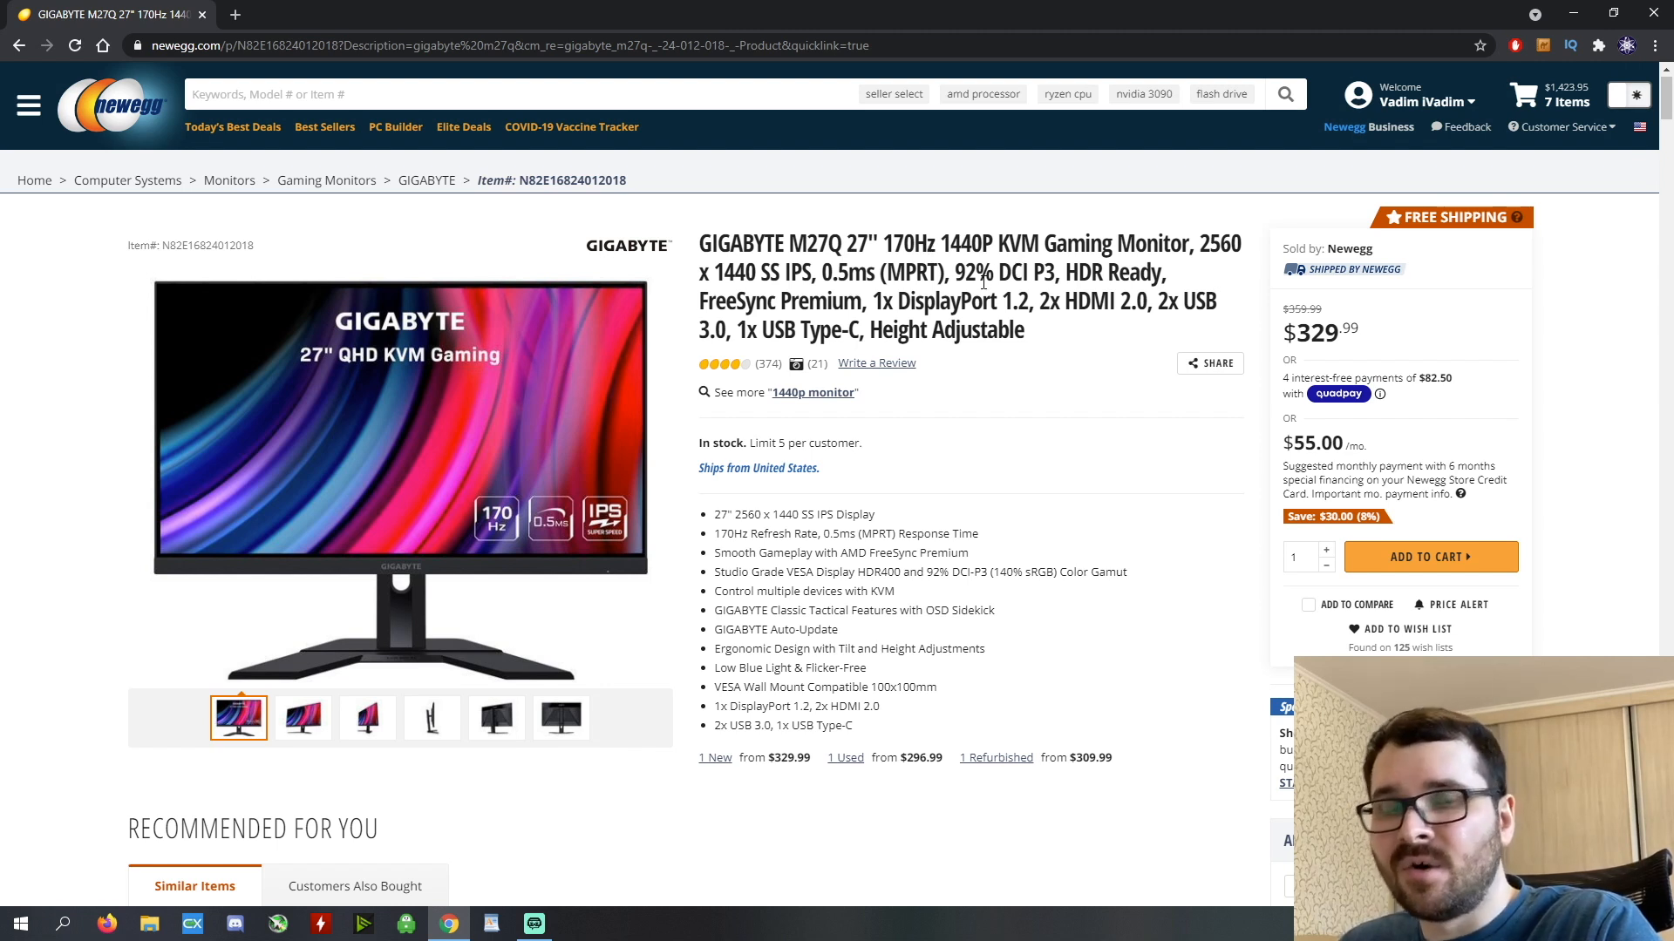
mouse_move(1257, 326)
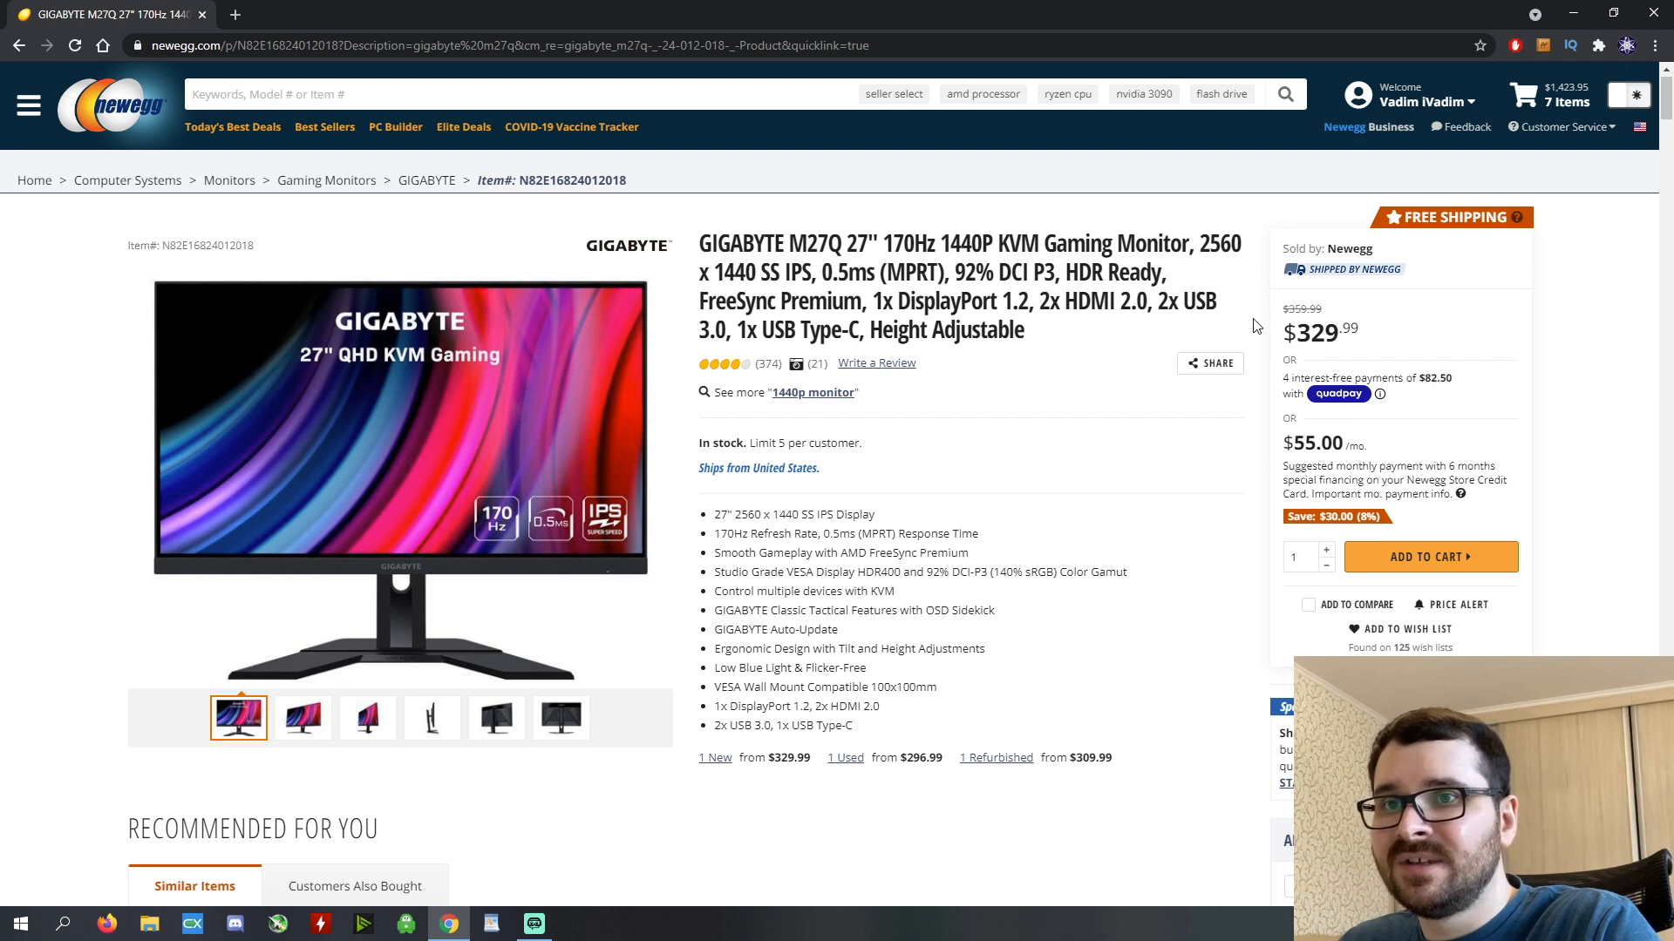